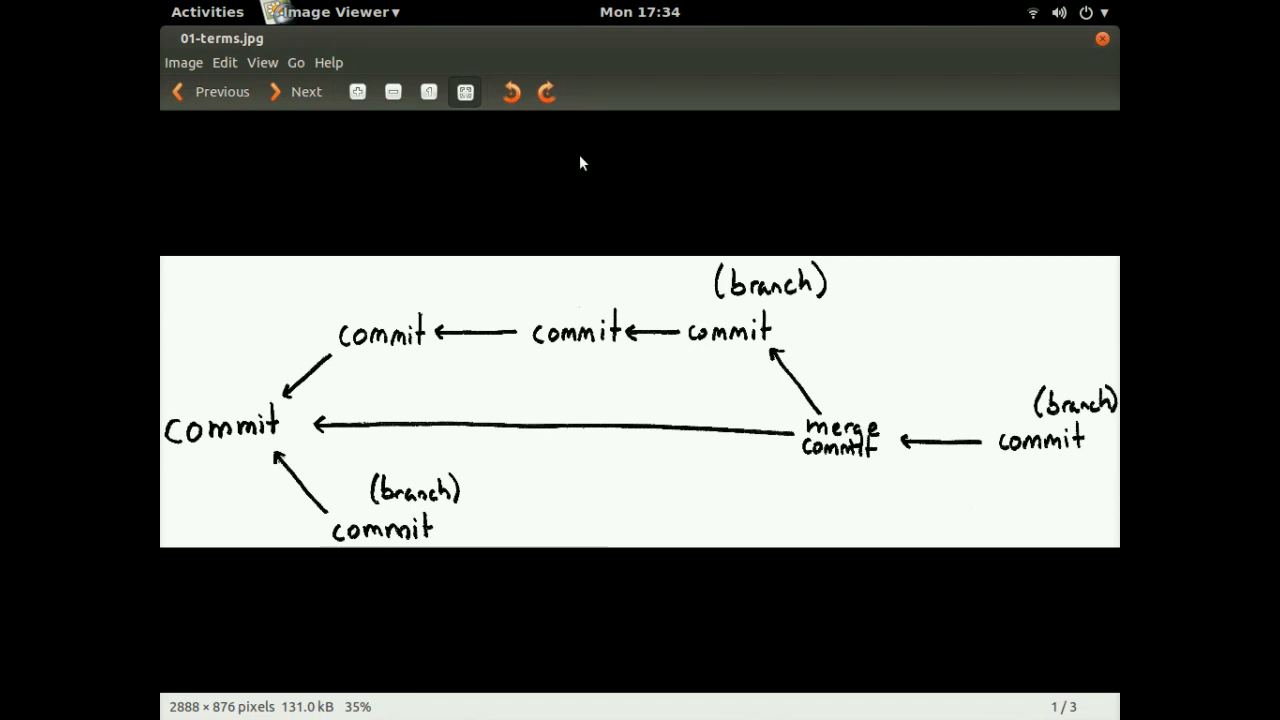
pyautogui.moveTo(436, 374)
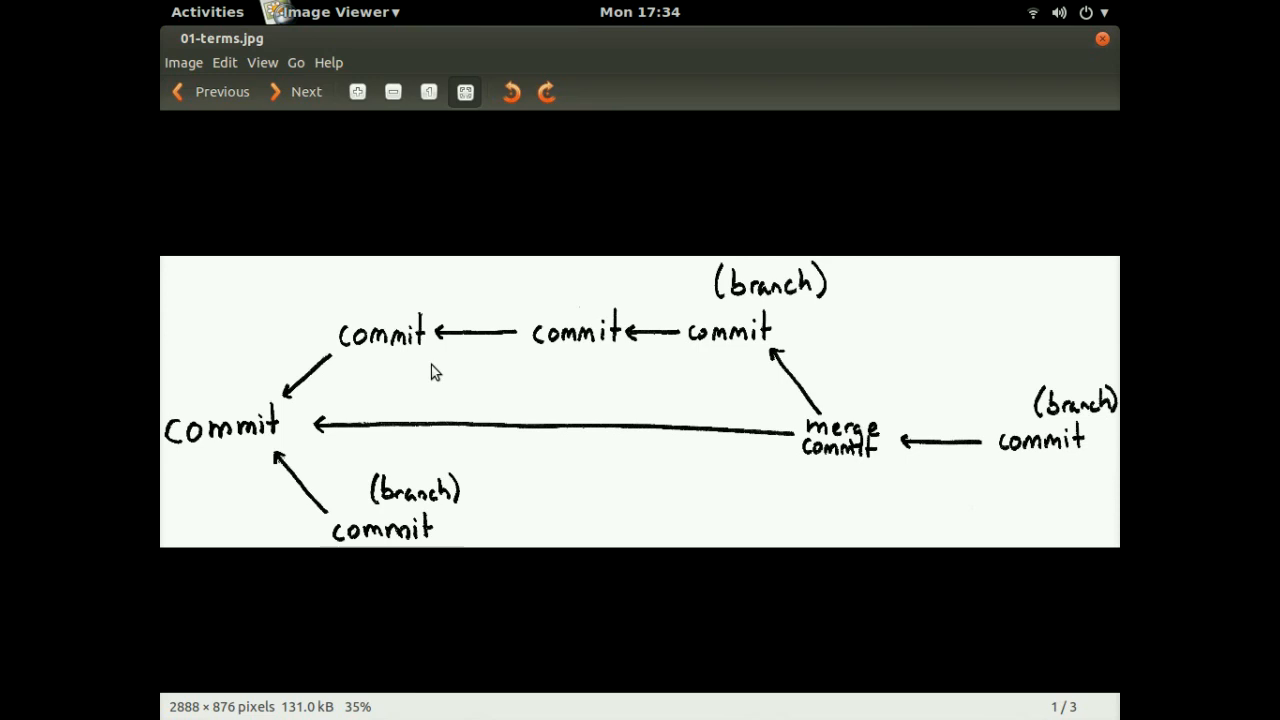
pyautogui.moveTo(258, 418)
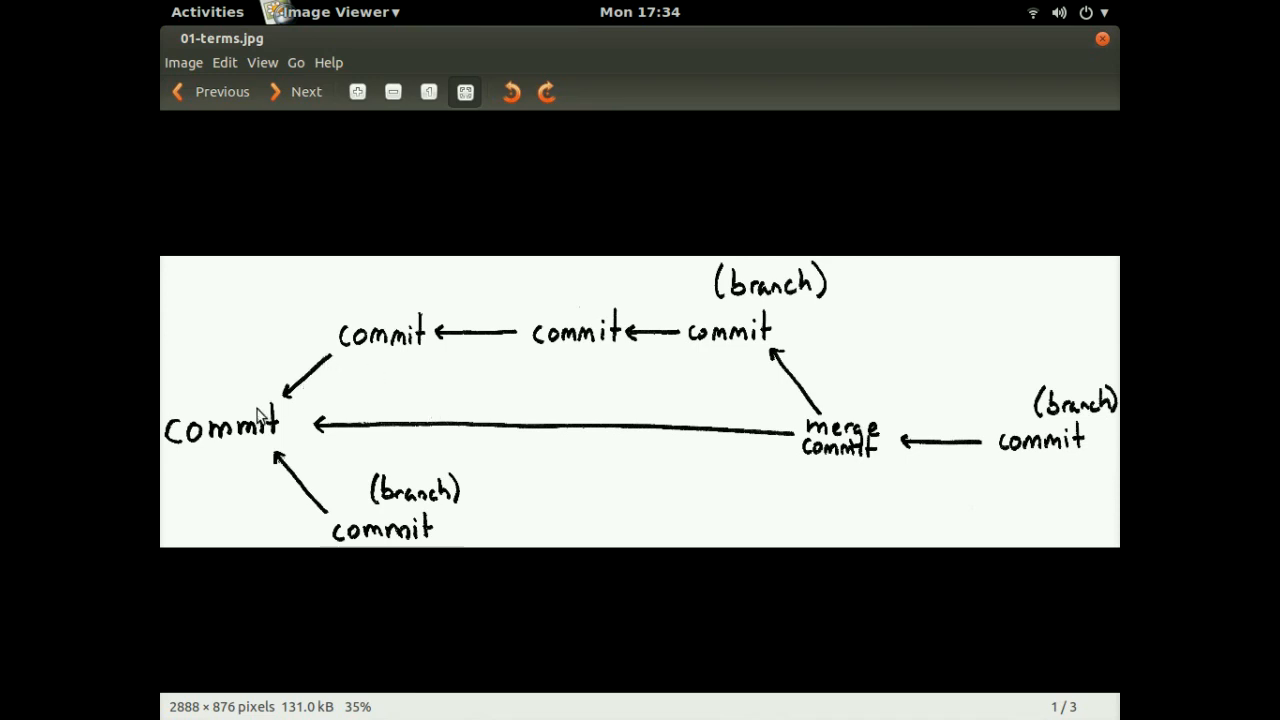
pyautogui.moveTo(372, 338)
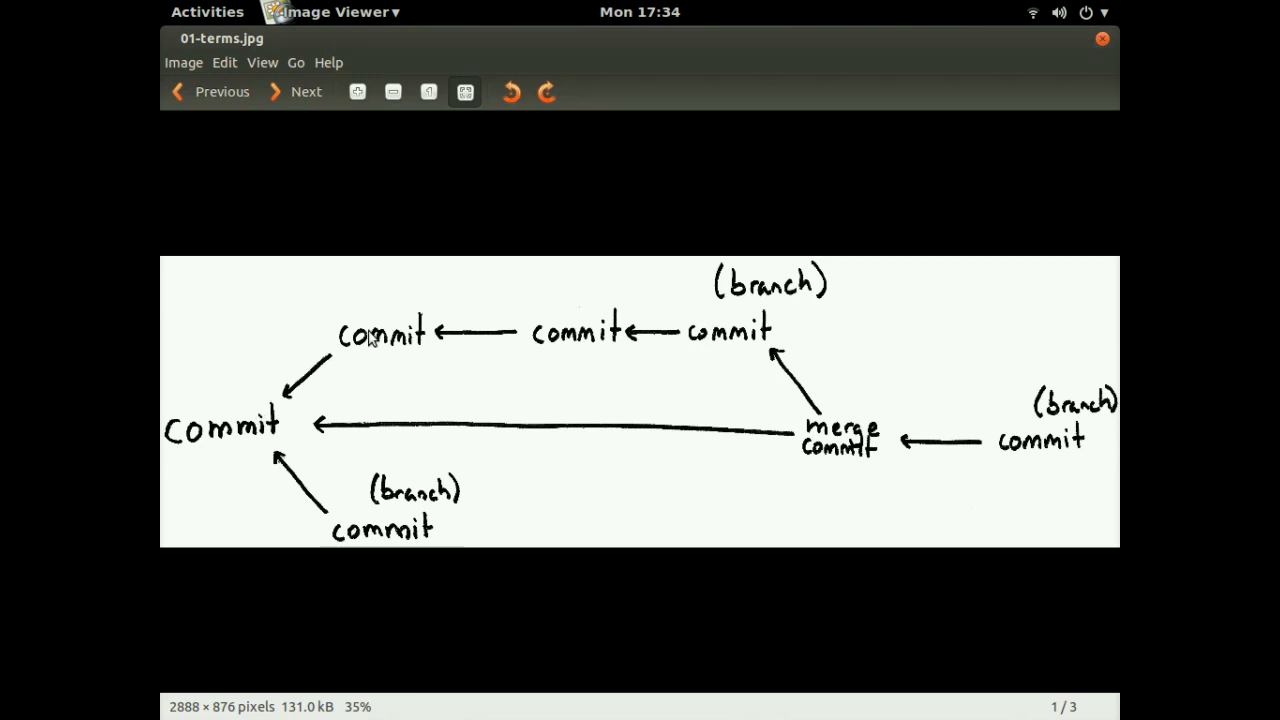
pyautogui.moveTo(284, 412)
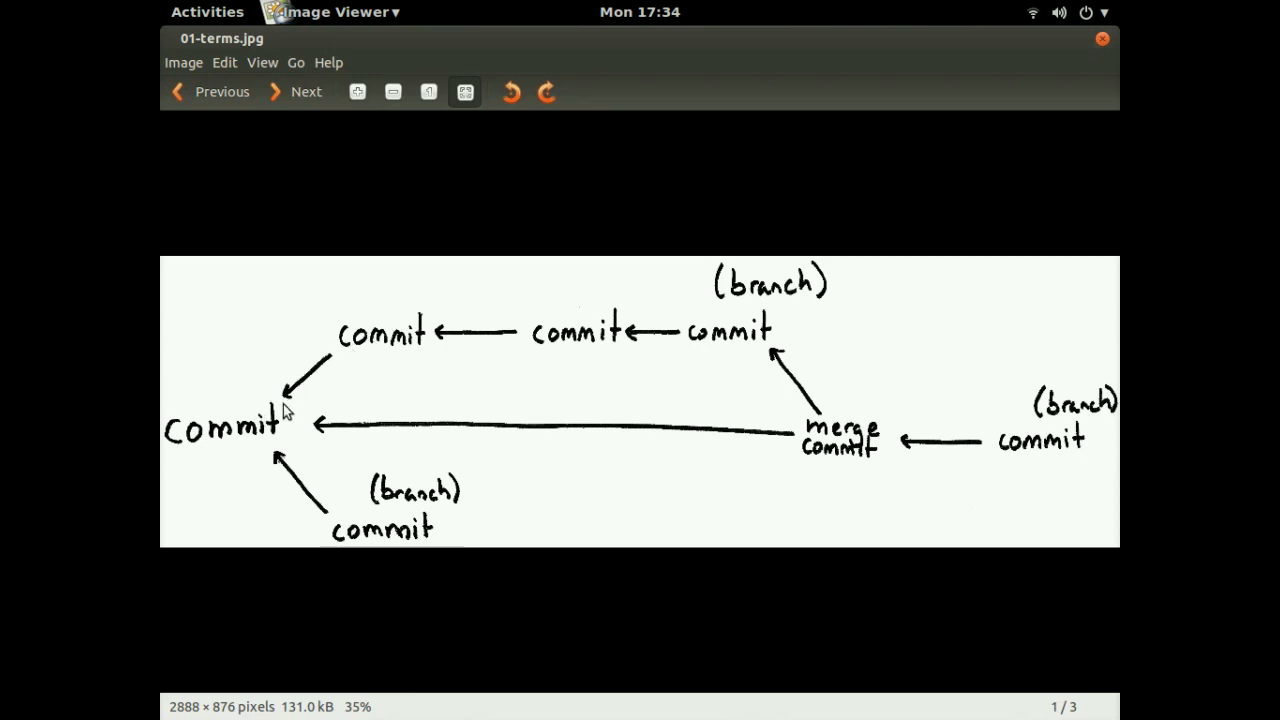
pyautogui.moveTo(216, 414)
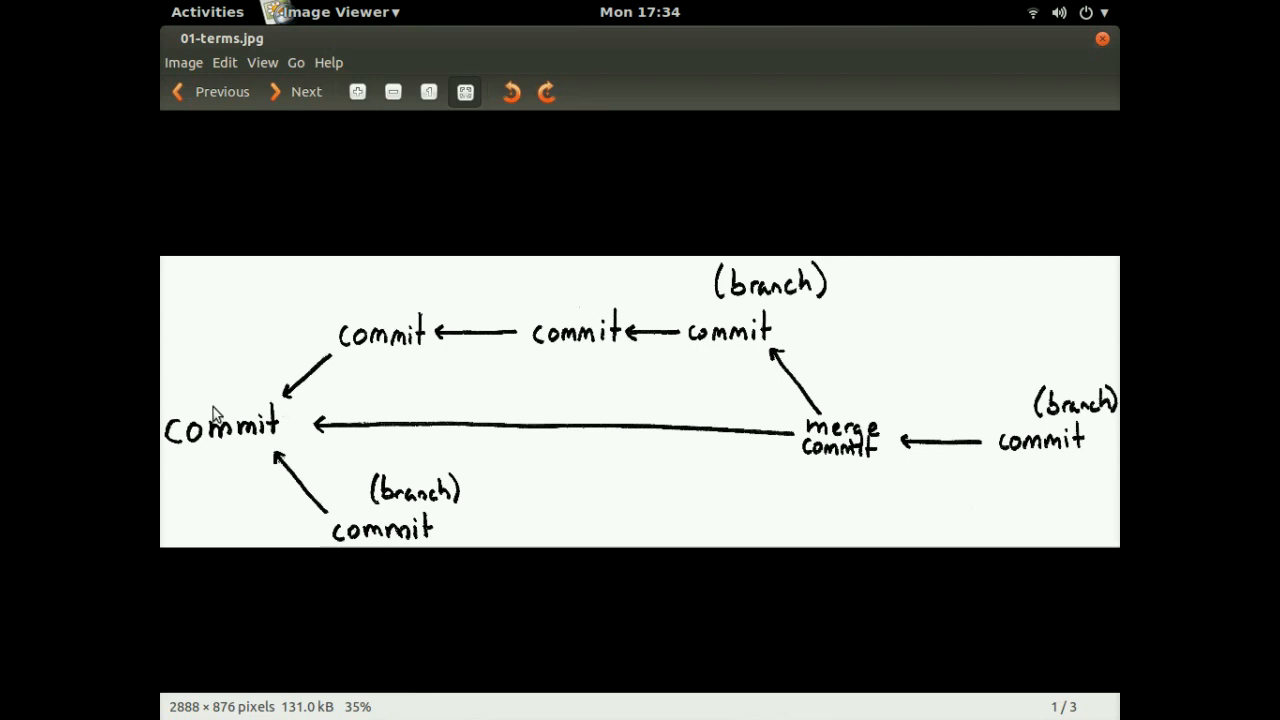
pyautogui.moveTo(208, 412)
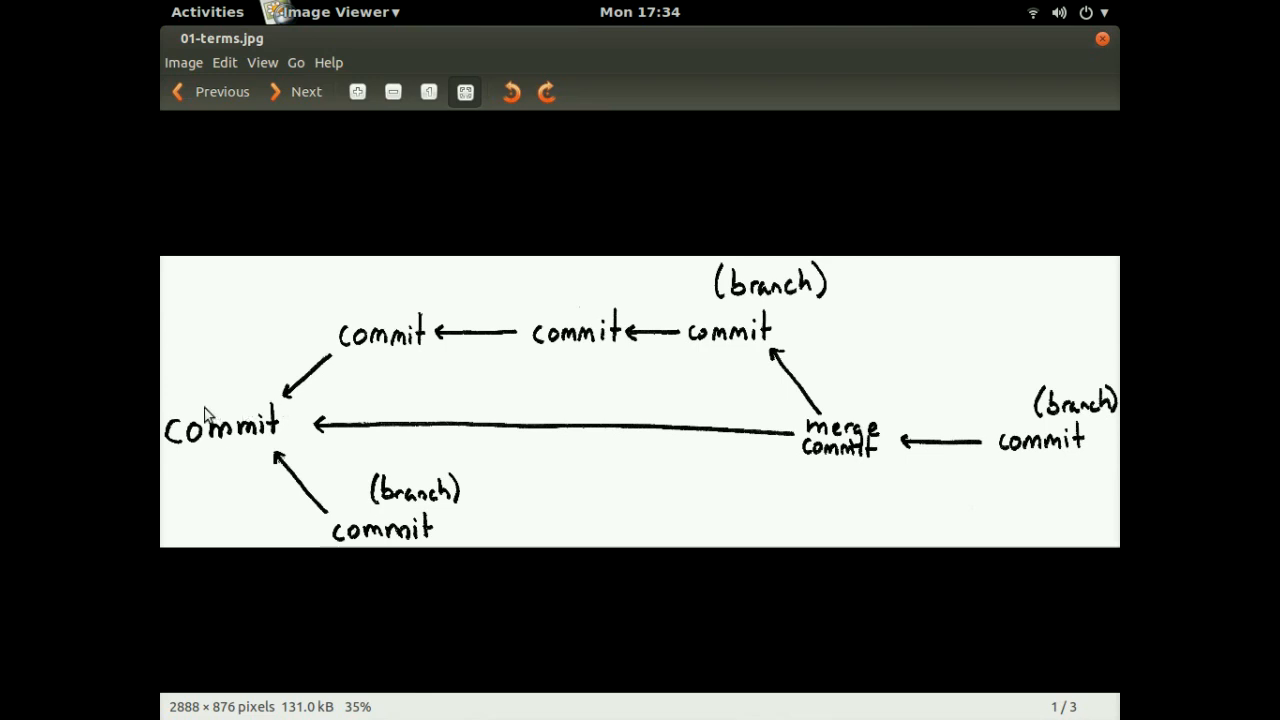
pyautogui.moveTo(256, 456)
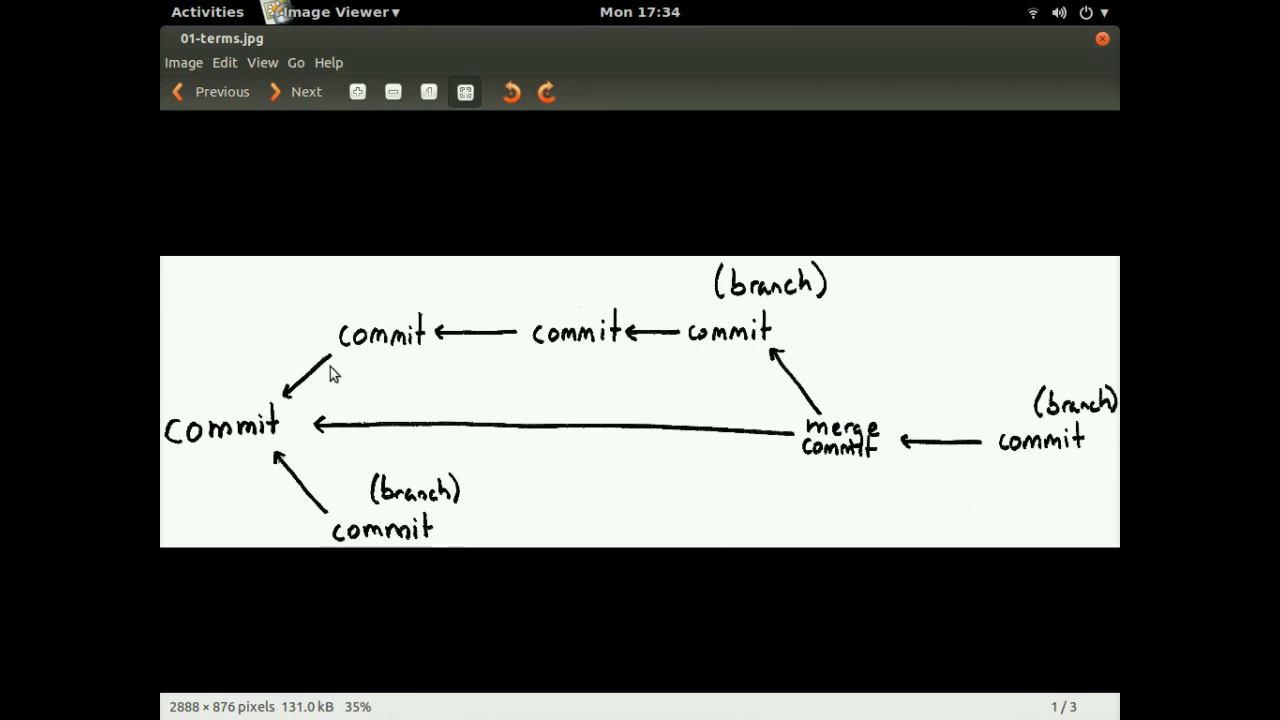
pyautogui.moveTo(364, 354)
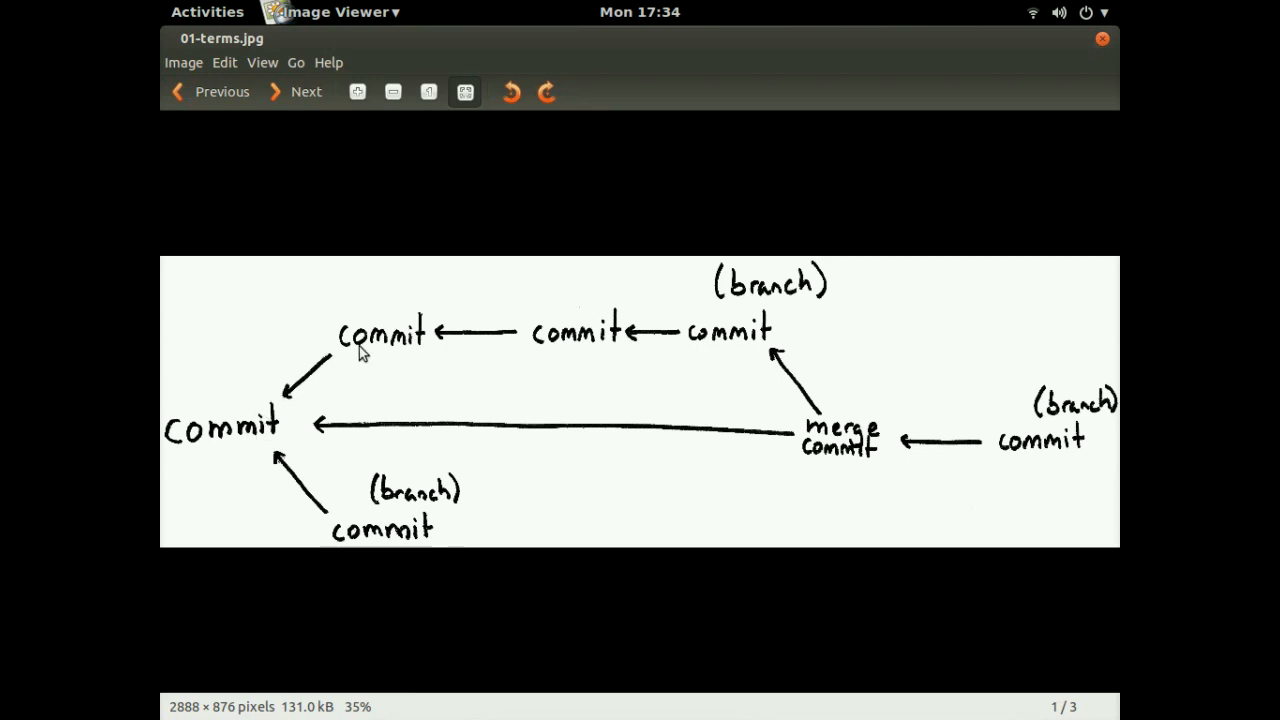
pyautogui.moveTo(732, 314)
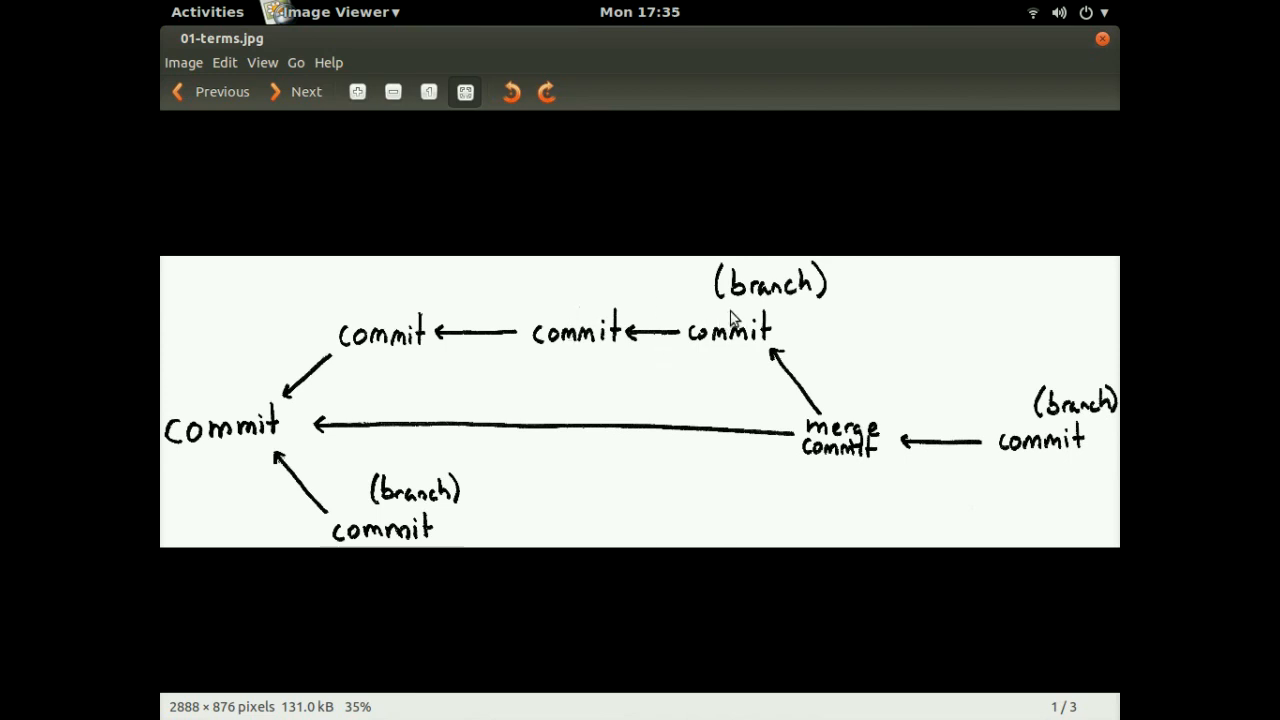
pyautogui.moveTo(766, 372)
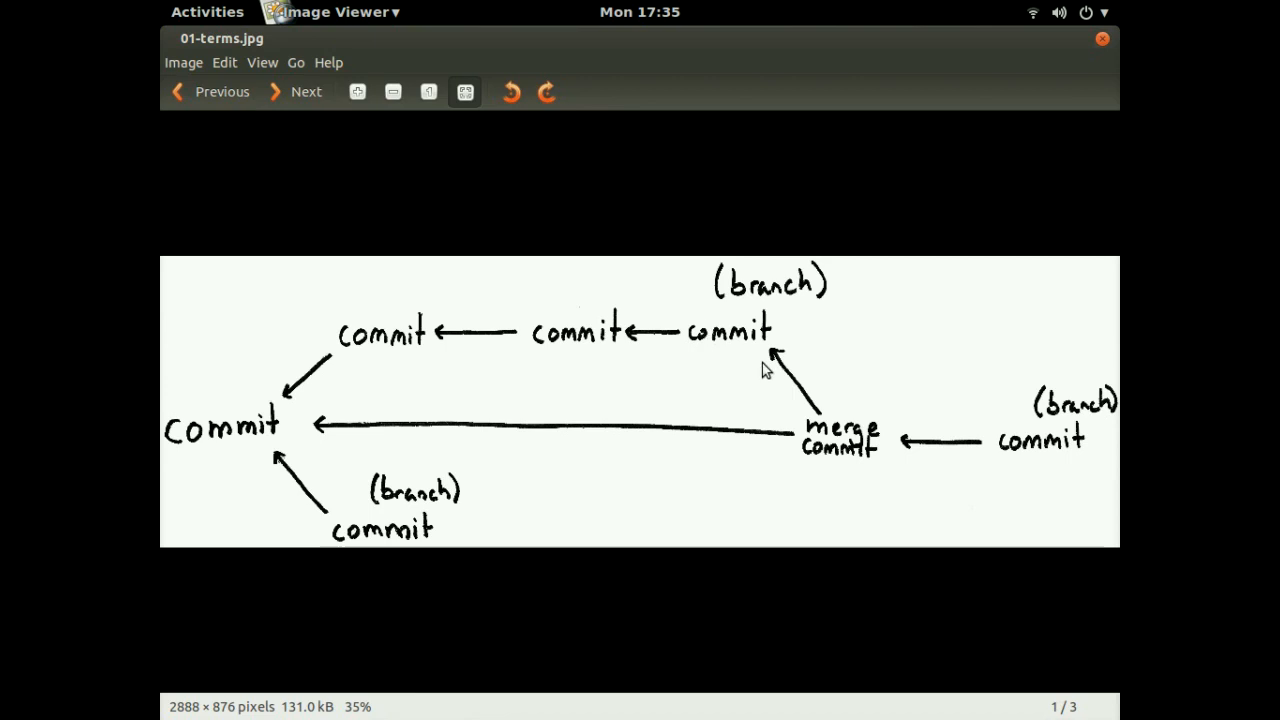
pyautogui.moveTo(844, 456)
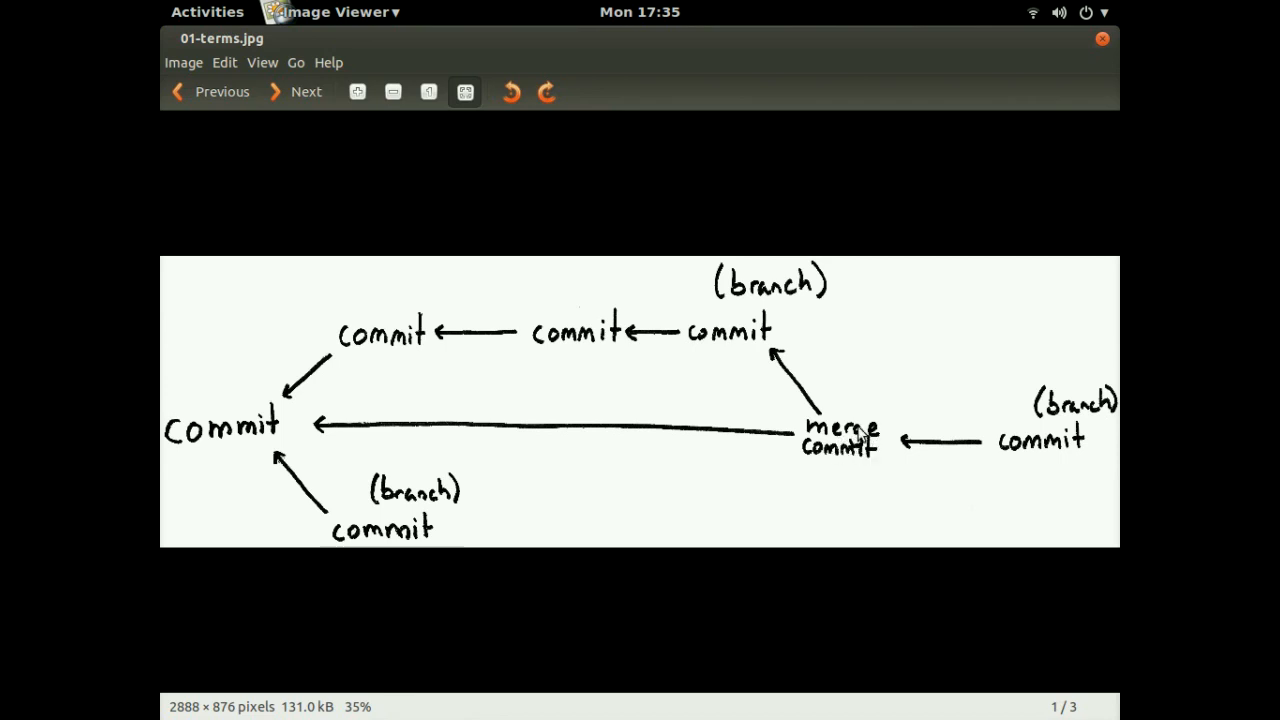
pyautogui.moveTo(756, 344)
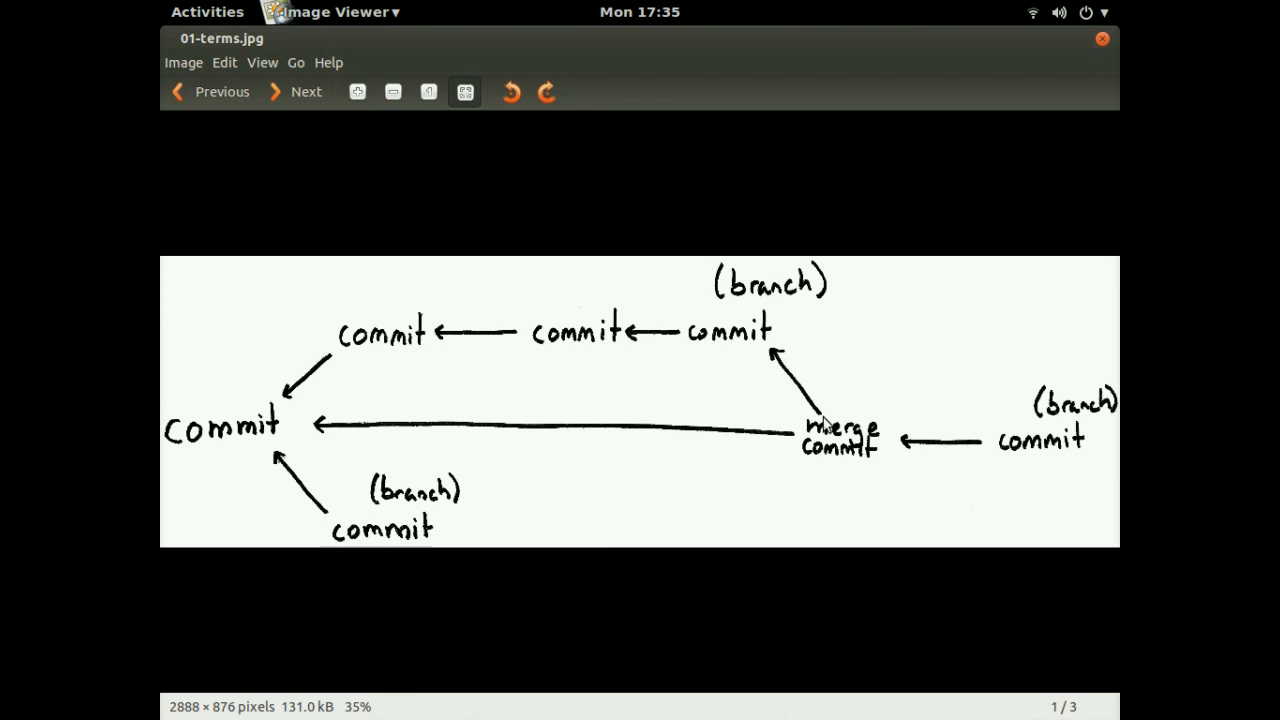
pyautogui.moveTo(838, 436)
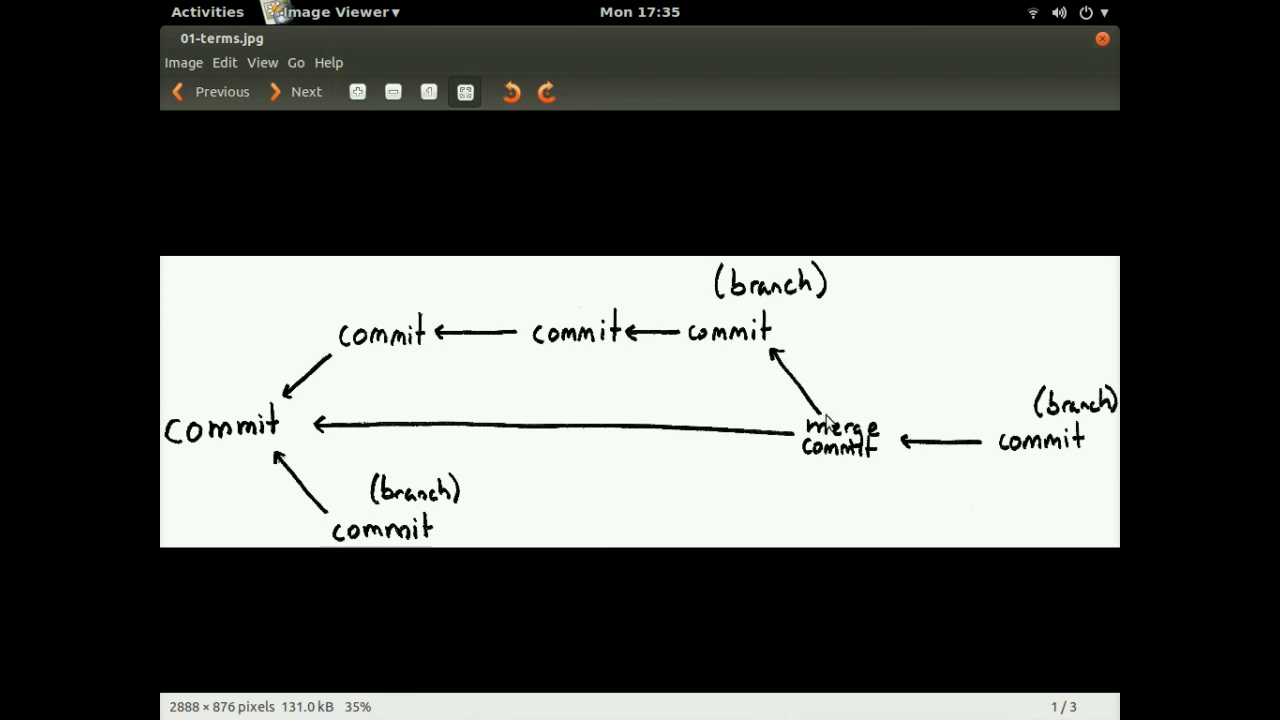
# Advance to the second image, 02-nodes.jpg, the circle version of the diagram.
pyautogui.click(306, 92)
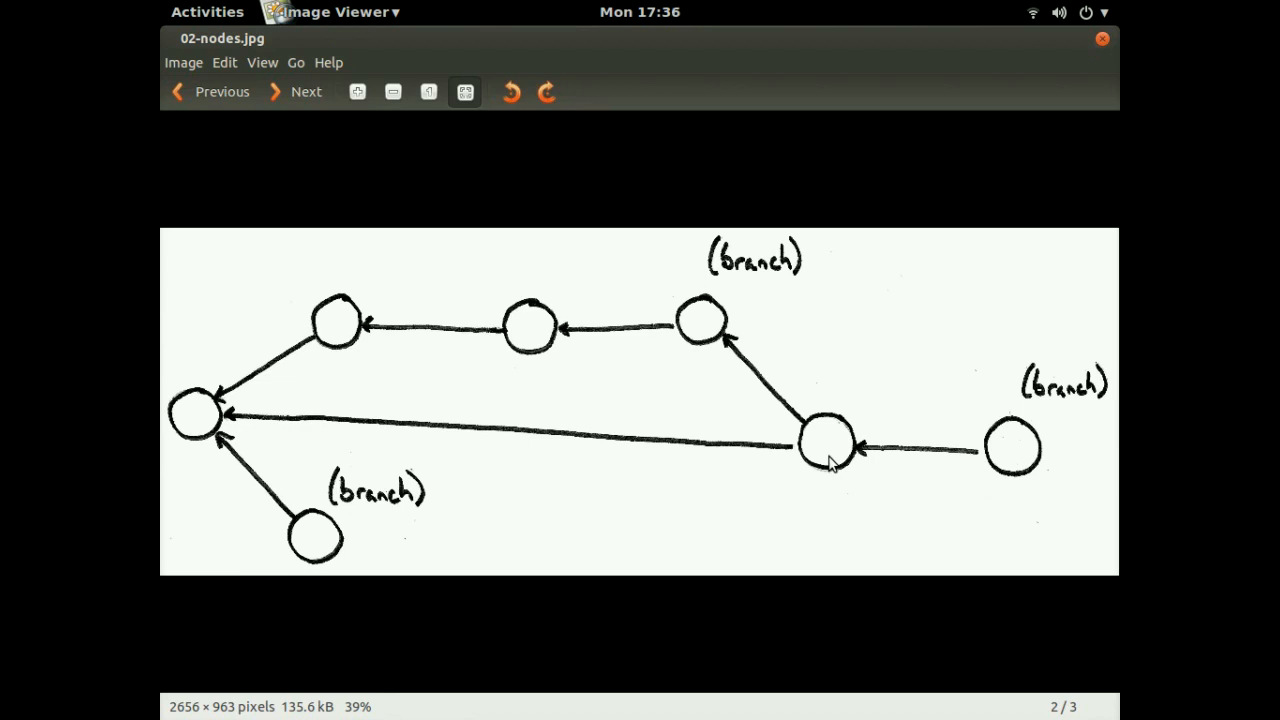
pyautogui.moveTo(904, 352)
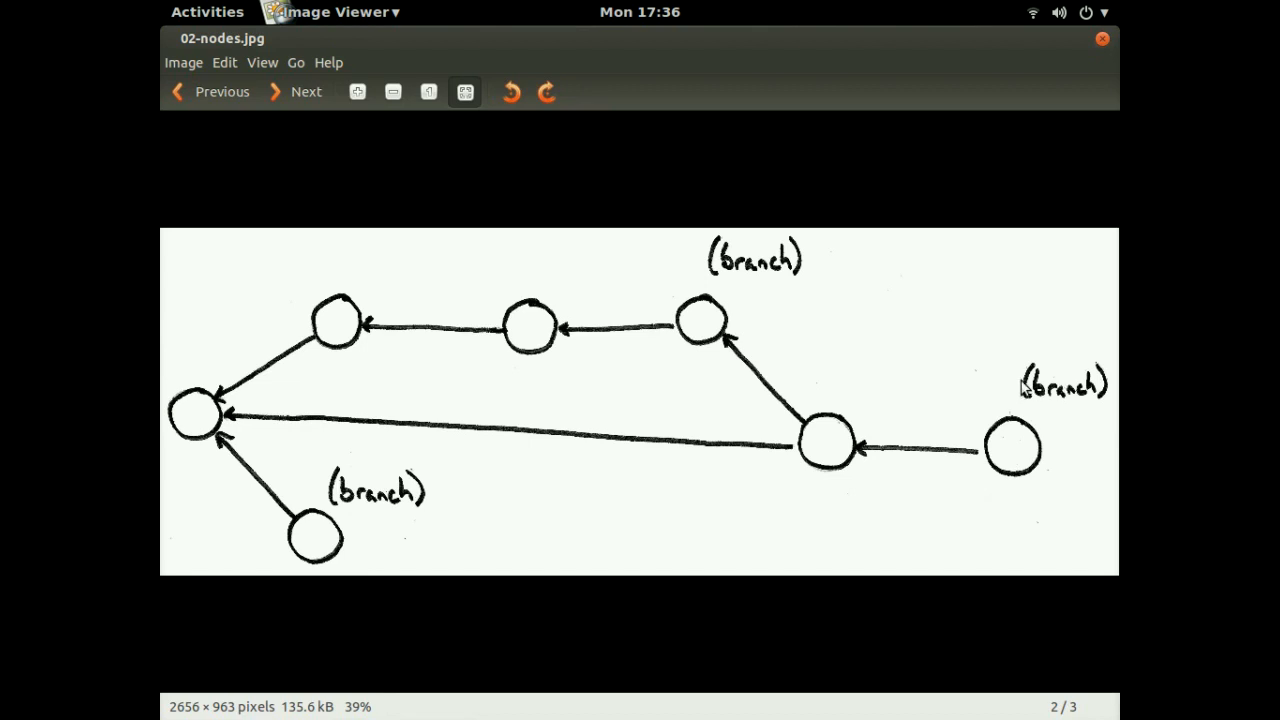
pyautogui.moveTo(860, 308)
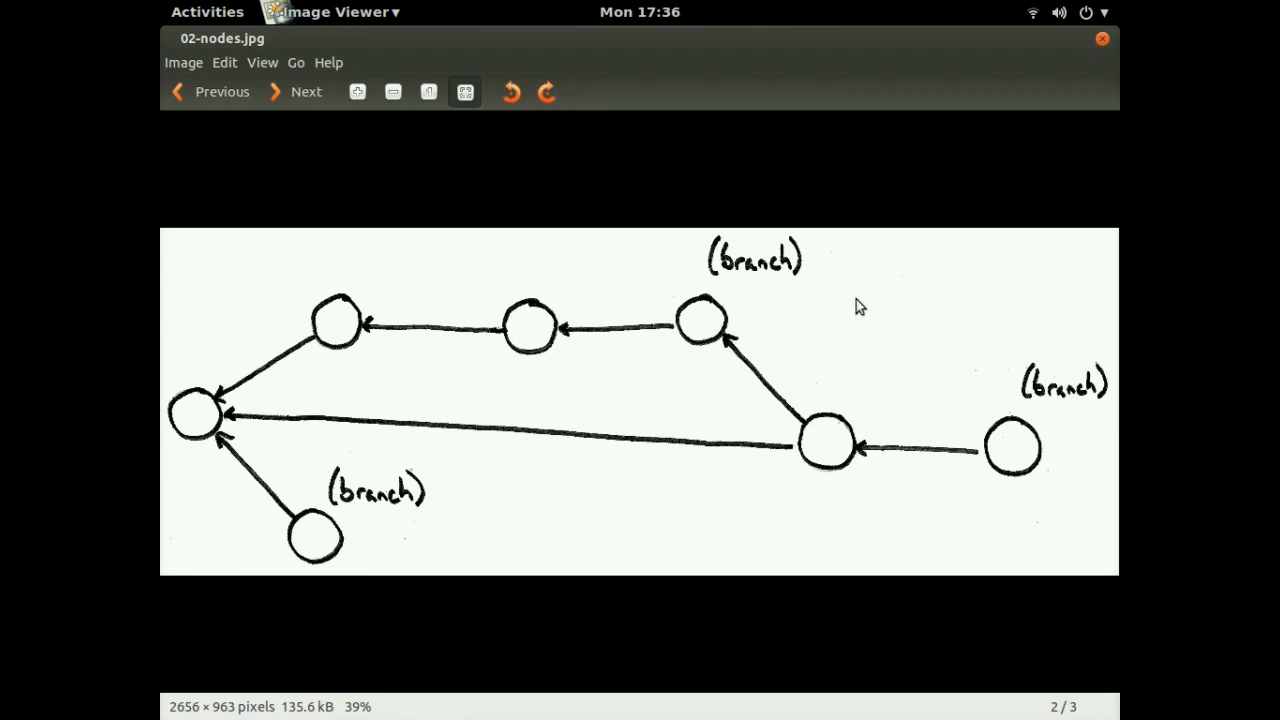
pyautogui.moveTo(832, 292)
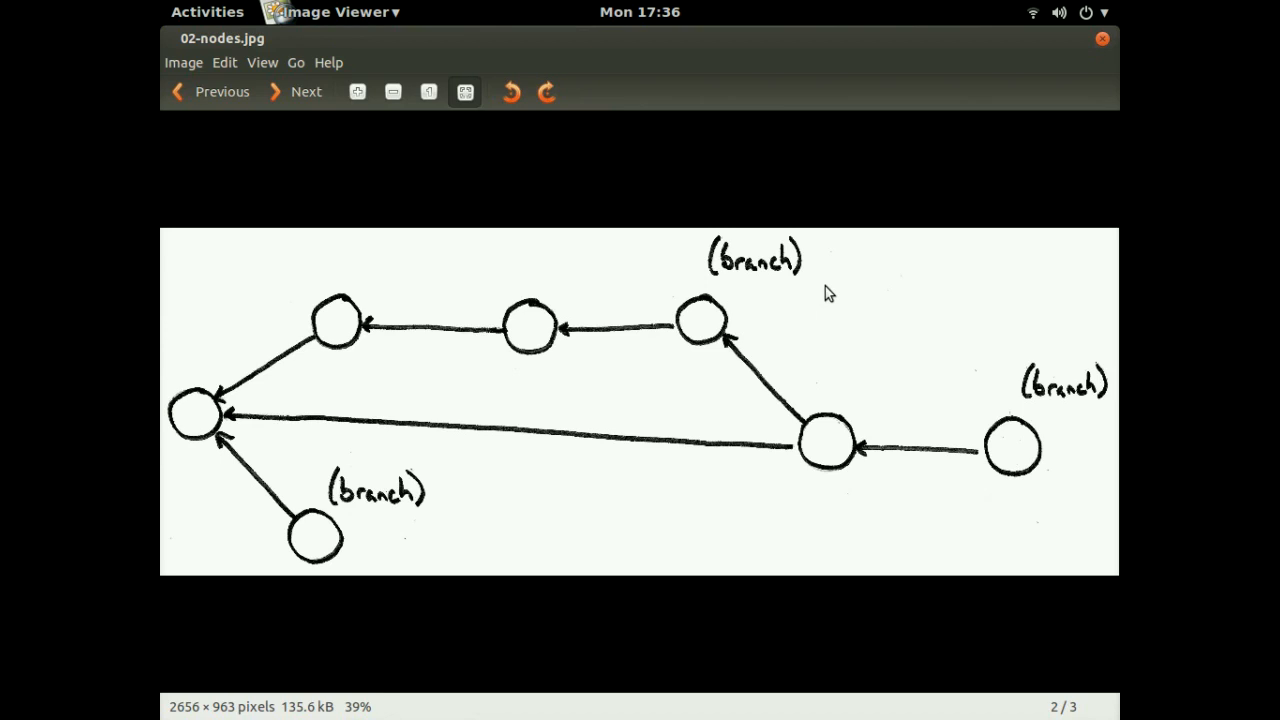
pyautogui.click(304, 92)
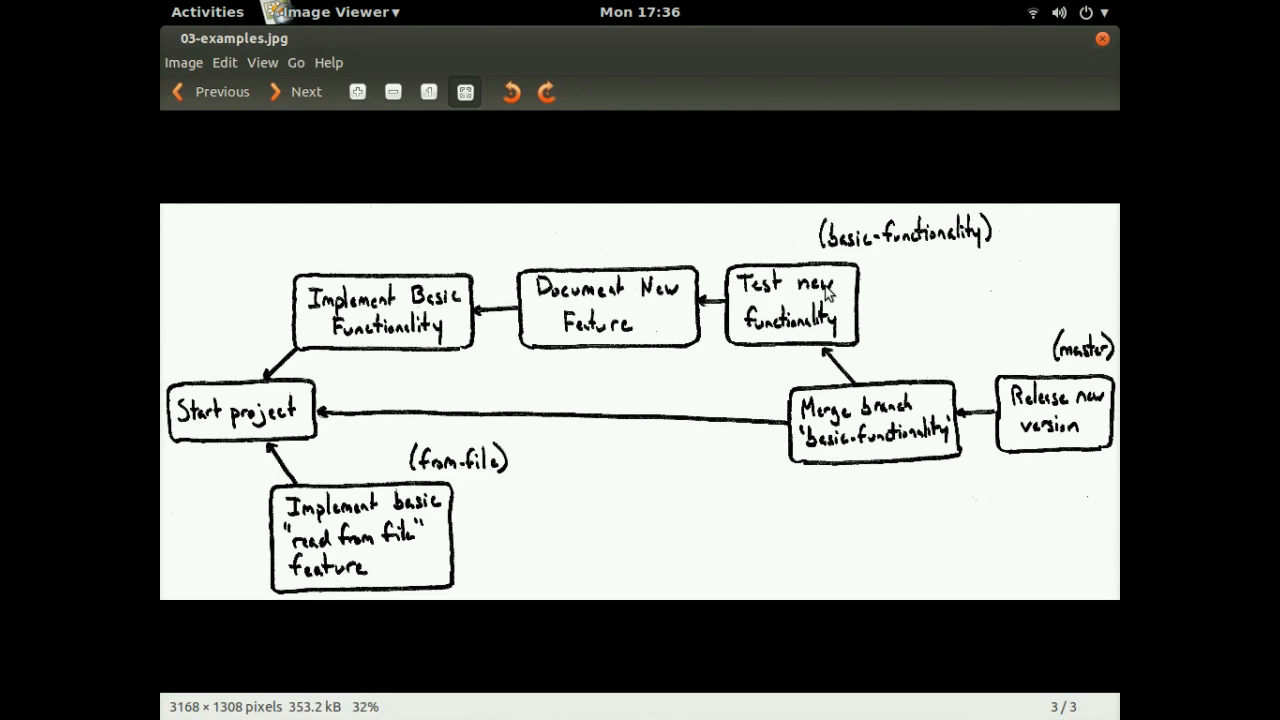
pyautogui.moveTo(392, 410)
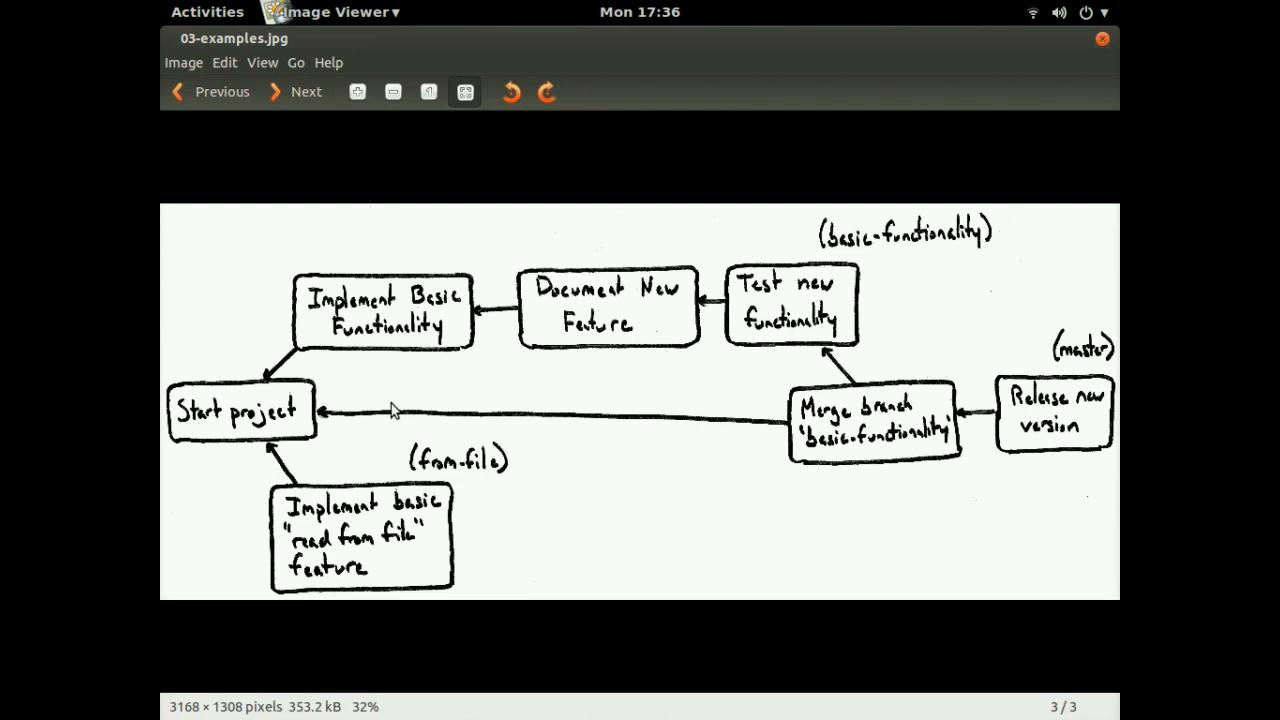
pyautogui.moveTo(232, 420)
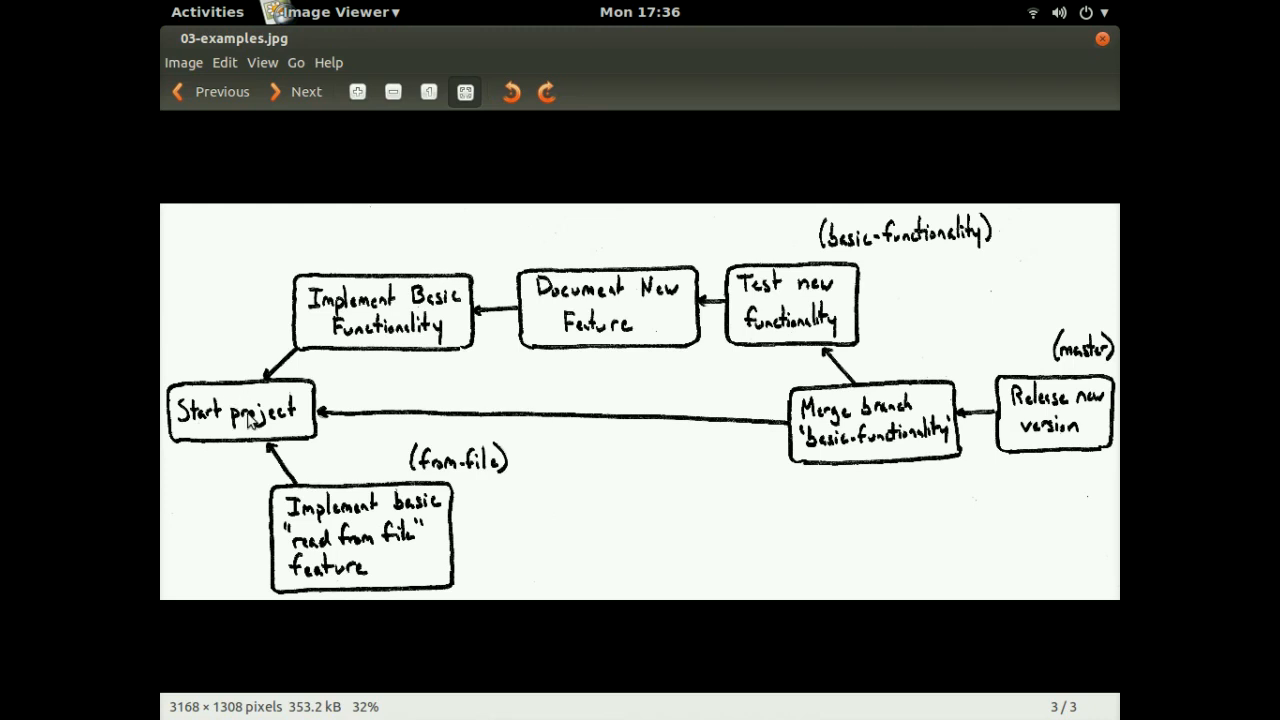
pyautogui.moveTo(242, 396)
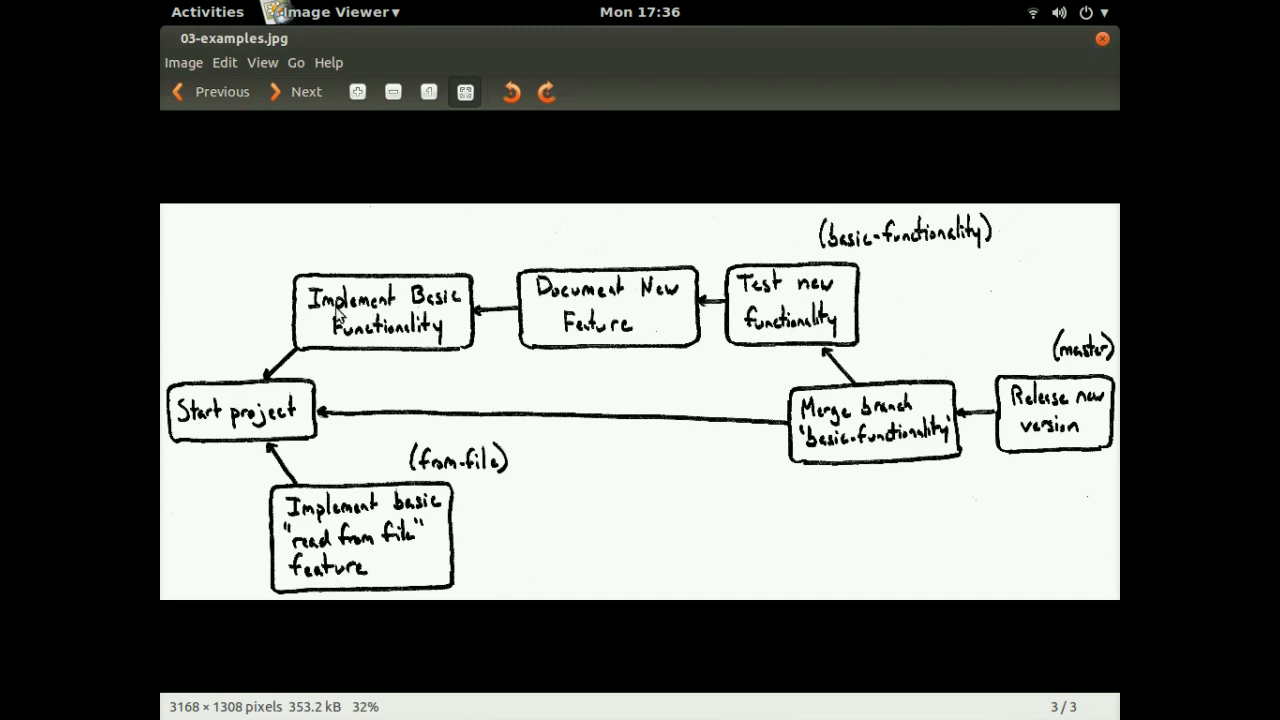
pyautogui.moveTo(356, 308)
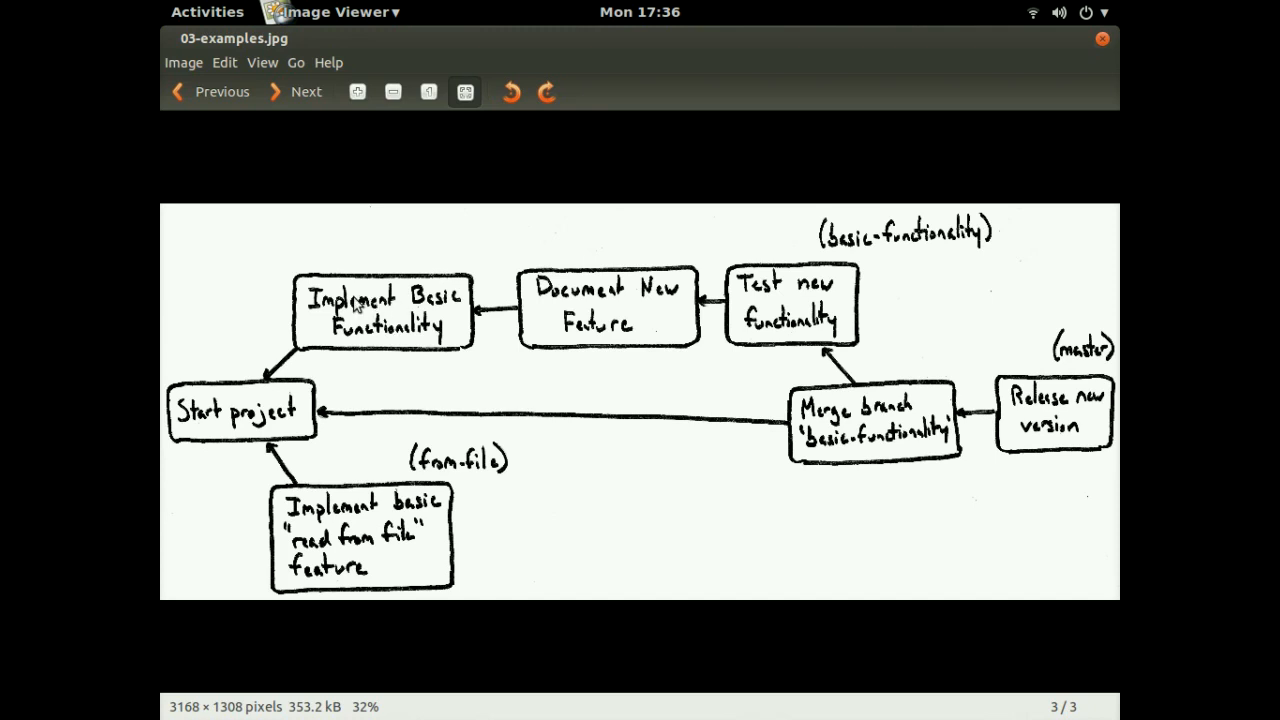
pyautogui.moveTo(612, 280)
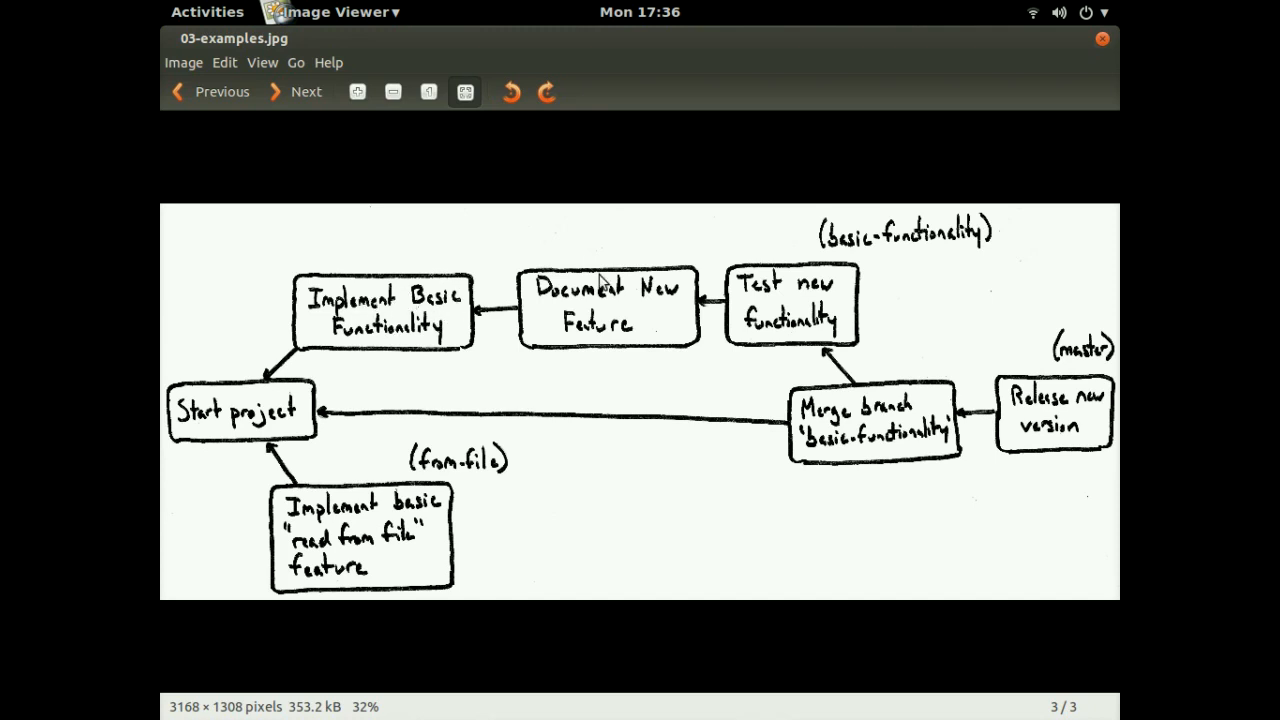
pyautogui.moveTo(620, 298)
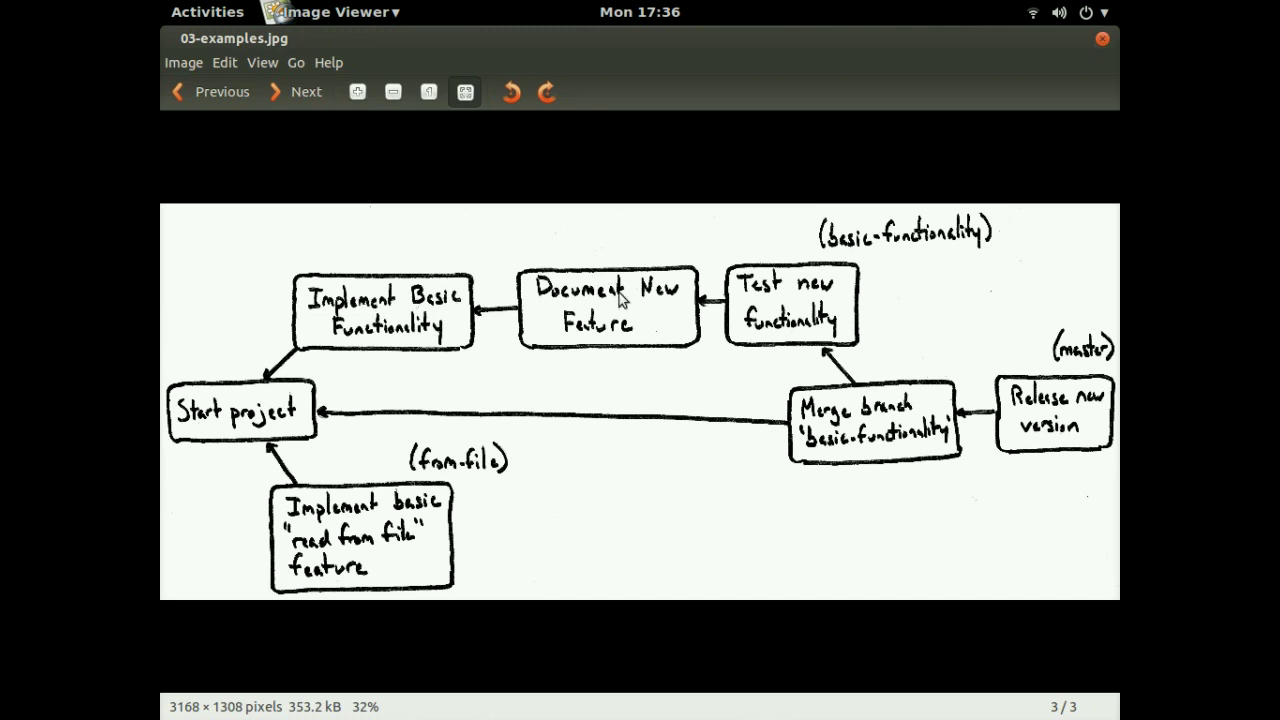
pyautogui.moveTo(412, 318)
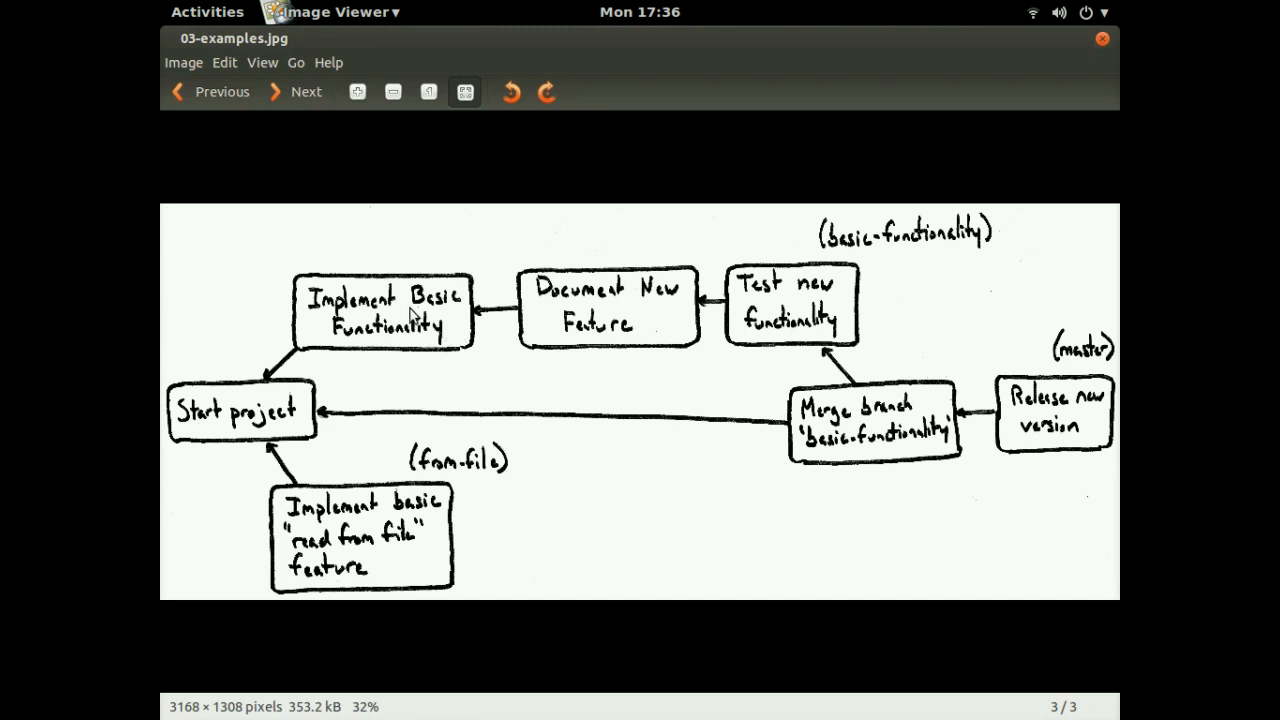
pyautogui.moveTo(588, 314)
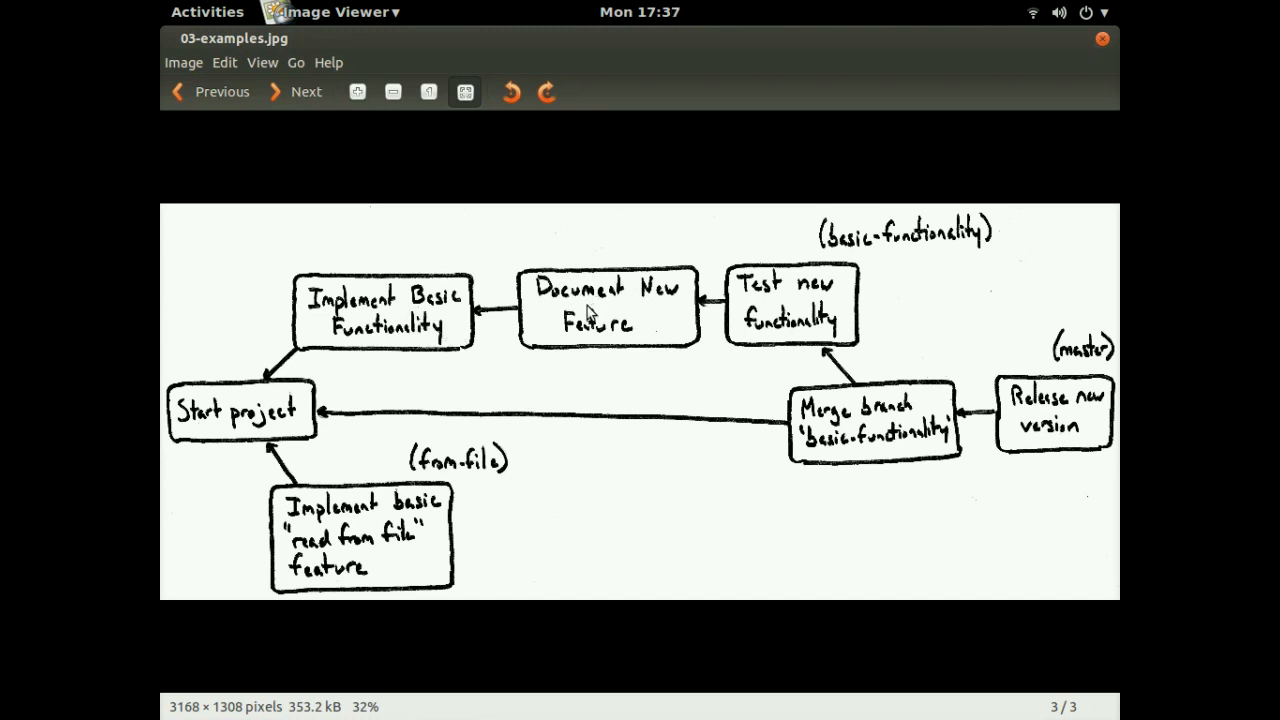
pyautogui.moveTo(612, 336)
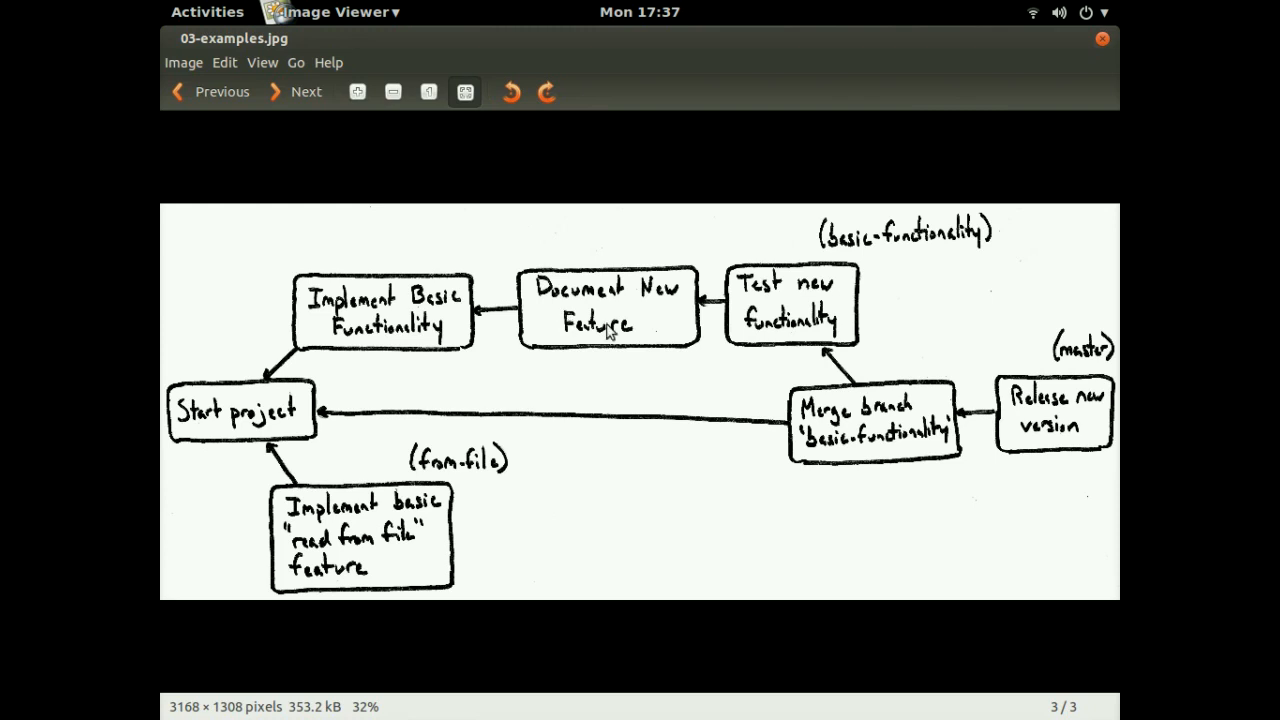
pyautogui.moveTo(802, 312)
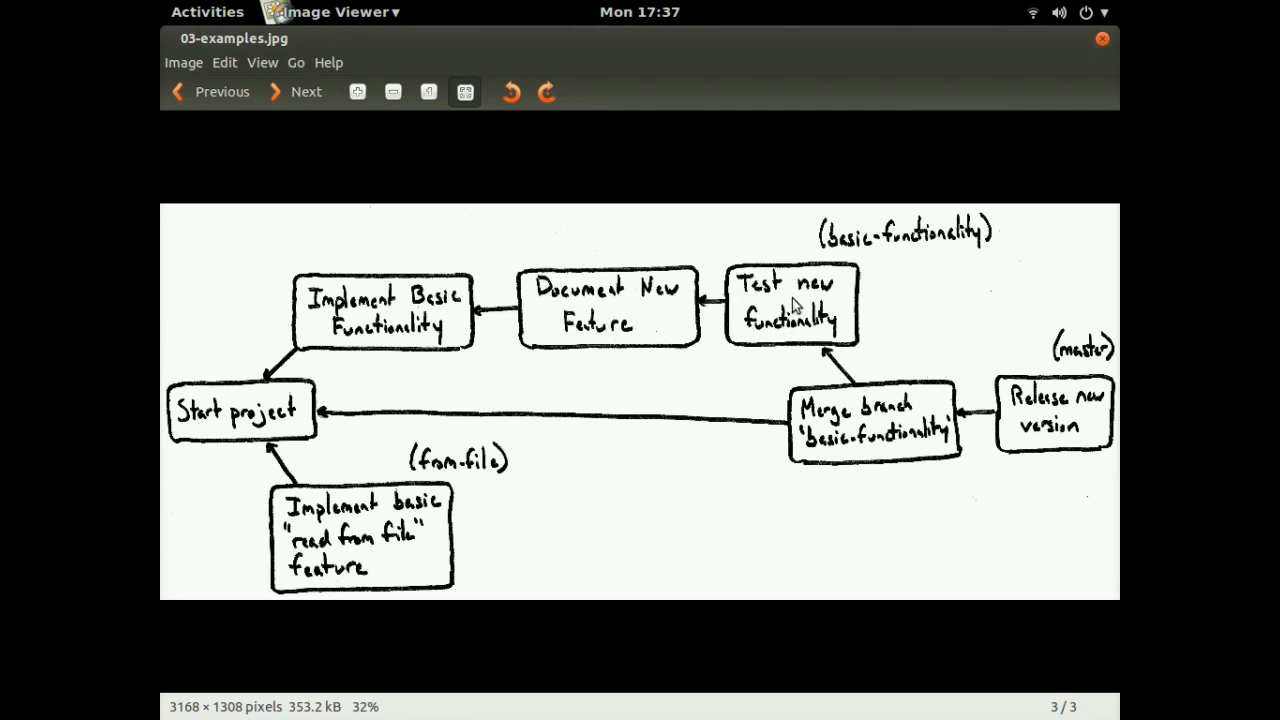
pyautogui.moveTo(750, 350)
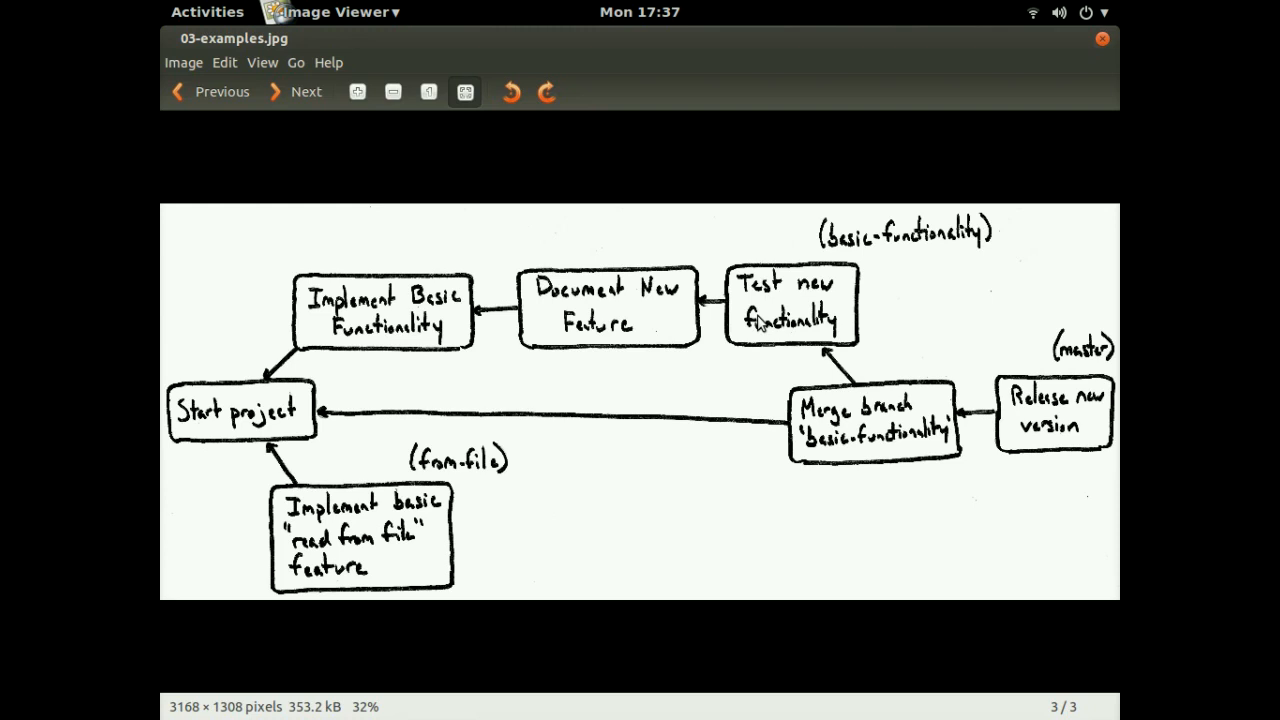
pyautogui.moveTo(844, 312)
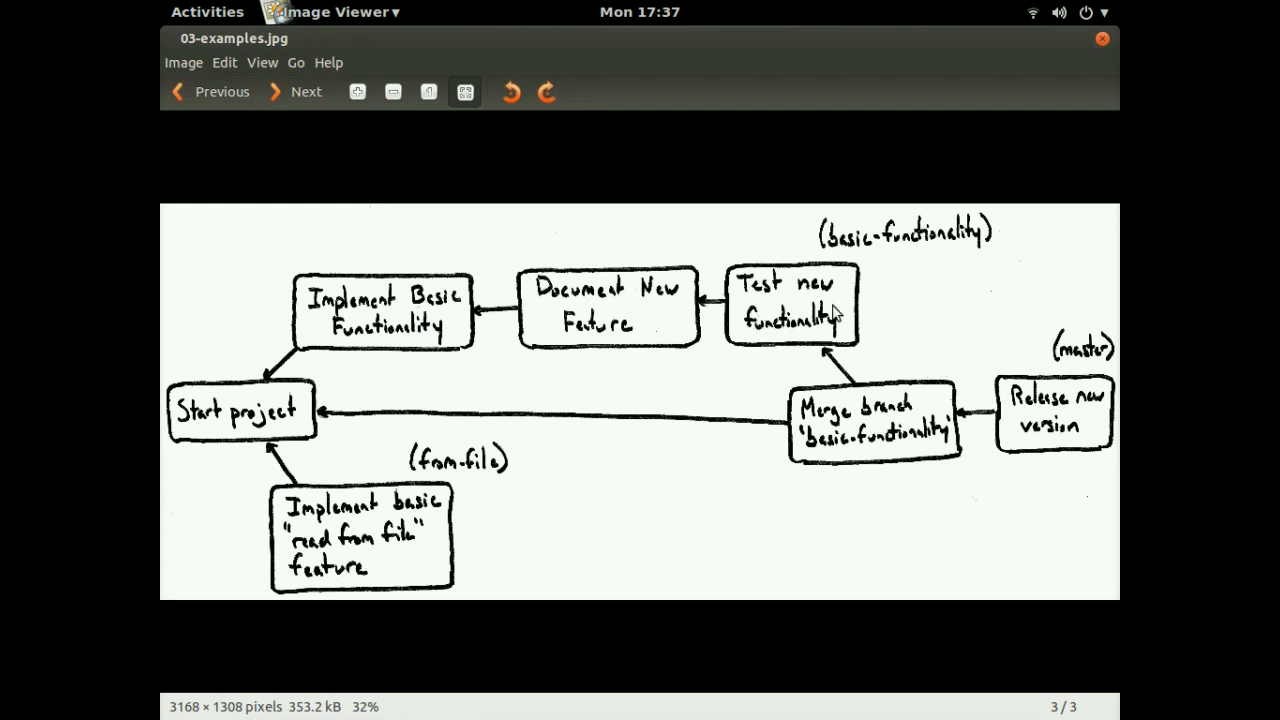
pyautogui.moveTo(868, 264)
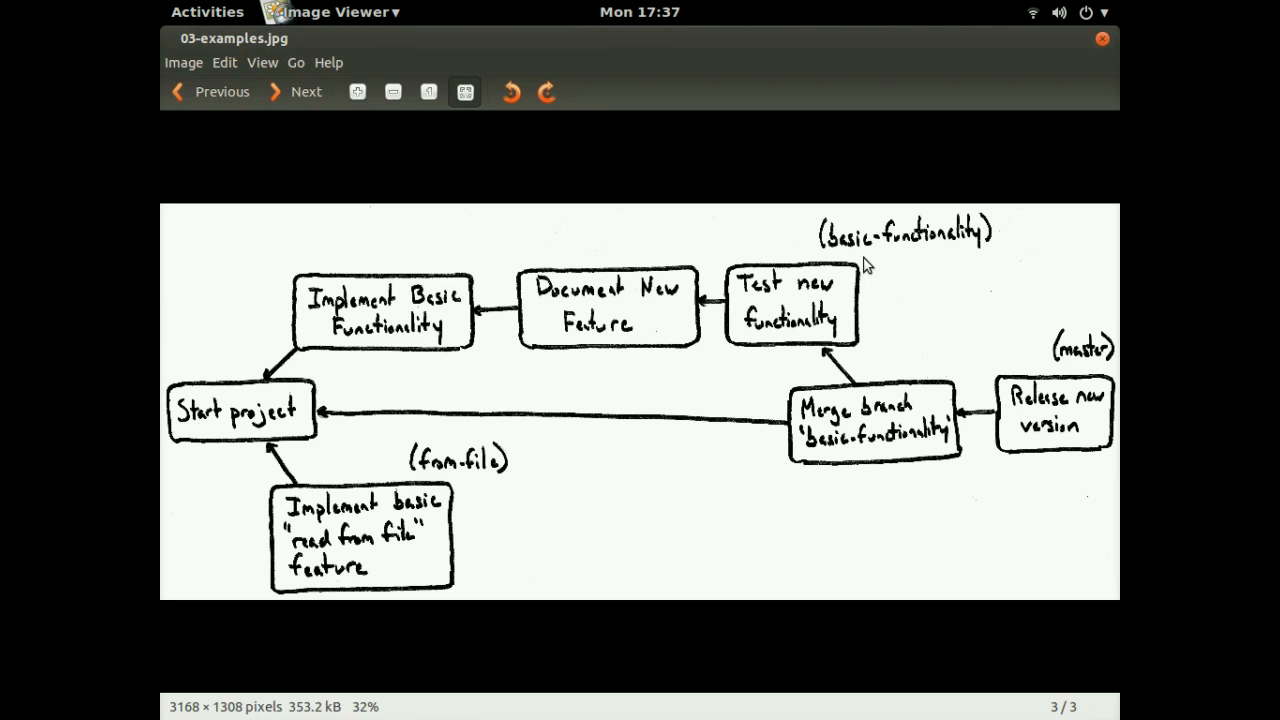
pyautogui.moveTo(914, 244)
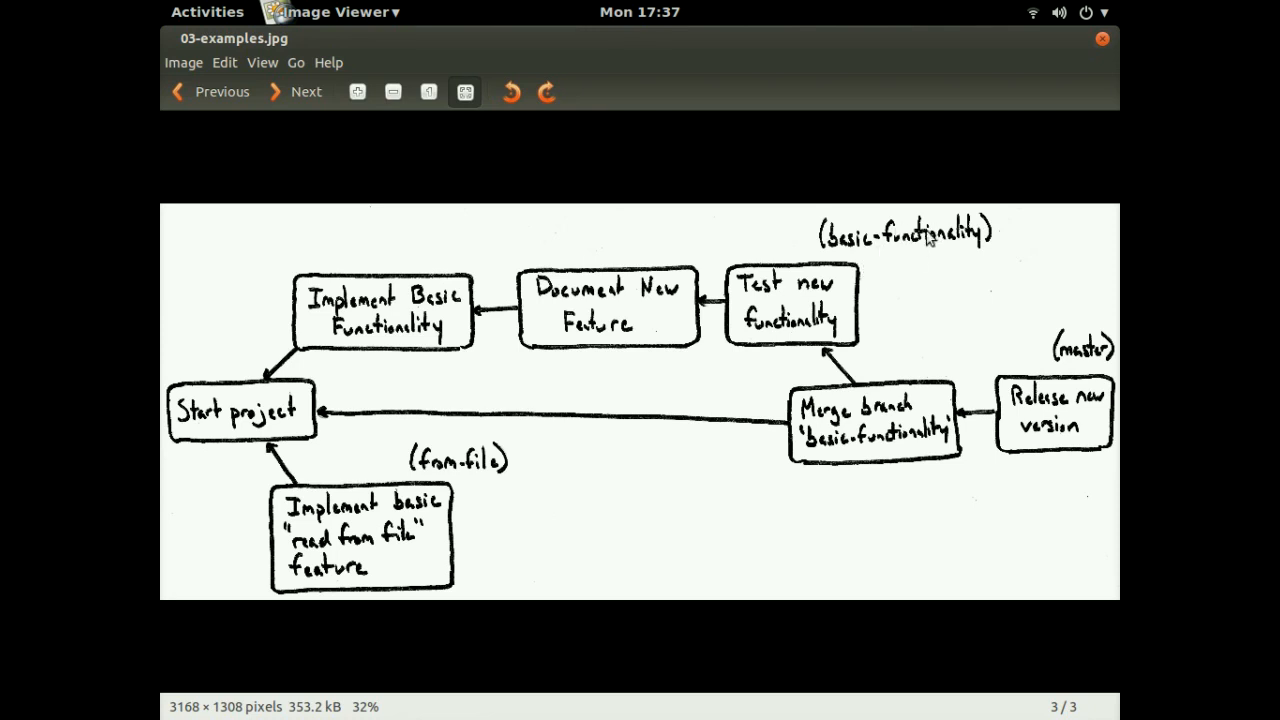
pyautogui.moveTo(816, 330)
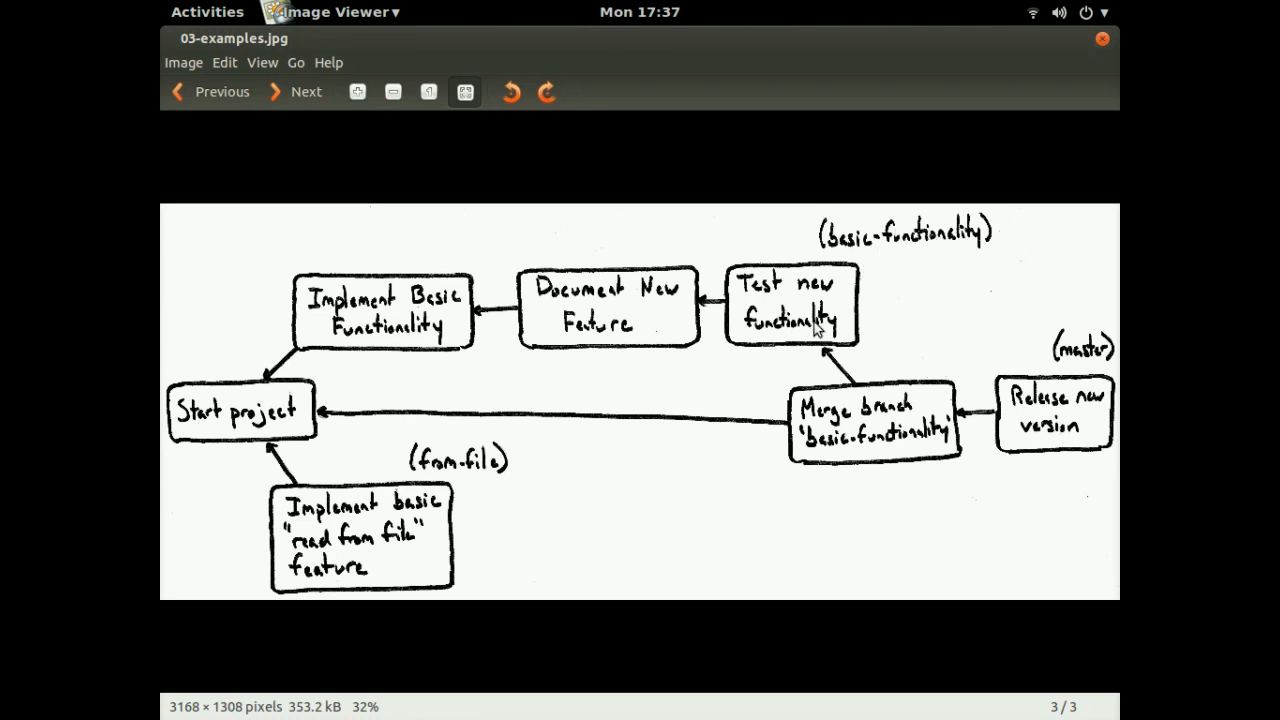
pyautogui.moveTo(818, 328)
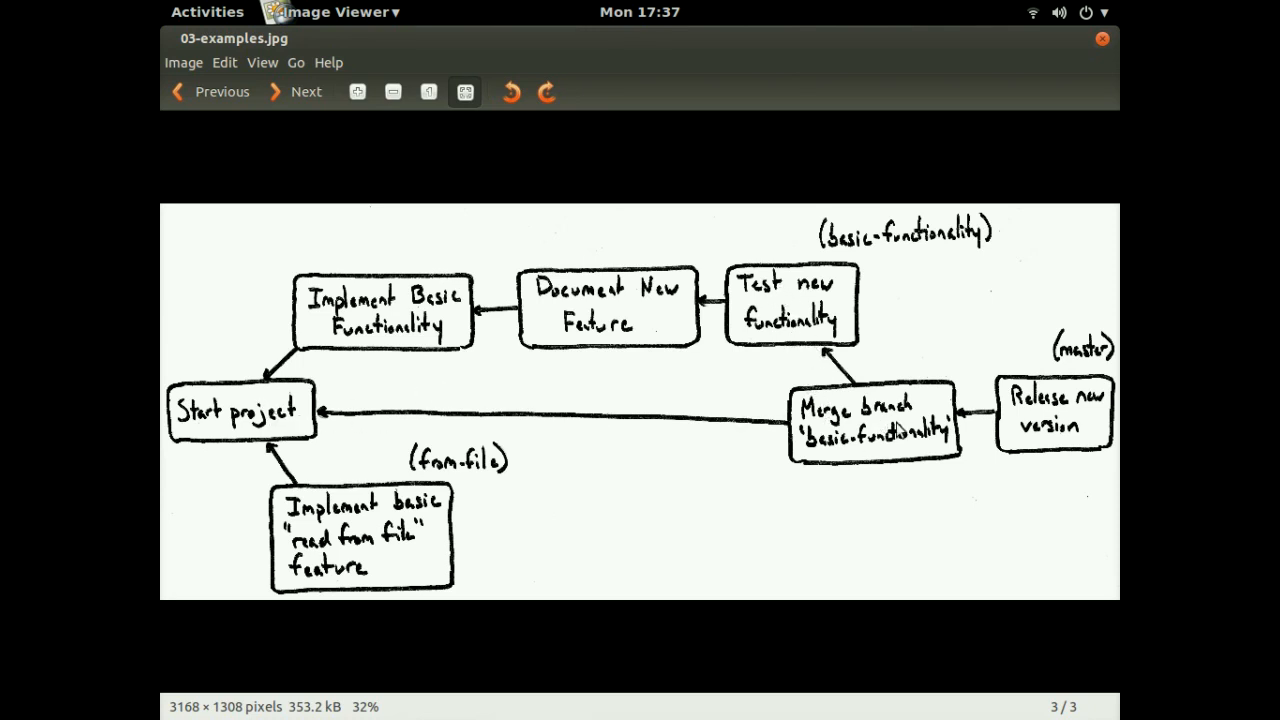
pyautogui.moveTo(844, 410)
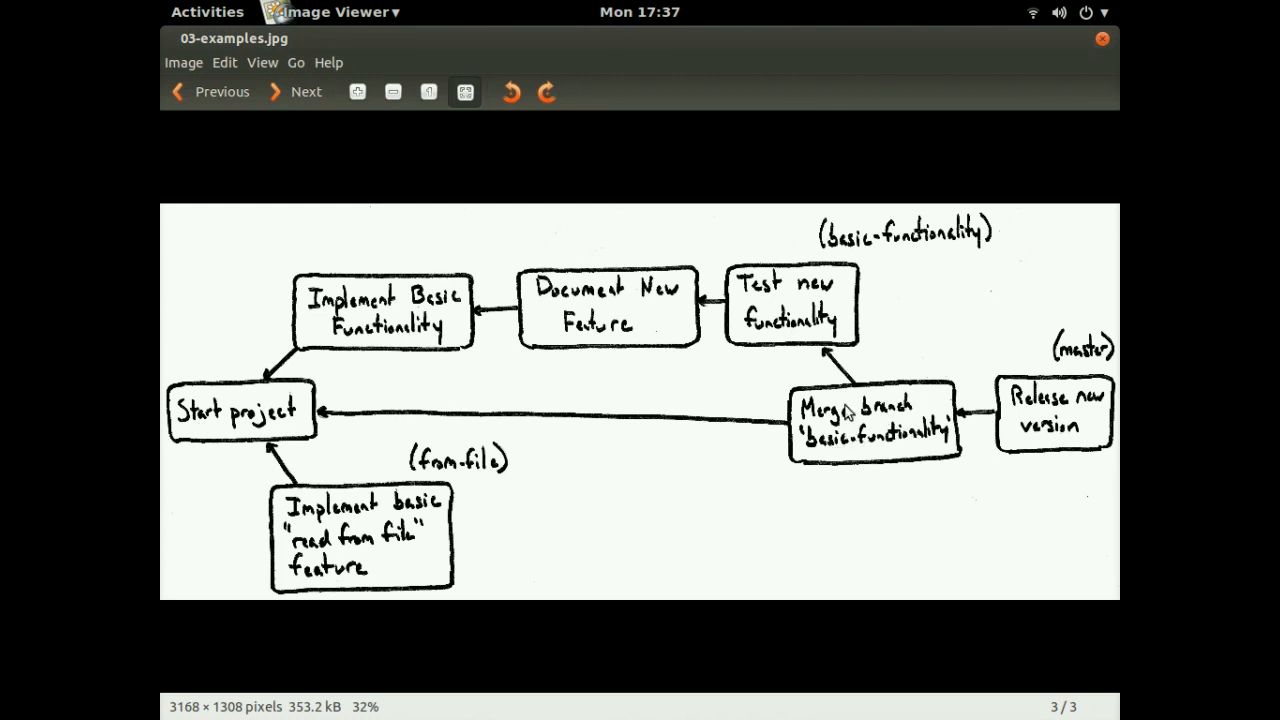
pyautogui.moveTo(898, 442)
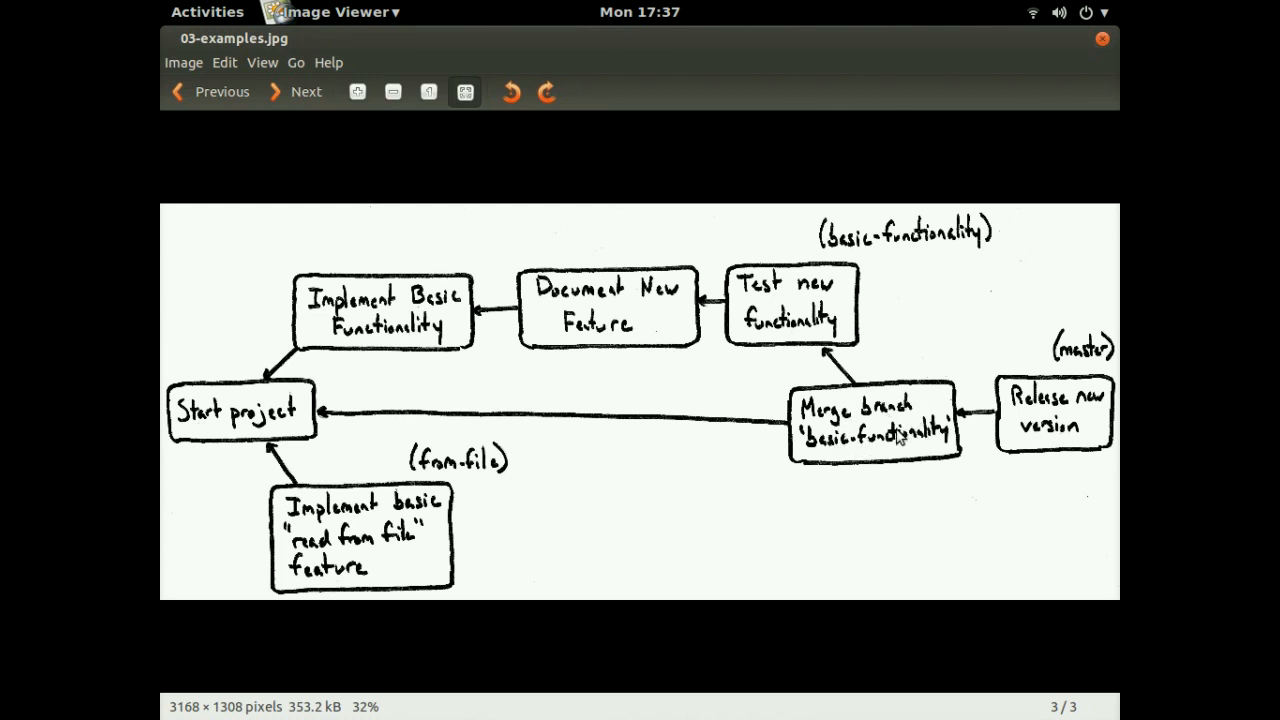
pyautogui.moveTo(1020, 432)
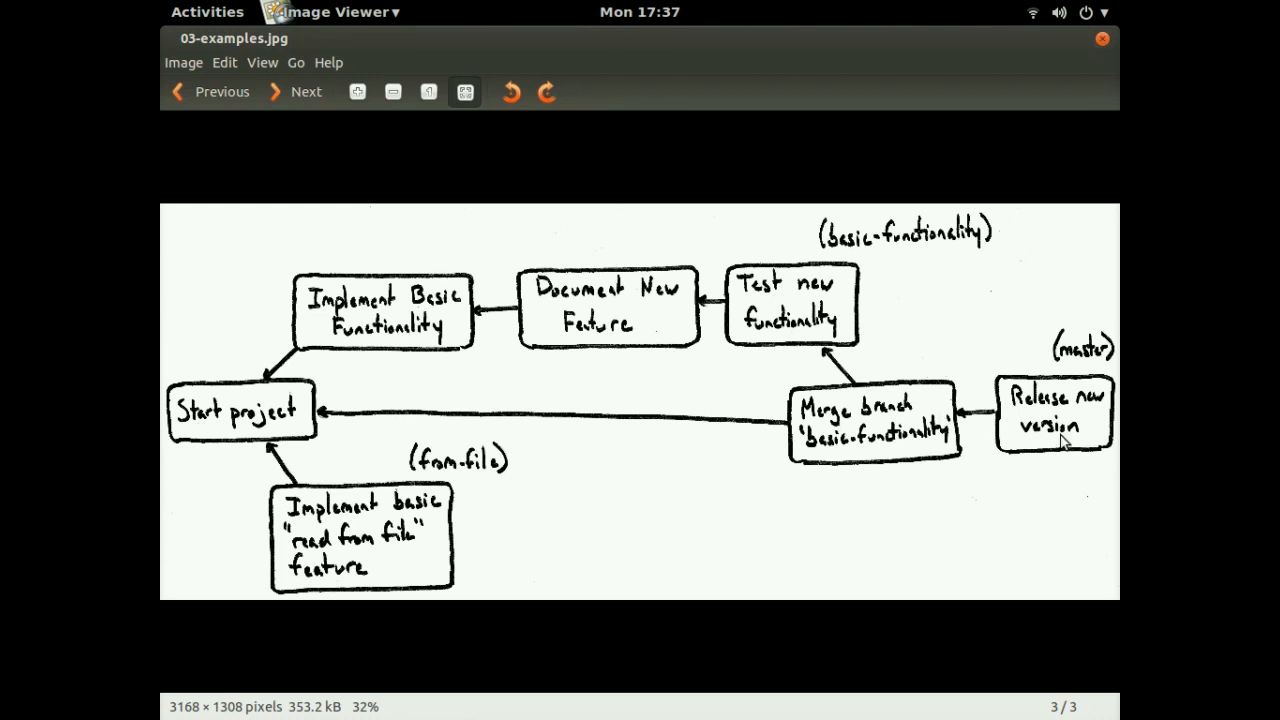
pyautogui.moveTo(1068, 436)
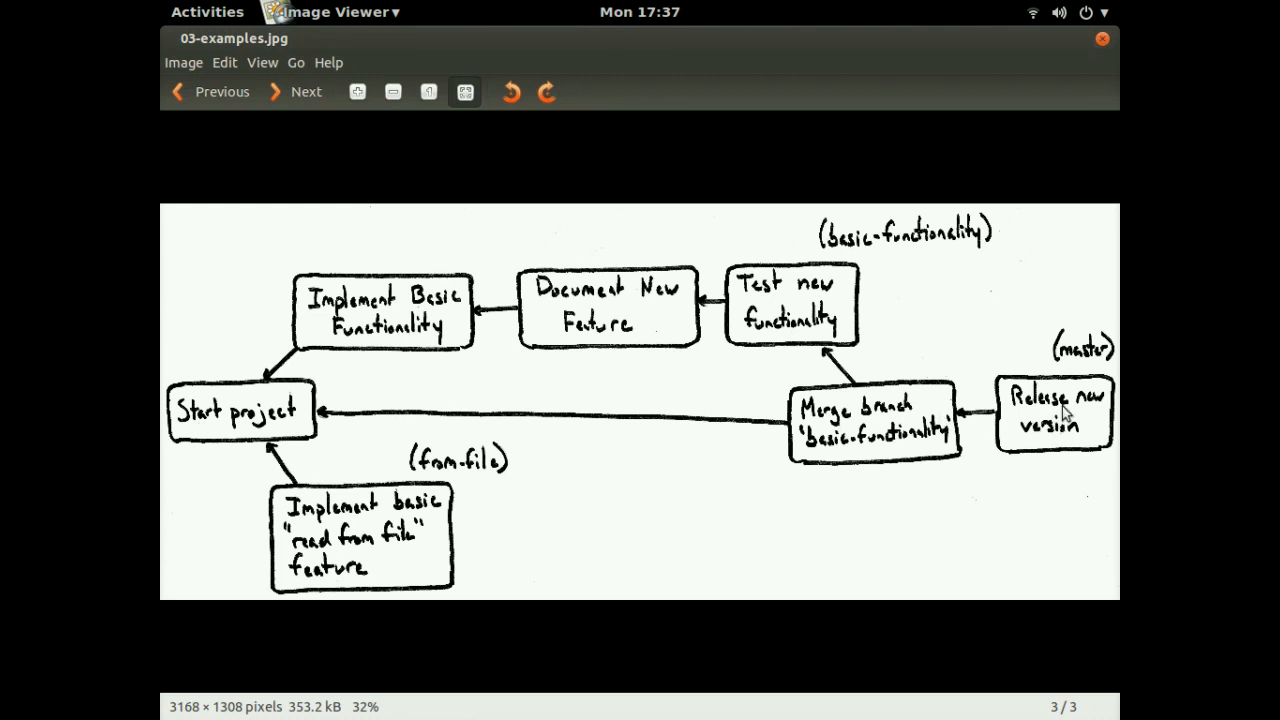
pyautogui.moveTo(1068, 418)
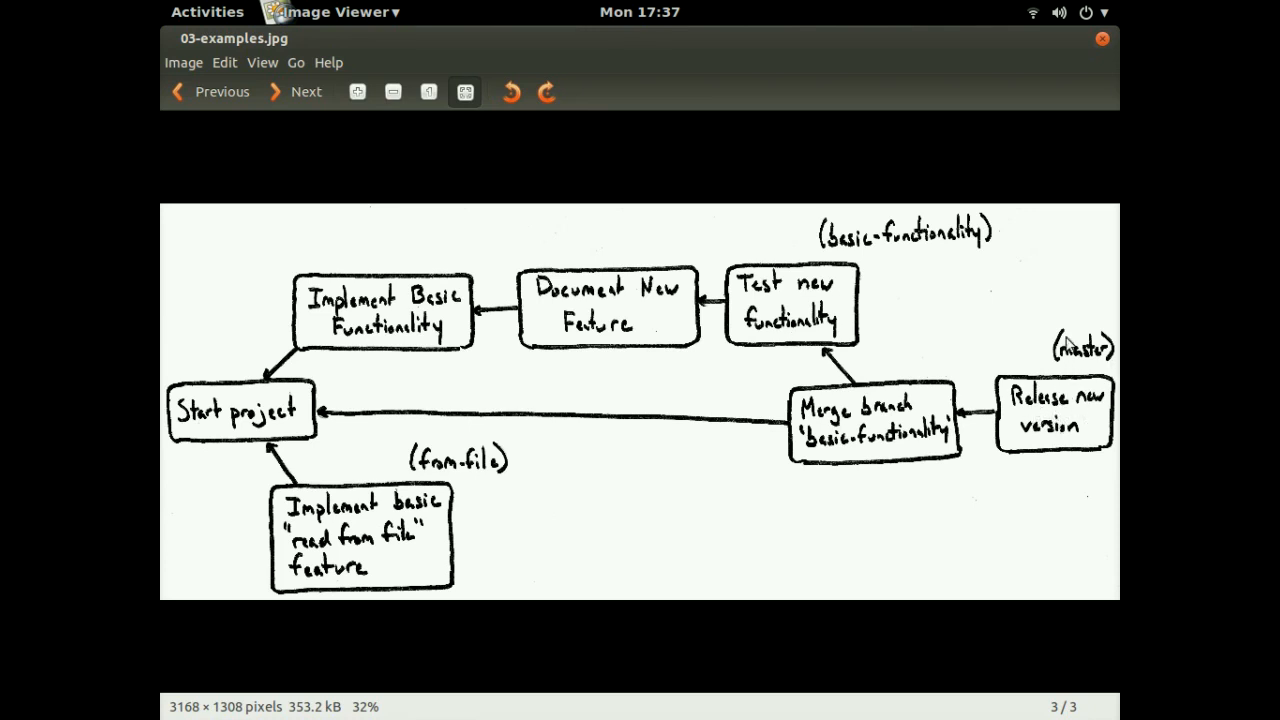
pyautogui.moveTo(1078, 448)
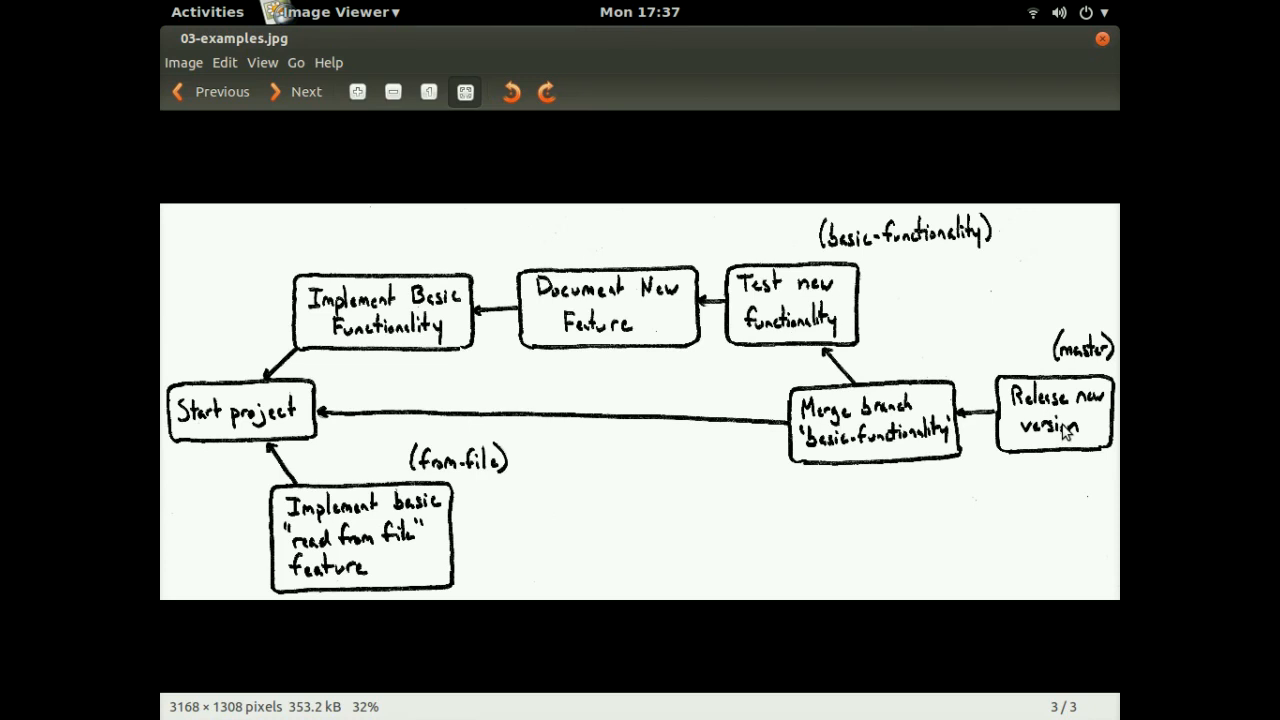
pyautogui.moveTo(692, 524)
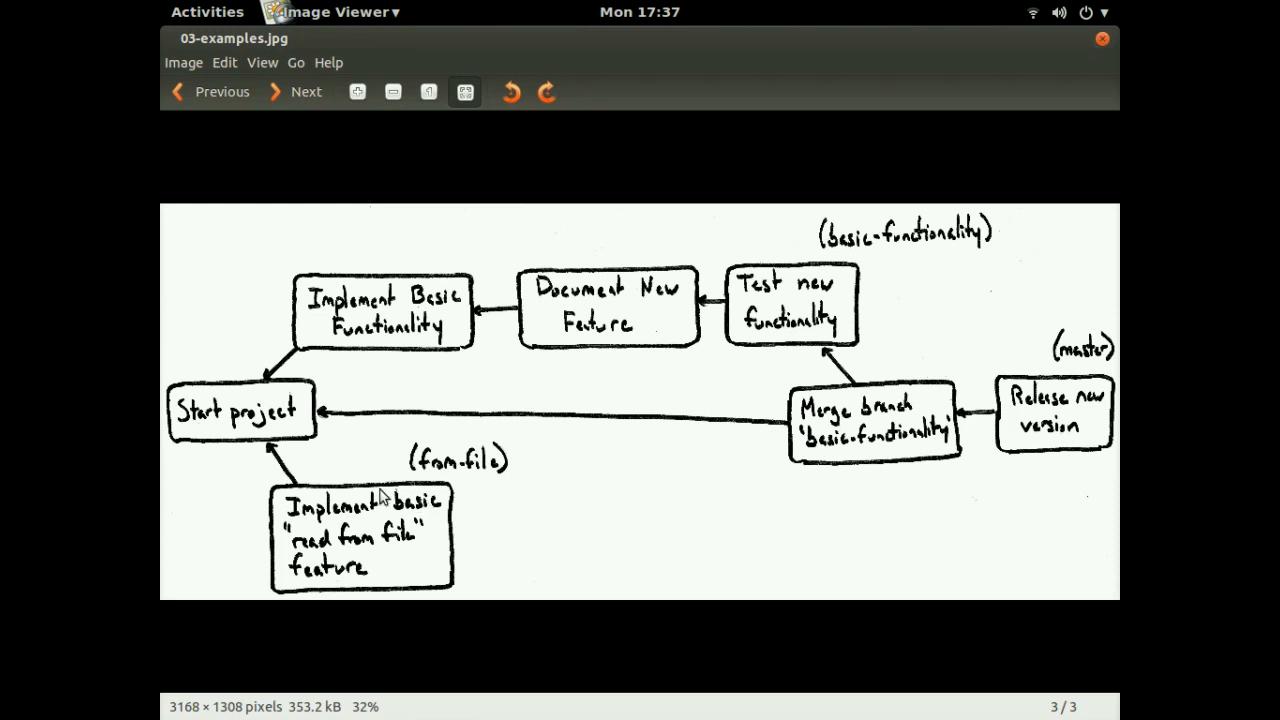
pyautogui.moveTo(330, 532)
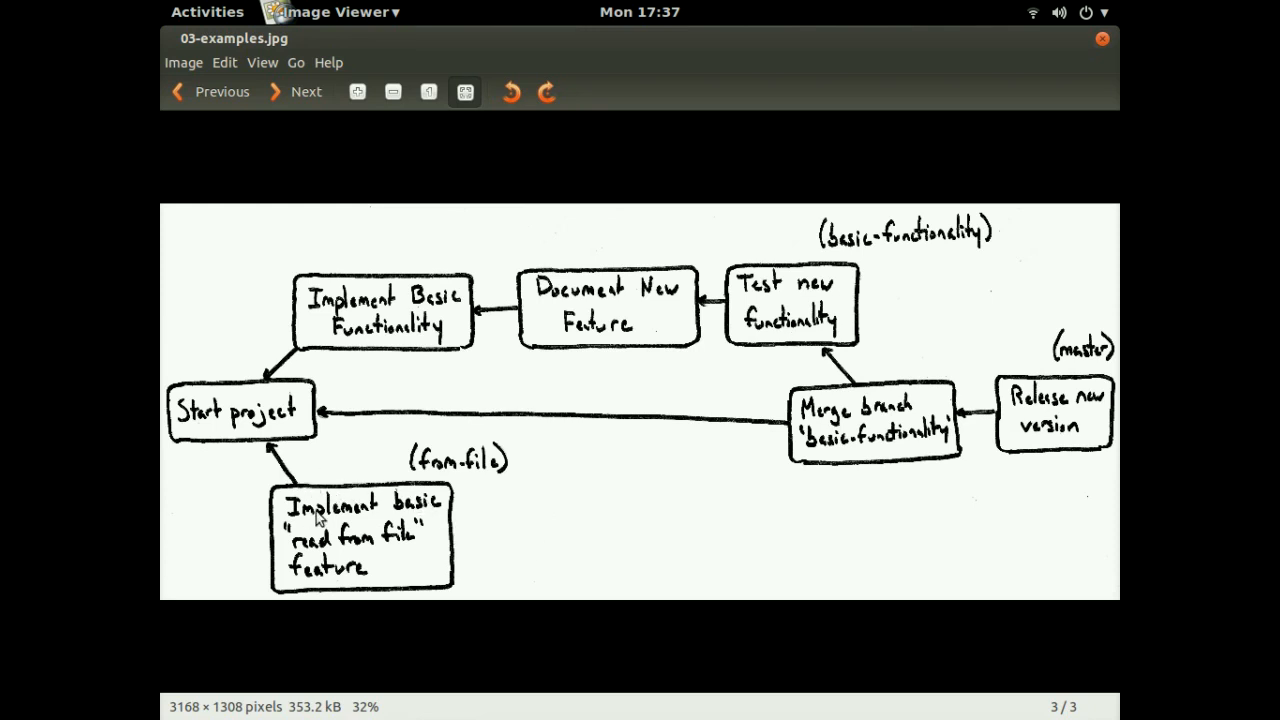
pyautogui.moveTo(436, 464)
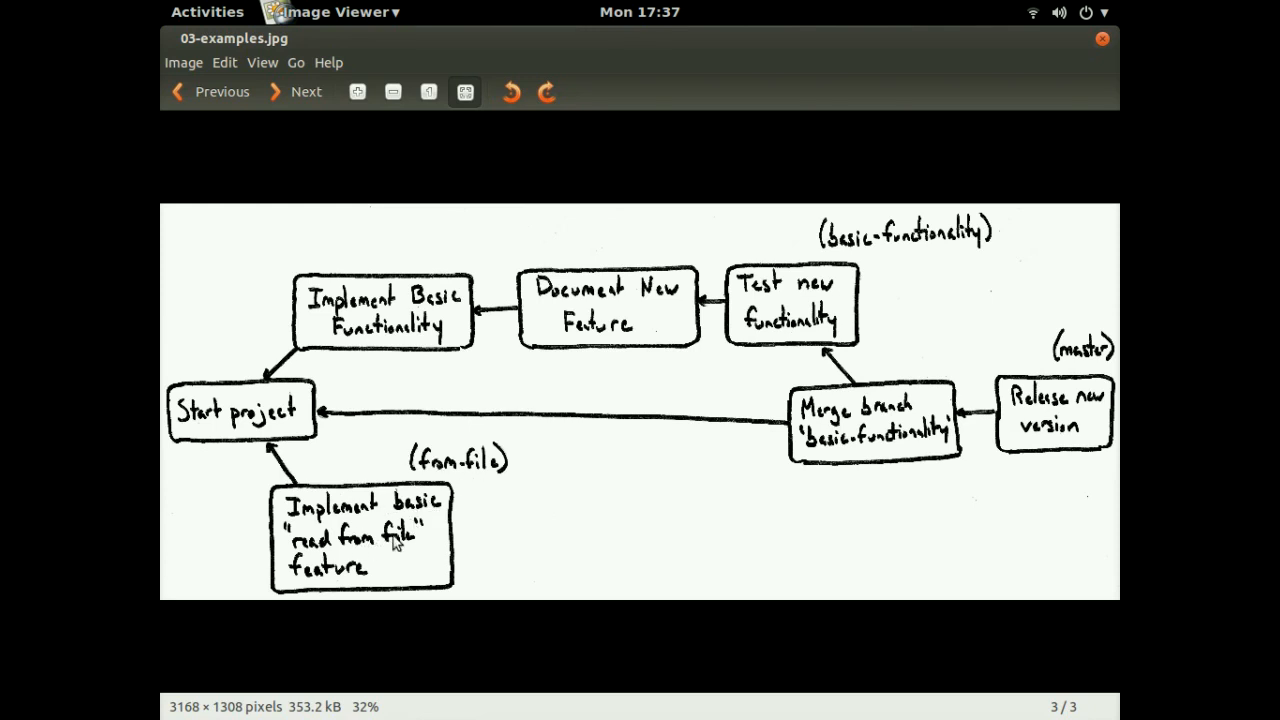
pyautogui.moveTo(612, 312)
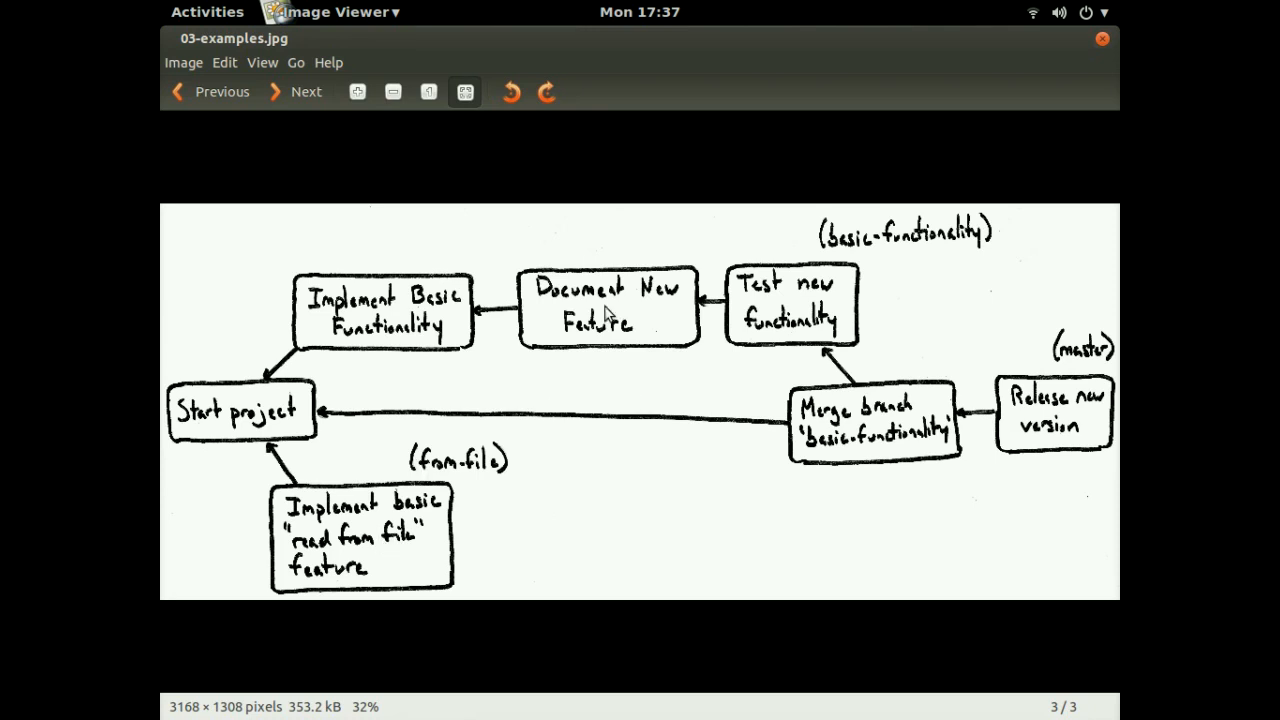
pyautogui.moveTo(636, 338)
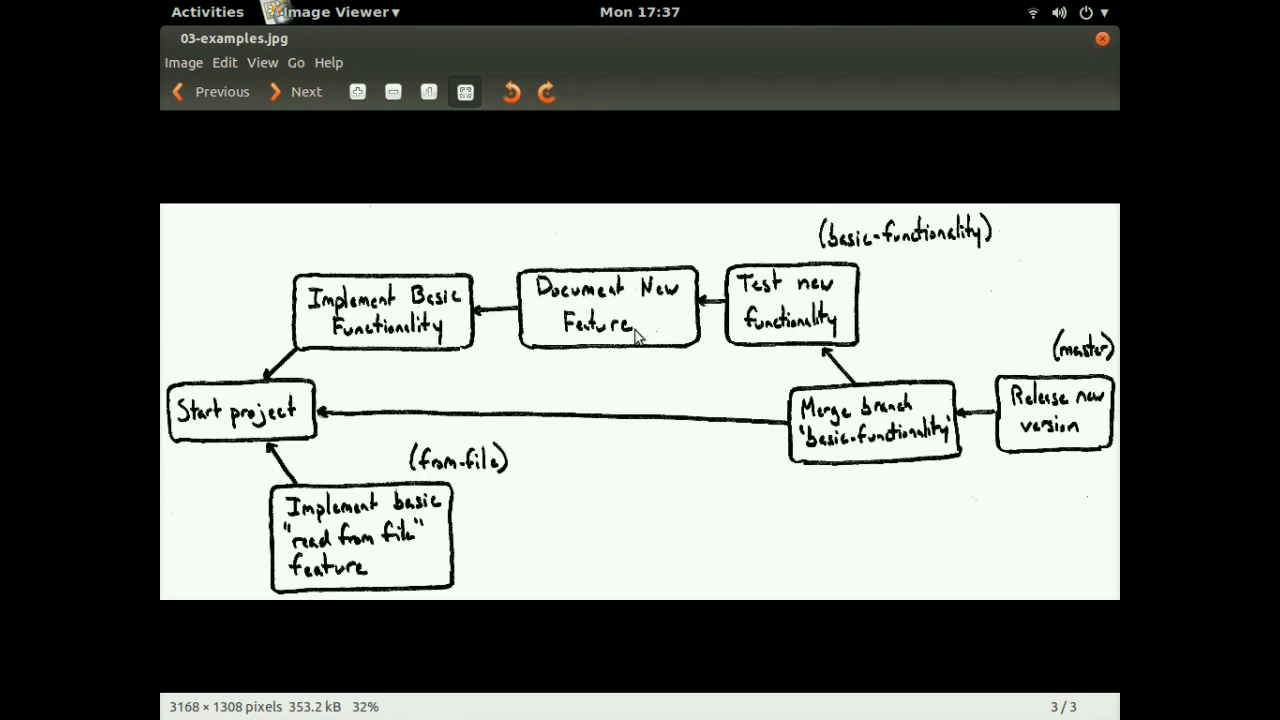
pyautogui.moveTo(652, 344)
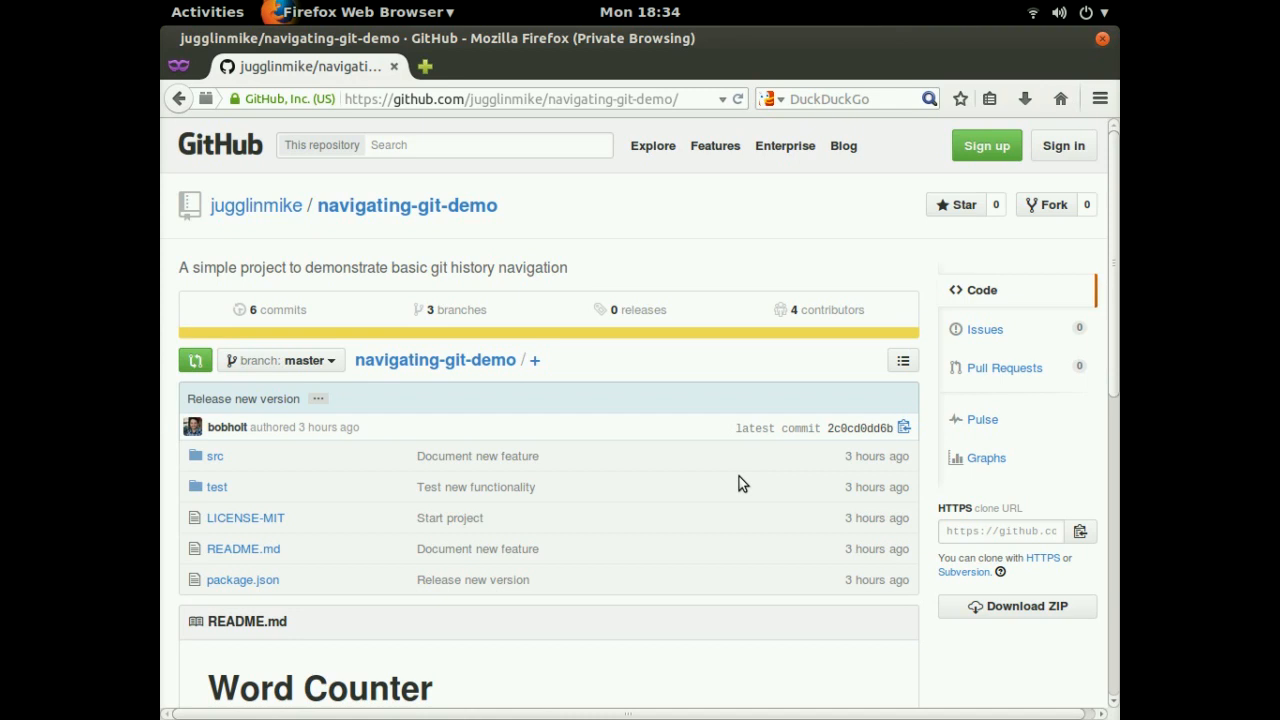
pyautogui.moveTo(664, 496)
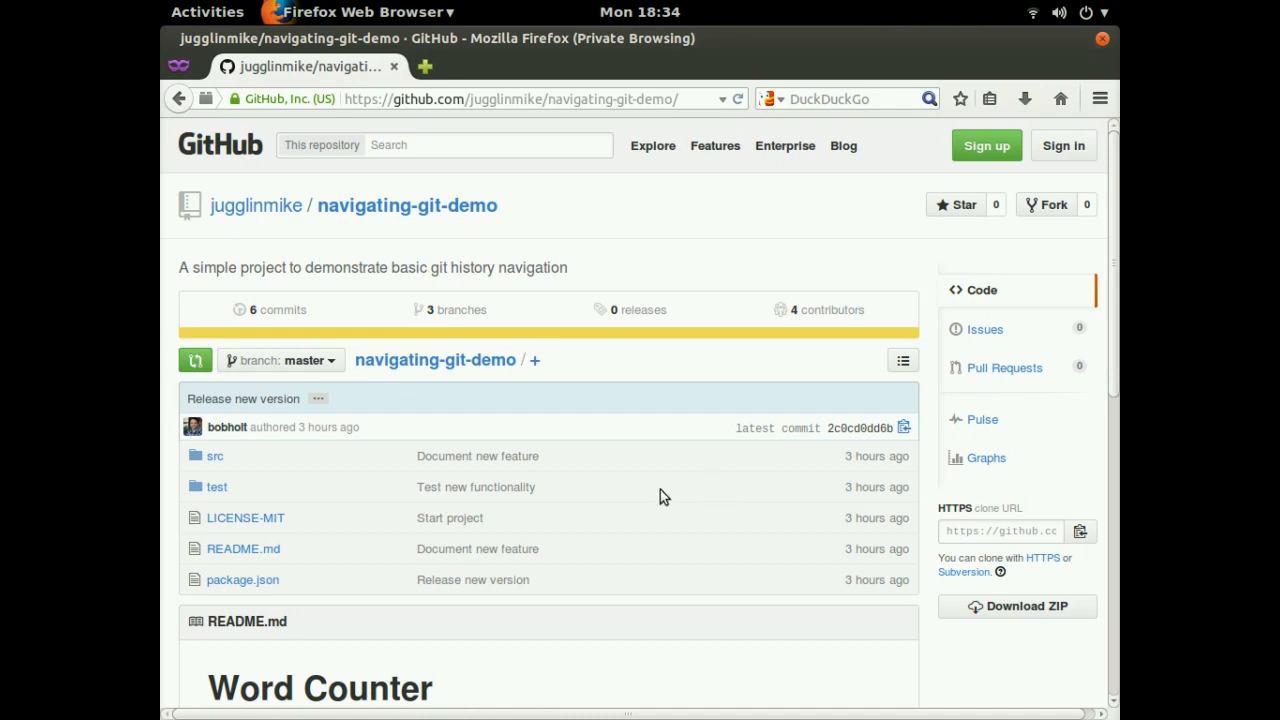
# Read the Word Counter README.md on master, then return to the repository's main page.
pyautogui.scroll(-3)
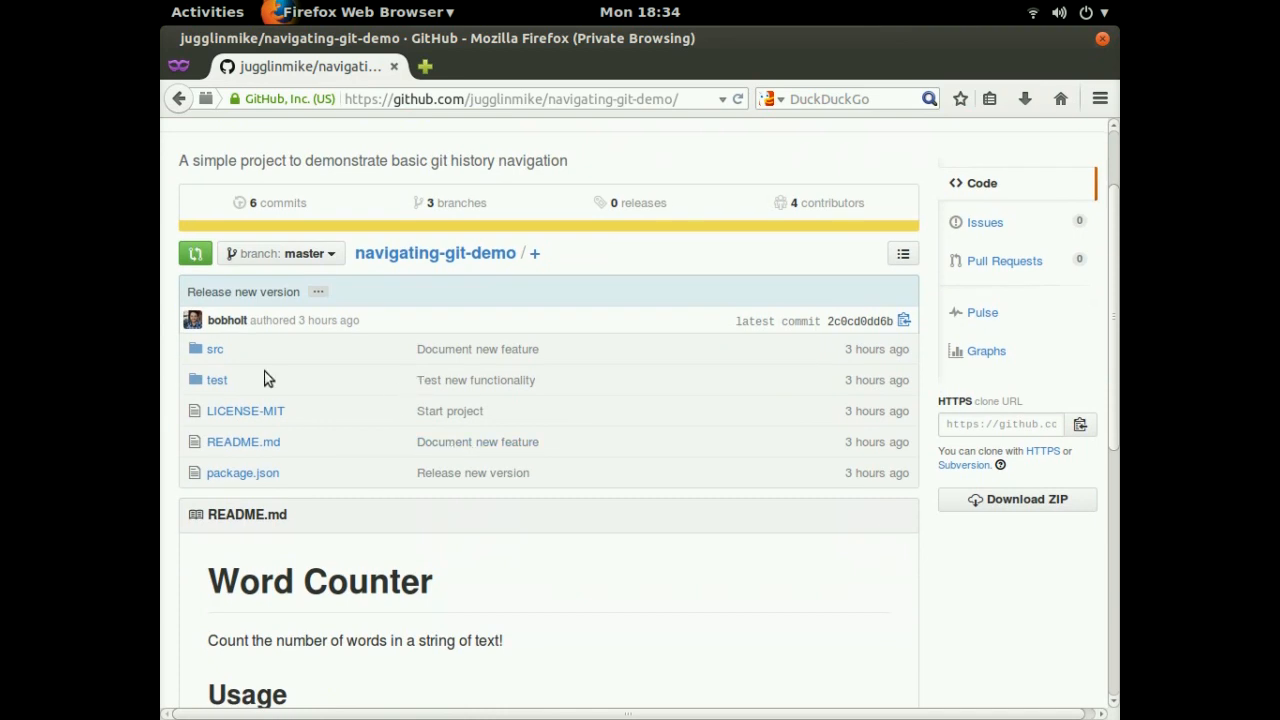
pyautogui.moveTo(412, 446)
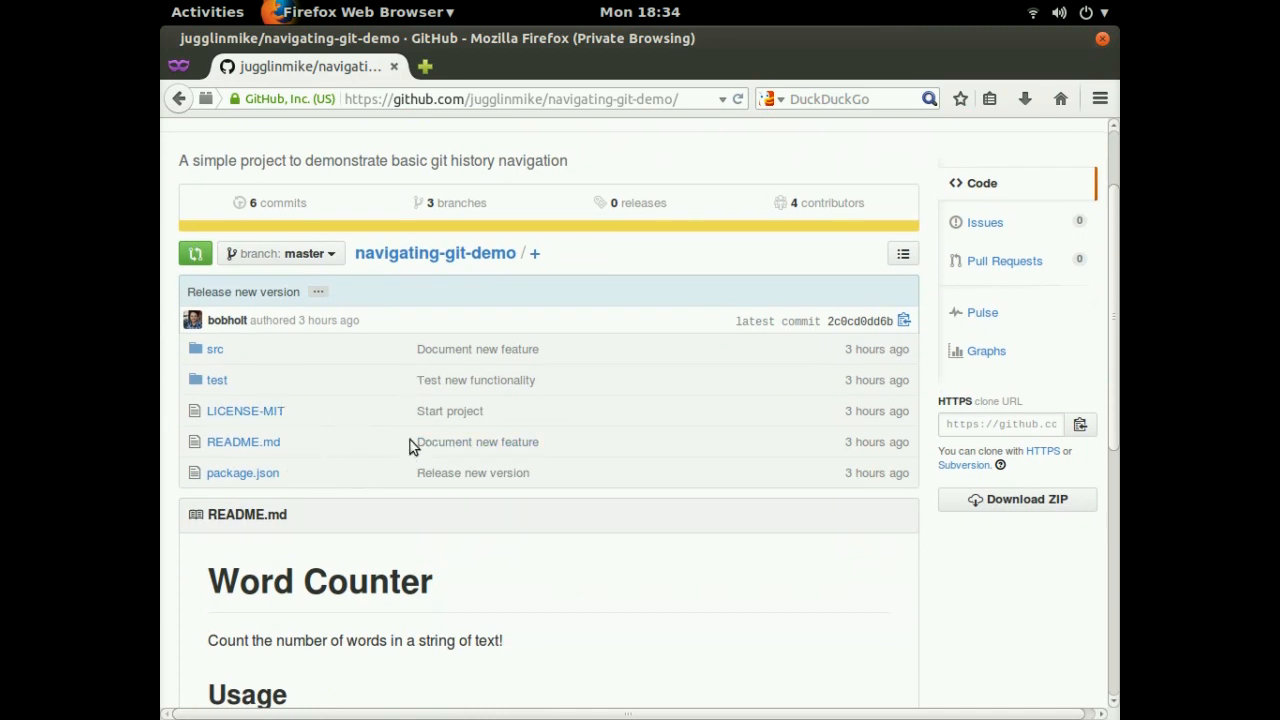
pyautogui.moveTo(252, 428)
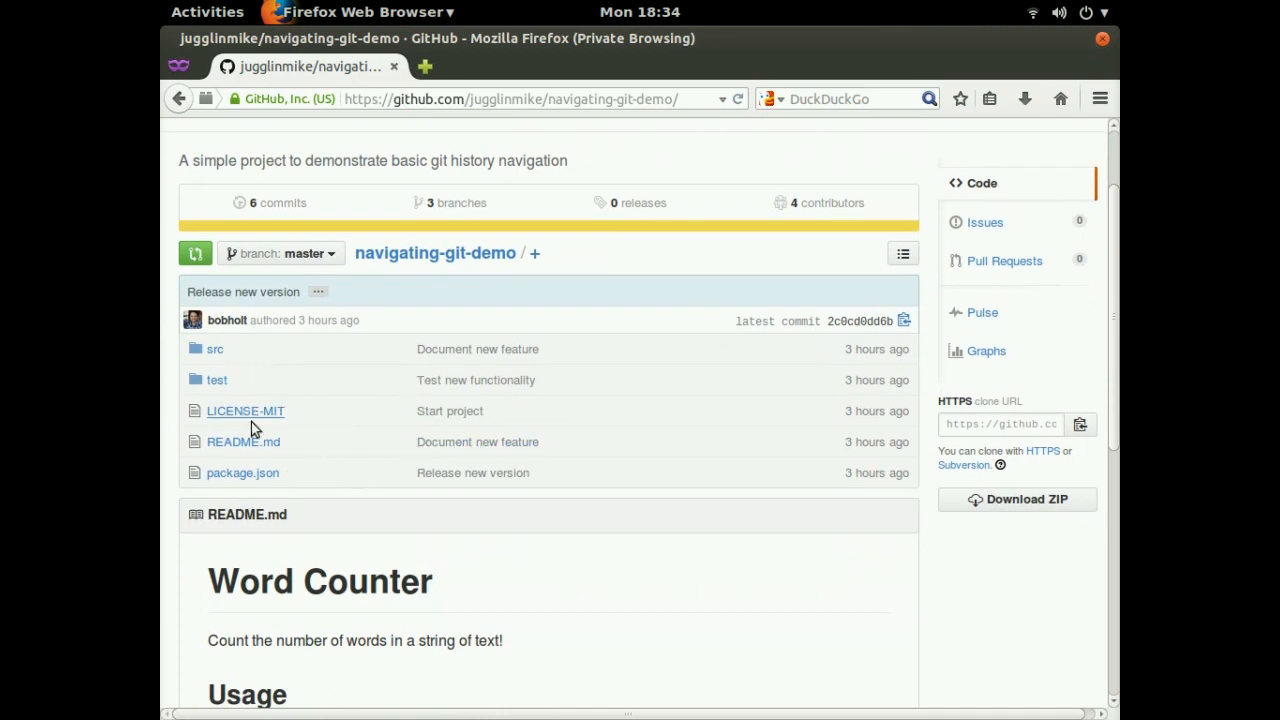
pyautogui.moveTo(268, 460)
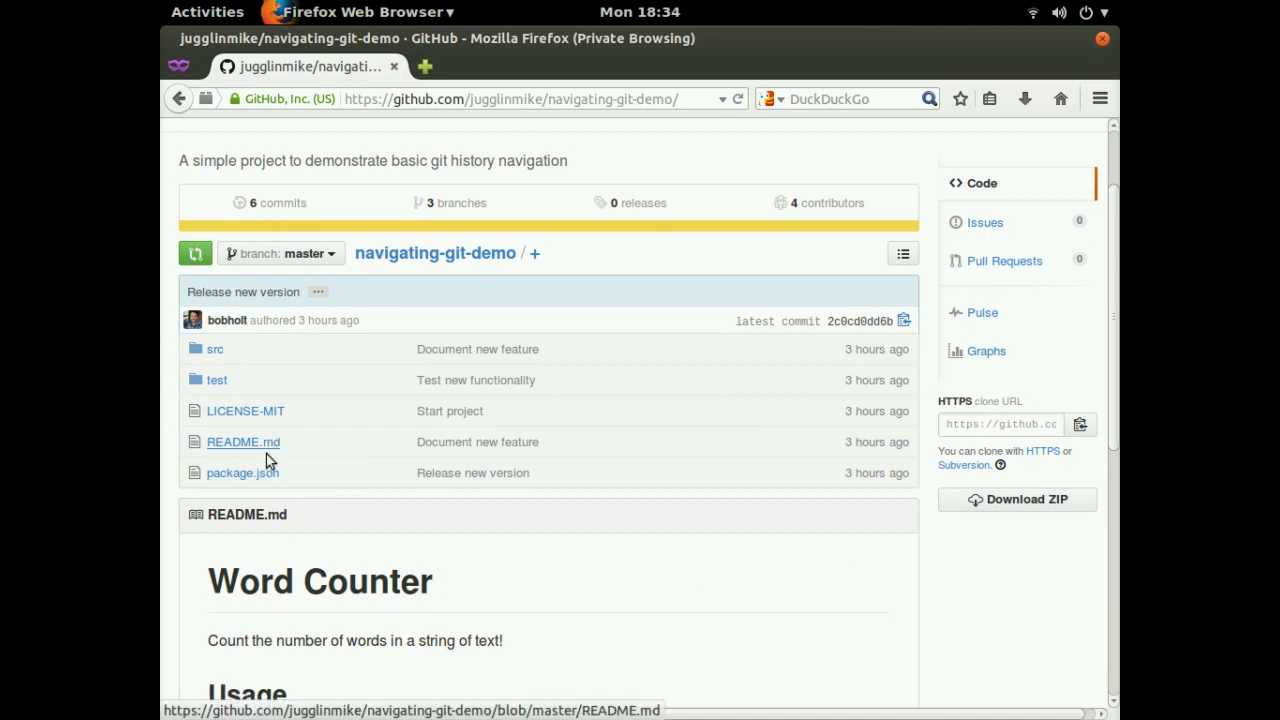
pyautogui.moveTo(222, 408)
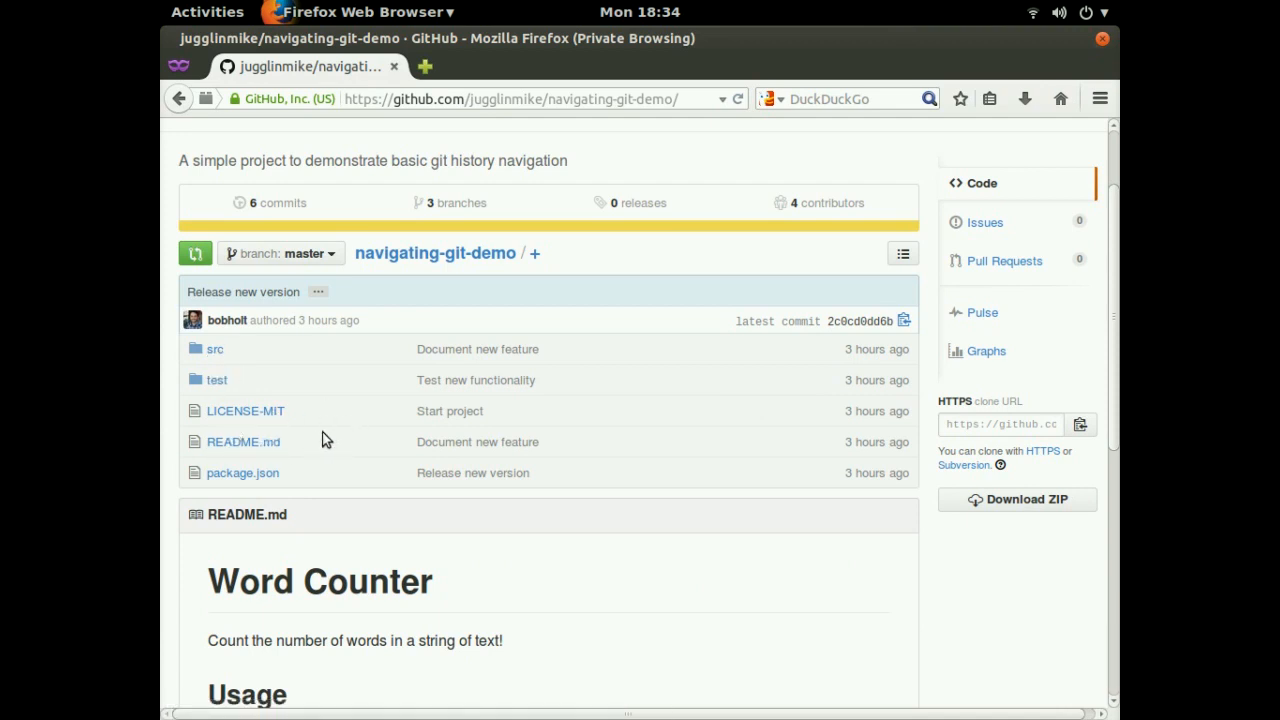
pyautogui.moveTo(332, 436)
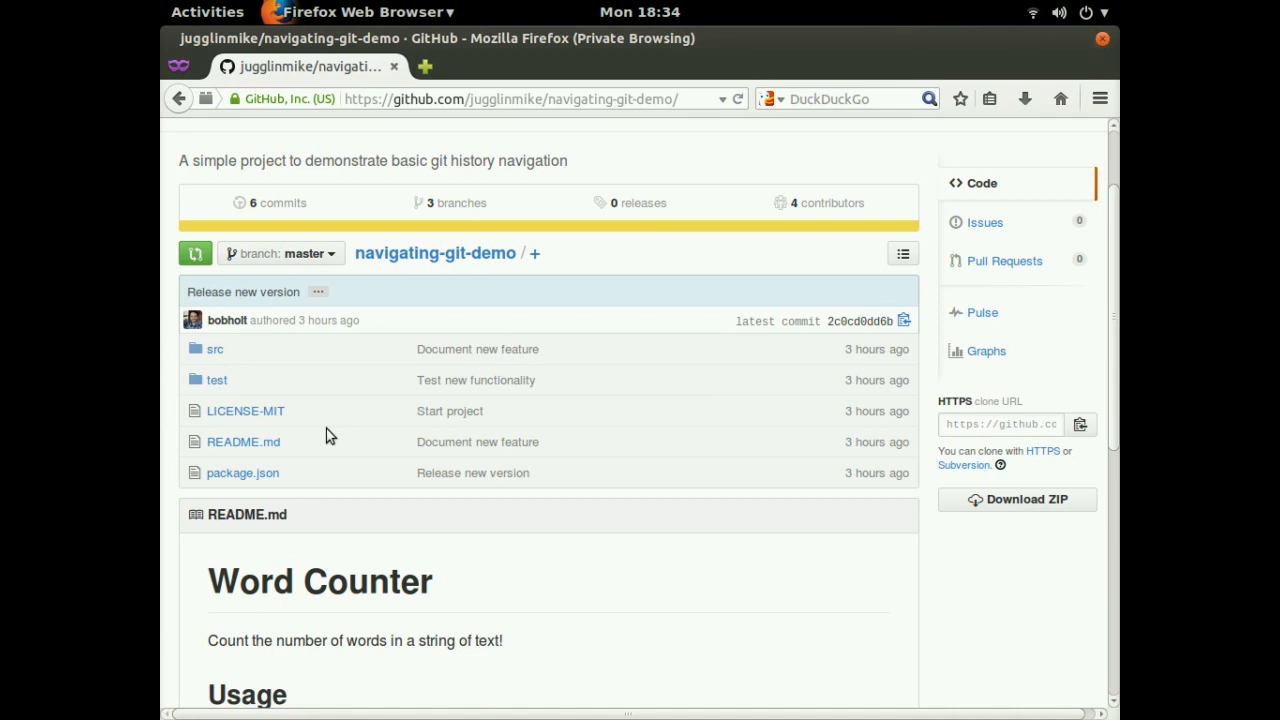
pyautogui.moveTo(264, 444)
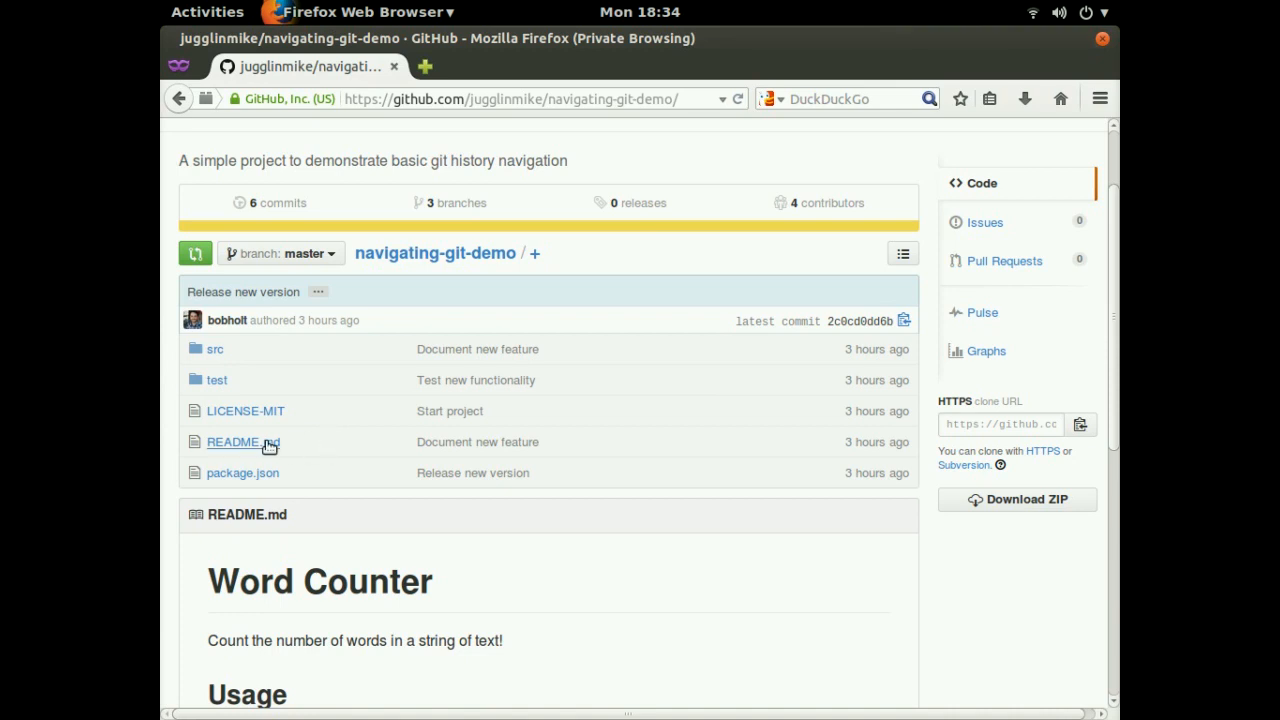
pyautogui.click(232, 442)
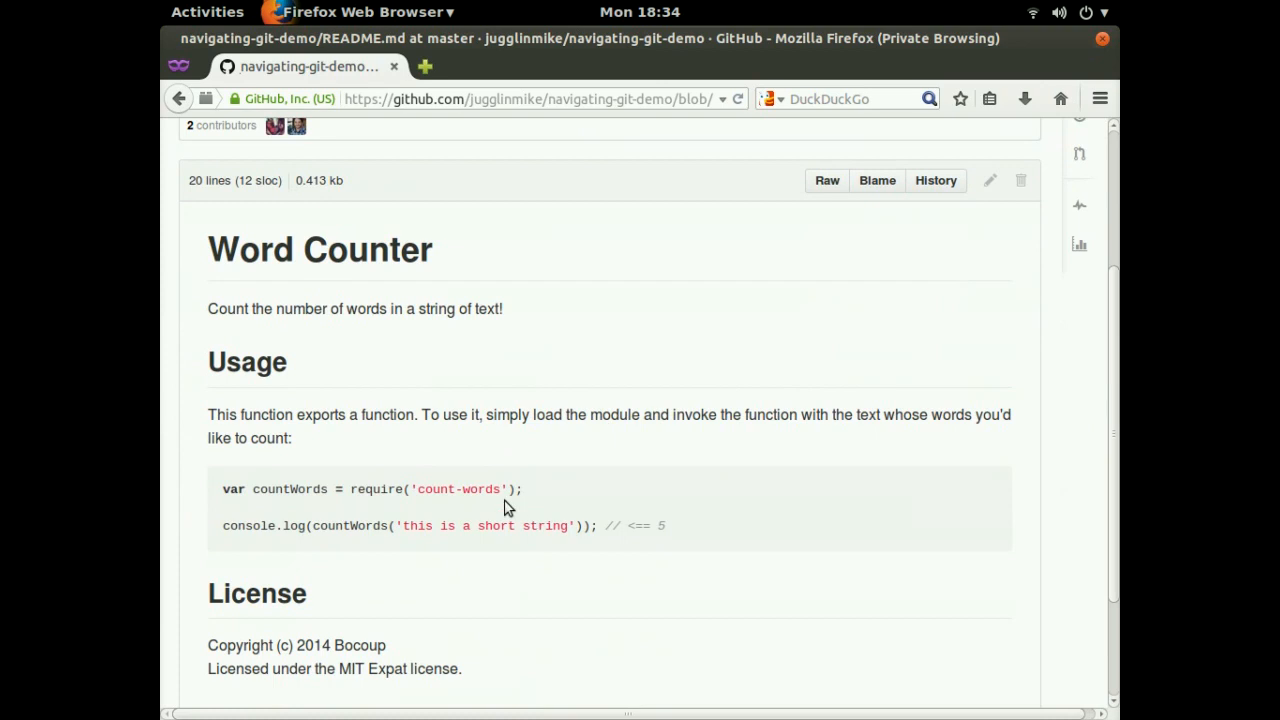
pyautogui.moveTo(542, 488)
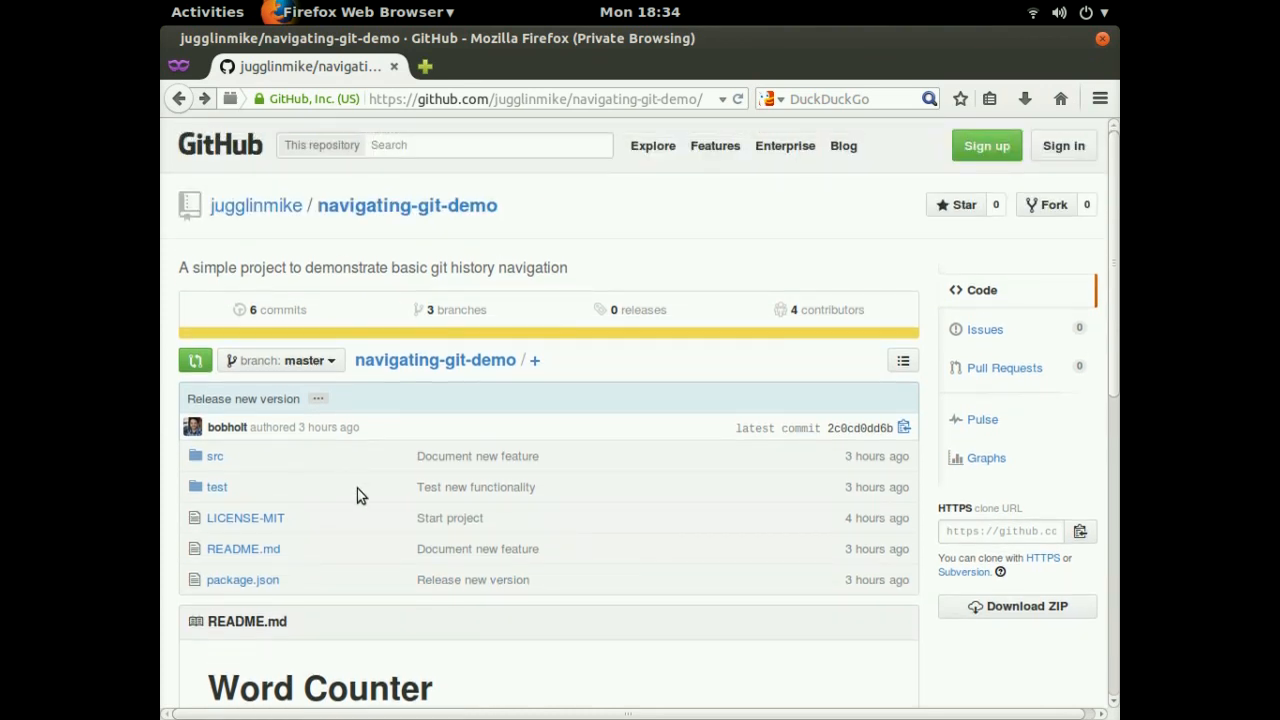
pyautogui.moveTo(362, 496)
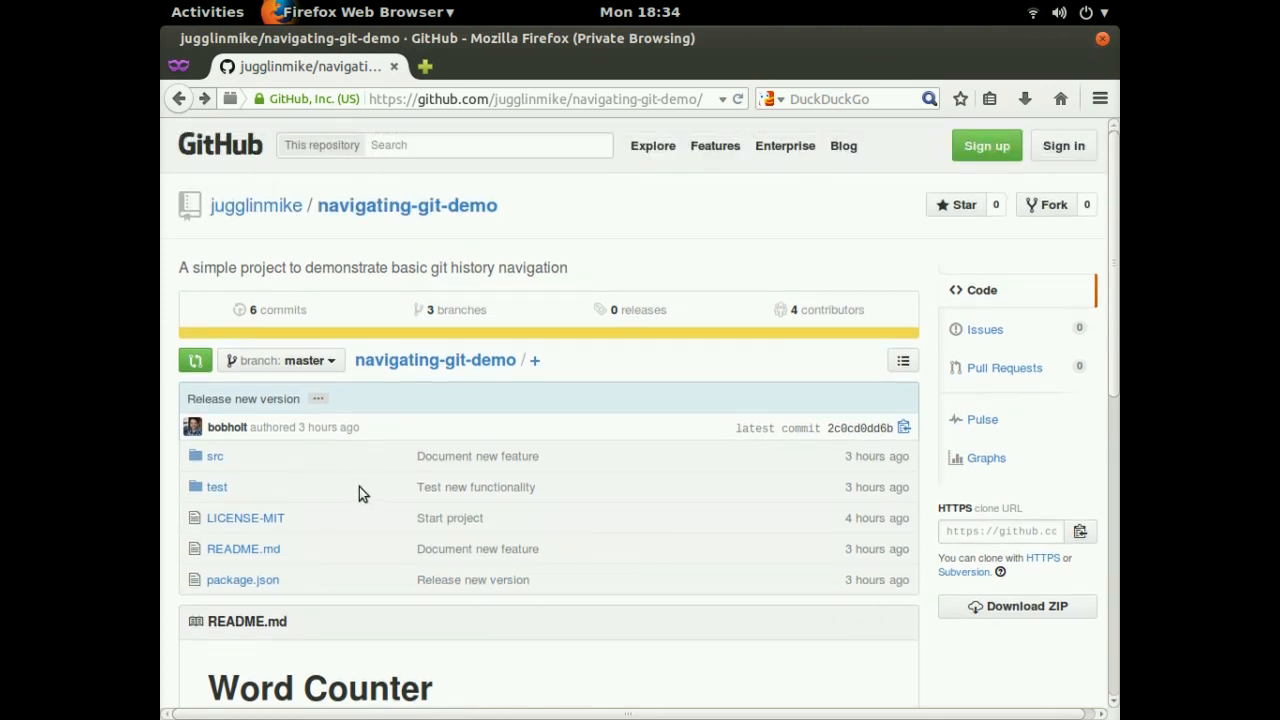
pyautogui.moveTo(332, 398)
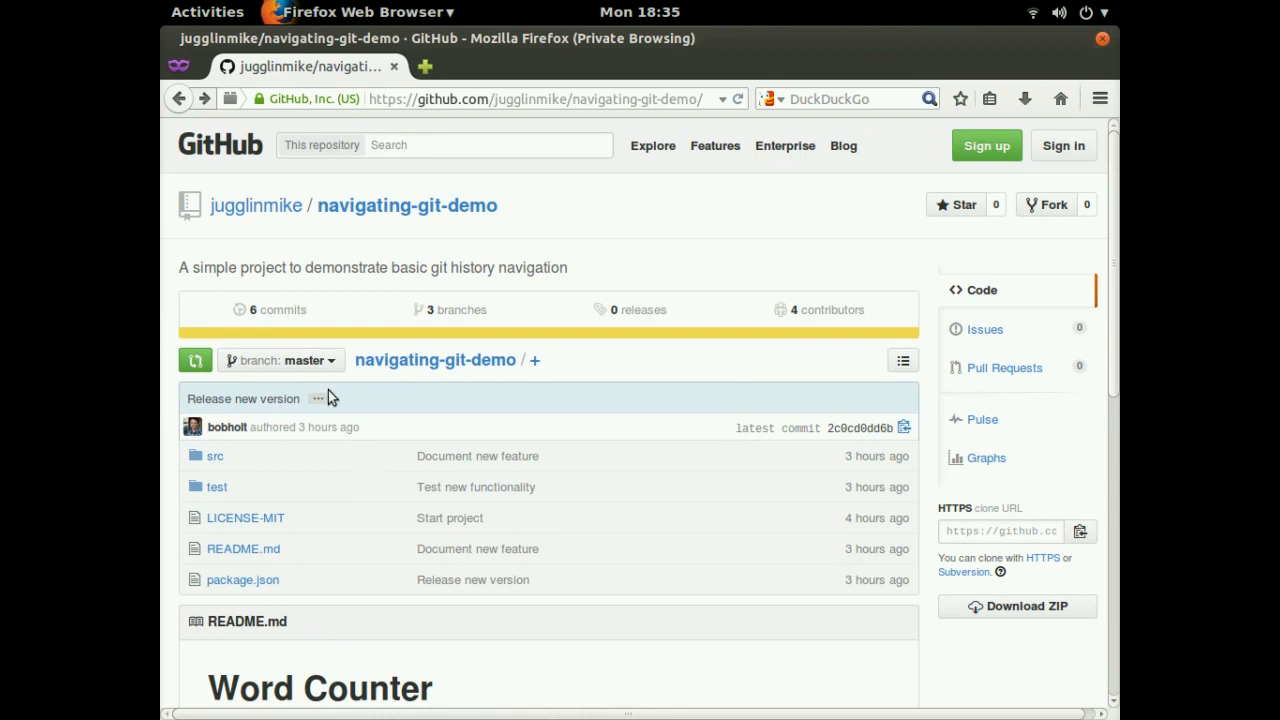
pyautogui.click(276, 308)
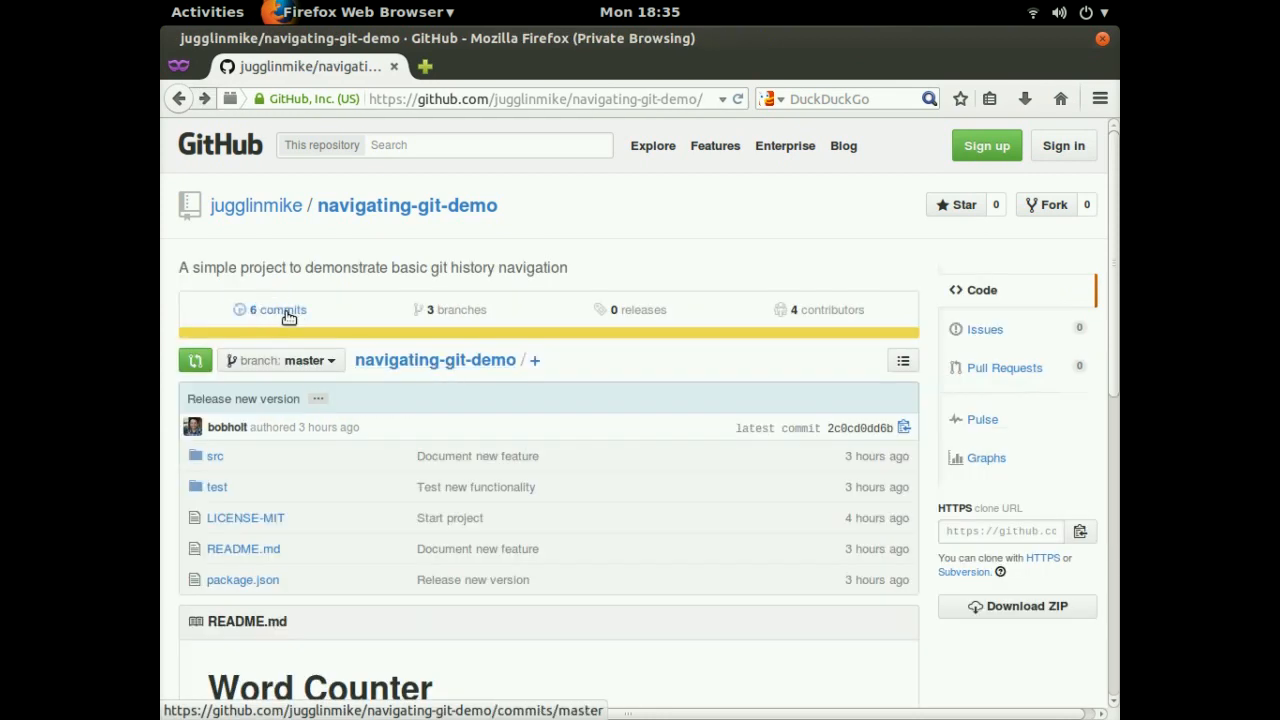
# View master's six-commit history, from Start project to Release new version.
pyautogui.click(278, 312)
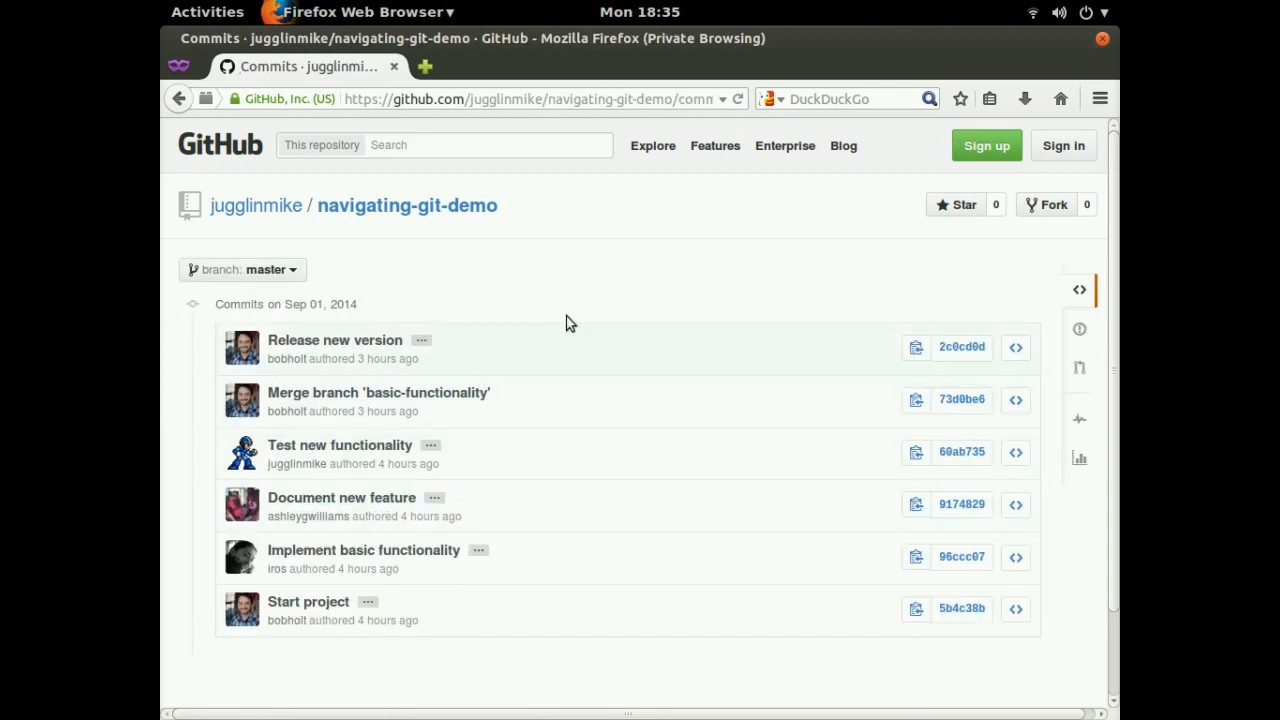
pyautogui.moveTo(624, 300)
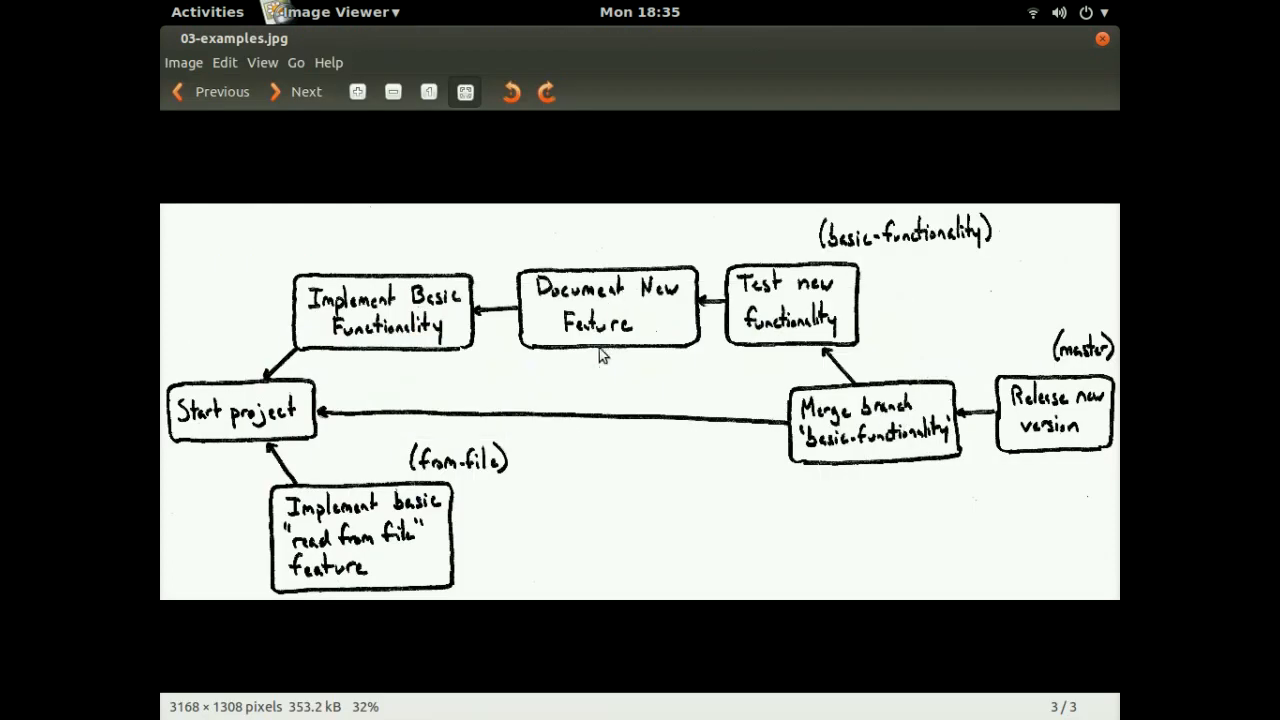
pyautogui.moveTo(1088, 364)
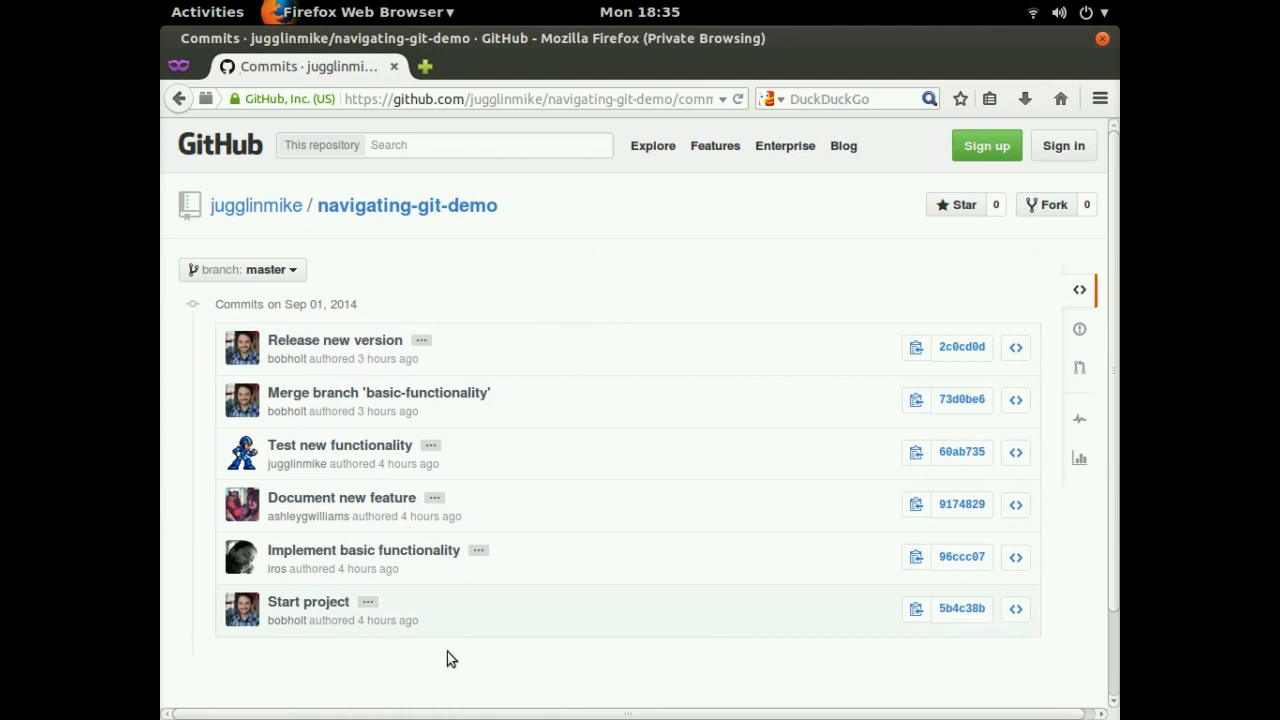
pyautogui.moveTo(492, 350)
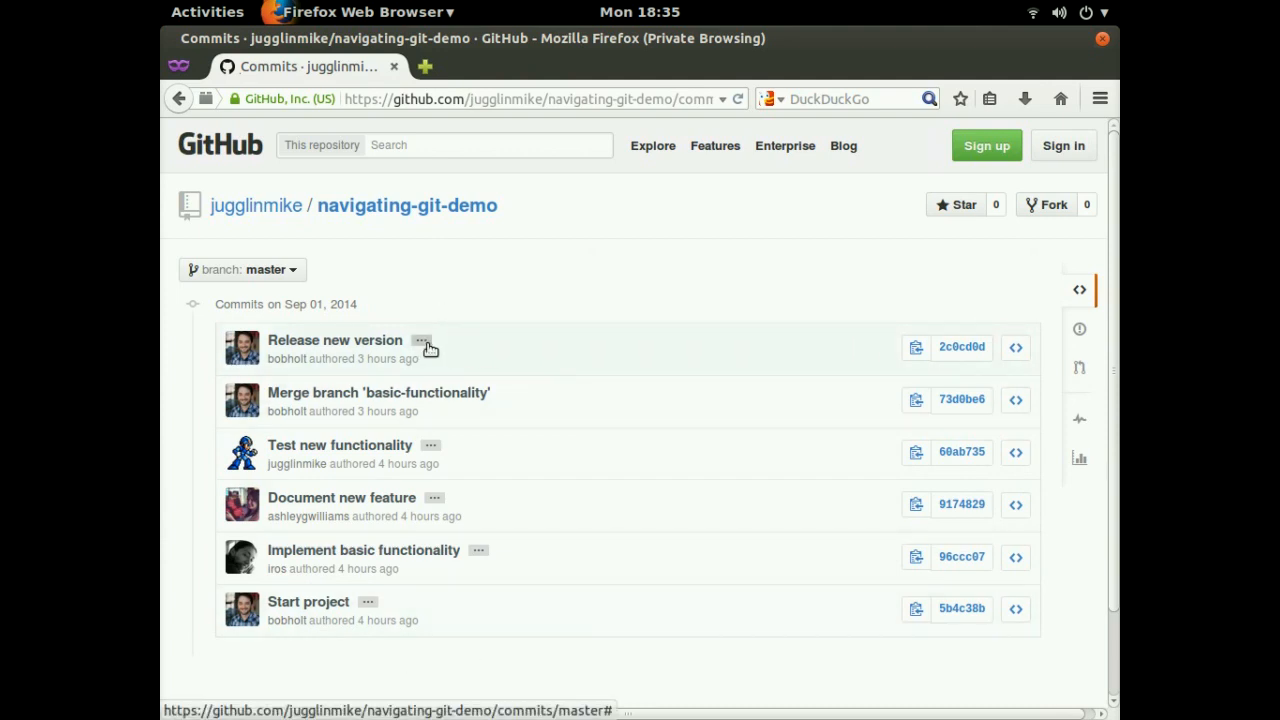
pyautogui.moveTo(468, 348)
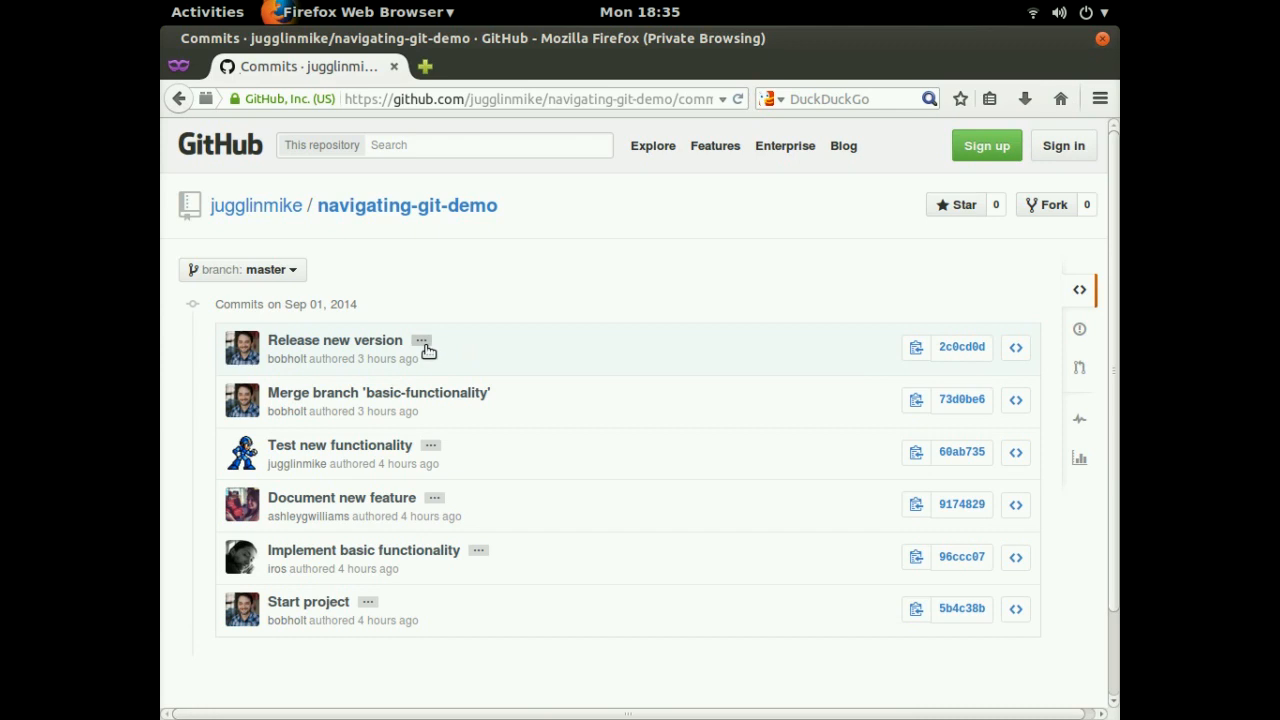
pyautogui.click(420, 344)
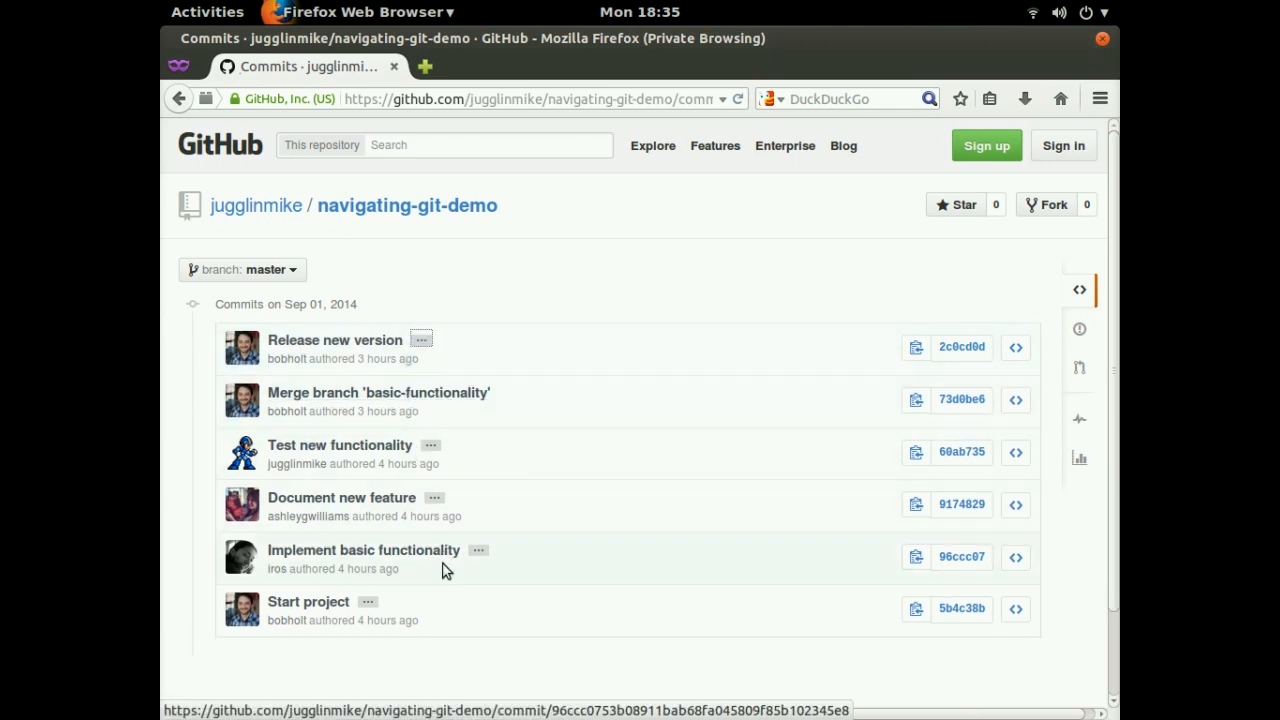
pyautogui.moveTo(456, 508)
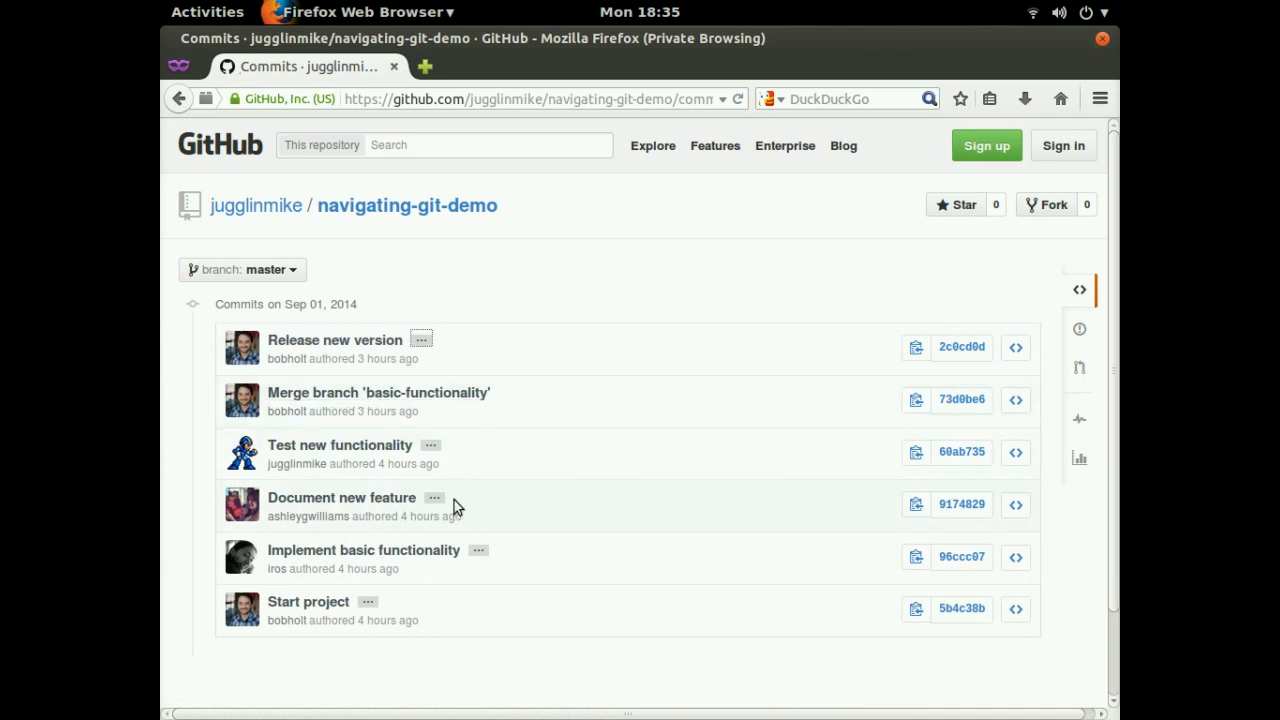
pyautogui.click(434, 496)
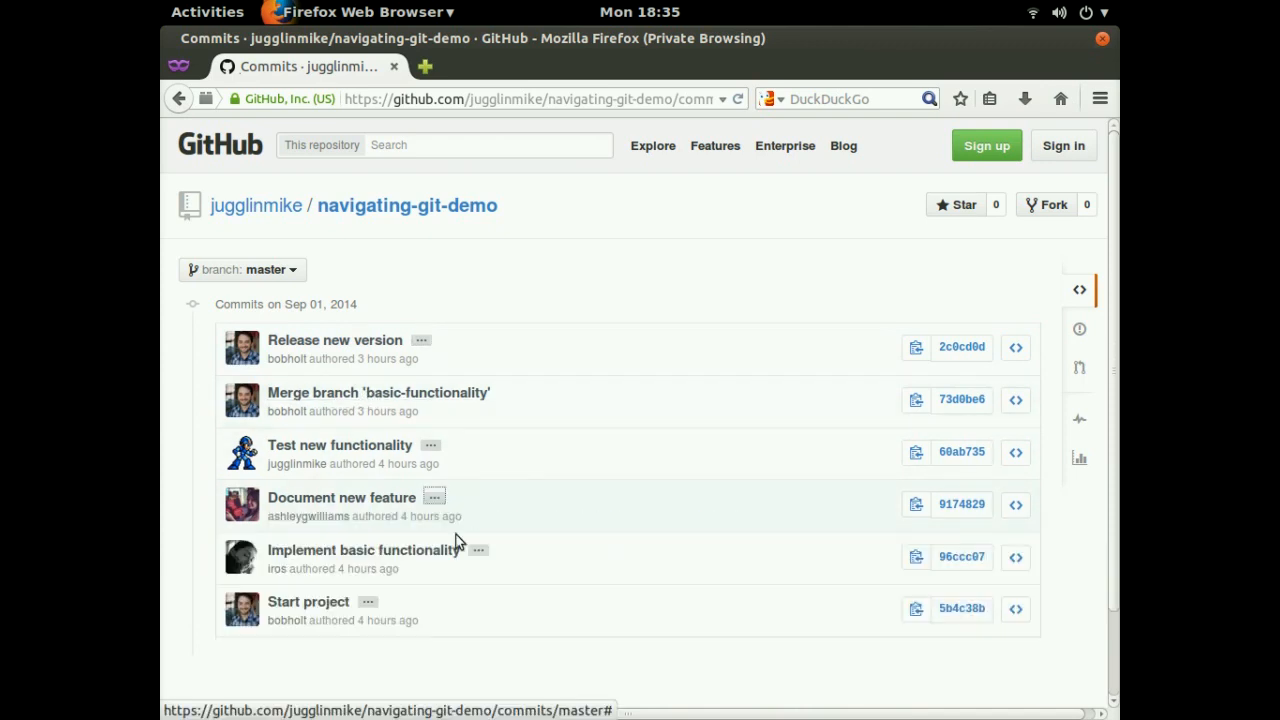
pyautogui.moveTo(502, 512)
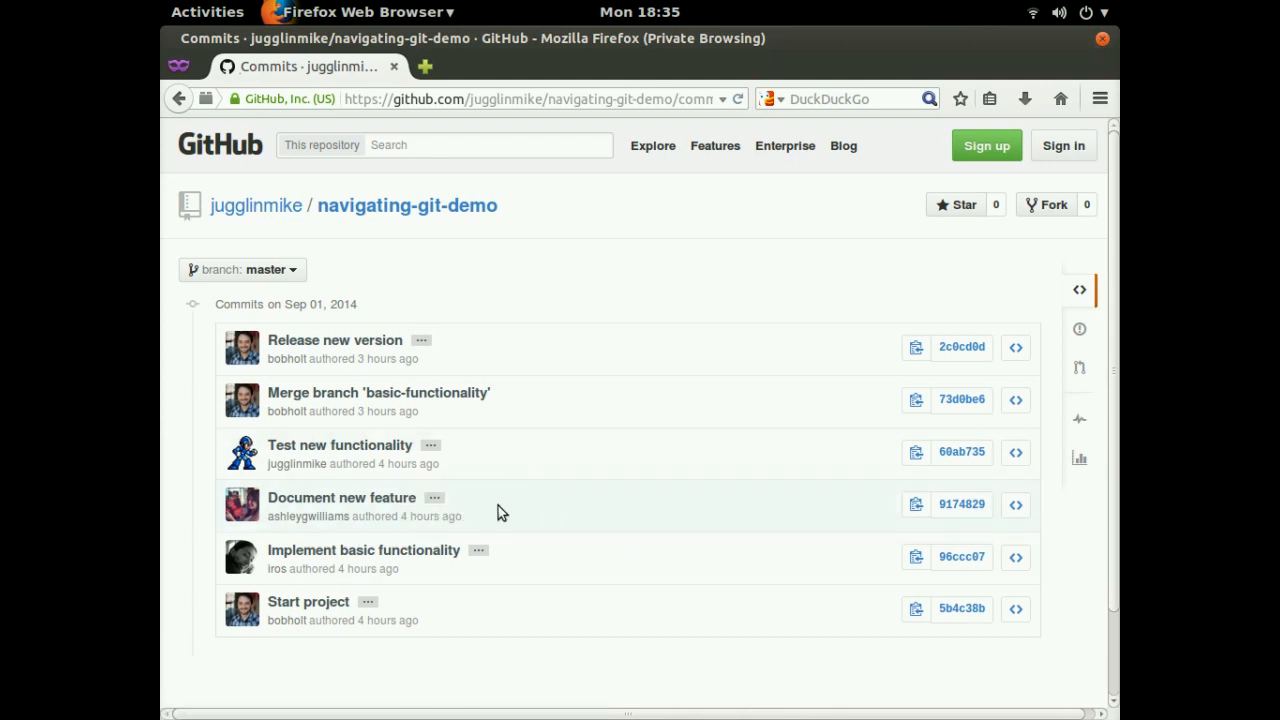
pyautogui.moveTo(310, 518)
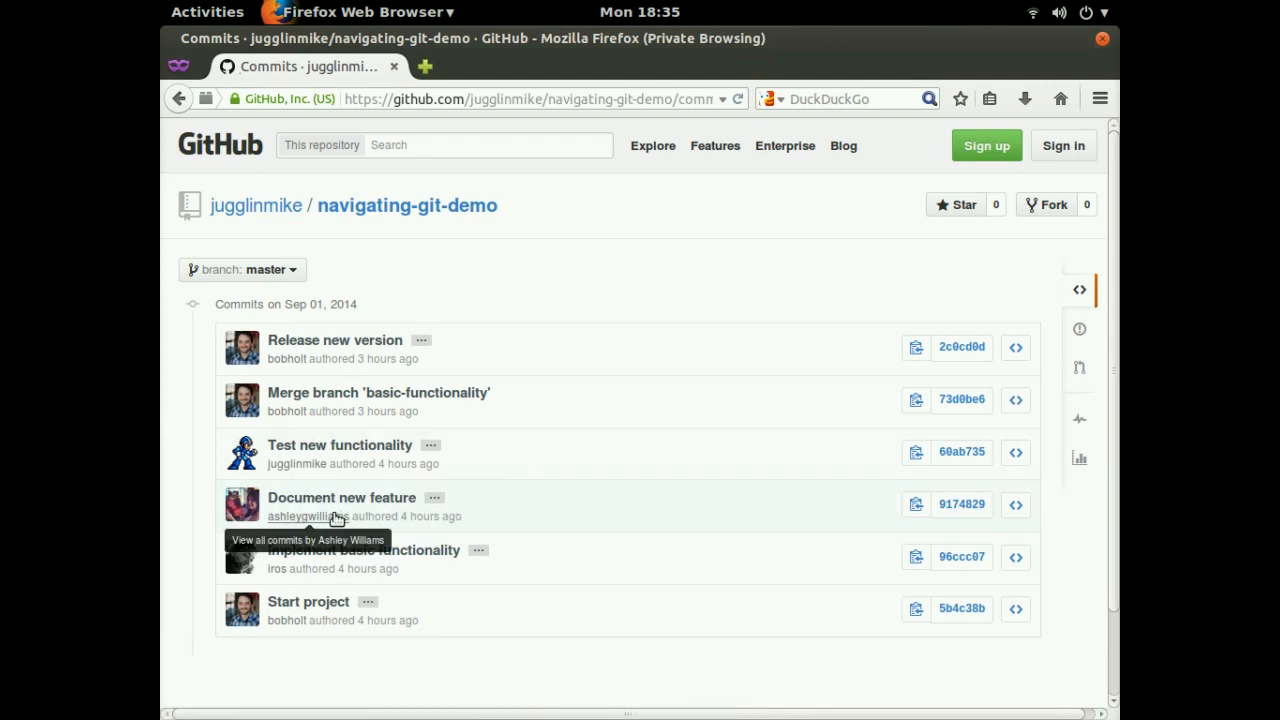
pyautogui.moveTo(384, 516)
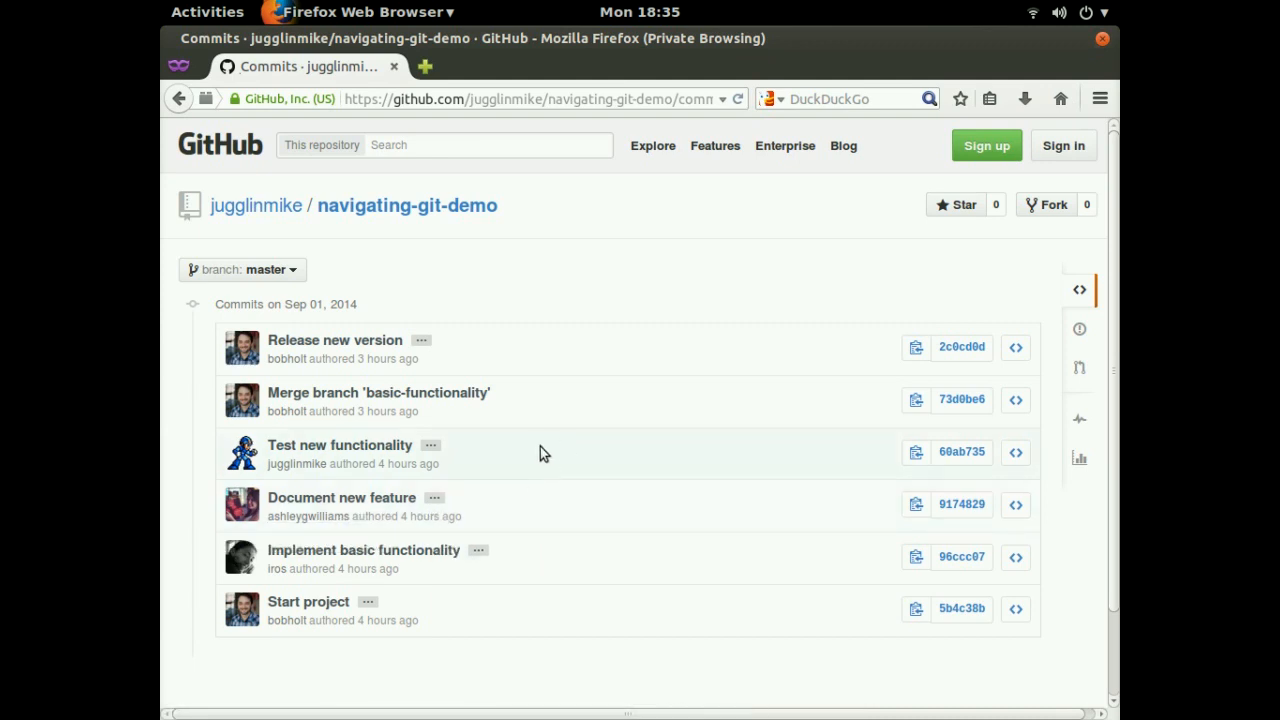
pyautogui.moveTo(520, 552)
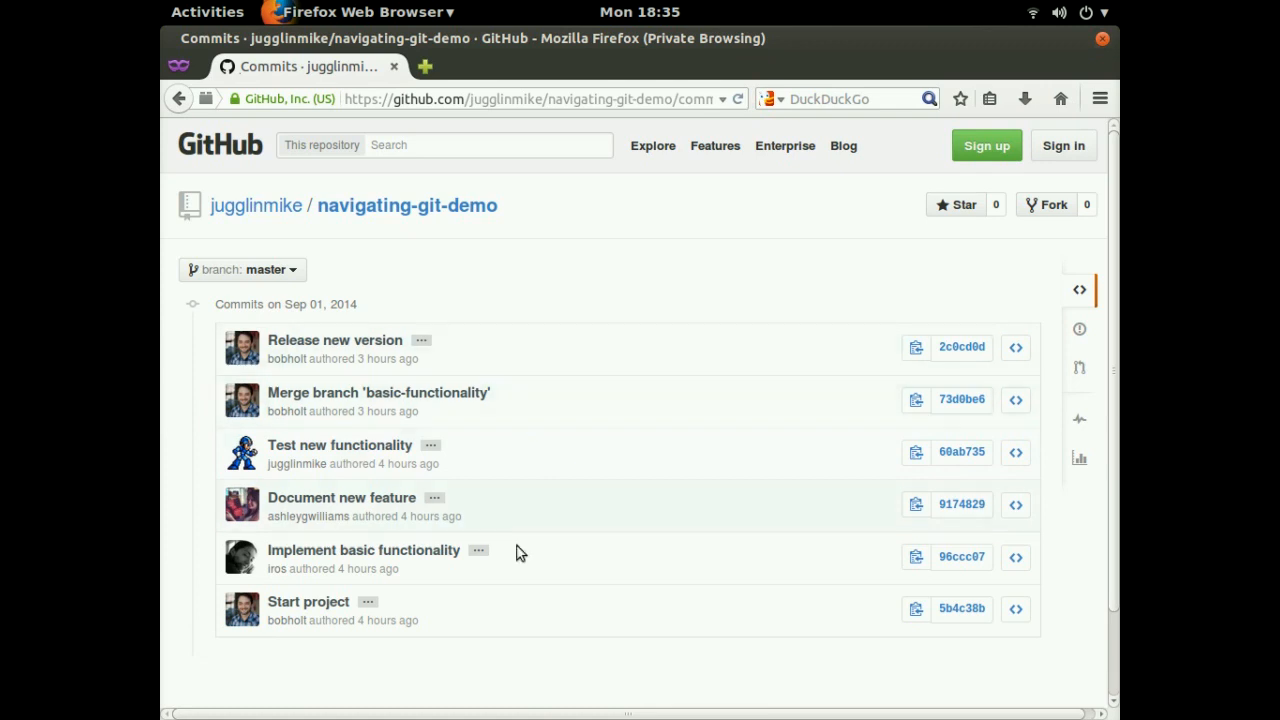
pyautogui.moveTo(656, 344)
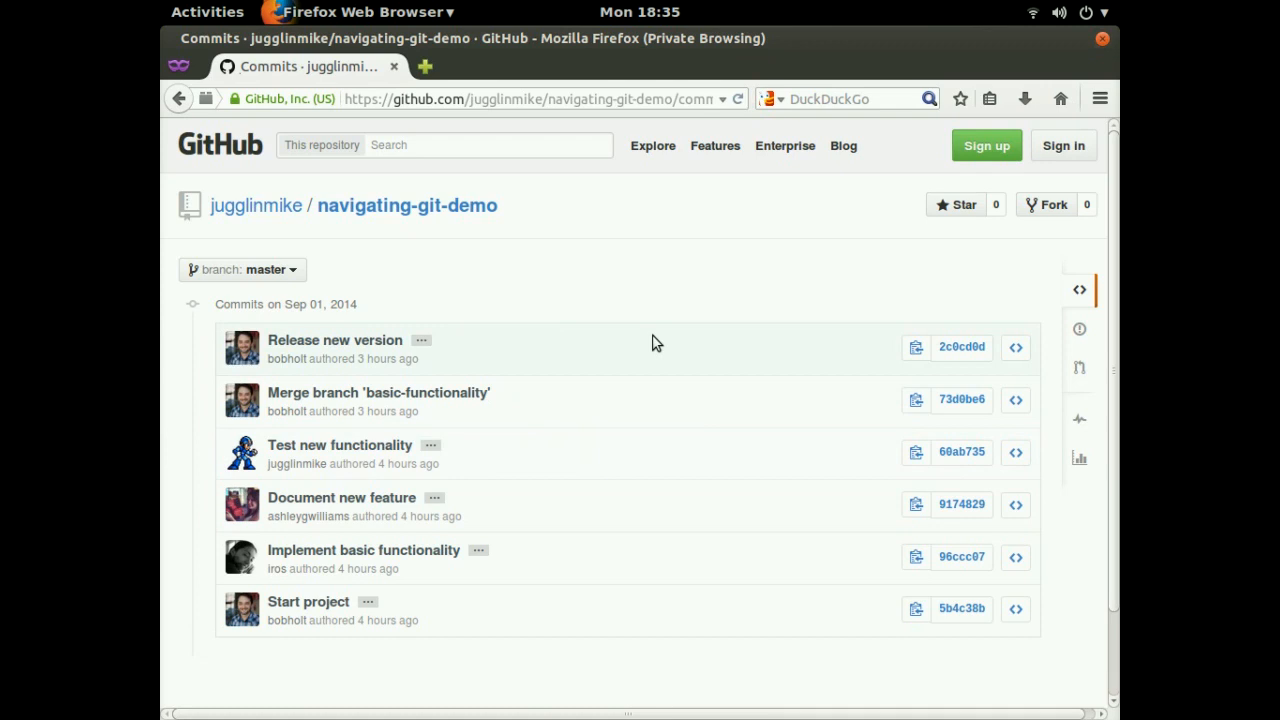
pyautogui.moveTo(730, 406)
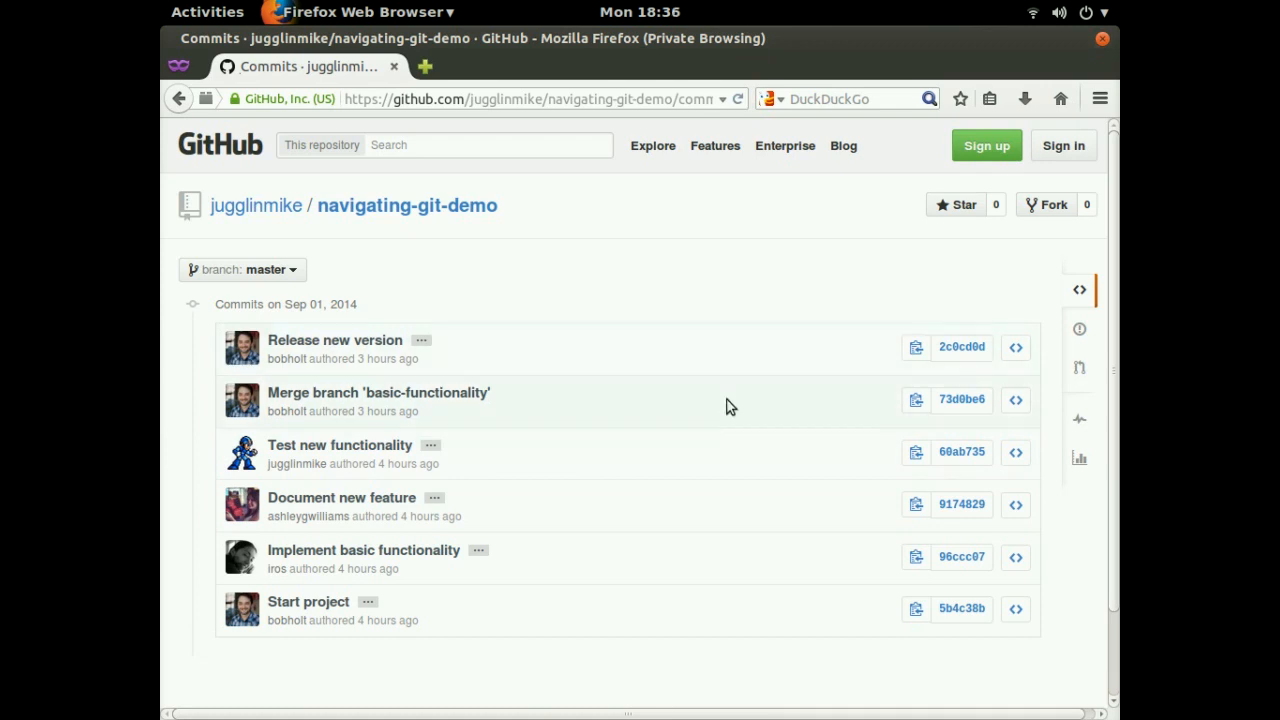
pyautogui.moveTo(694, 420)
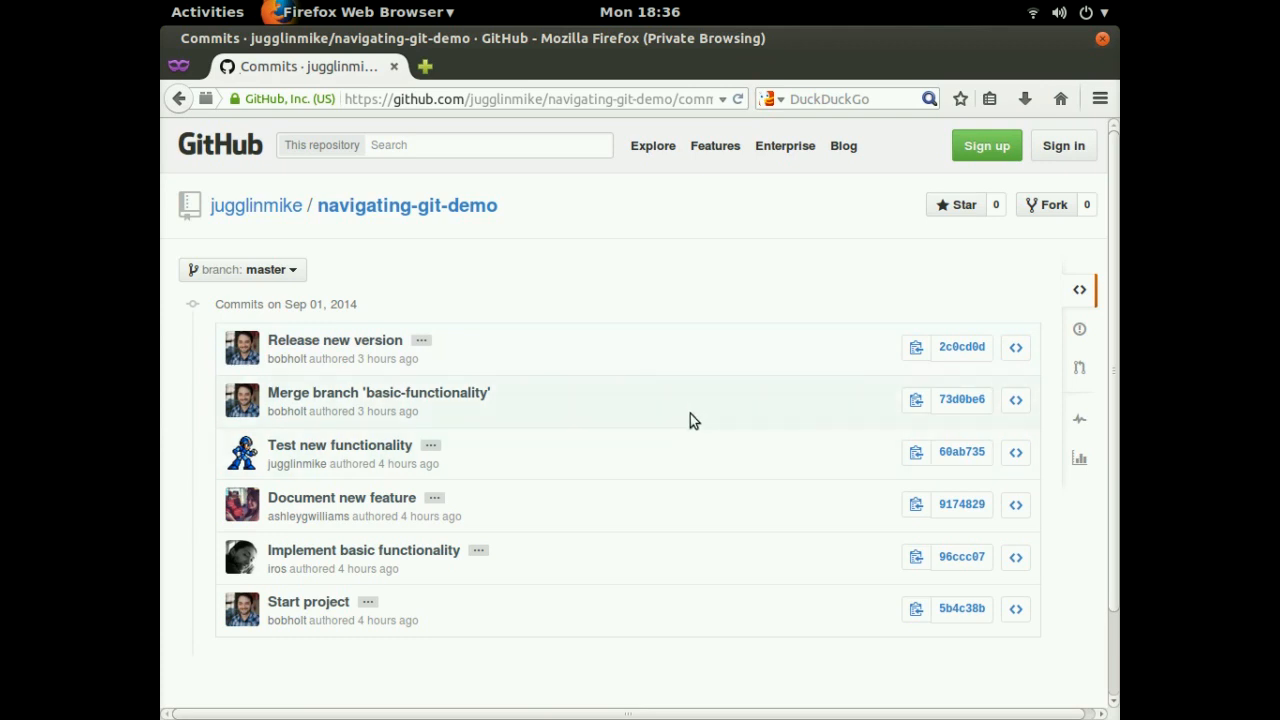
pyautogui.moveTo(620, 512)
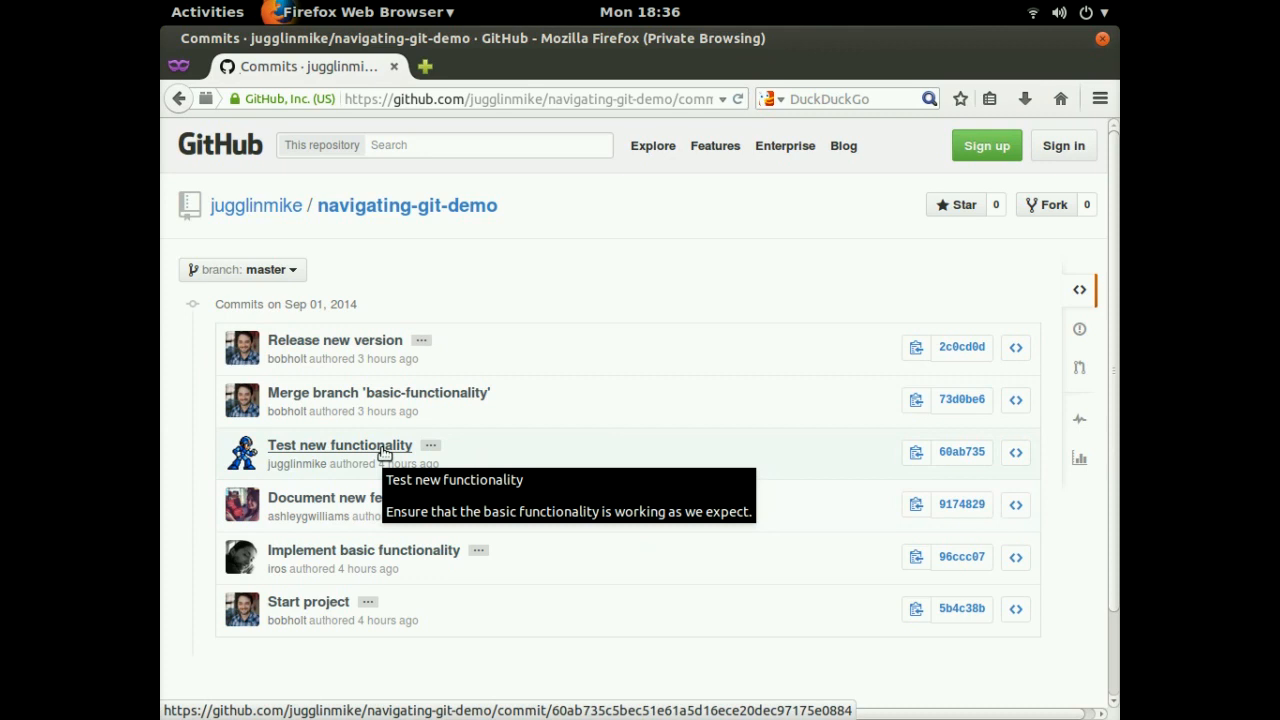
pyautogui.click(340, 444)
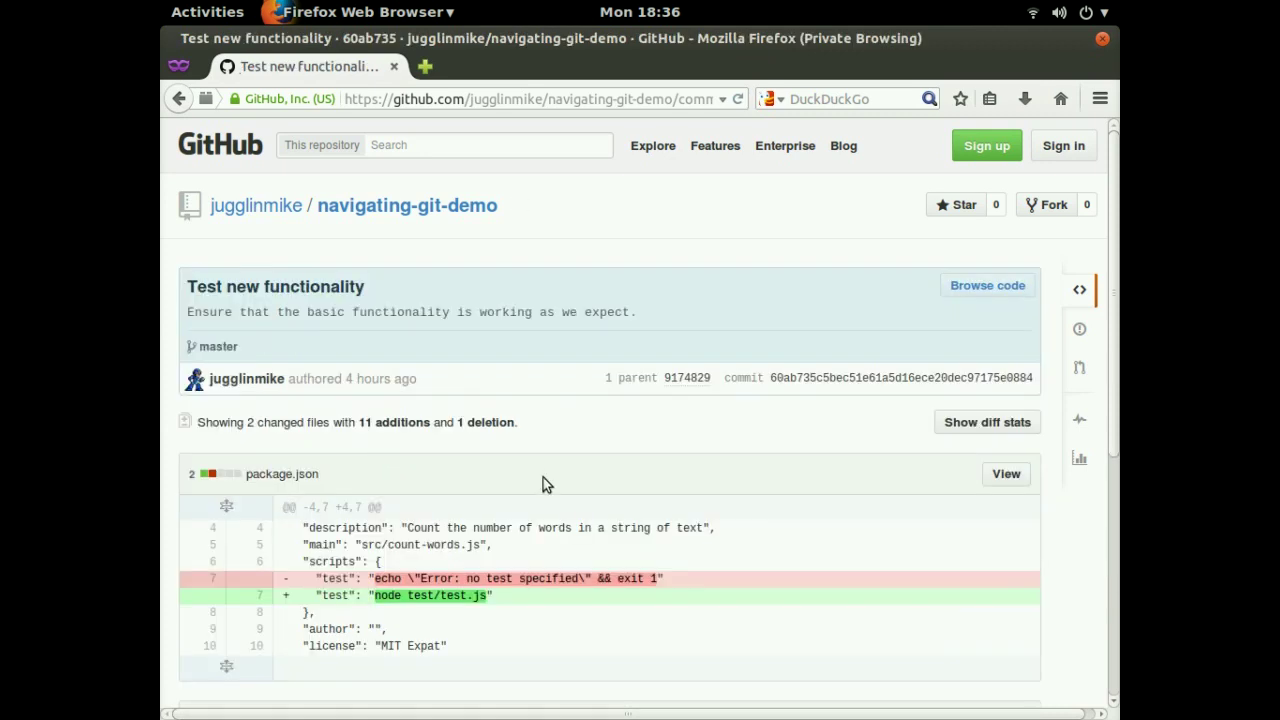
pyautogui.scroll(-3)
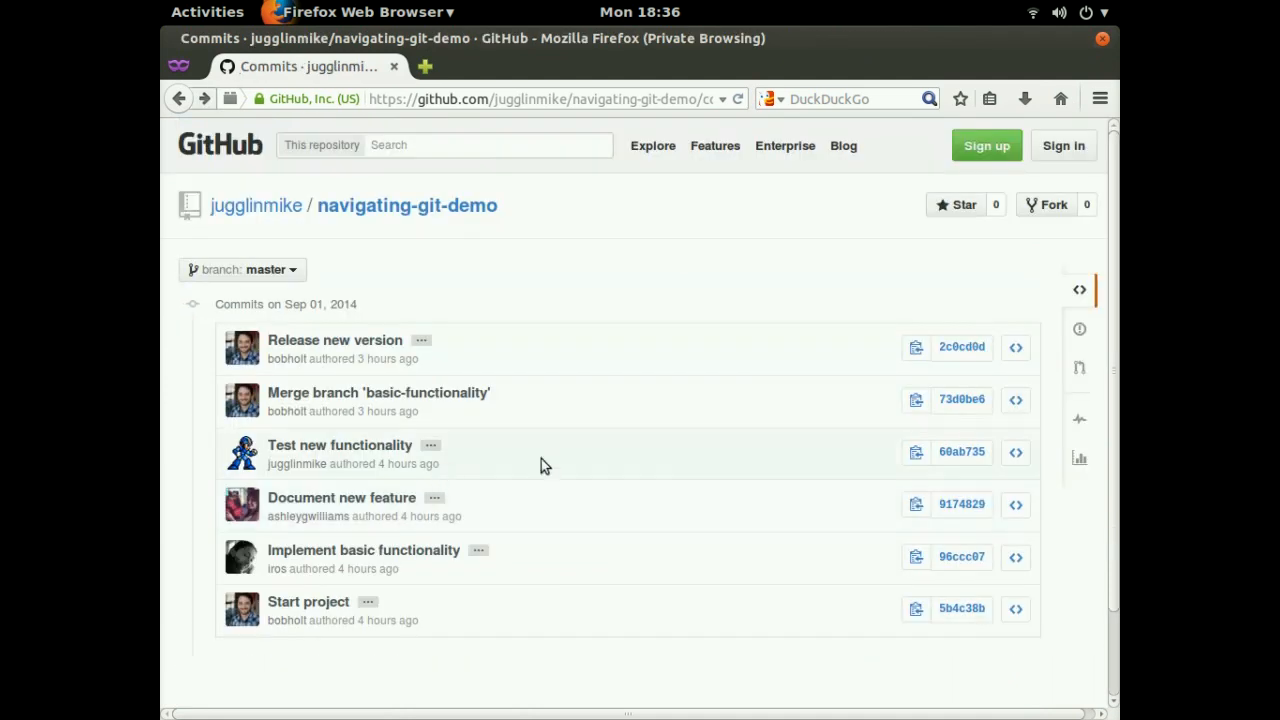
pyautogui.moveTo(348, 508)
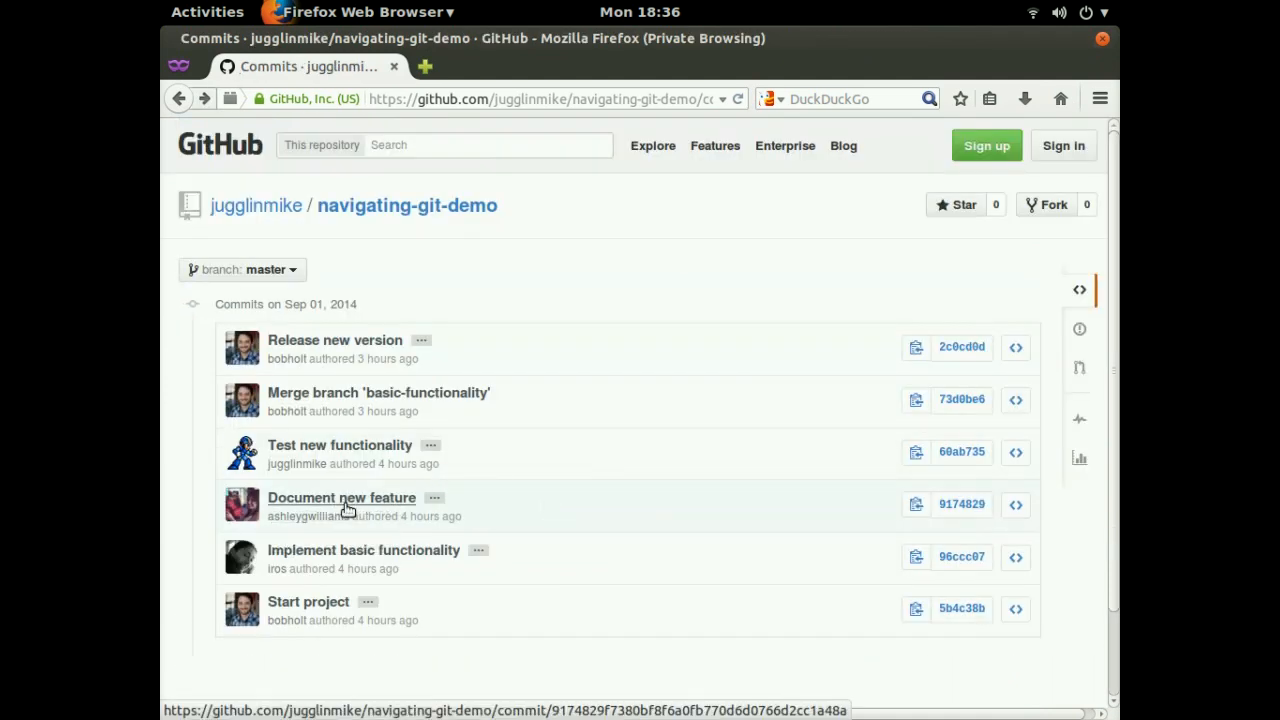
pyautogui.click(340, 496)
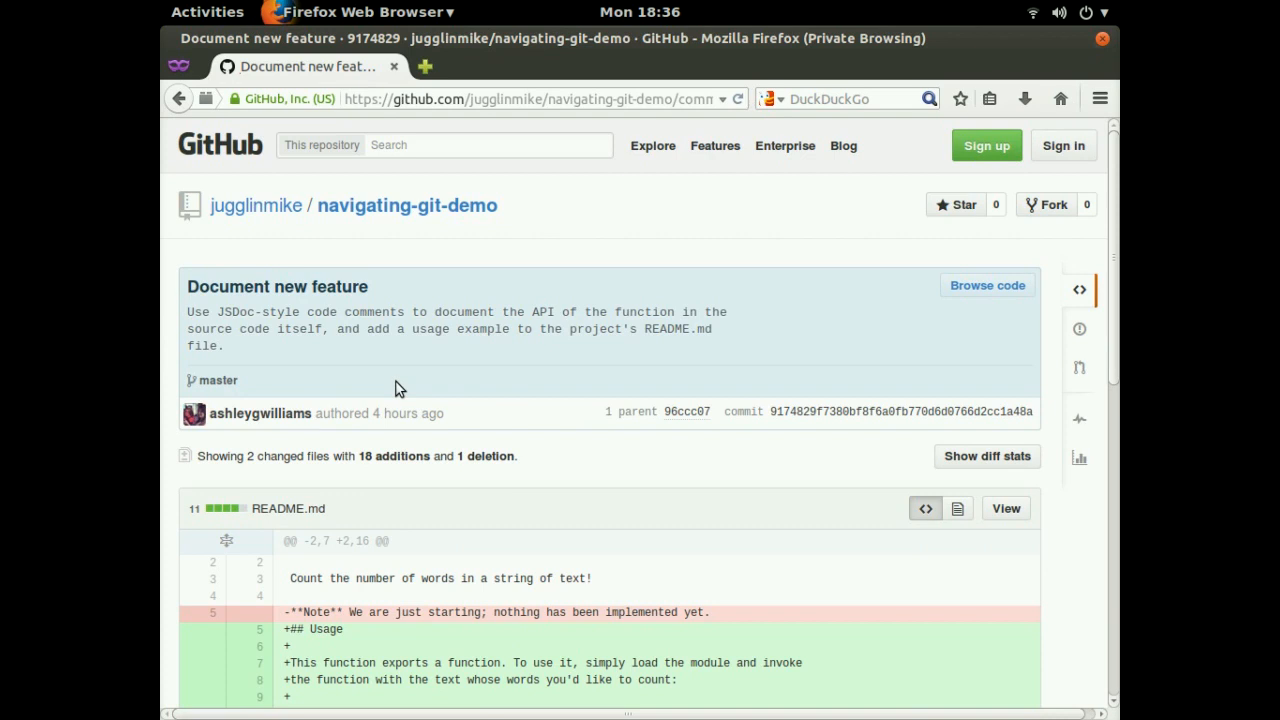
pyautogui.moveTo(332, 356)
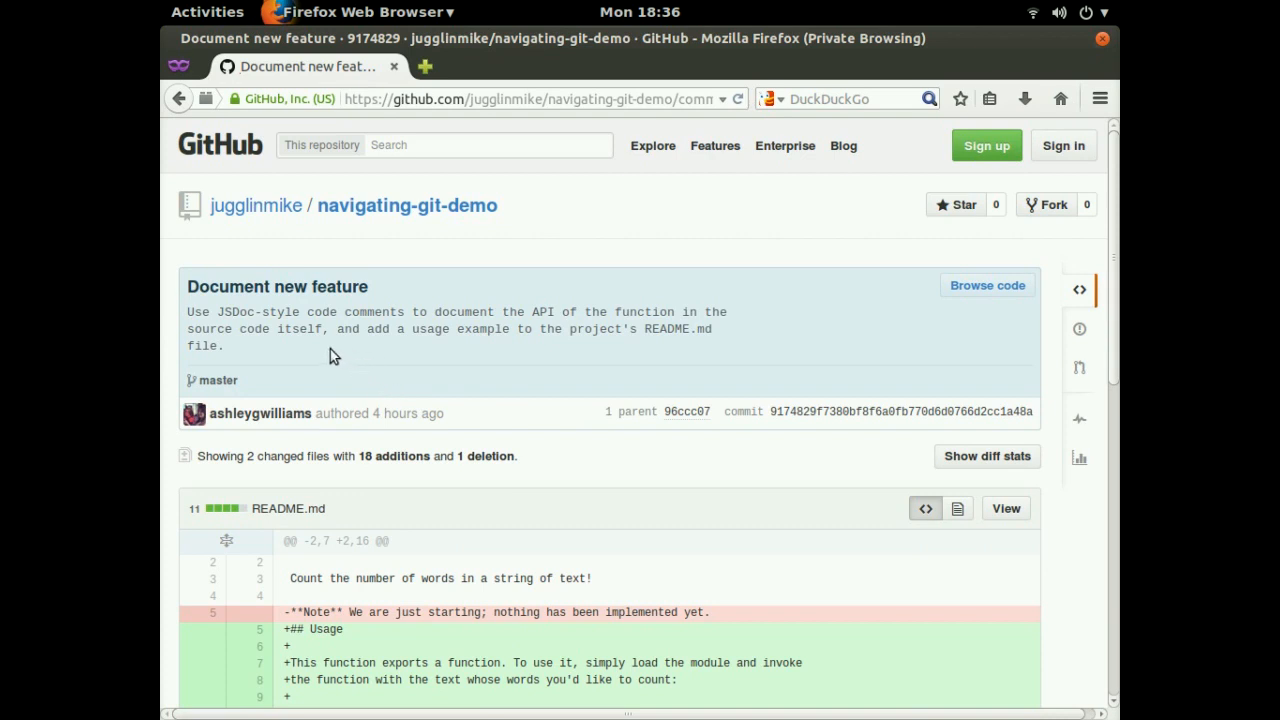
pyautogui.moveTo(300, 366)
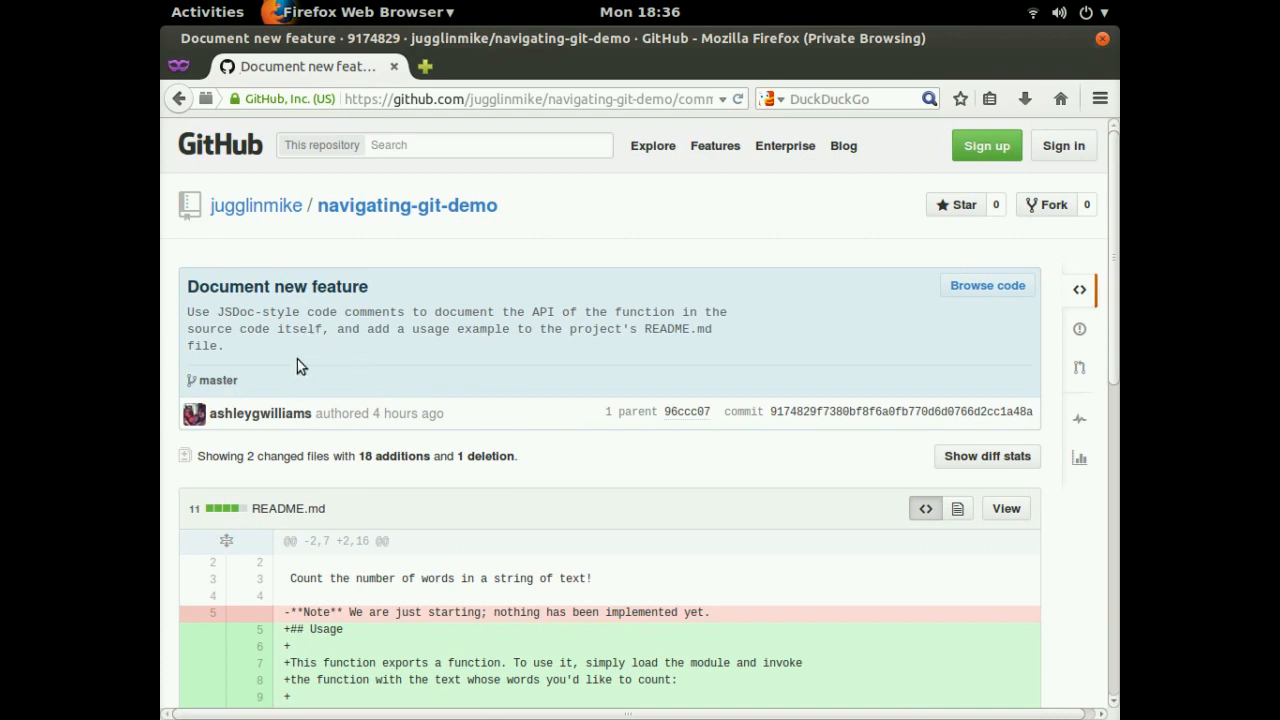
pyautogui.doubleClick(220, 288)
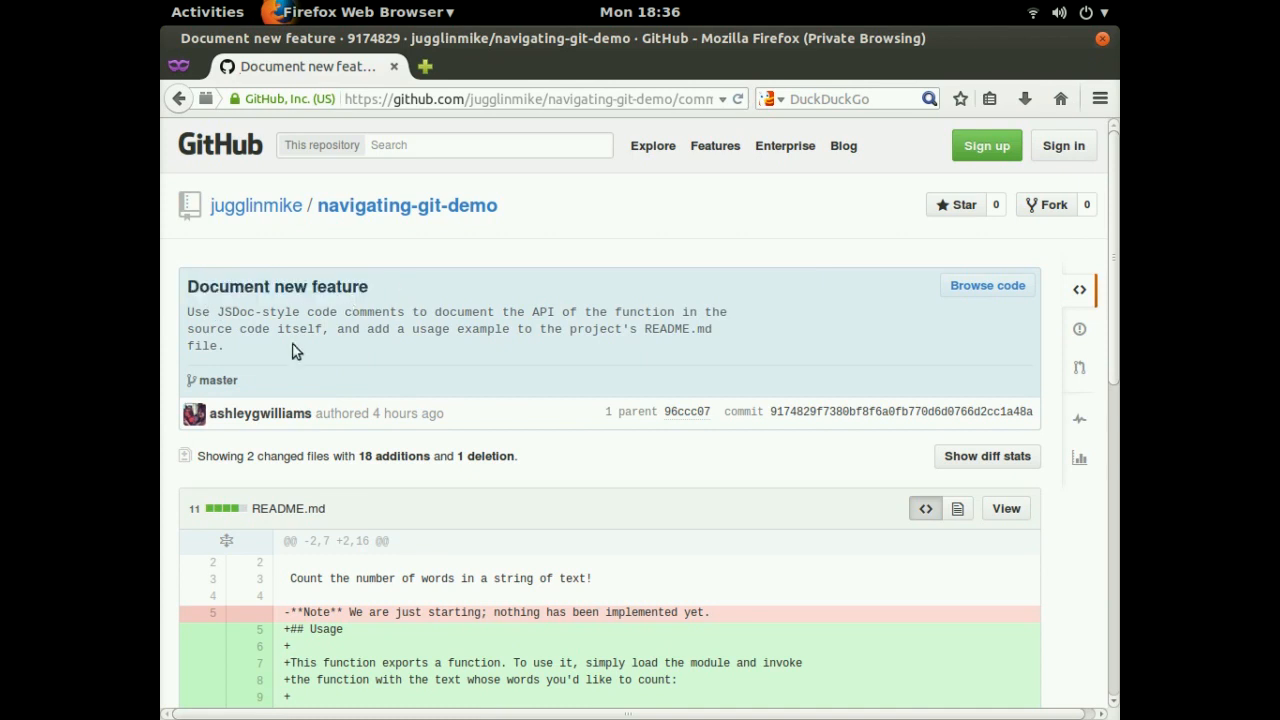
pyautogui.moveTo(296, 440)
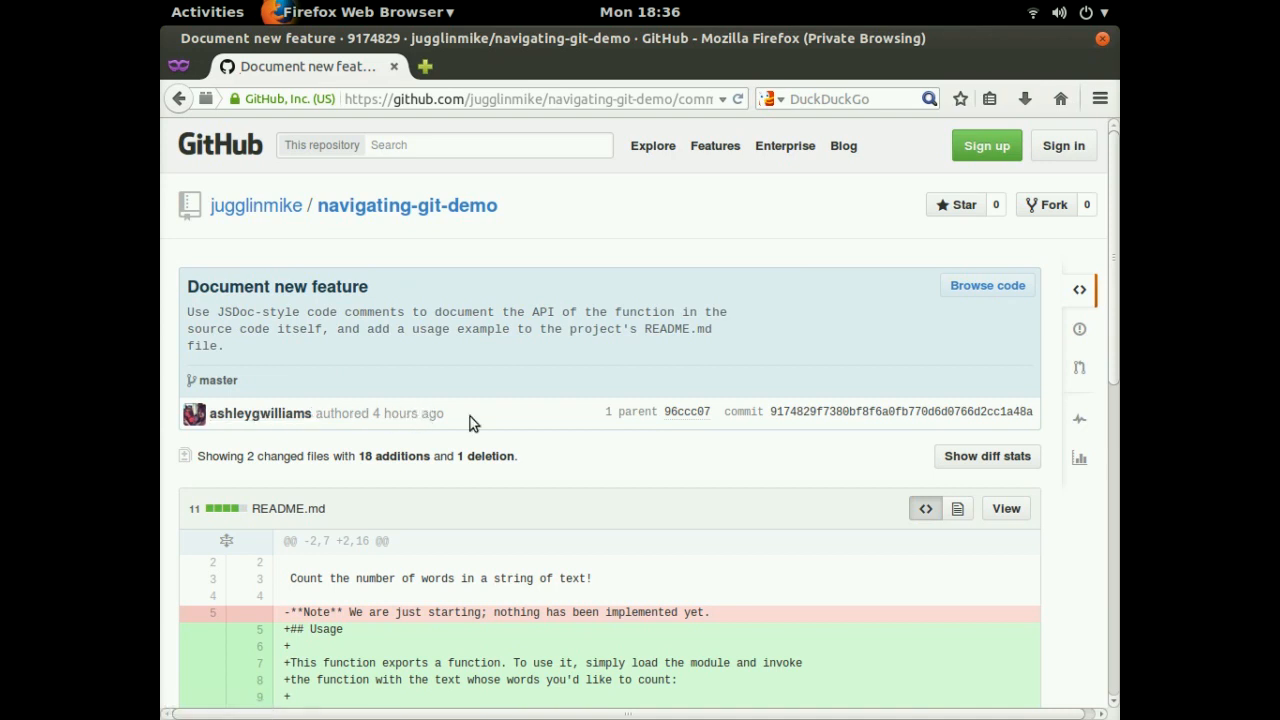
pyautogui.moveTo(548, 400)
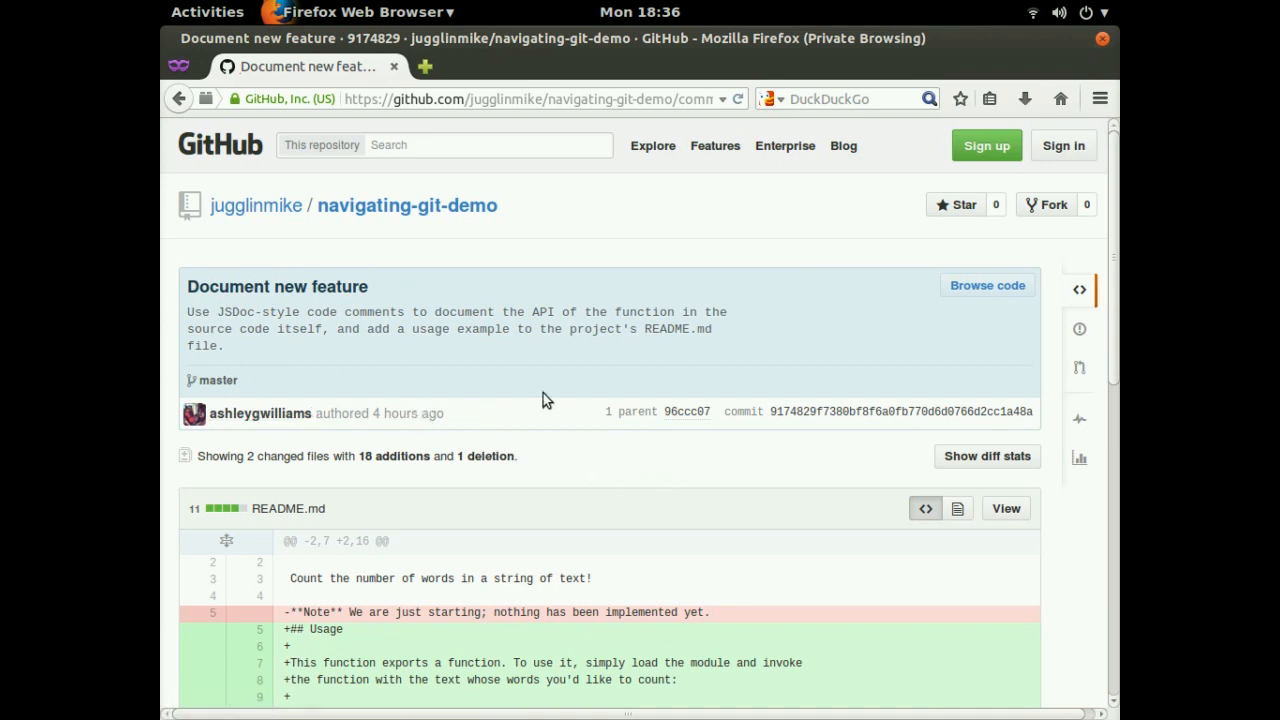
pyautogui.moveTo(636, 324)
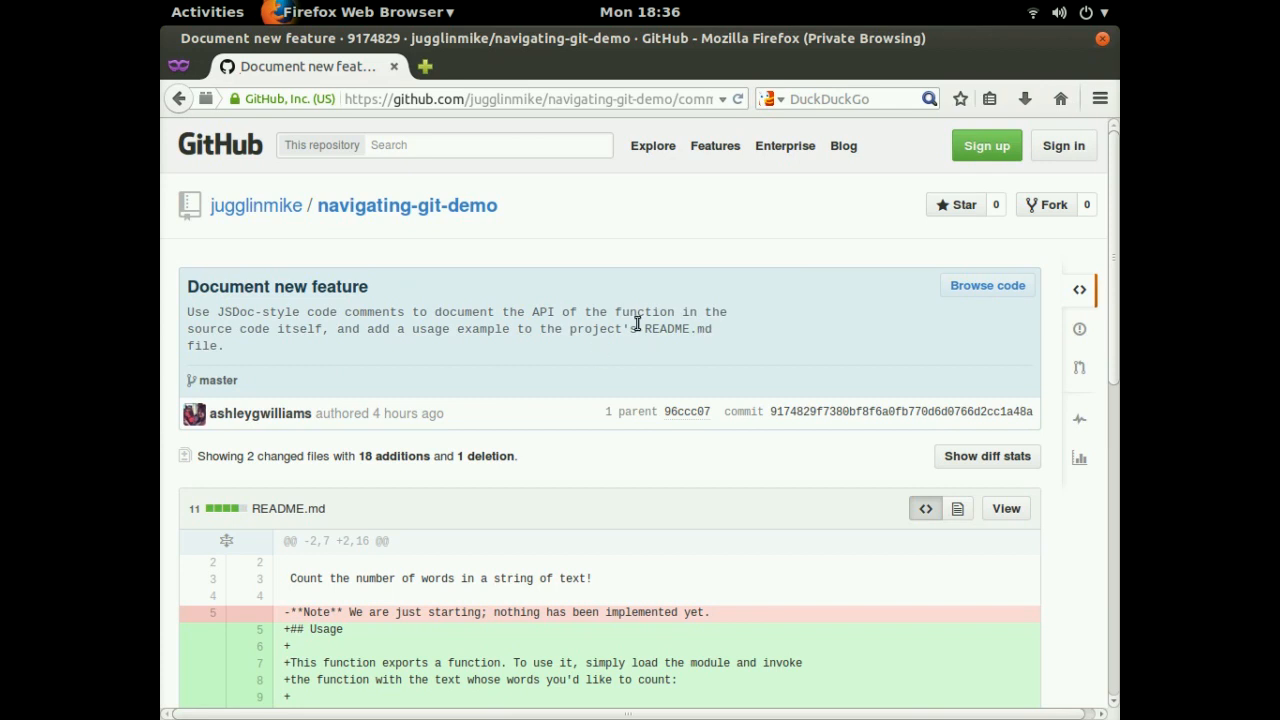
pyautogui.scroll(-3)
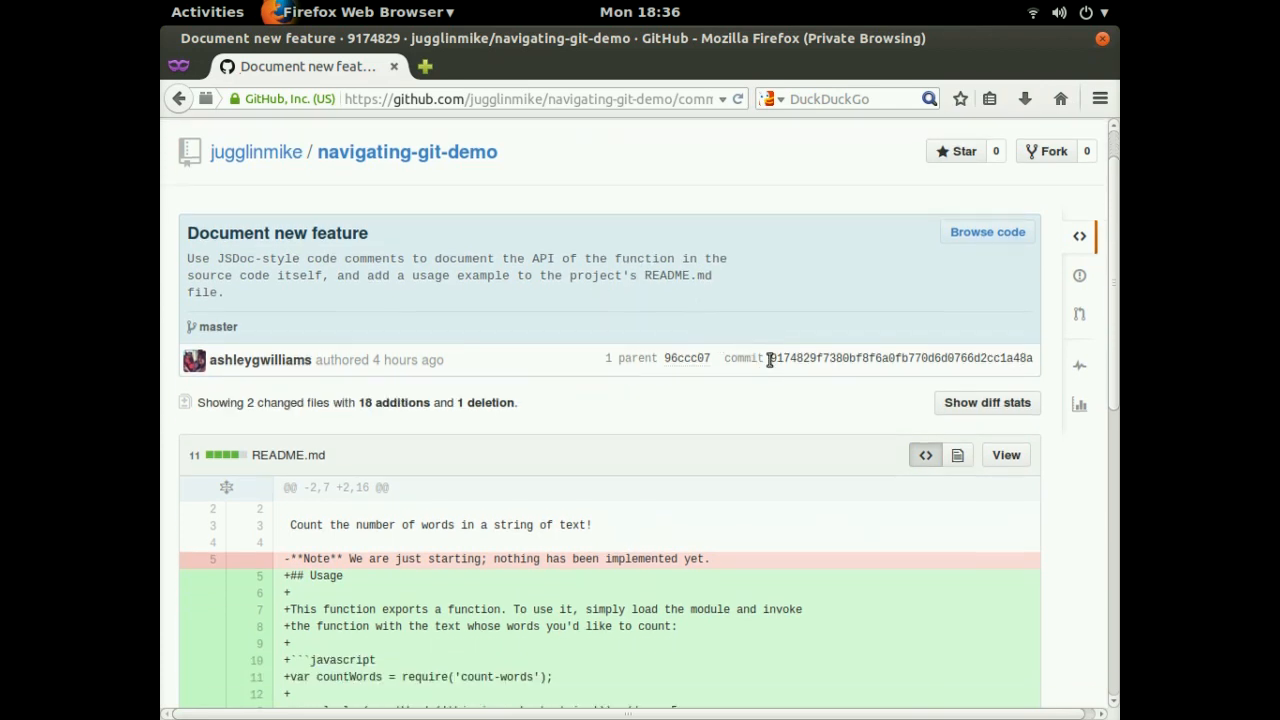
pyautogui.moveTo(818, 364)
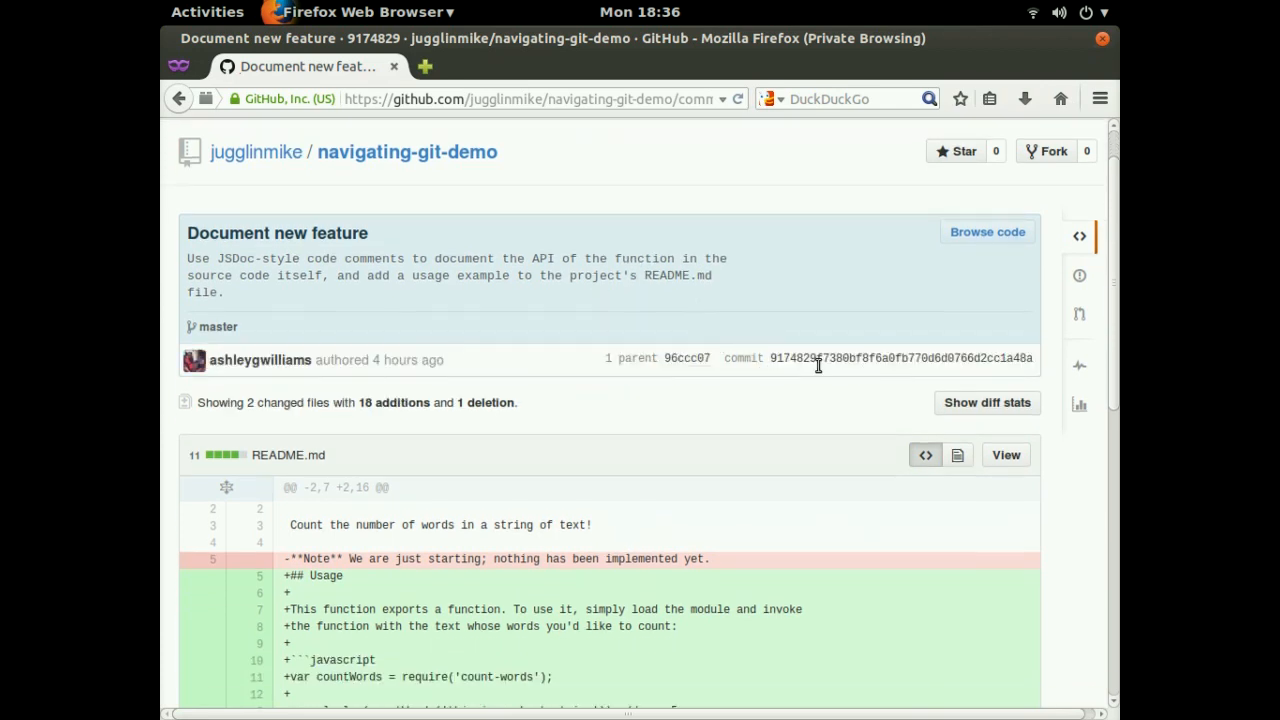
pyautogui.moveTo(652, 334)
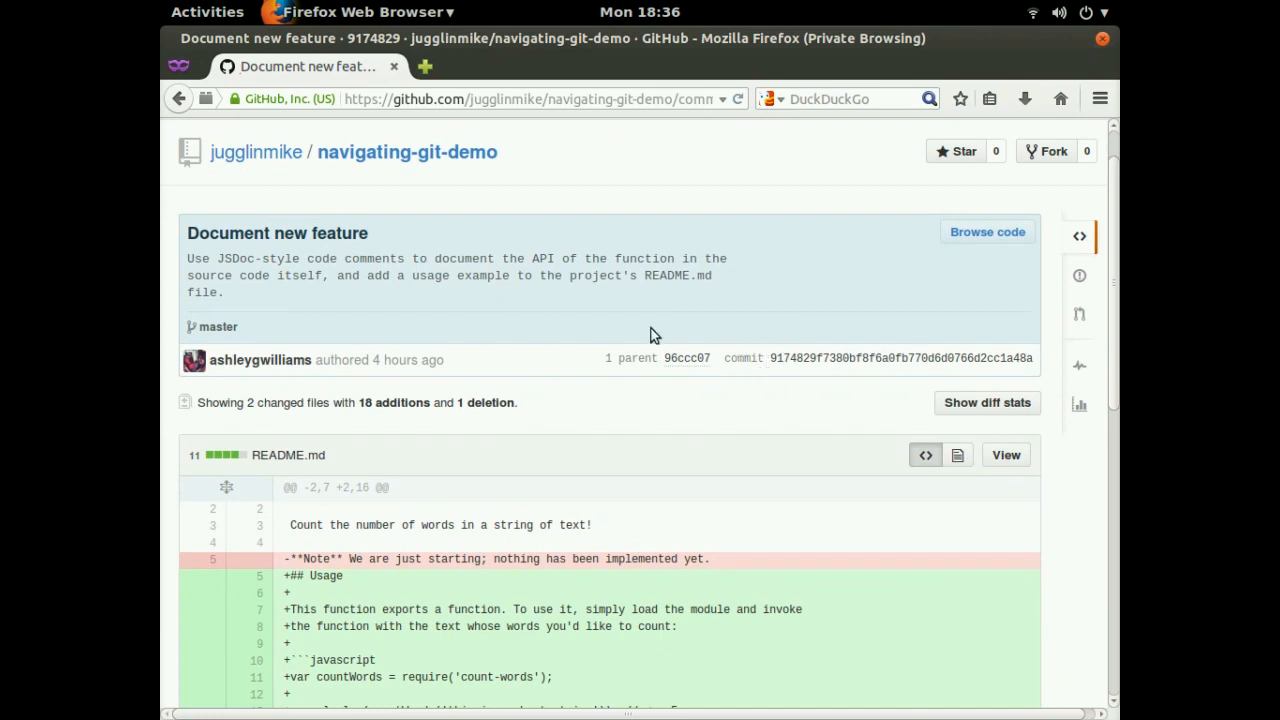
pyautogui.scroll(-3)
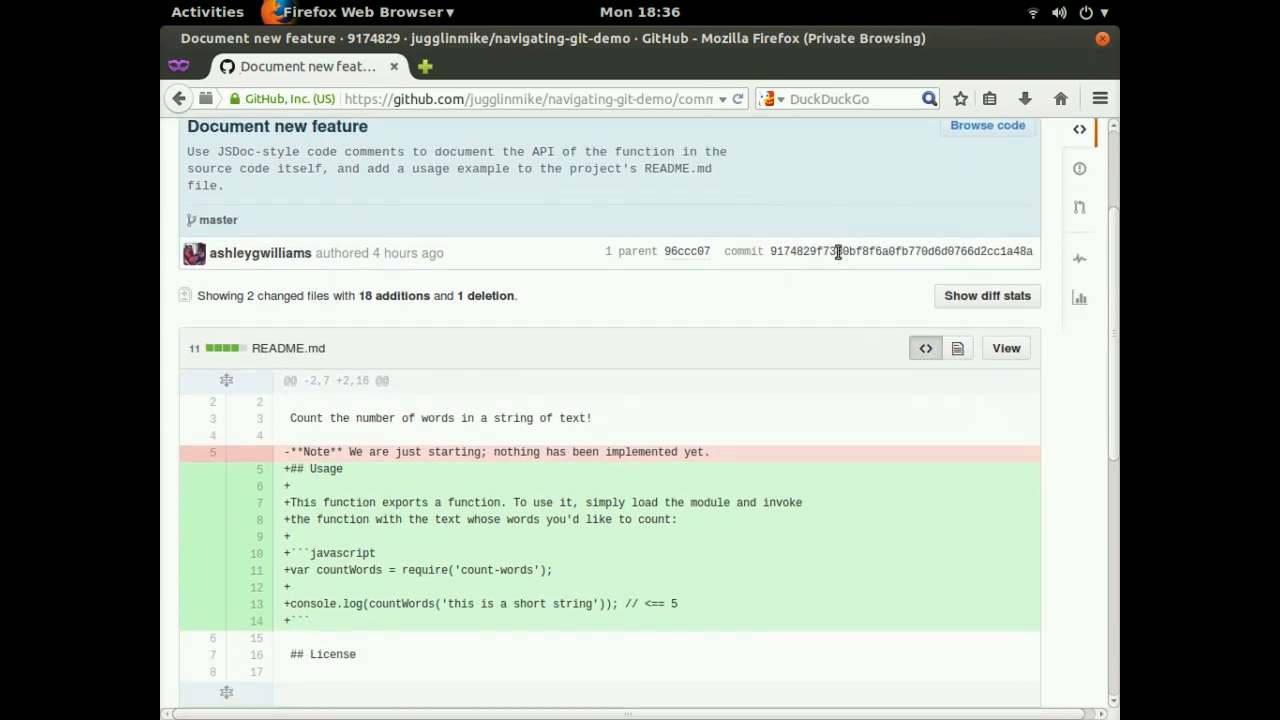
pyautogui.scroll(-3)
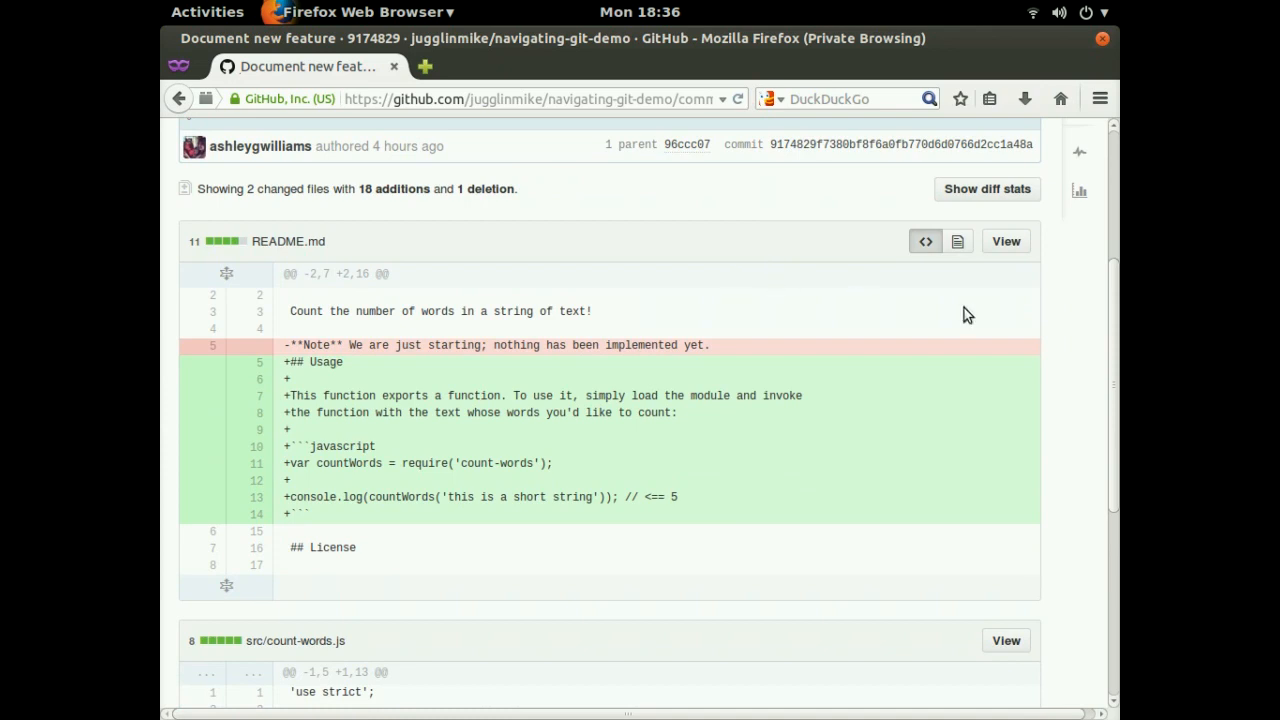
pyautogui.moveTo(1112, 300)
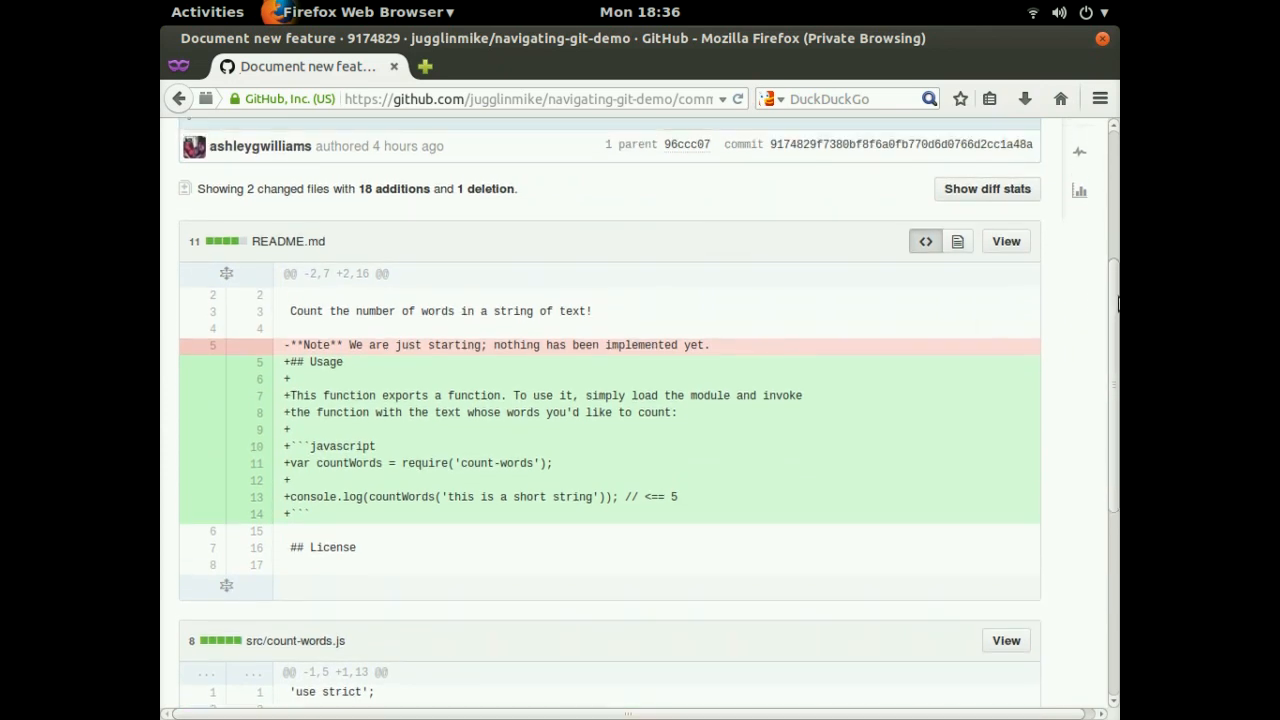
pyautogui.scroll(-3)
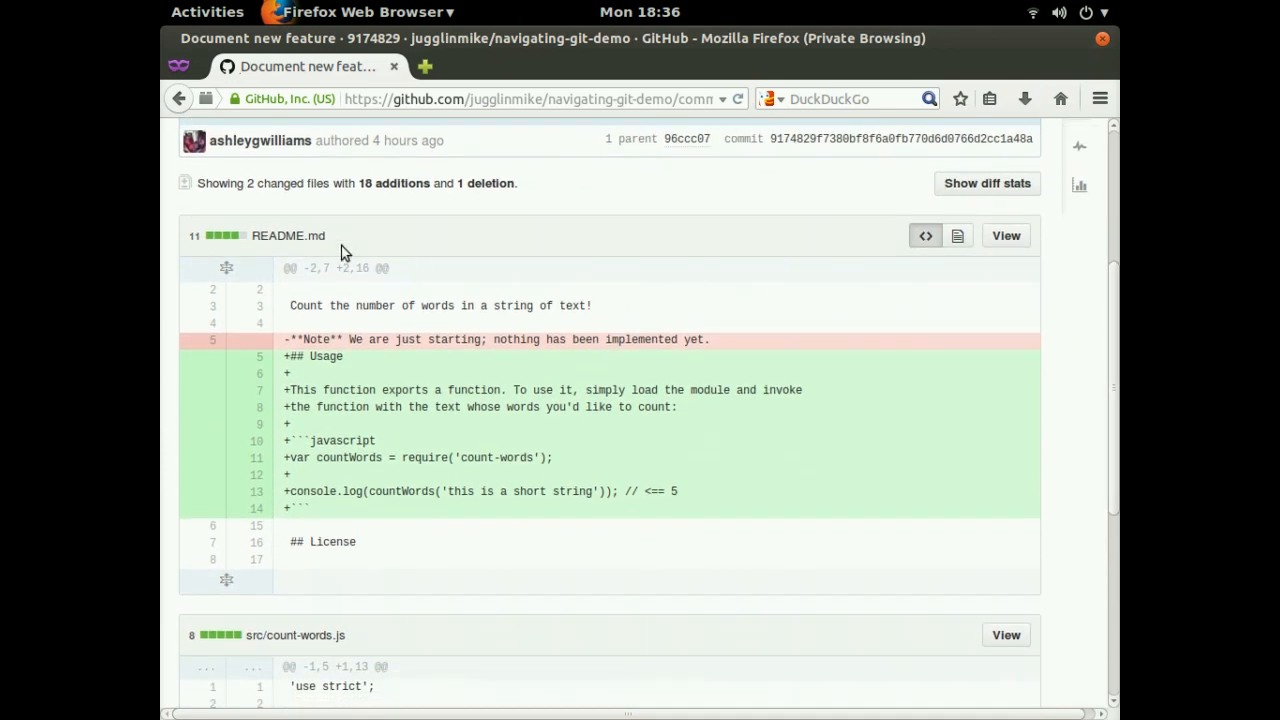
pyautogui.moveTo(352, 244)
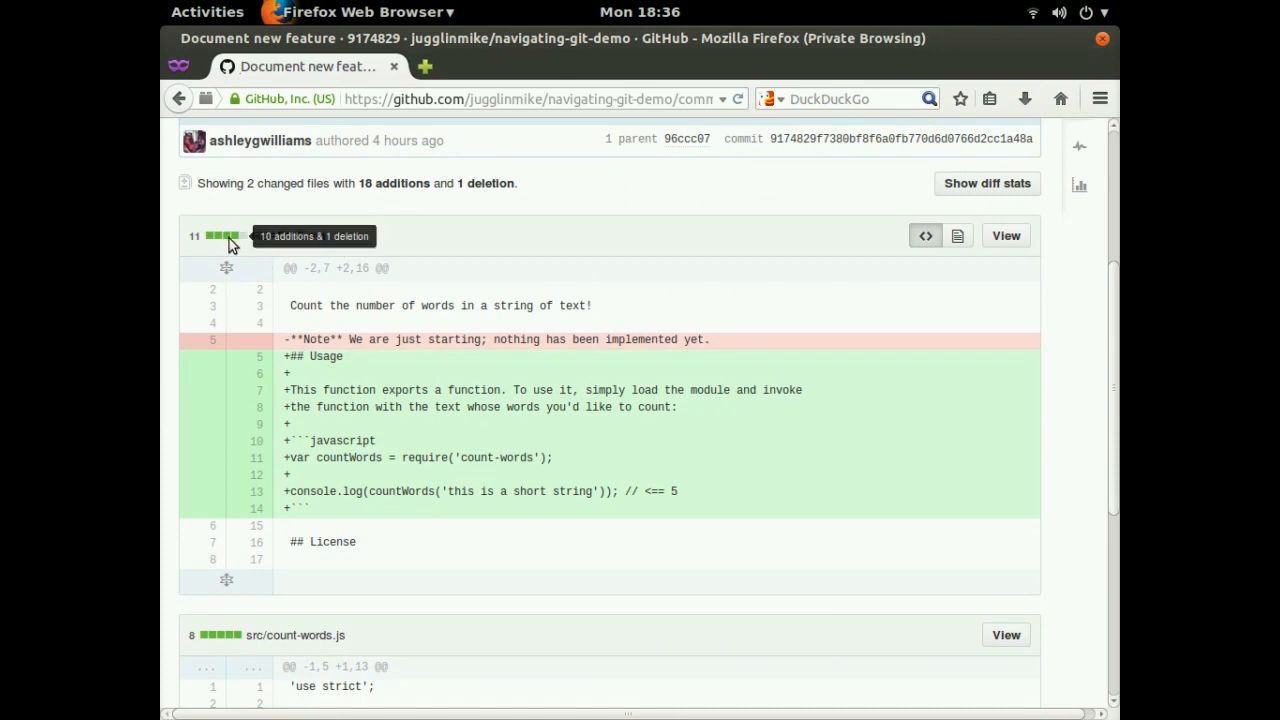
pyautogui.scroll(-3)
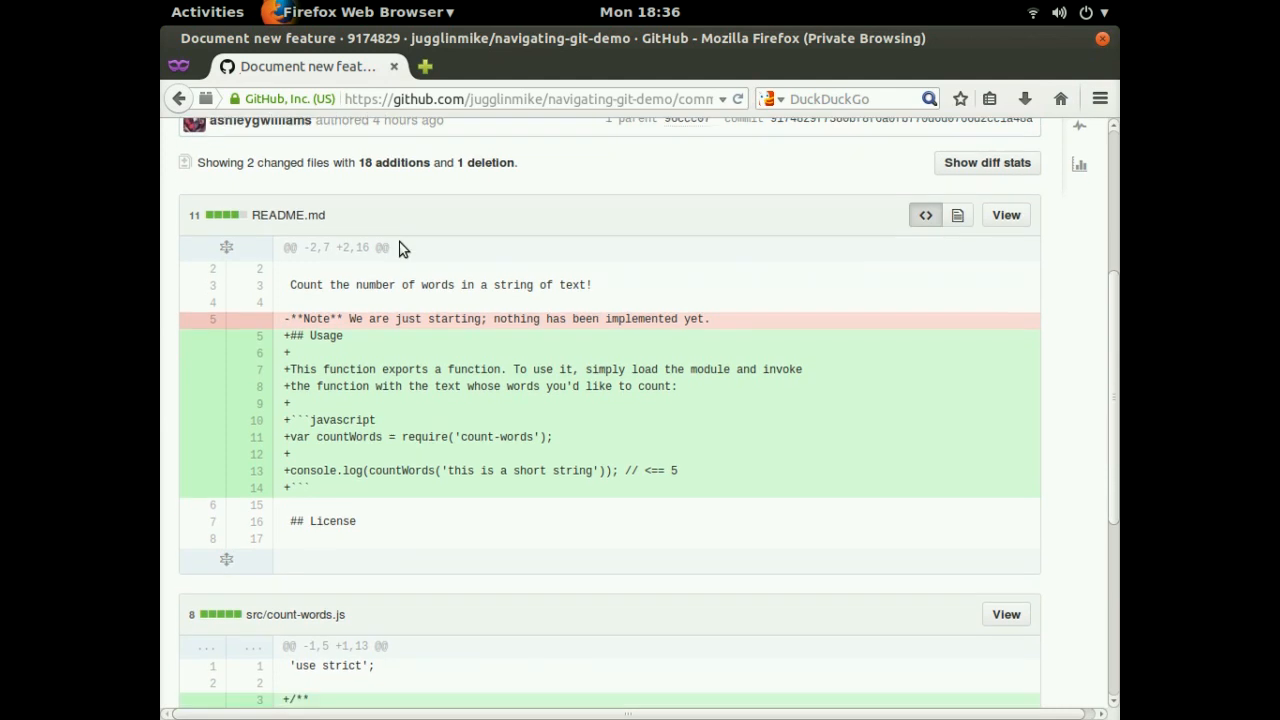
pyautogui.scroll(-3)
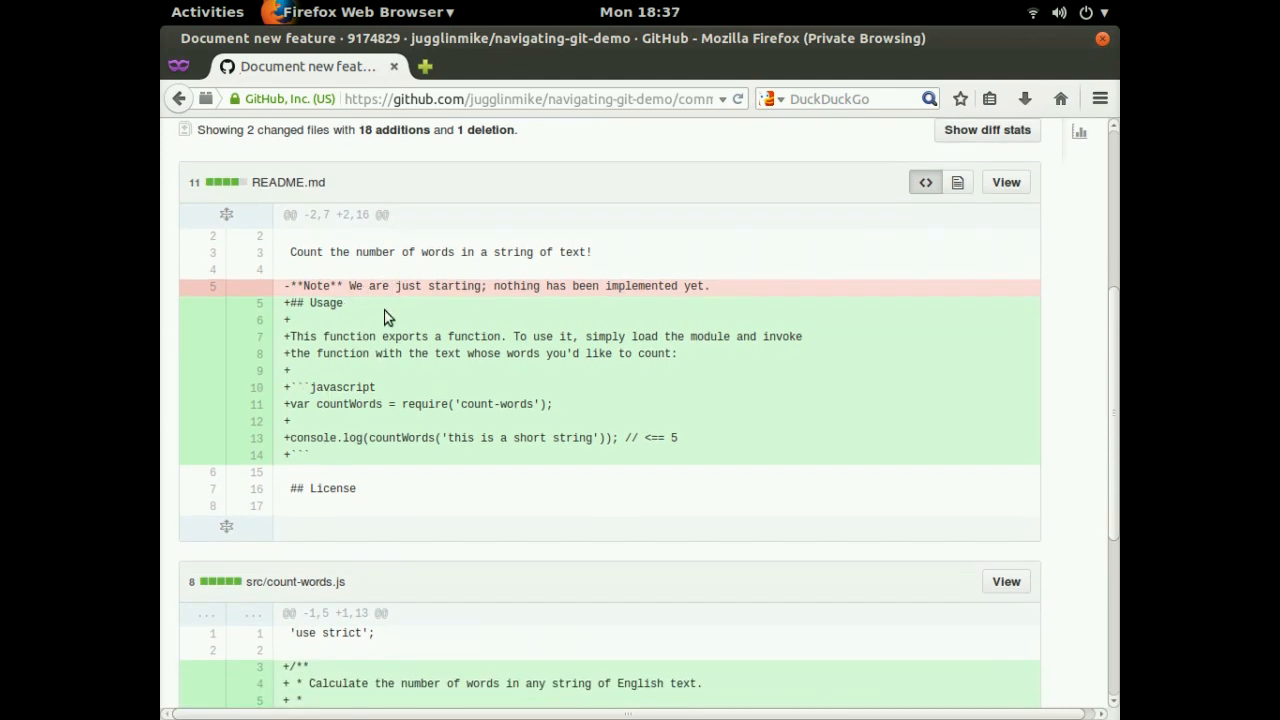
pyautogui.moveTo(338, 280)
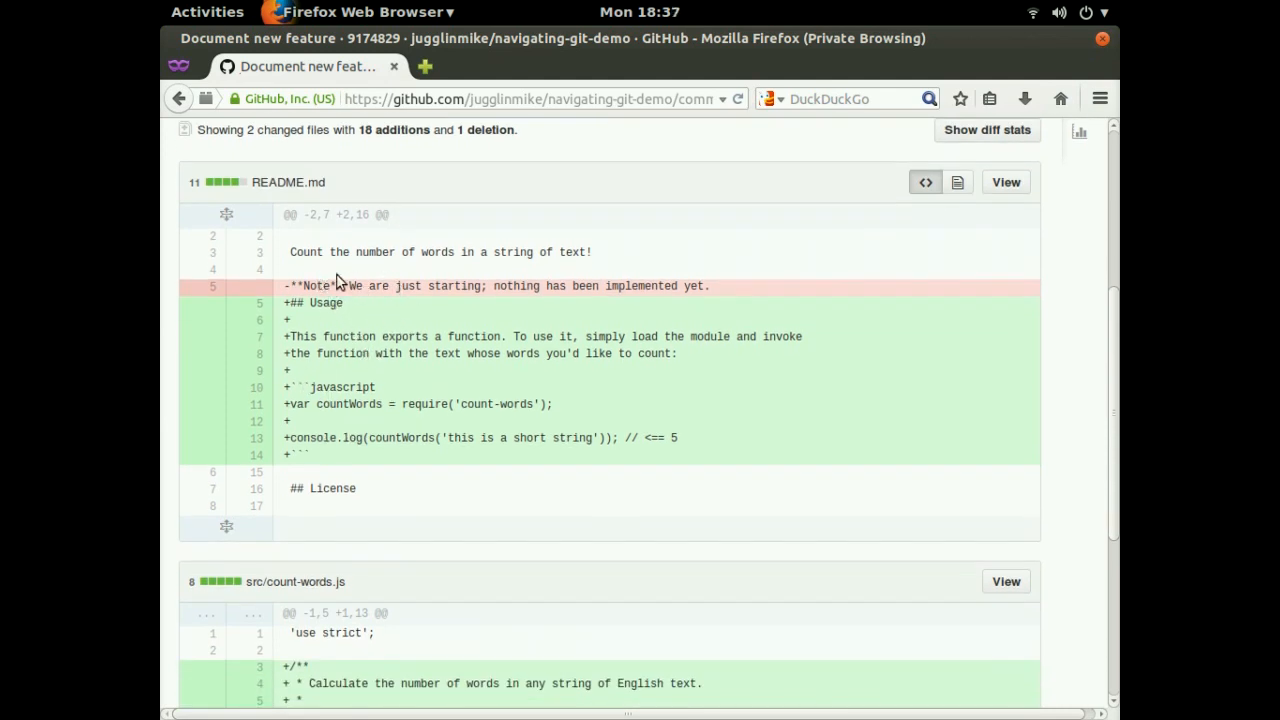
pyautogui.moveTo(420, 312)
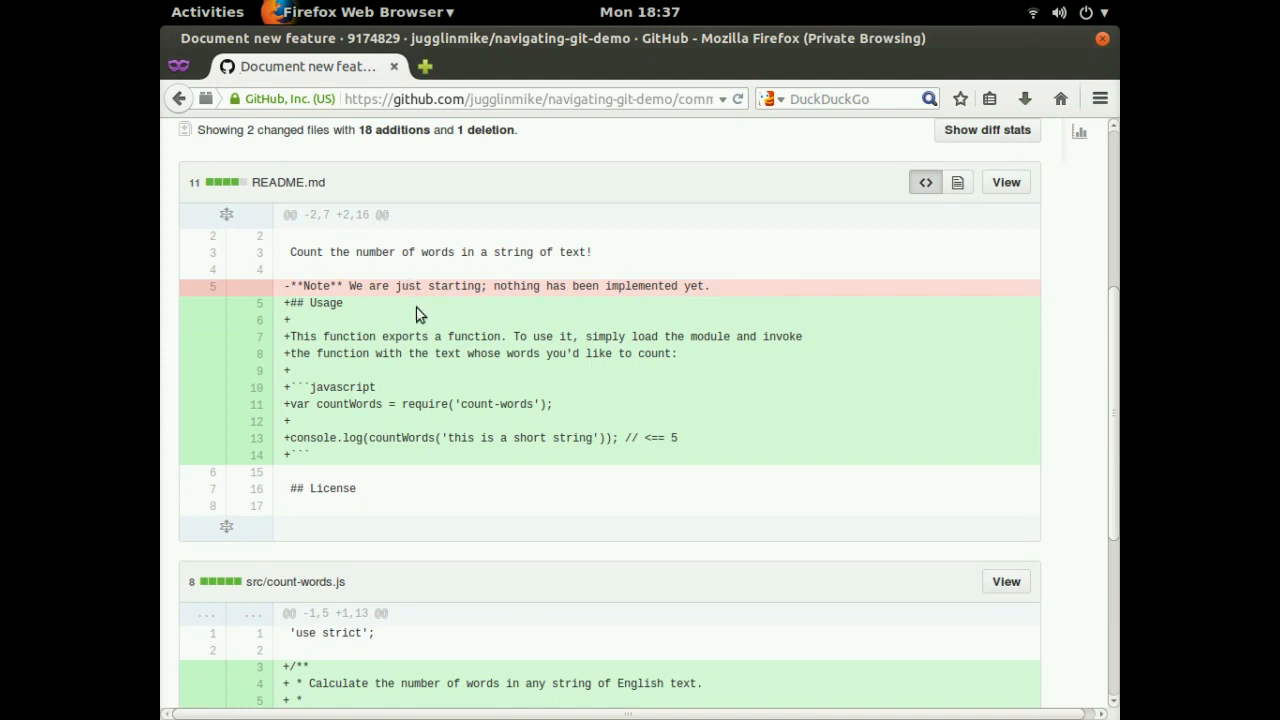
pyautogui.moveTo(400, 324)
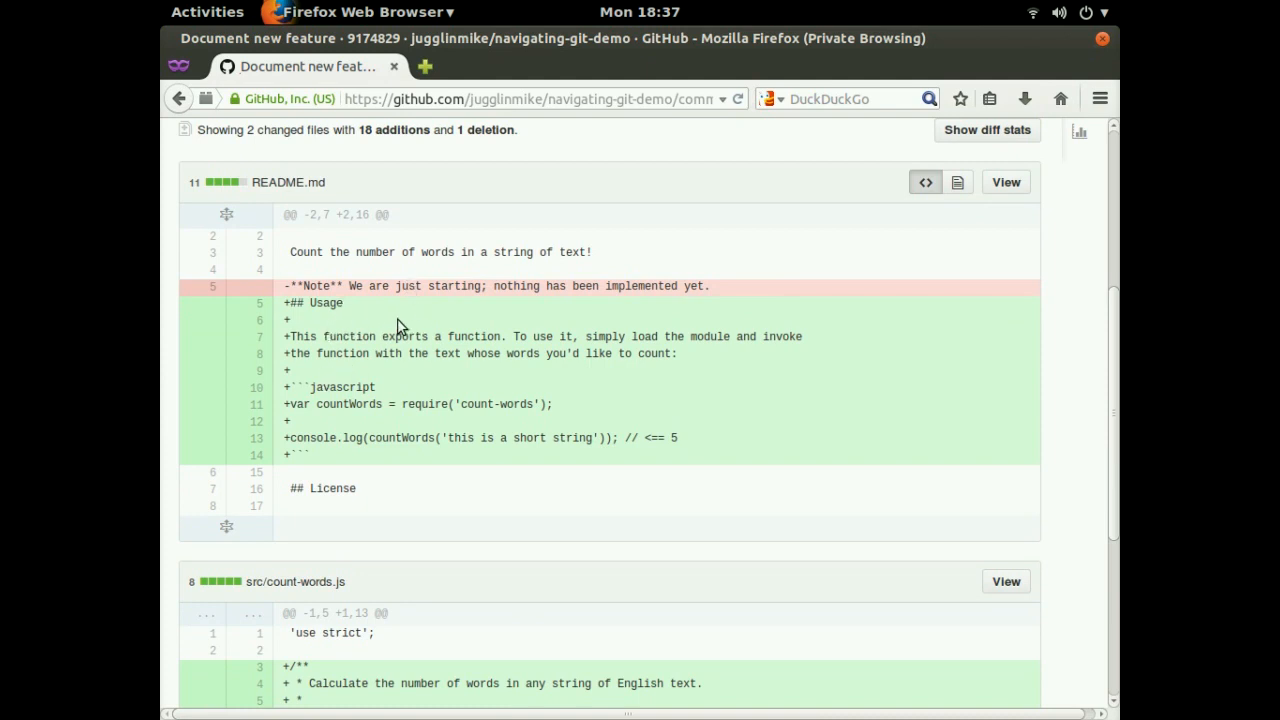
pyautogui.moveTo(406, 304)
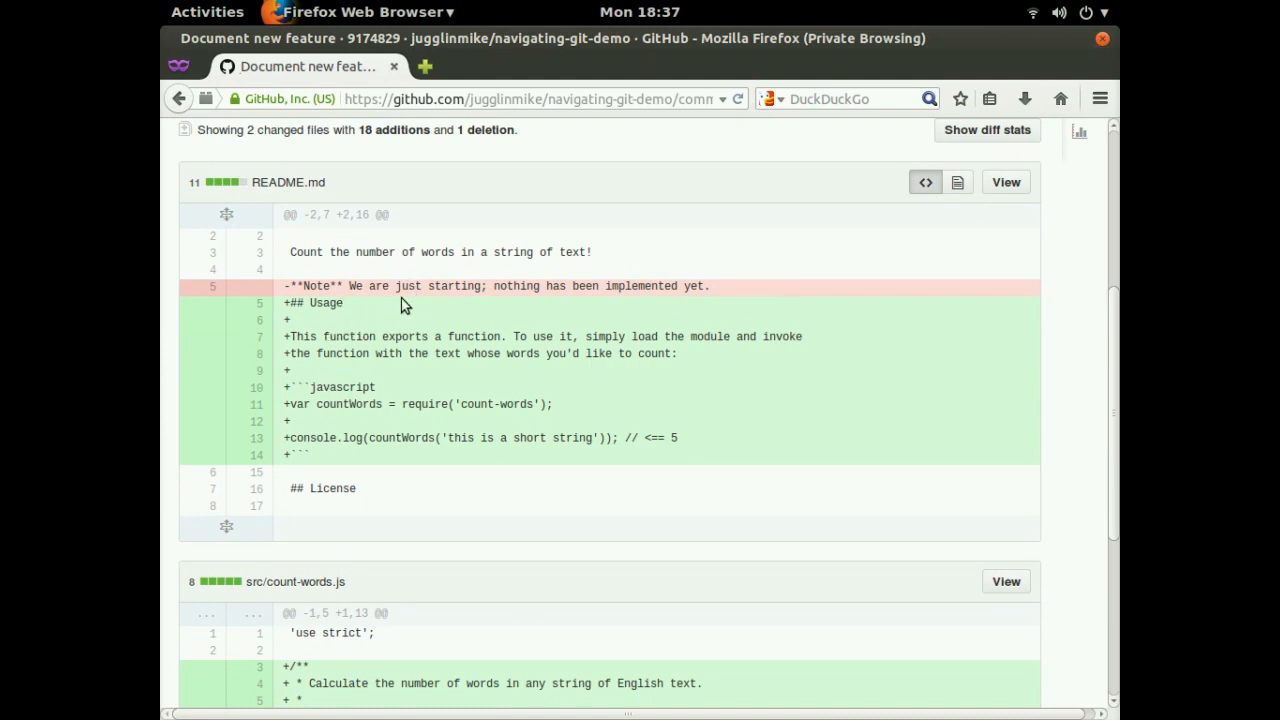
# Read through the src/count-words.js diff of the Document new feature commit.
pyautogui.scroll(-3)
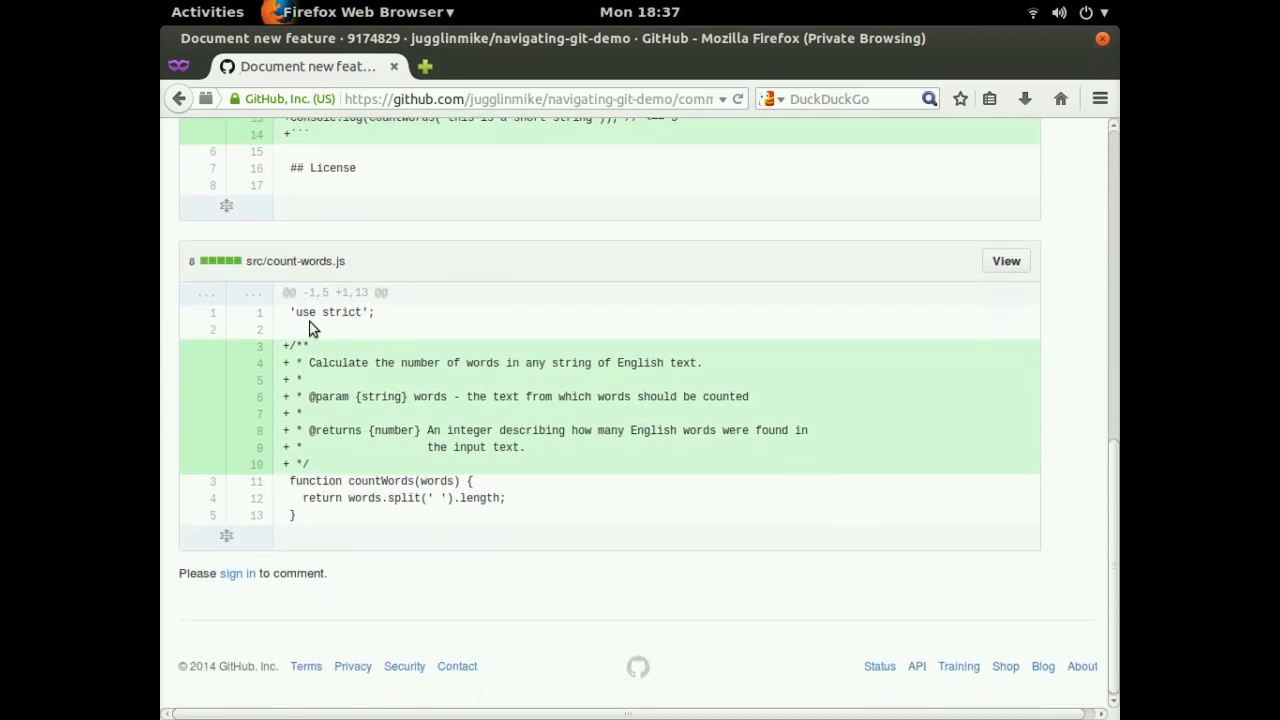
pyautogui.moveTo(262, 260)
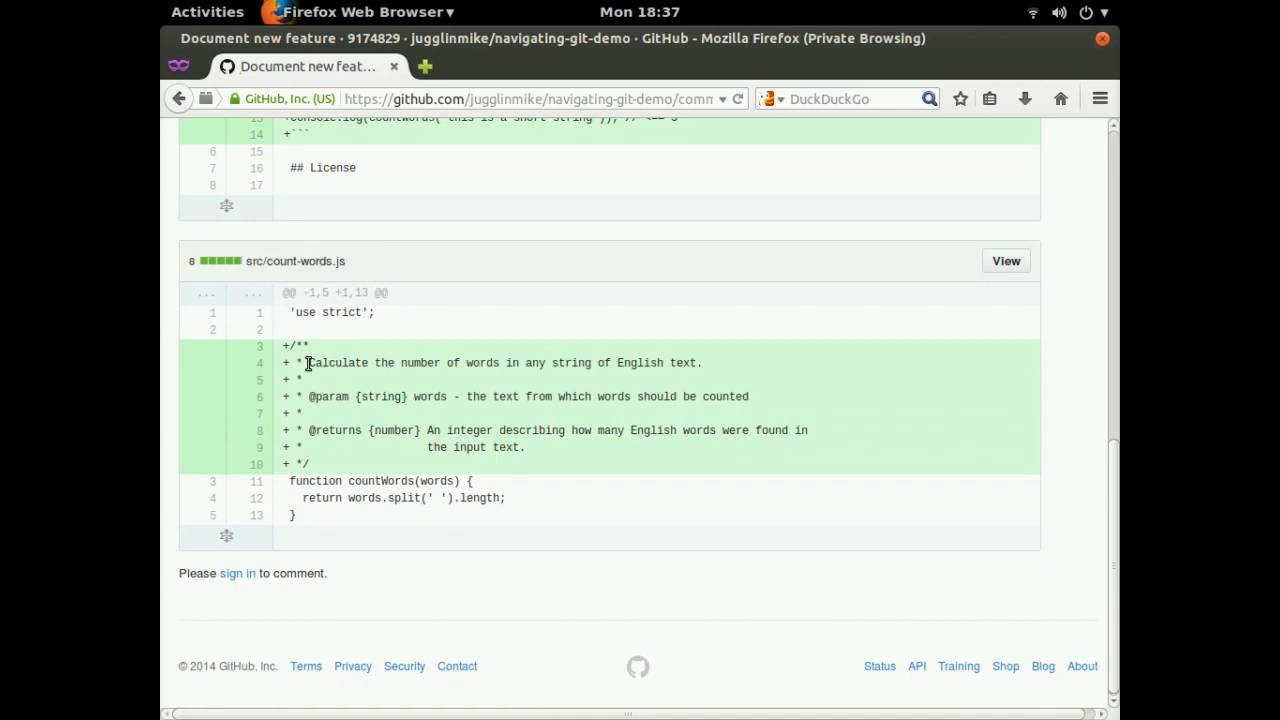
pyautogui.moveTo(314, 356)
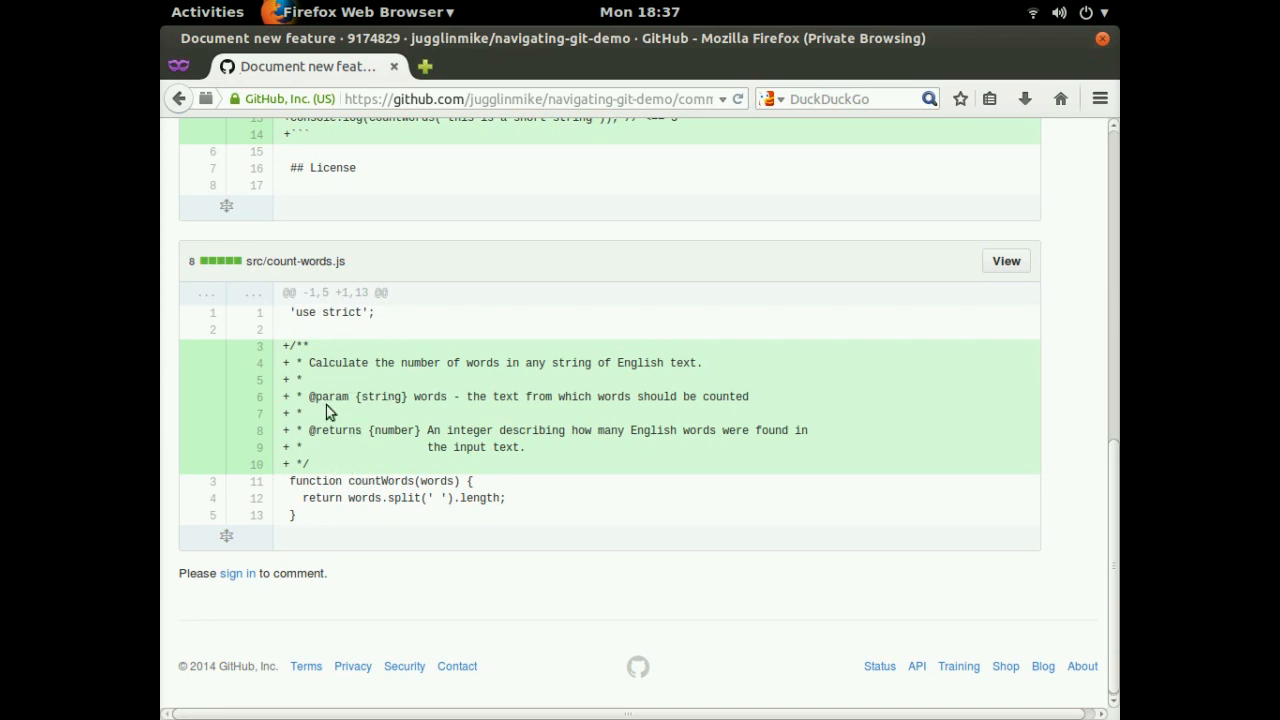
pyautogui.moveTo(402, 364)
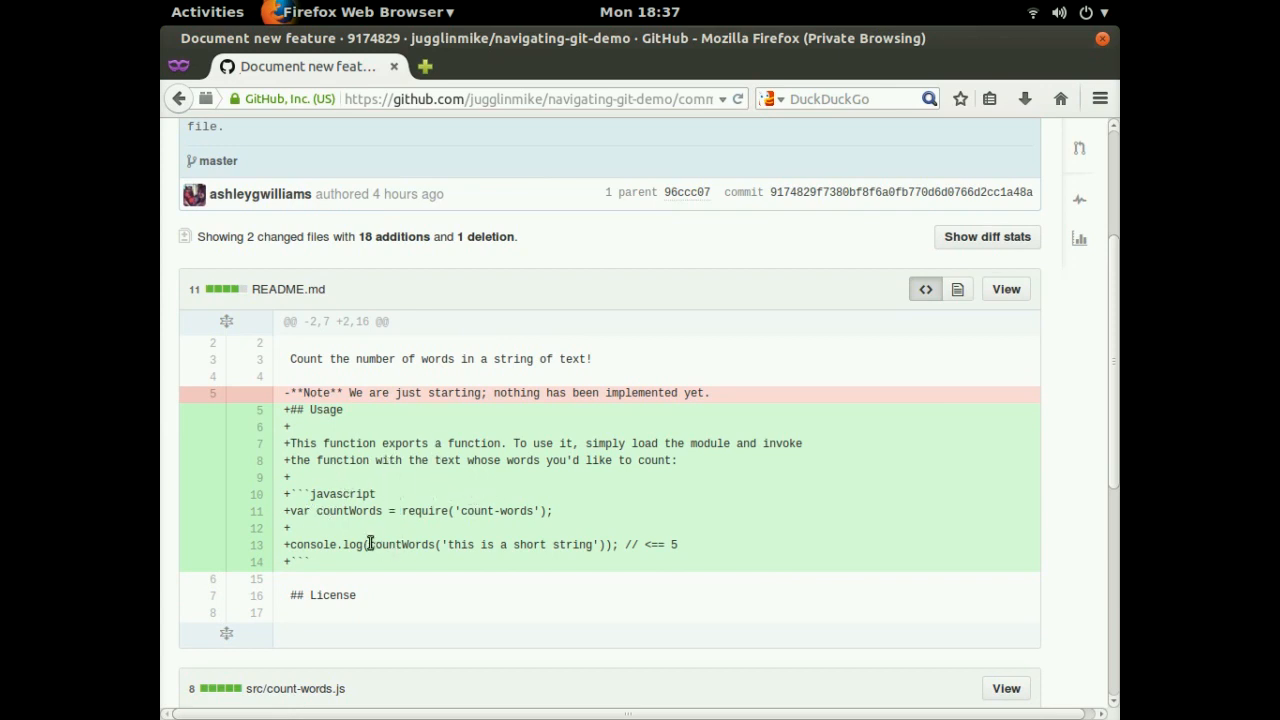
pyautogui.moveTo(496, 436)
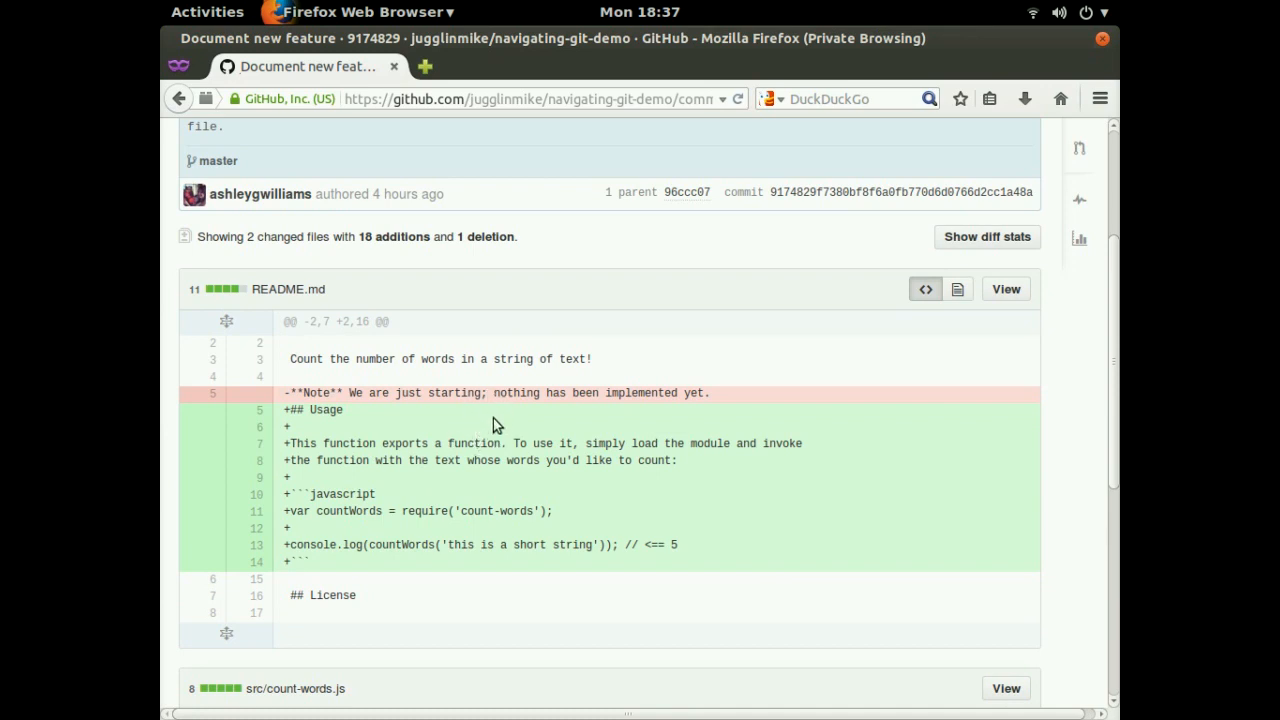
pyautogui.scroll(3)
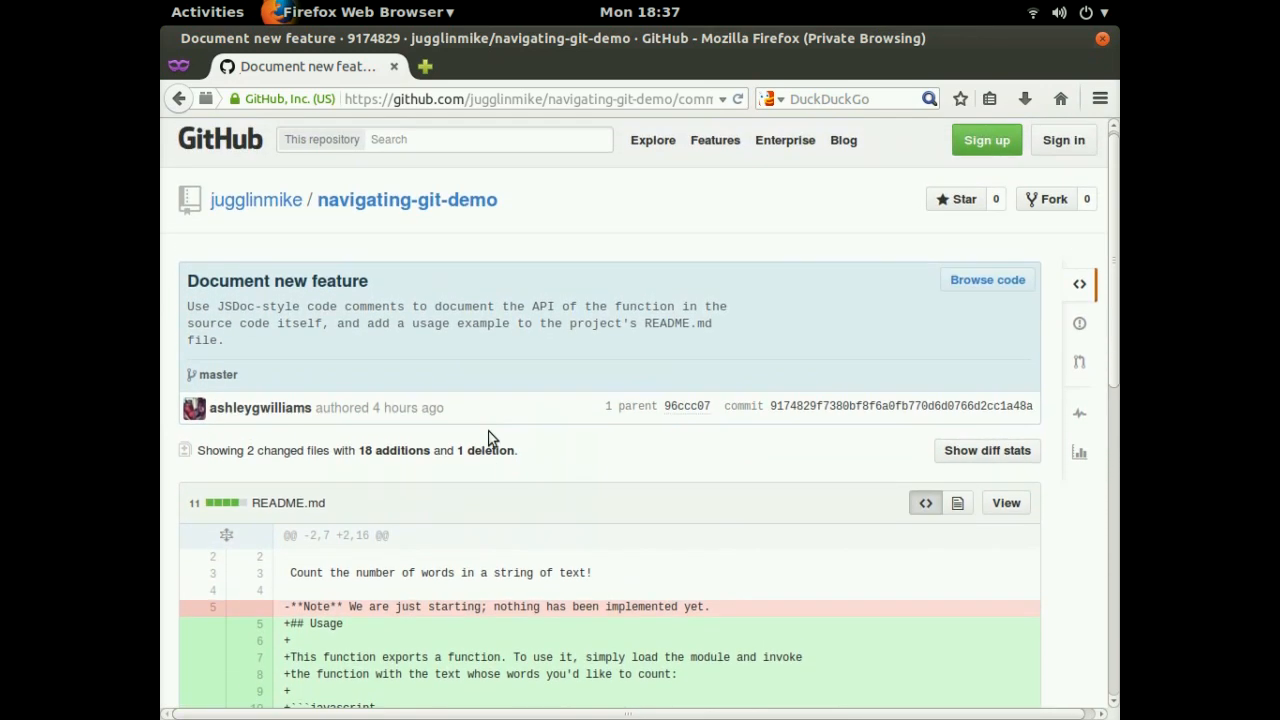
pyautogui.moveTo(448, 458)
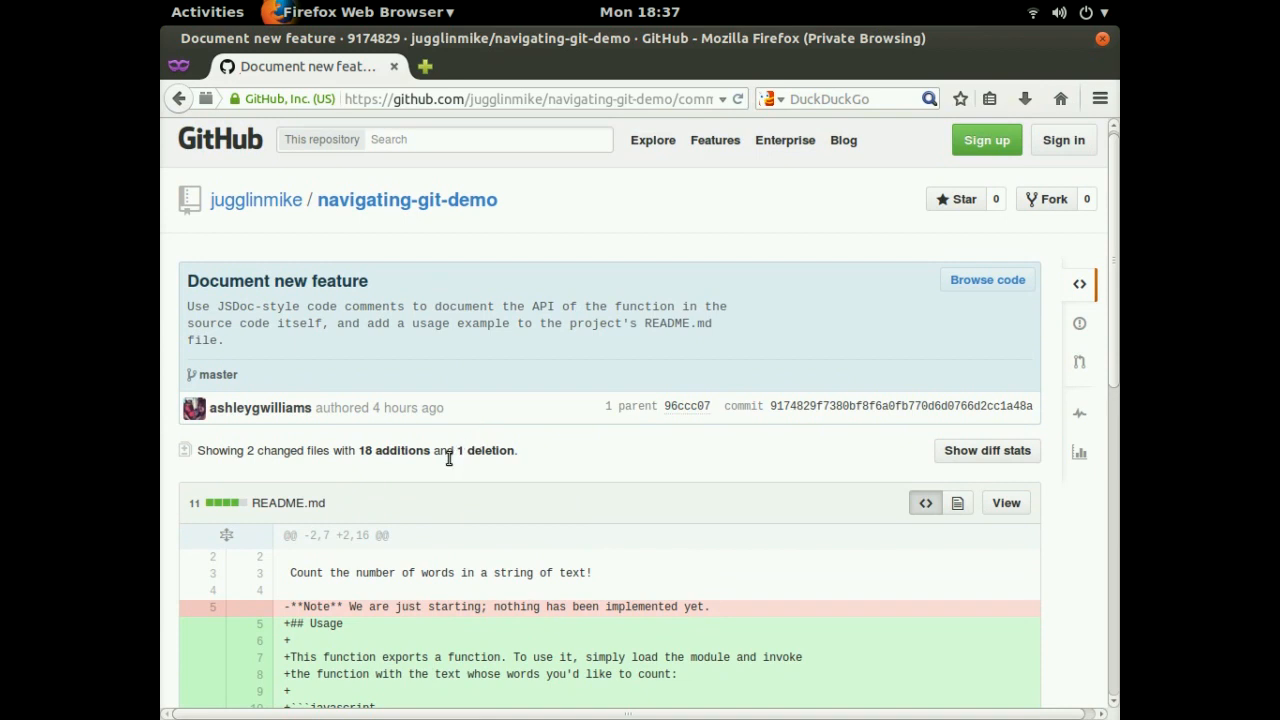
pyautogui.moveTo(476, 450)
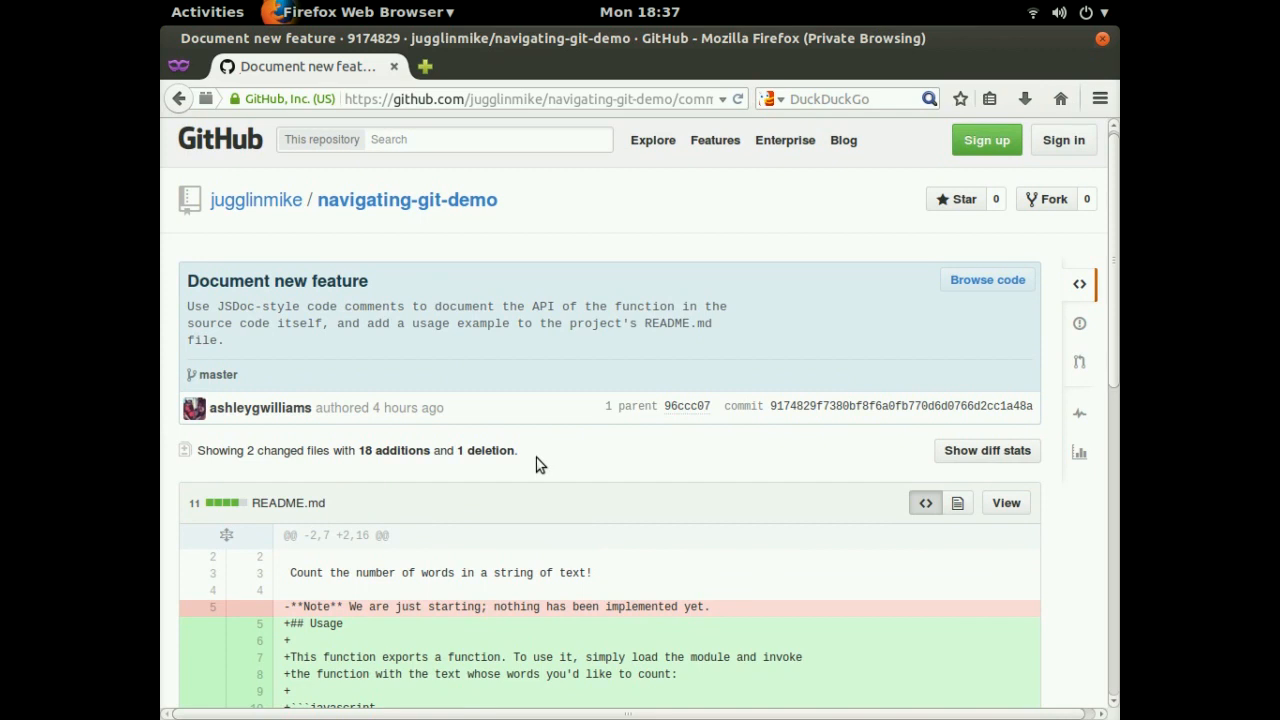
pyautogui.moveTo(486, 472)
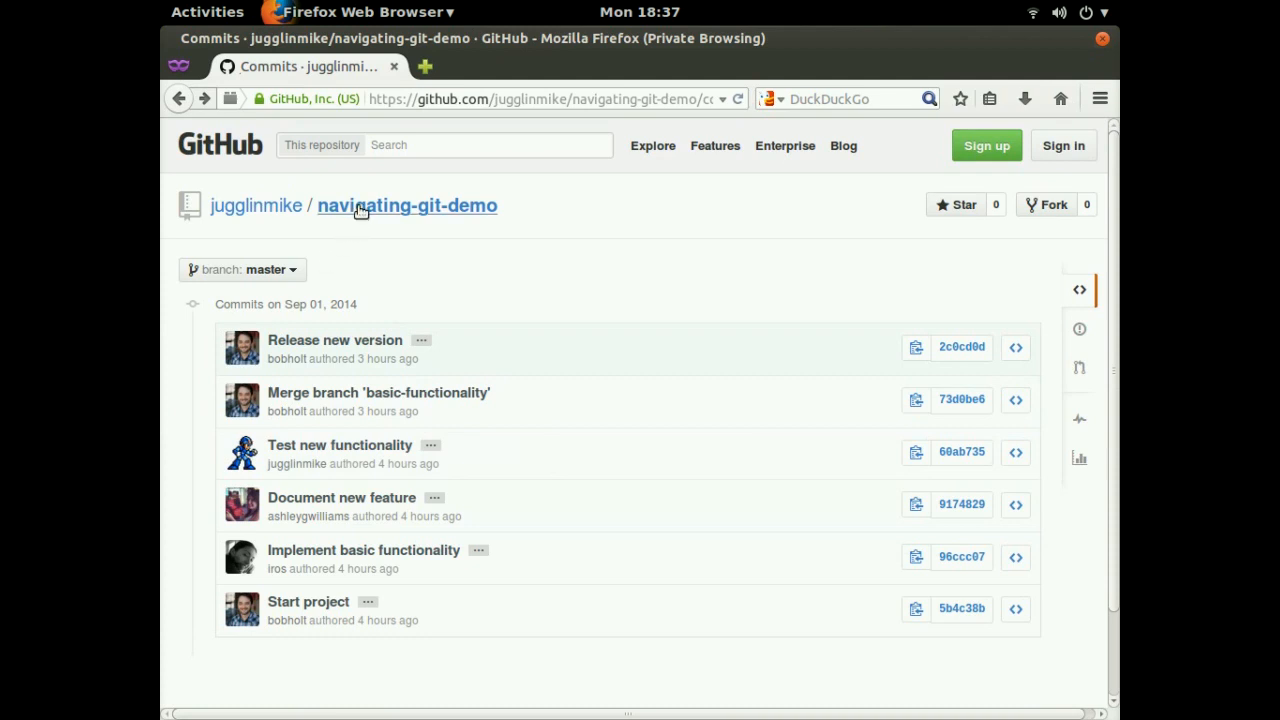
# From the repository page, view the Release new version commit's package.json version change.
pyautogui.click(406, 204)
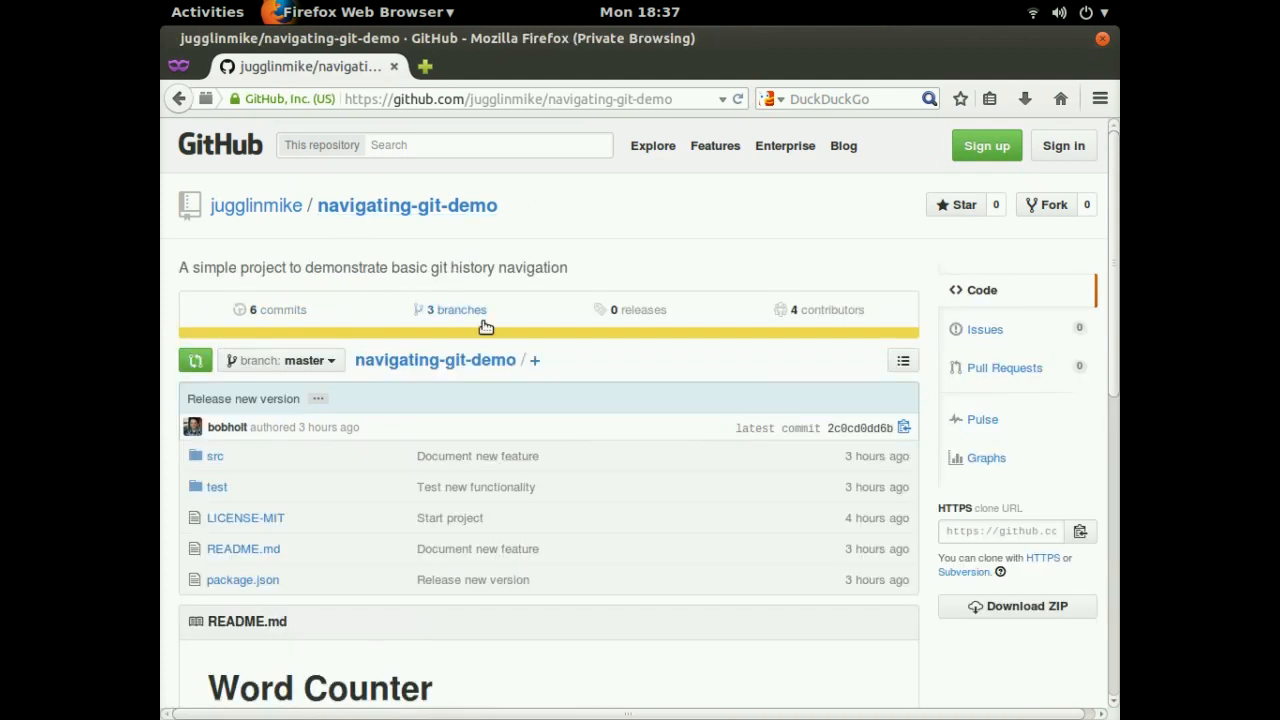
pyautogui.moveTo(460, 340)
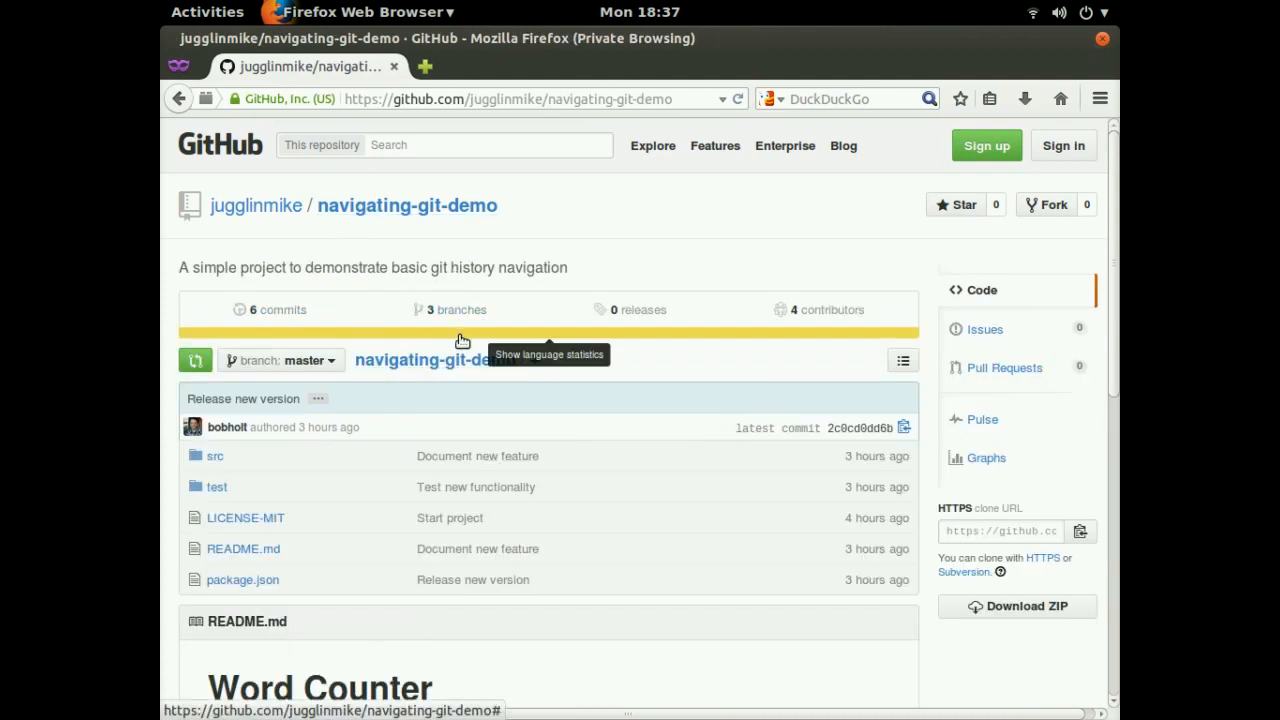
pyautogui.moveTo(372, 410)
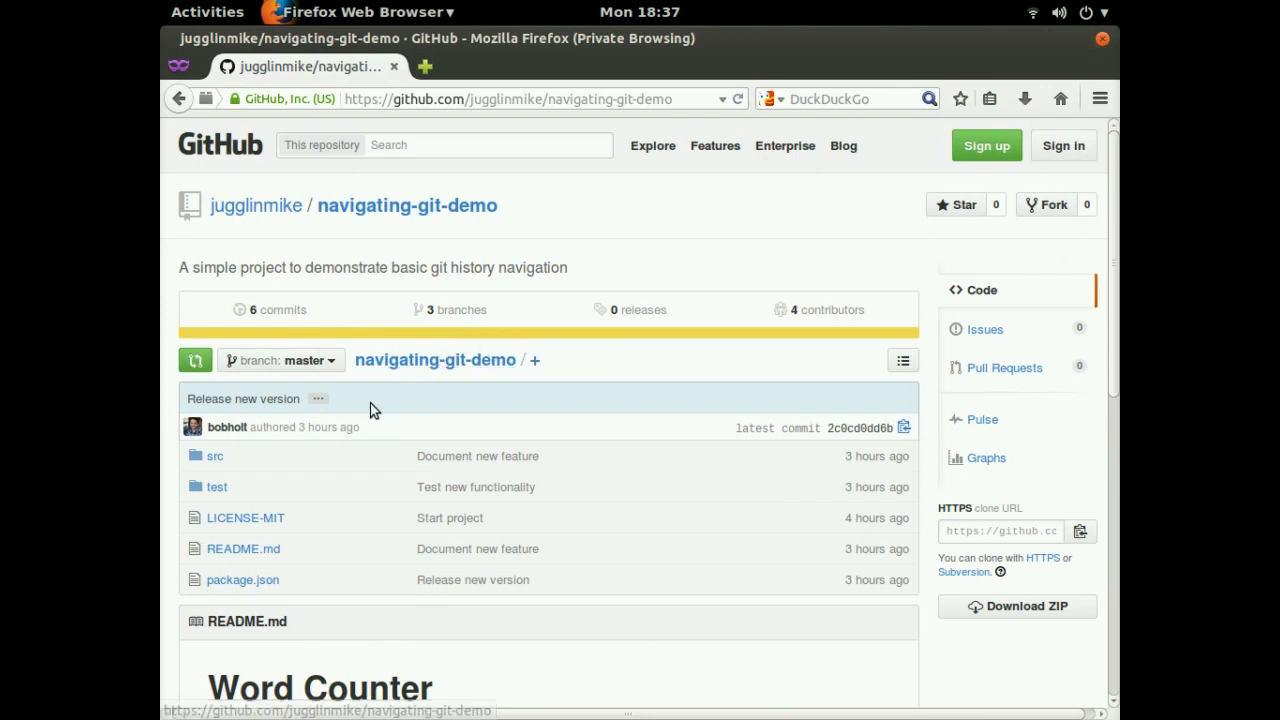
pyautogui.moveTo(552, 456)
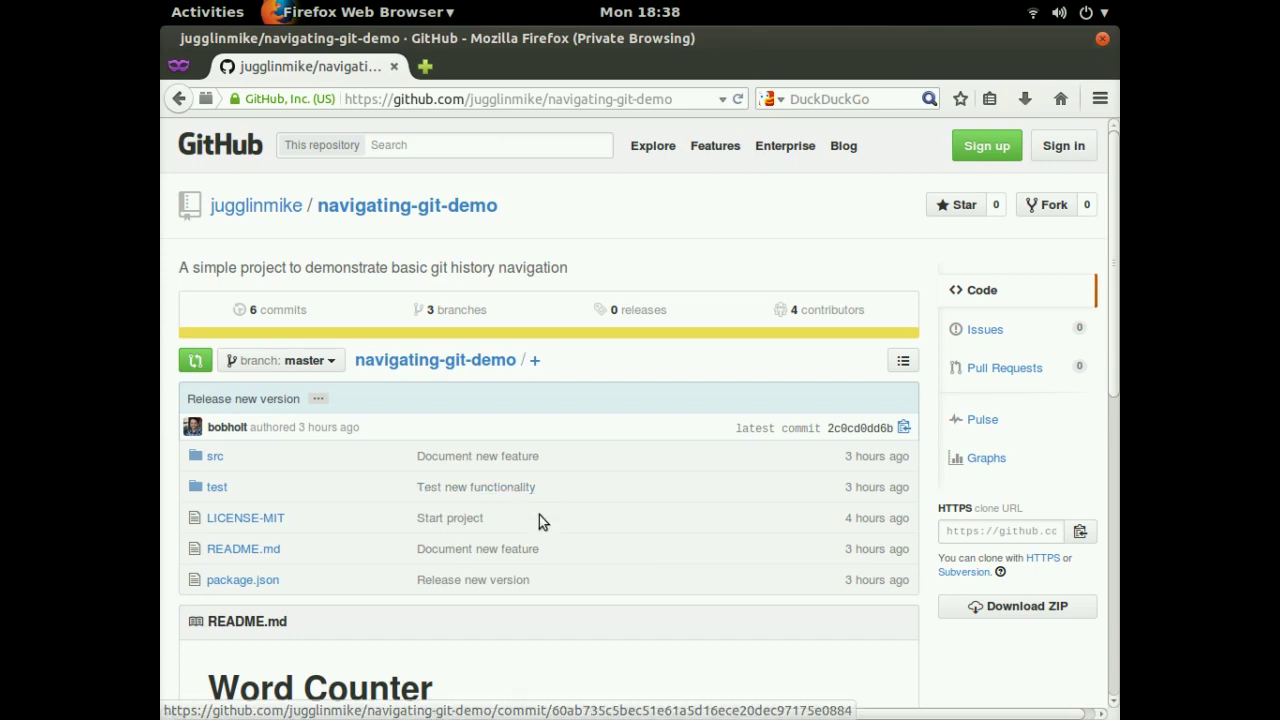
pyautogui.moveTo(470, 548)
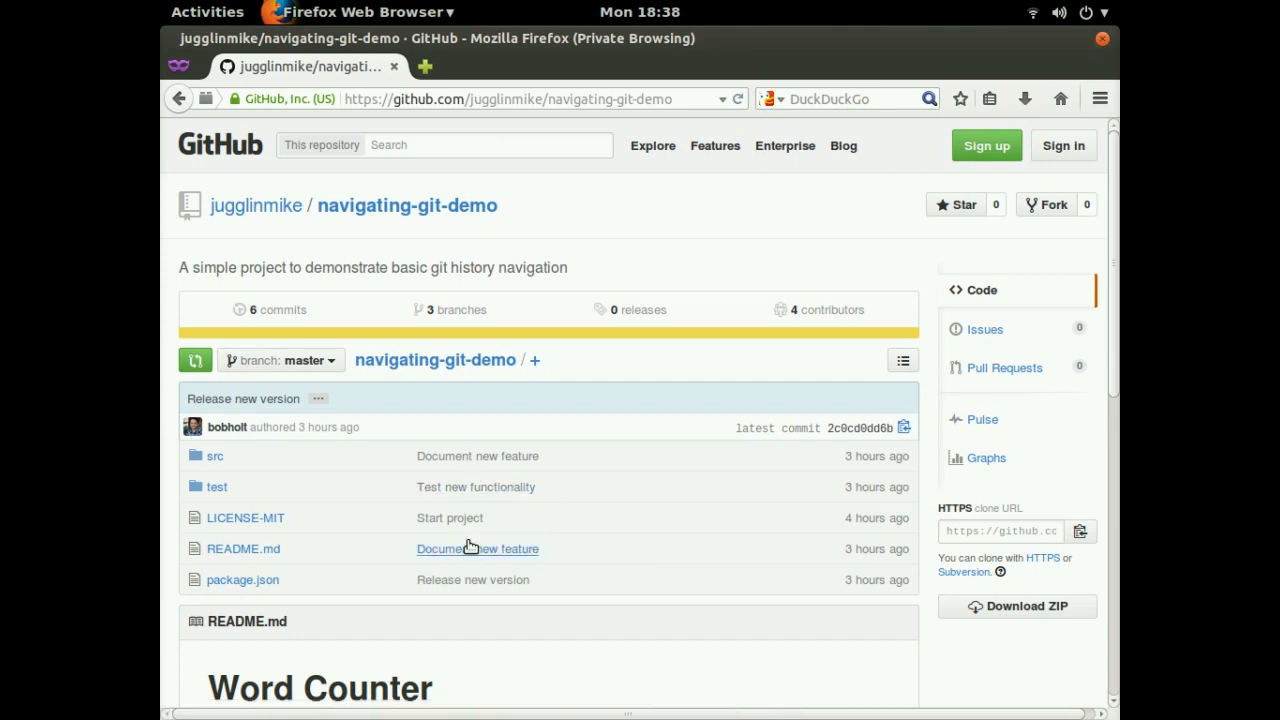
pyautogui.moveTo(464, 518)
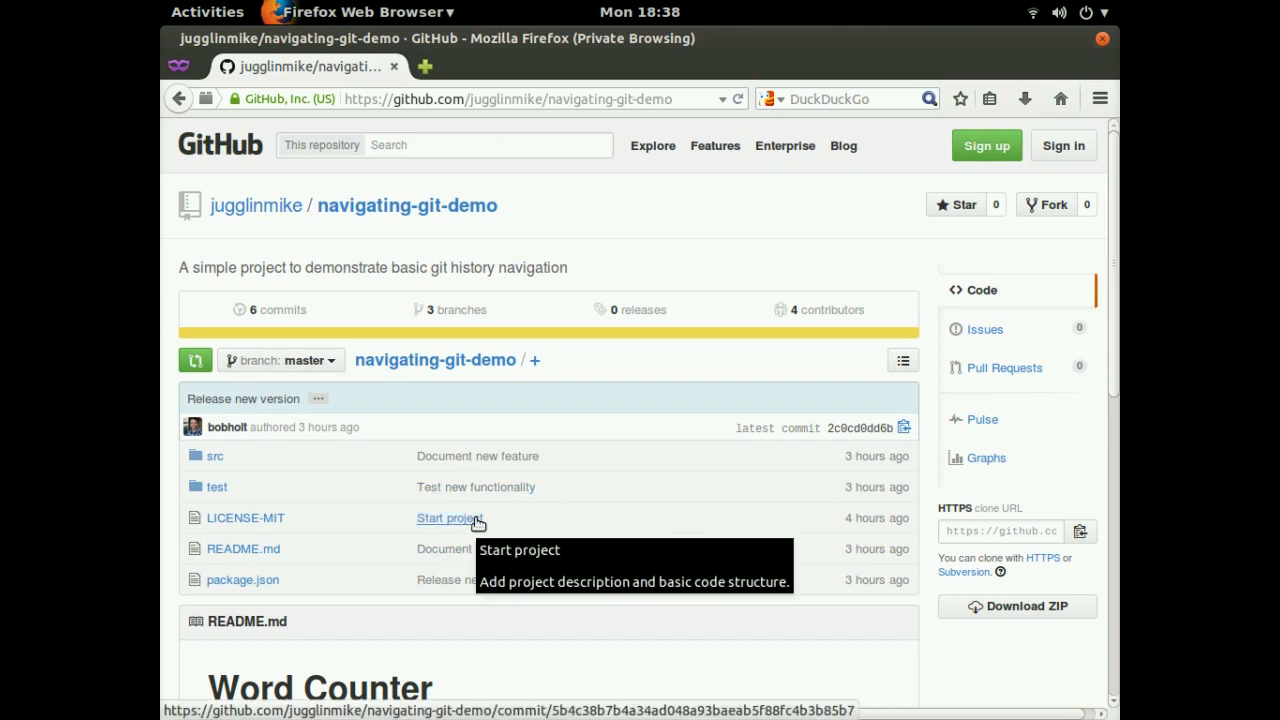
pyautogui.moveTo(510, 510)
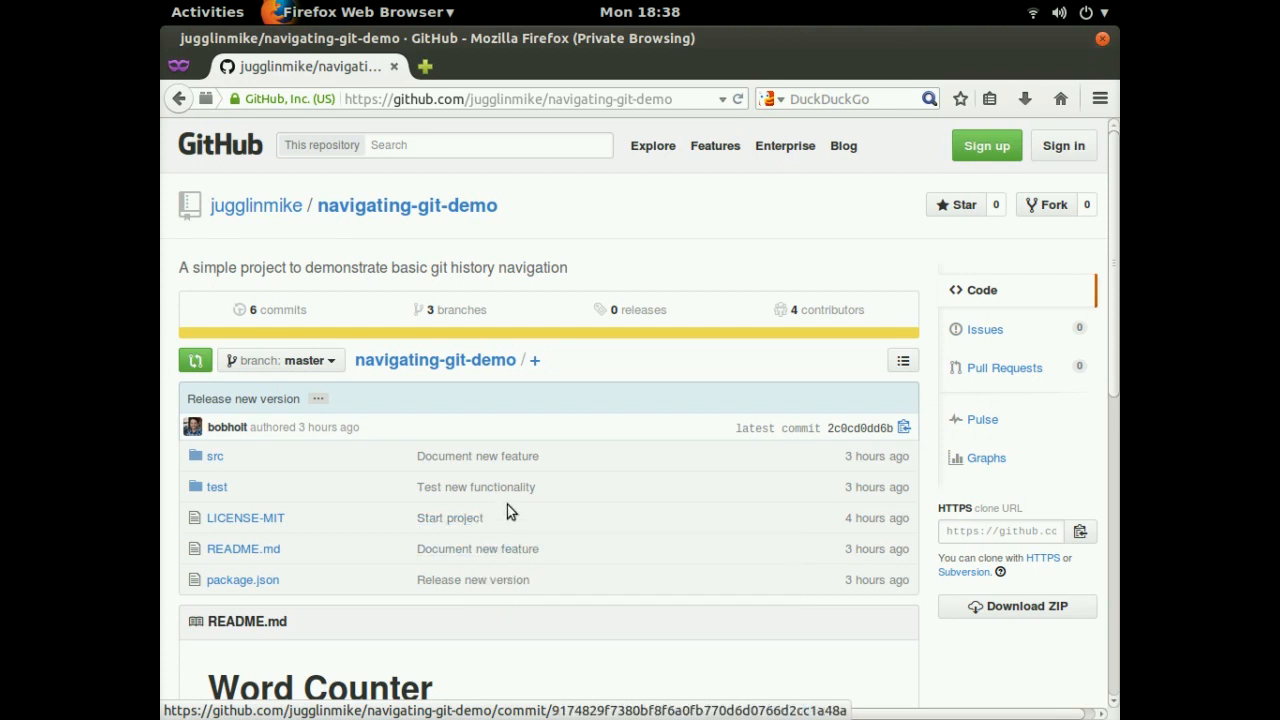
pyautogui.moveTo(364, 604)
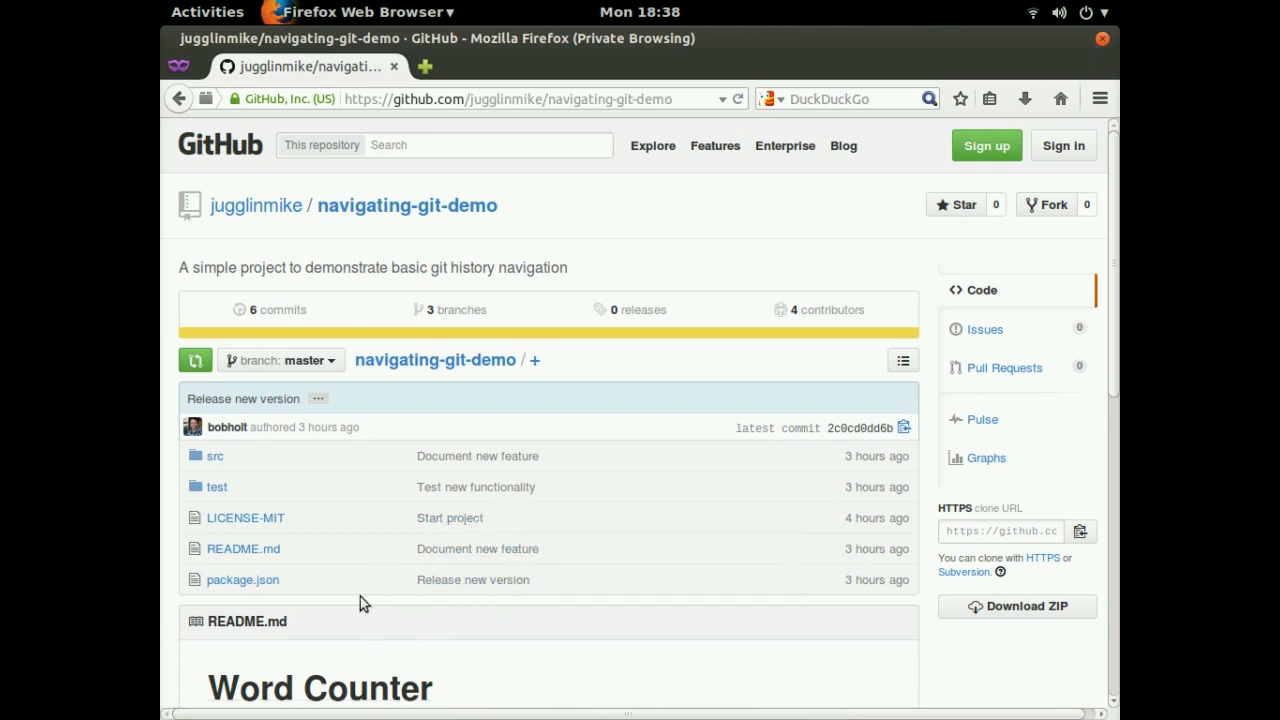
pyautogui.moveTo(342, 592)
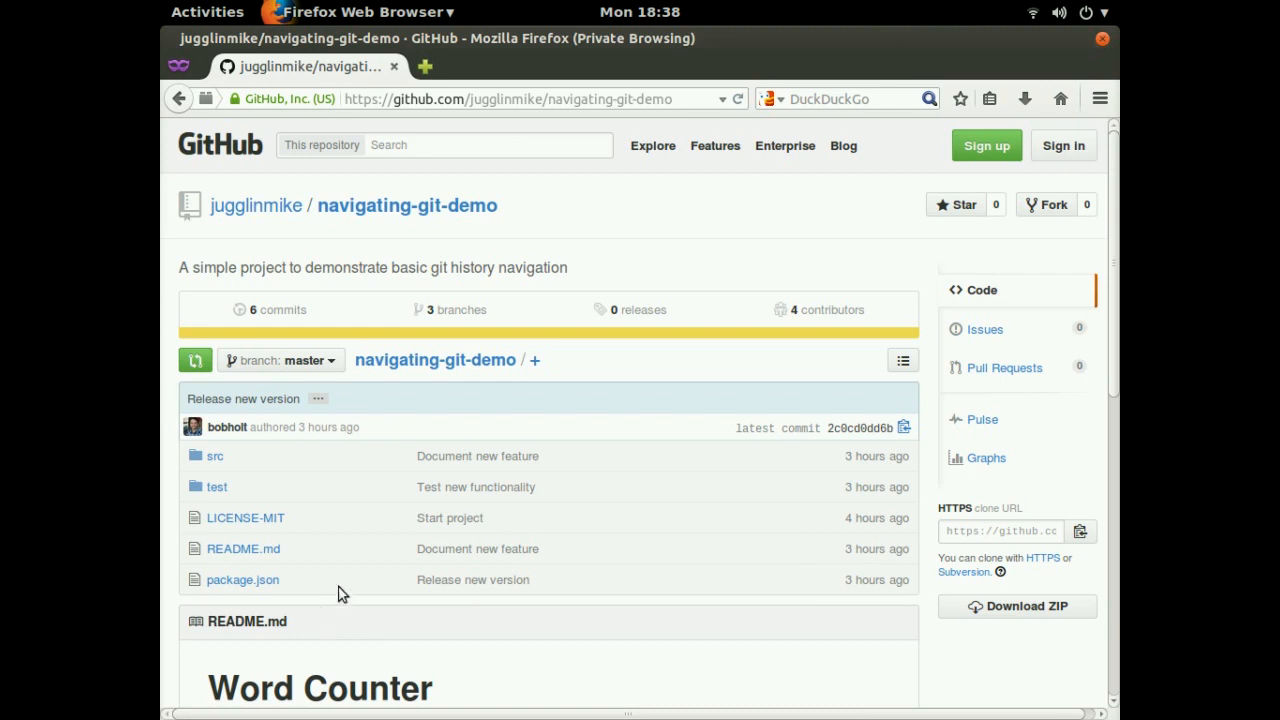
pyautogui.moveTo(278, 584)
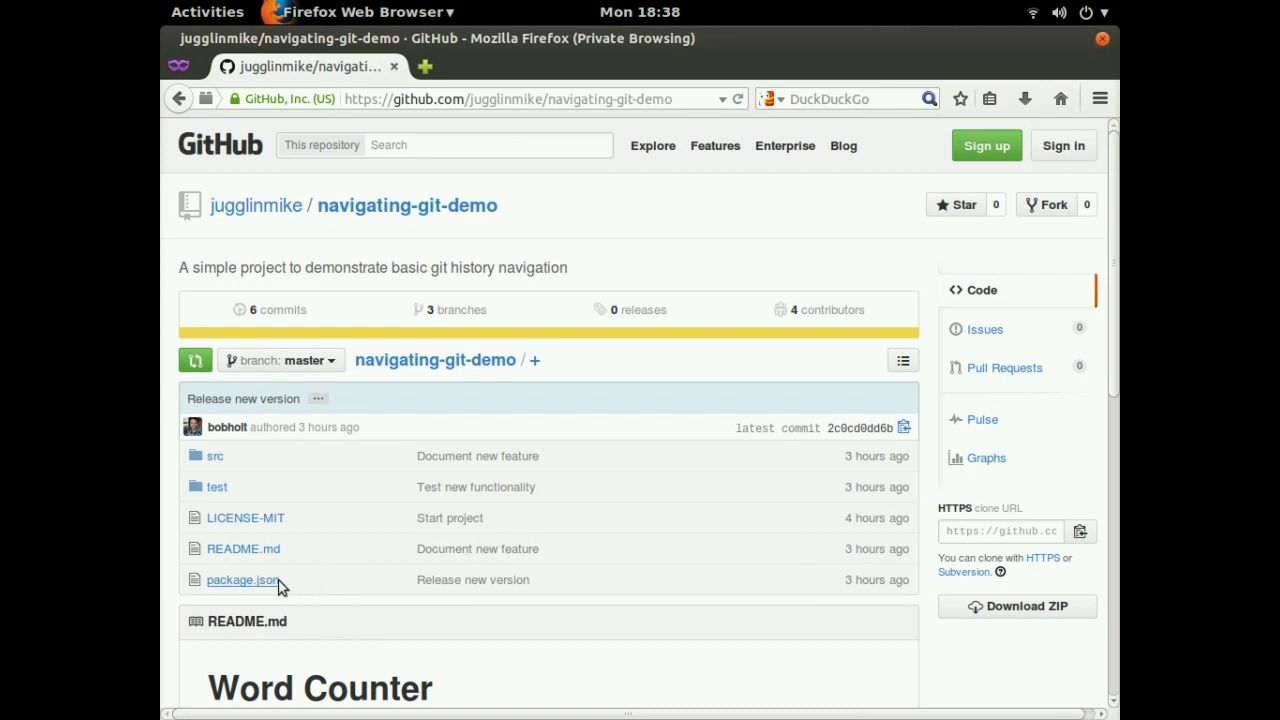
pyautogui.moveTo(472, 588)
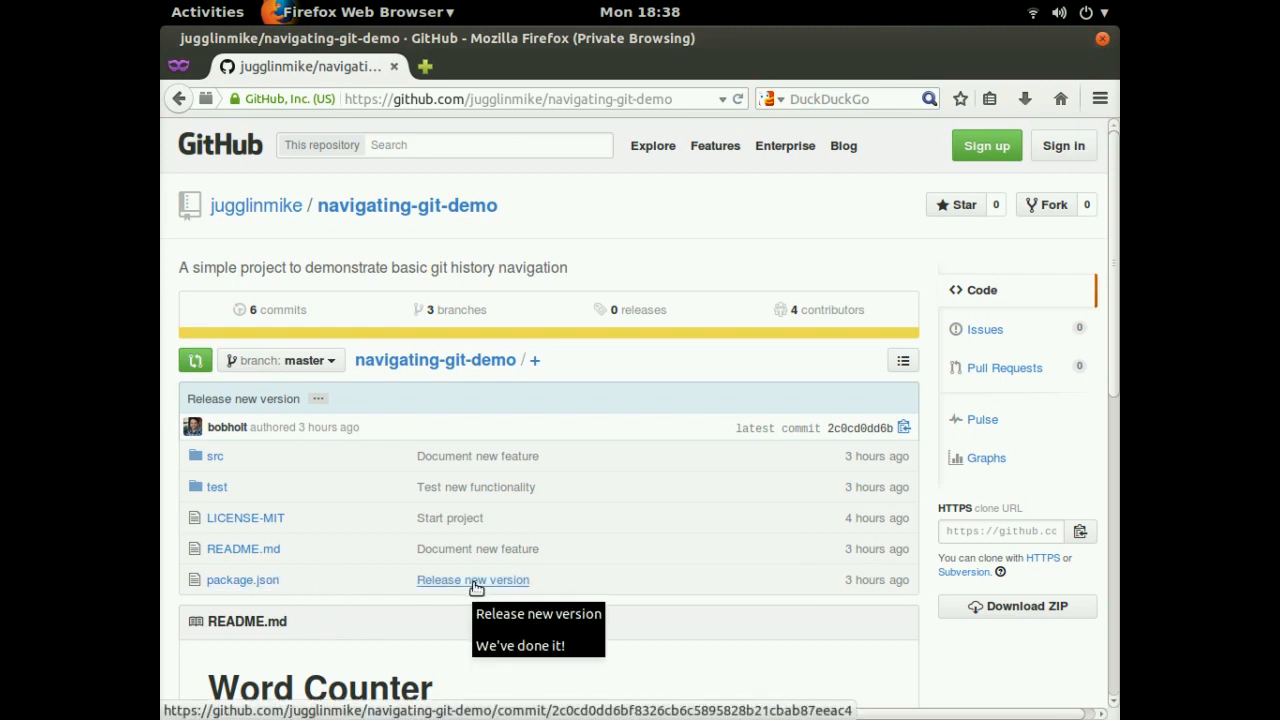
pyautogui.click(472, 580)
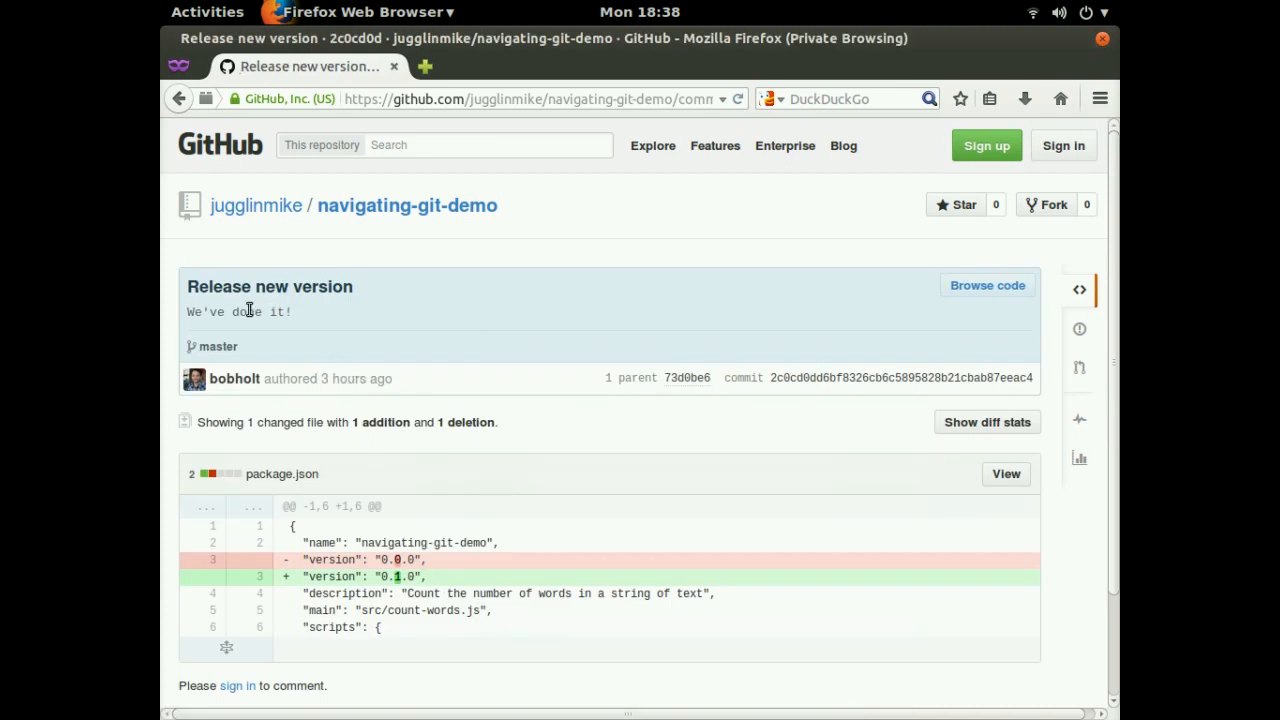
pyautogui.scroll(-3)
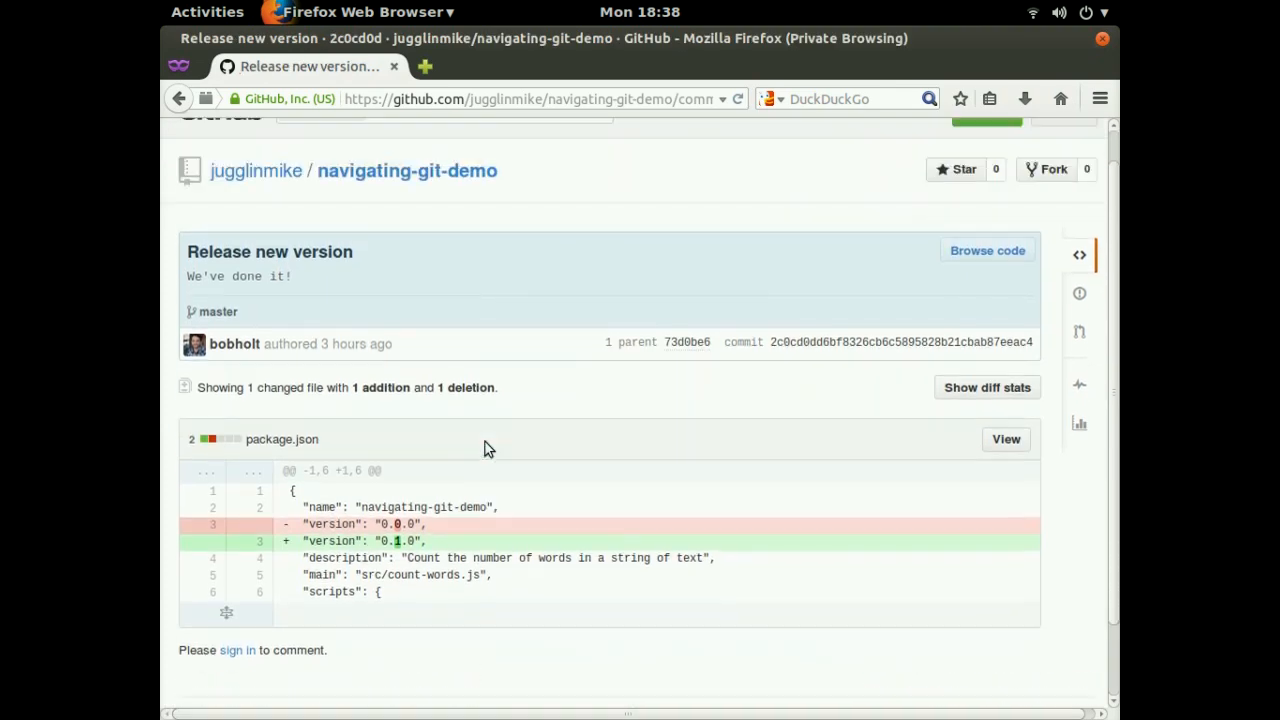
# Revisit the six-commit history briefly and return to the repository's main page.
pyautogui.click(408, 170)
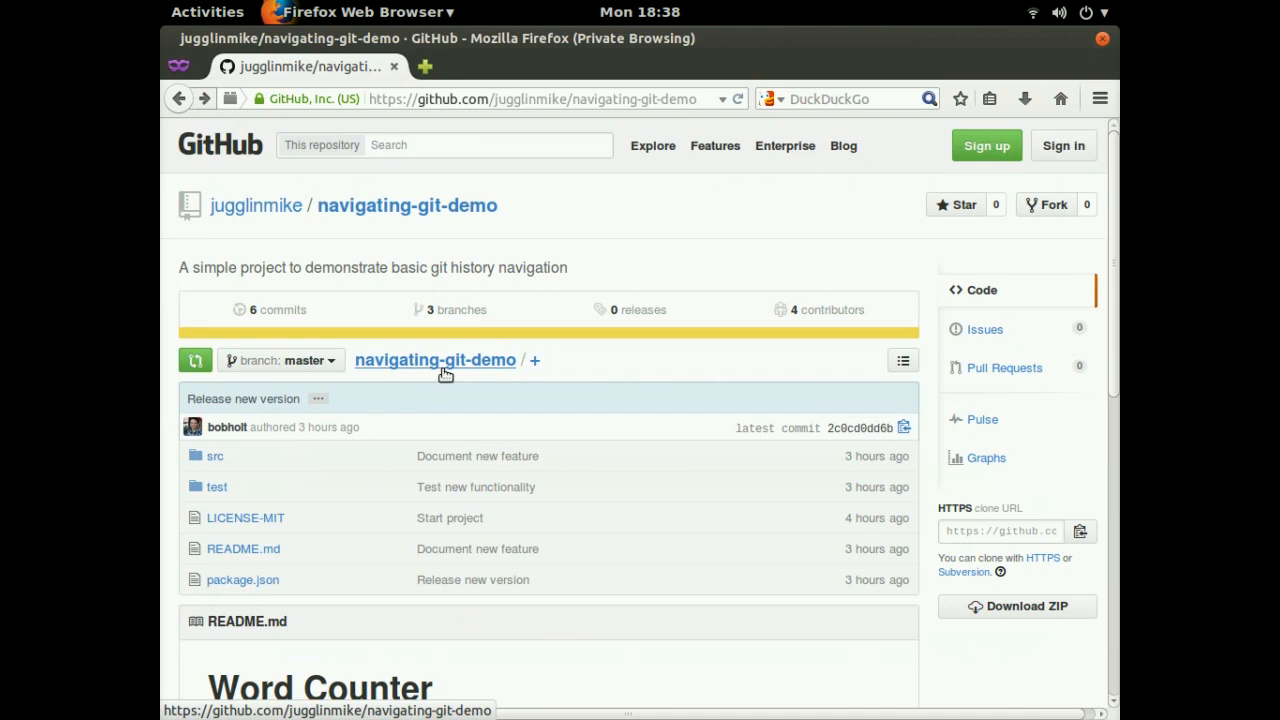
pyautogui.moveTo(434, 406)
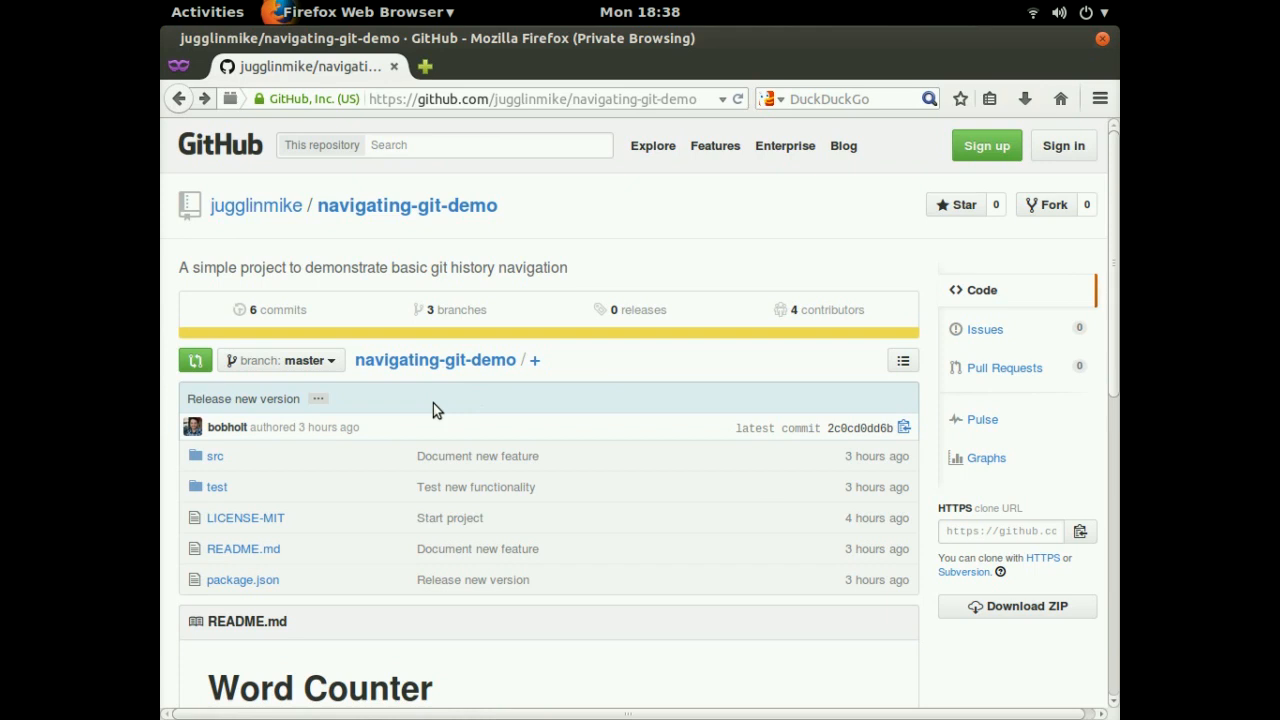
pyautogui.moveTo(452, 416)
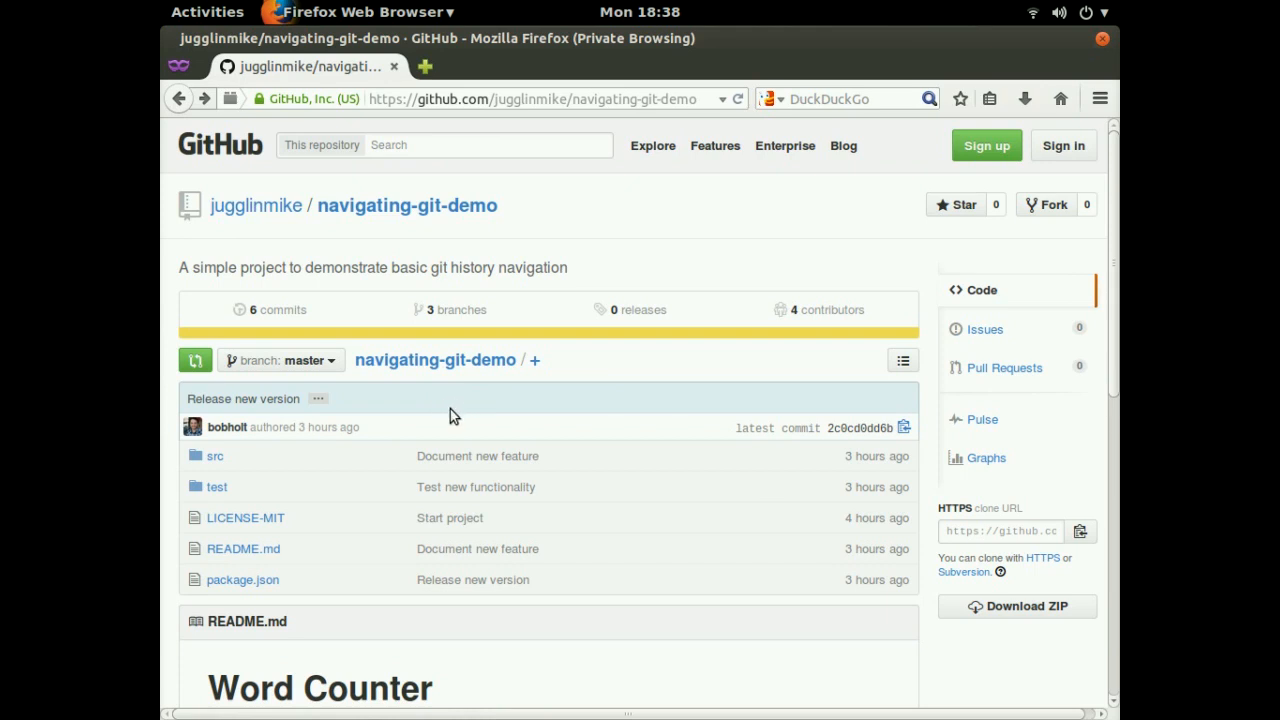
pyautogui.moveTo(276, 316)
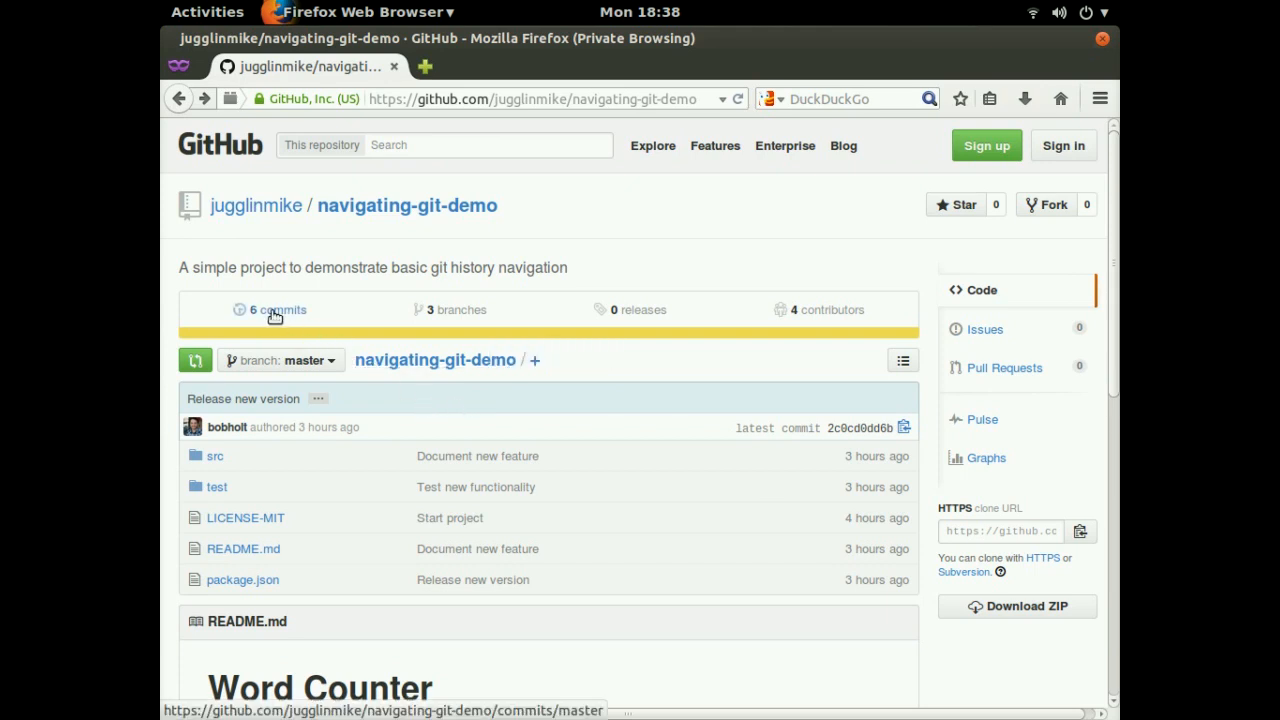
pyautogui.moveTo(296, 312)
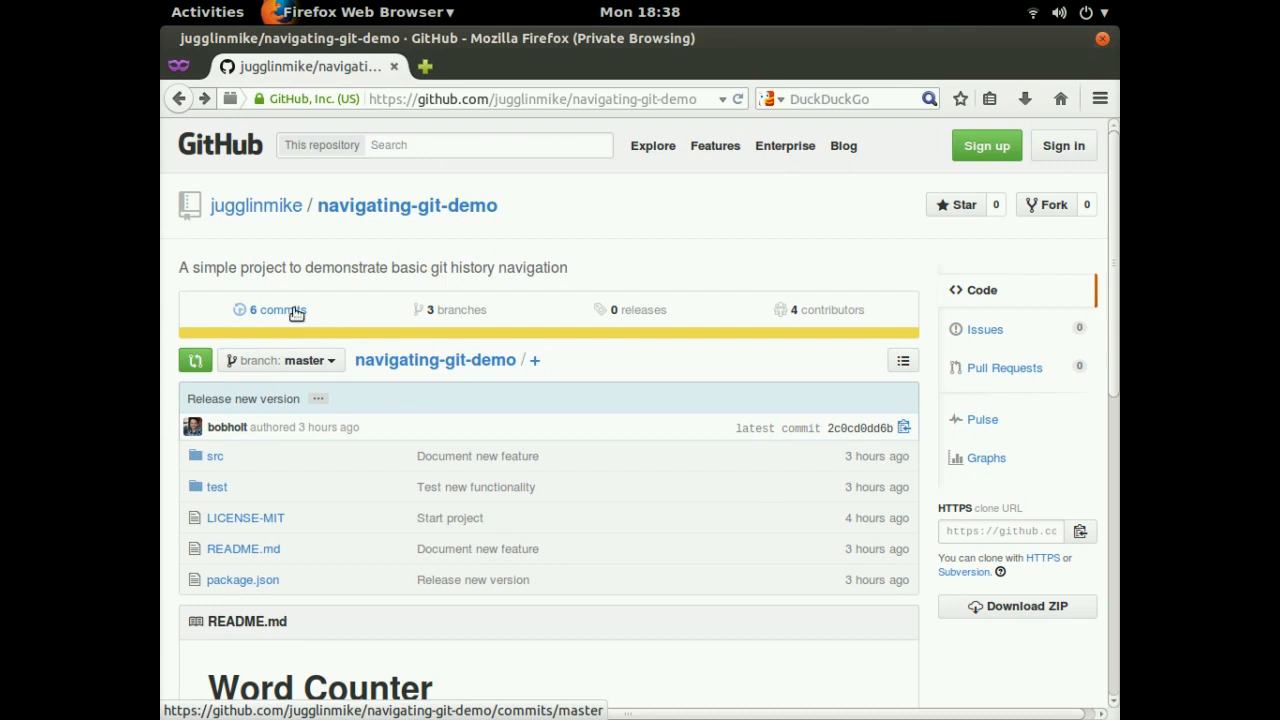
pyautogui.click(272, 308)
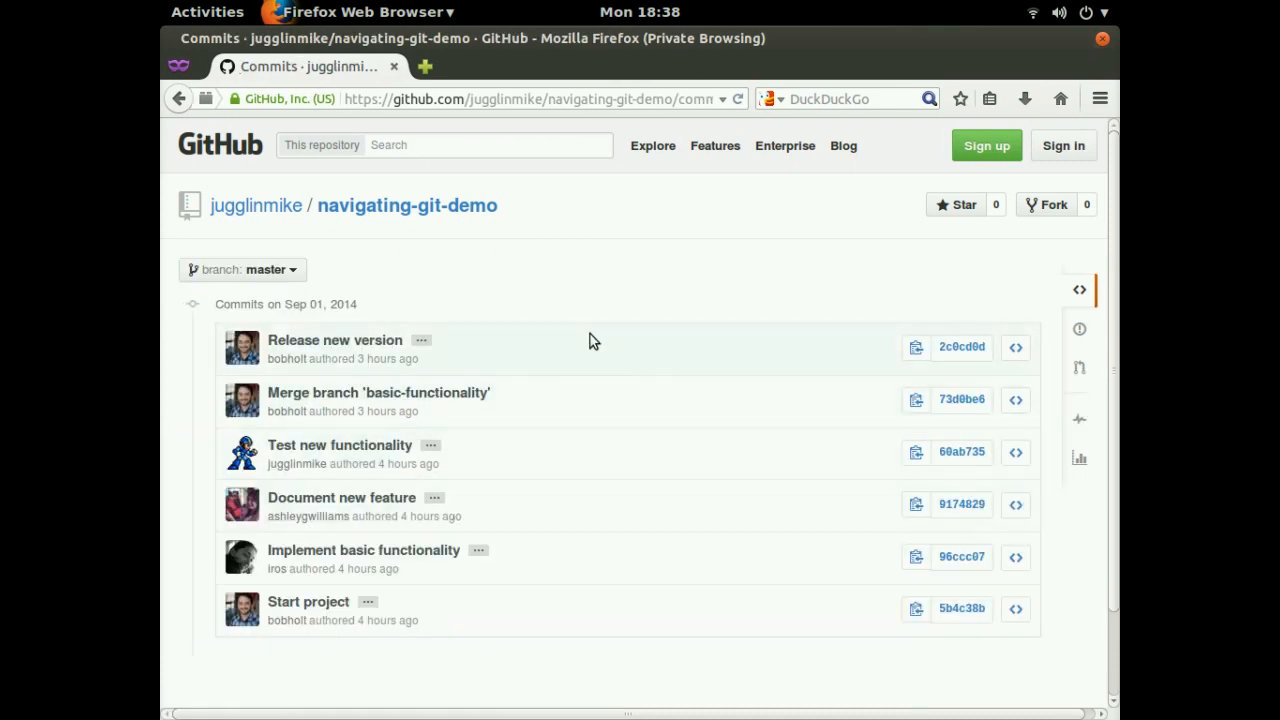
pyautogui.moveTo(548, 382)
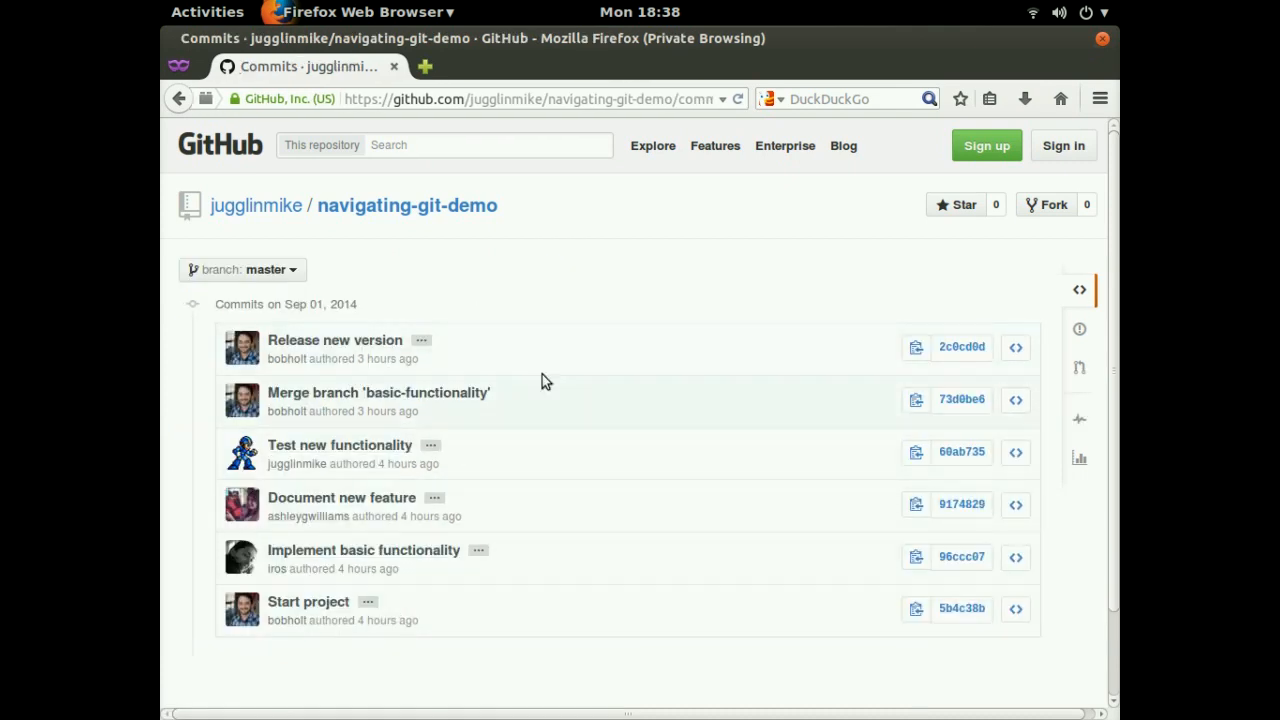
pyautogui.click(408, 204)
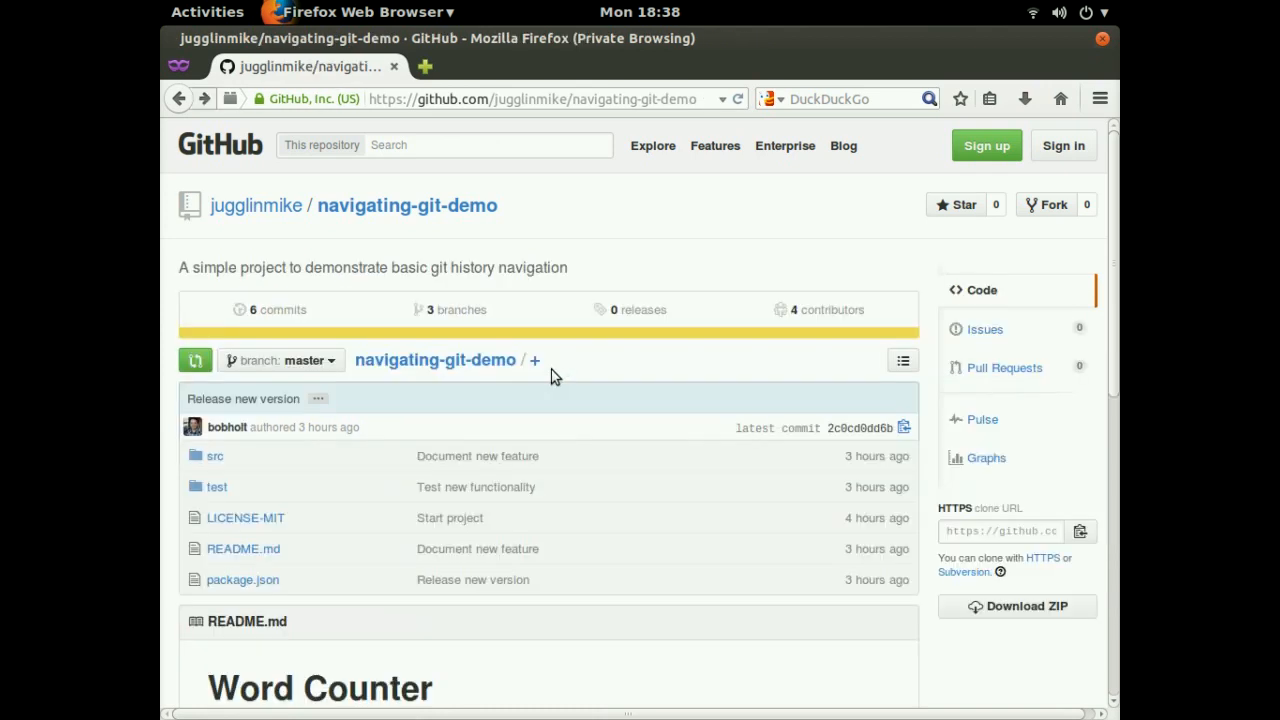
pyautogui.moveTo(524, 370)
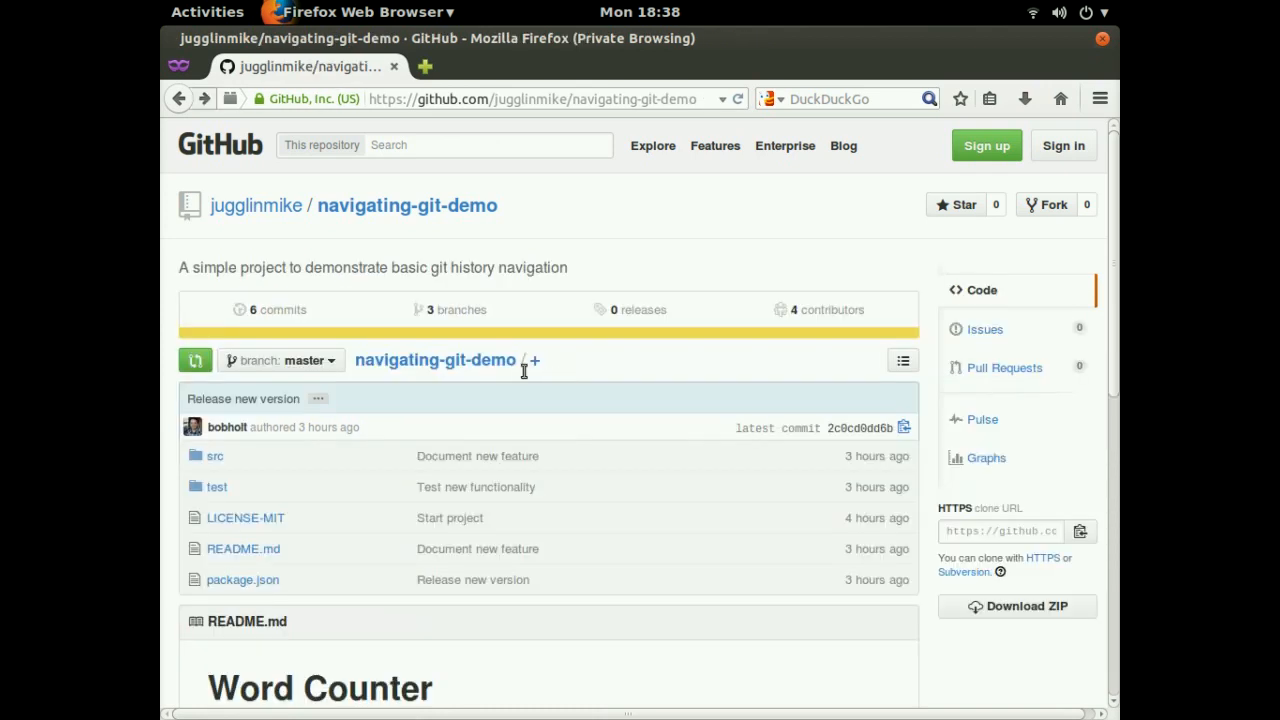
pyautogui.moveTo(588, 386)
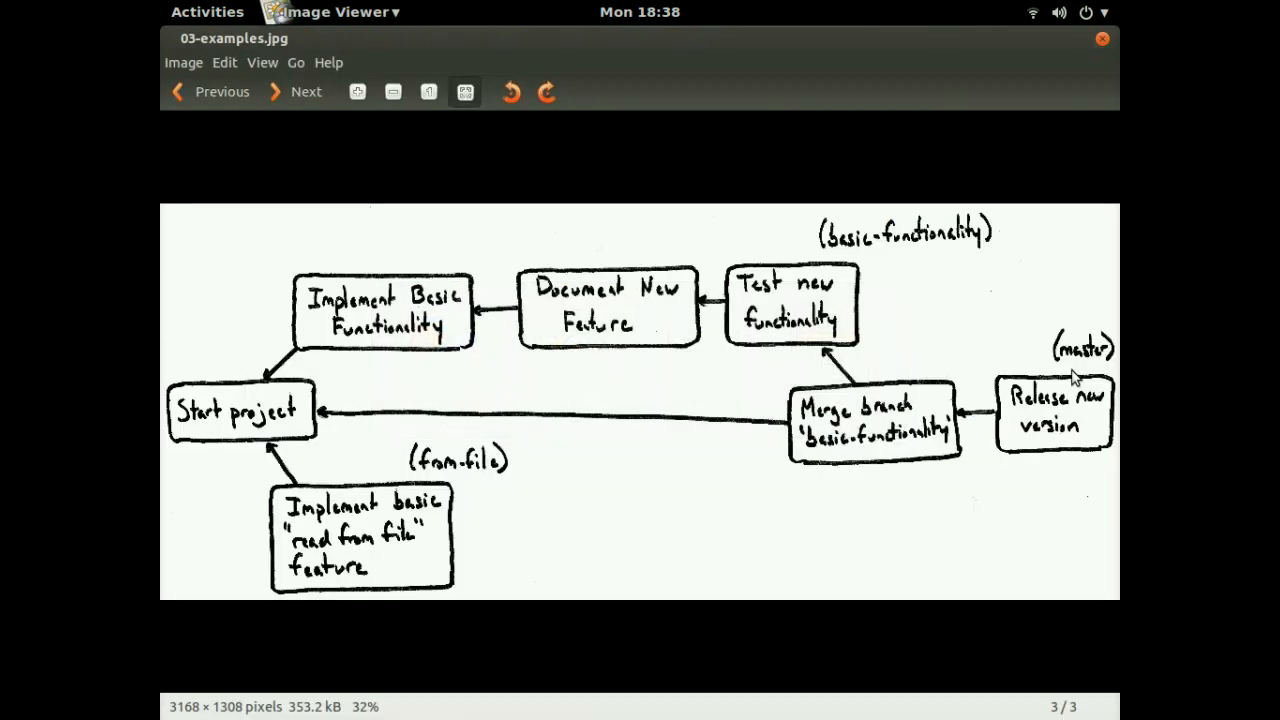
pyautogui.moveTo(698, 376)
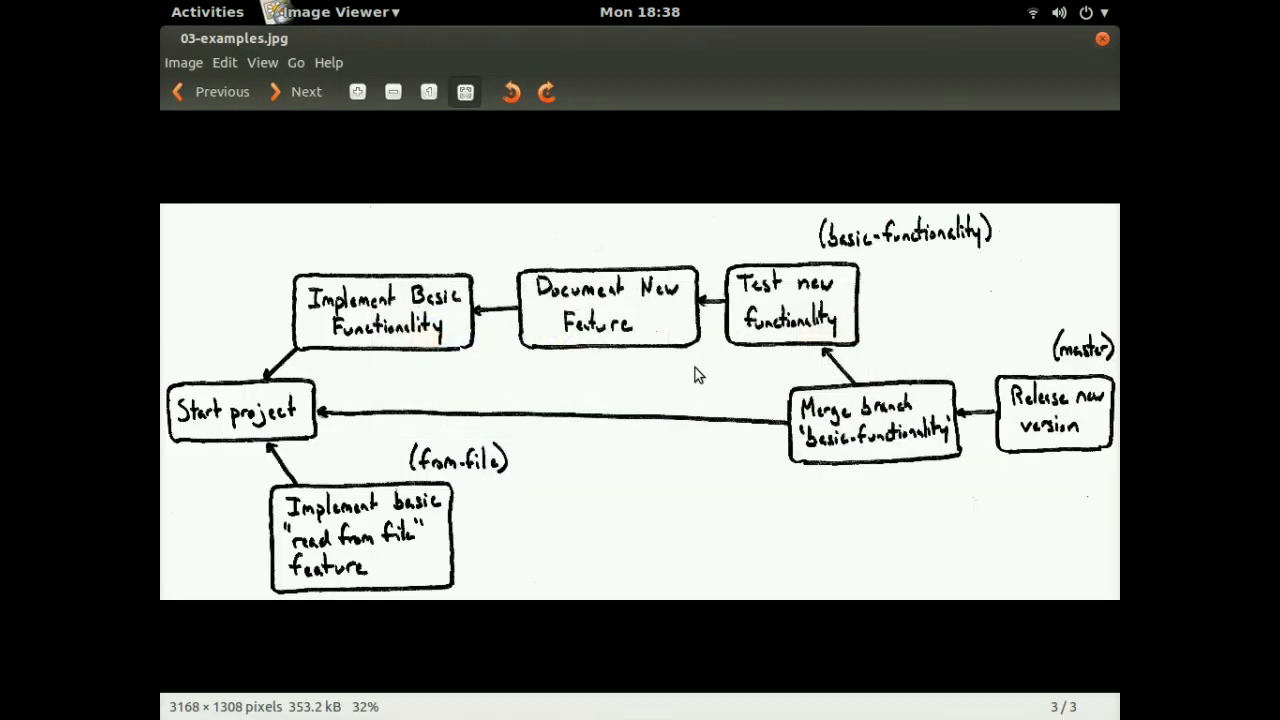
pyautogui.moveTo(820, 296)
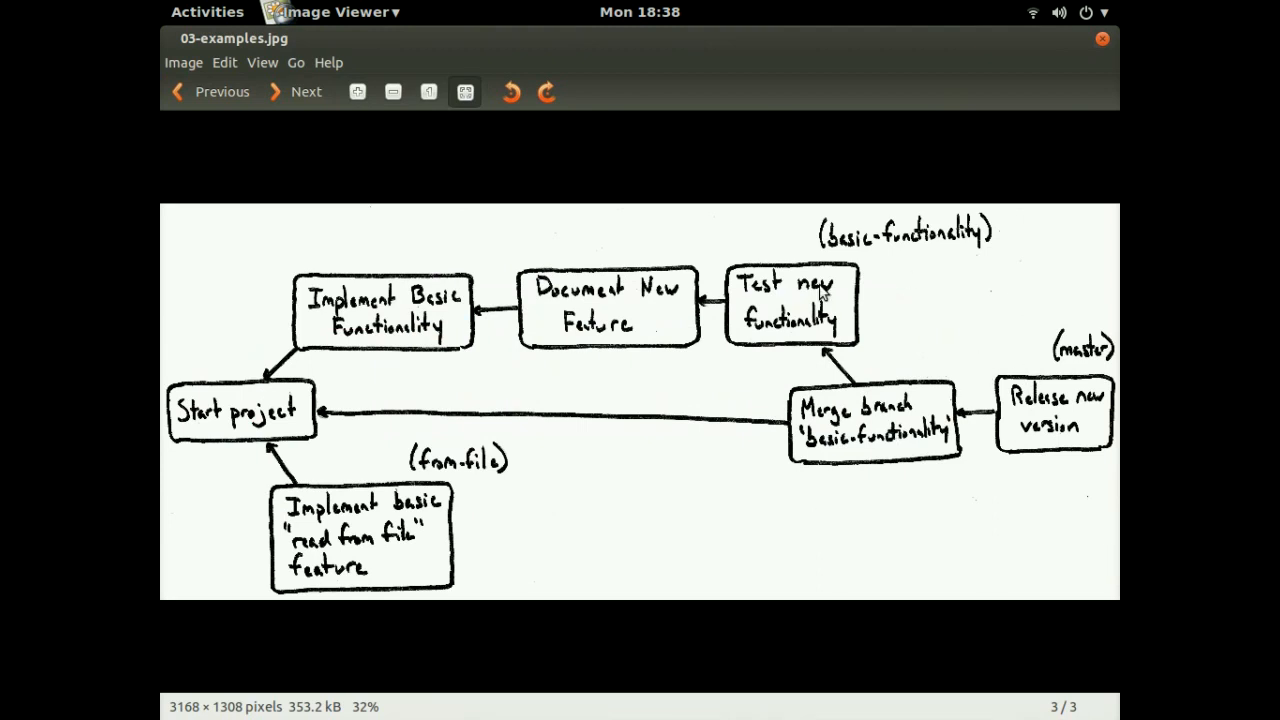
pyautogui.moveTo(810, 370)
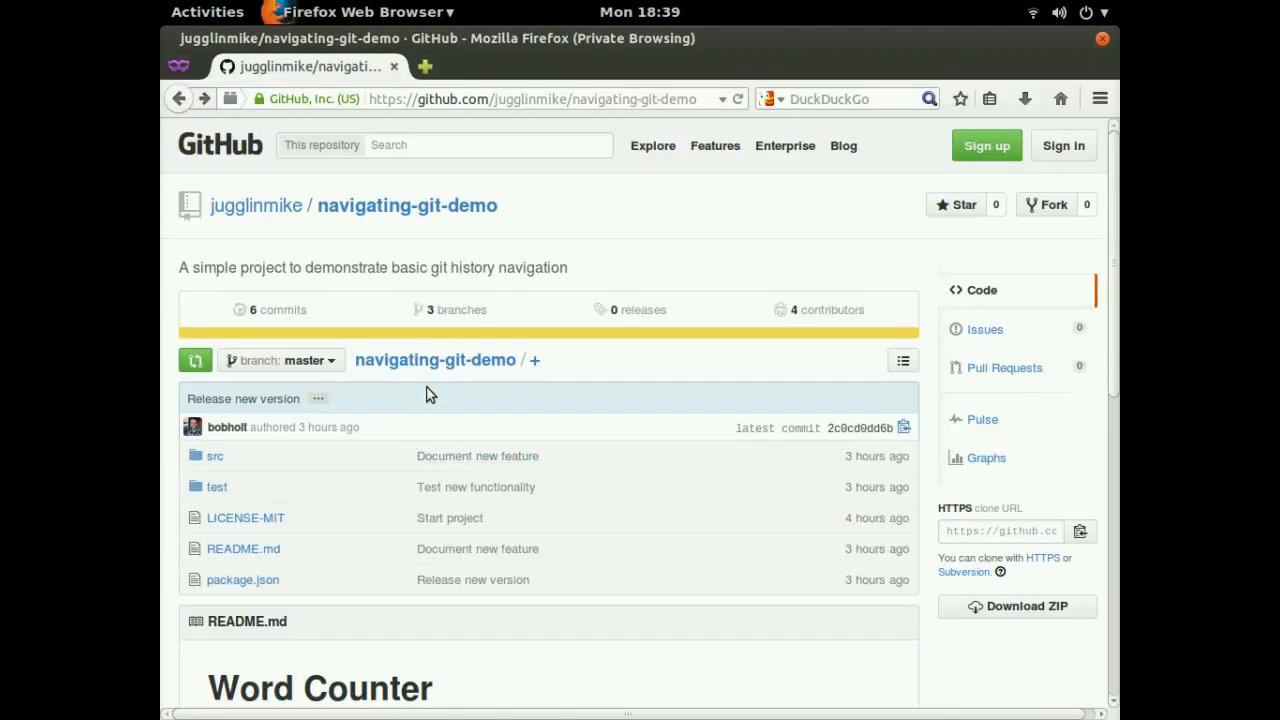
pyautogui.scroll(-3)
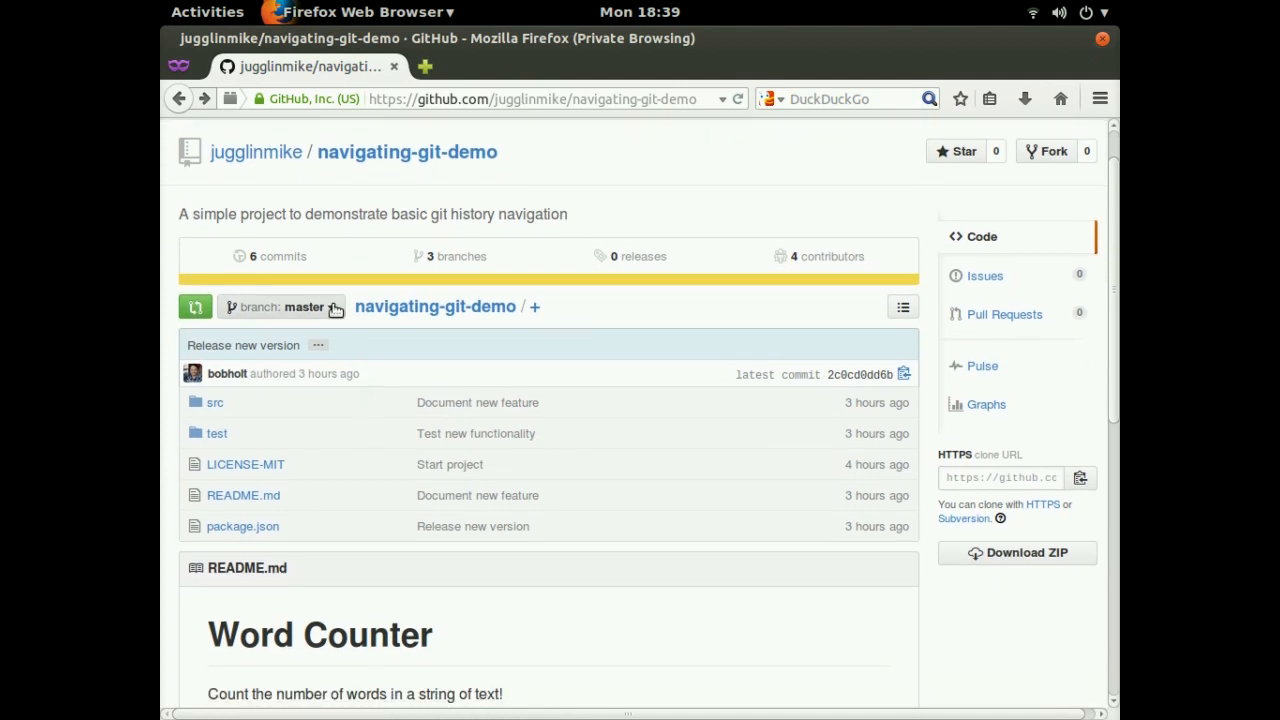
# Switch the repository view from master to the from-file branch via the 'fil' filter.
pyautogui.click(284, 308)
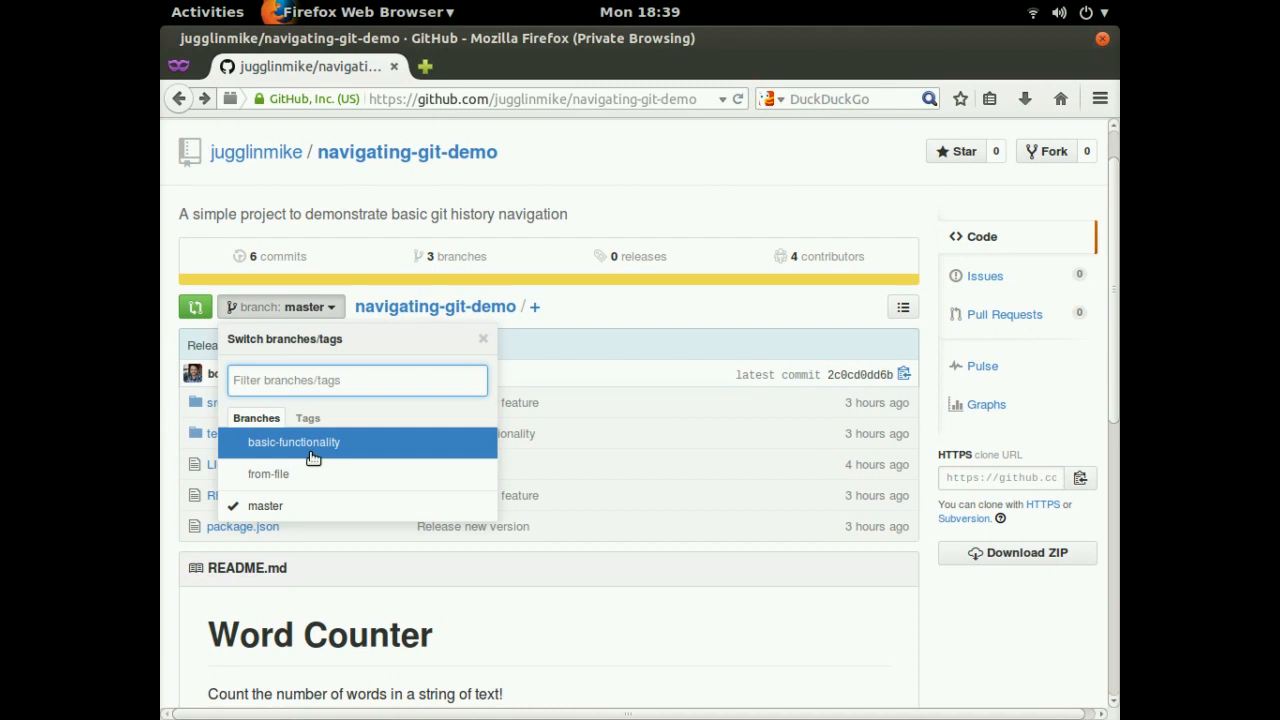
pyautogui.moveTo(344, 460)
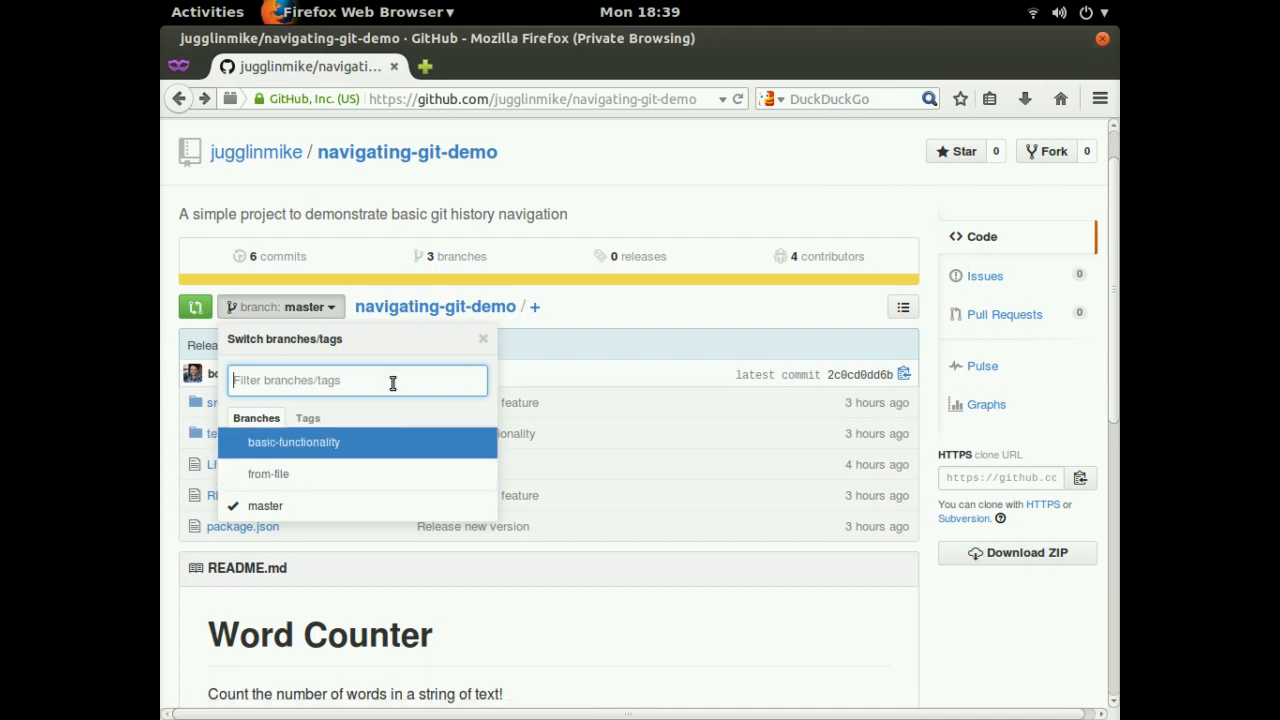
pyautogui.moveTo(396, 380)
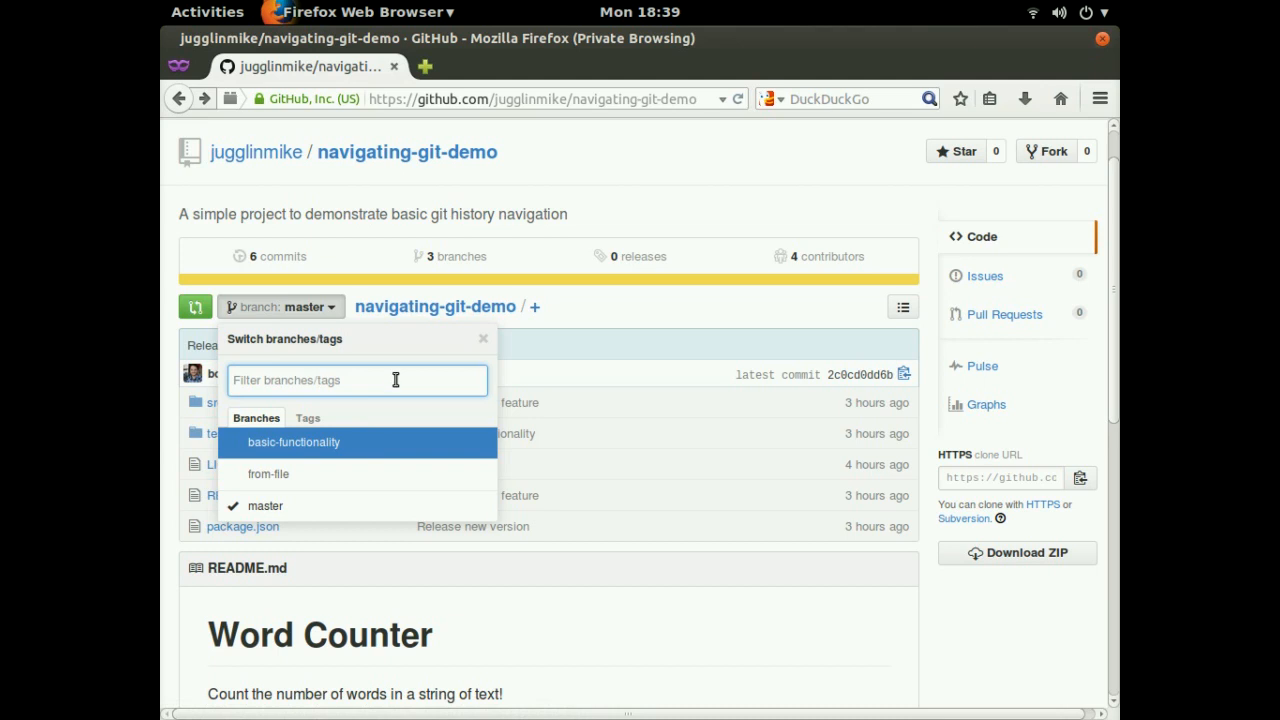
pyautogui.moveTo(384, 388)
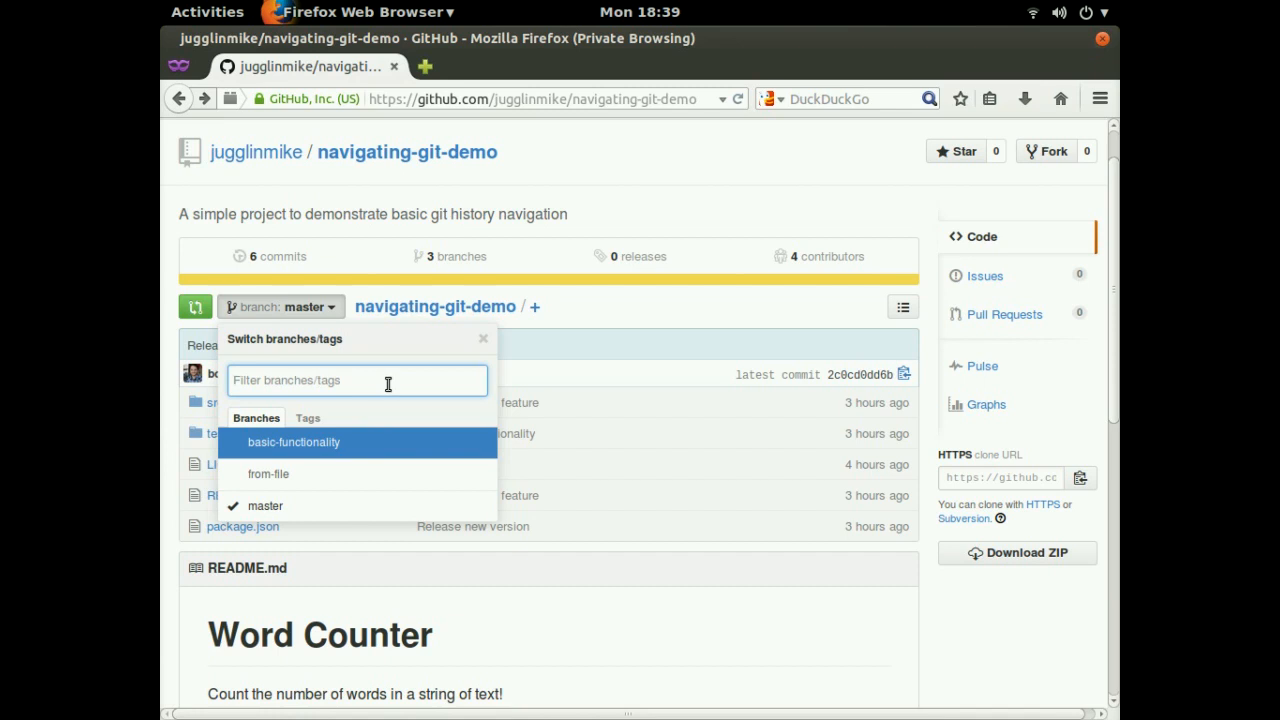
pyautogui.write('f')
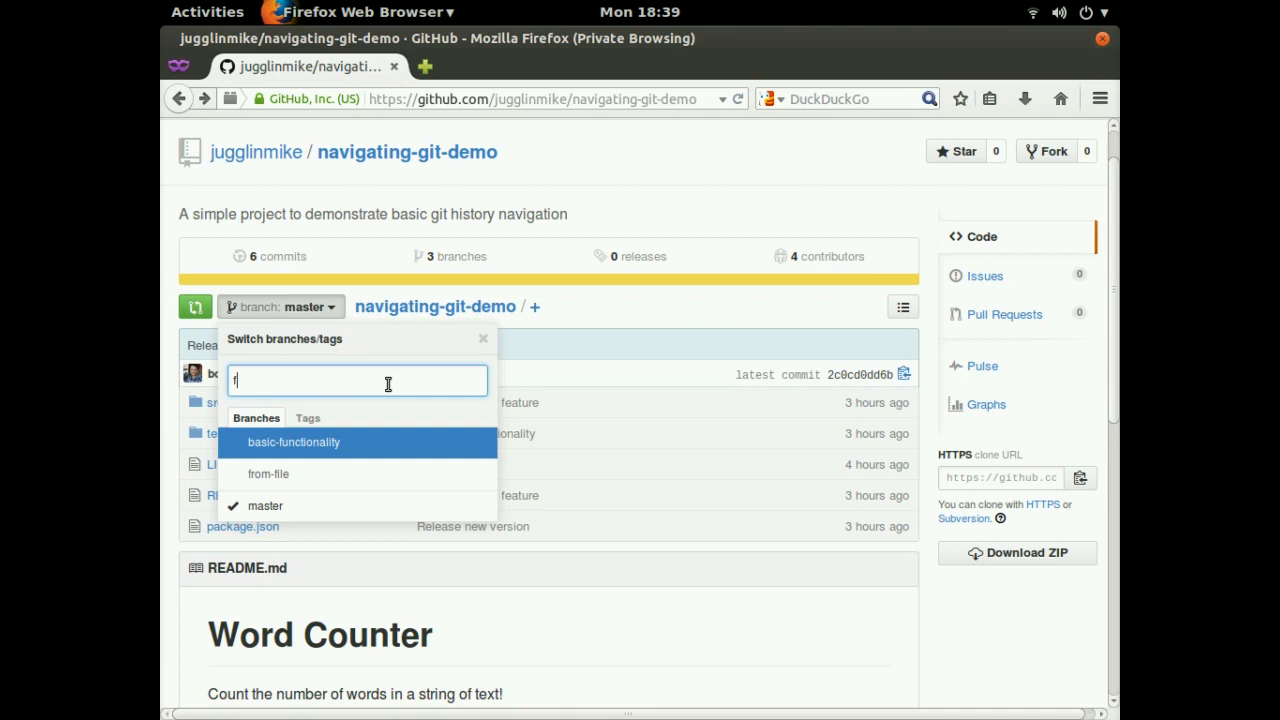
pyautogui.write('il')
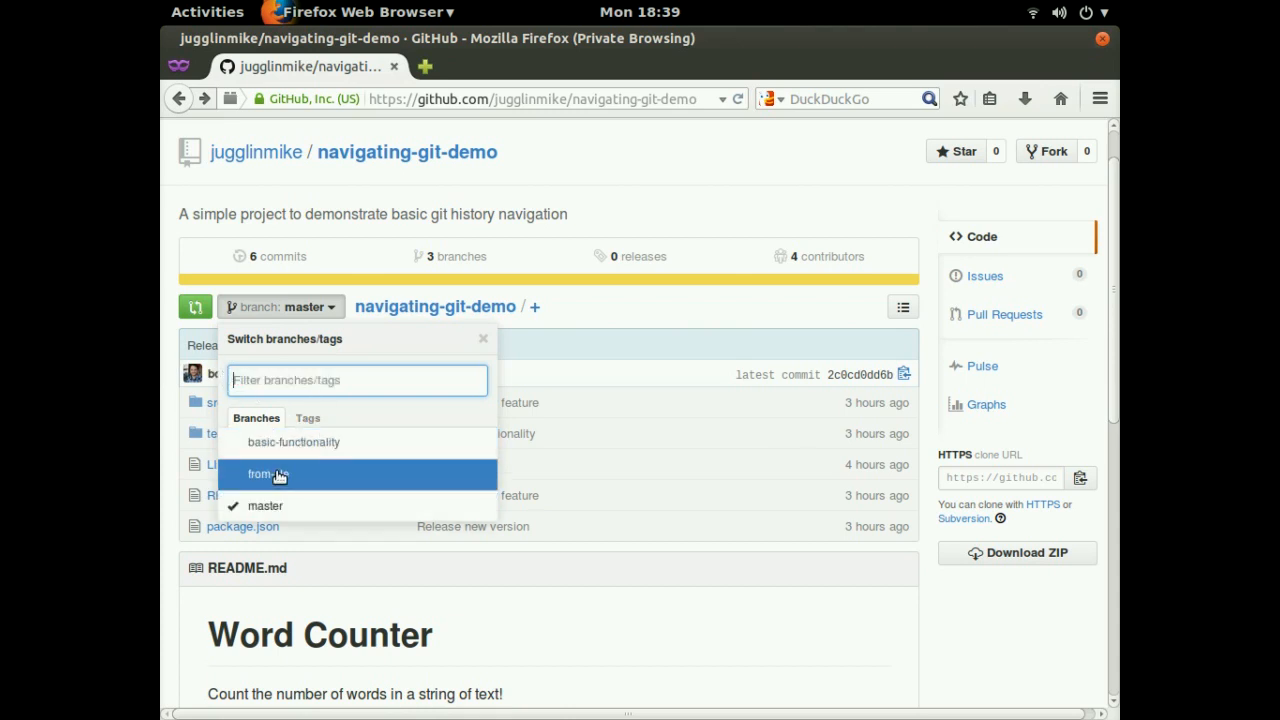
pyautogui.click(258, 474)
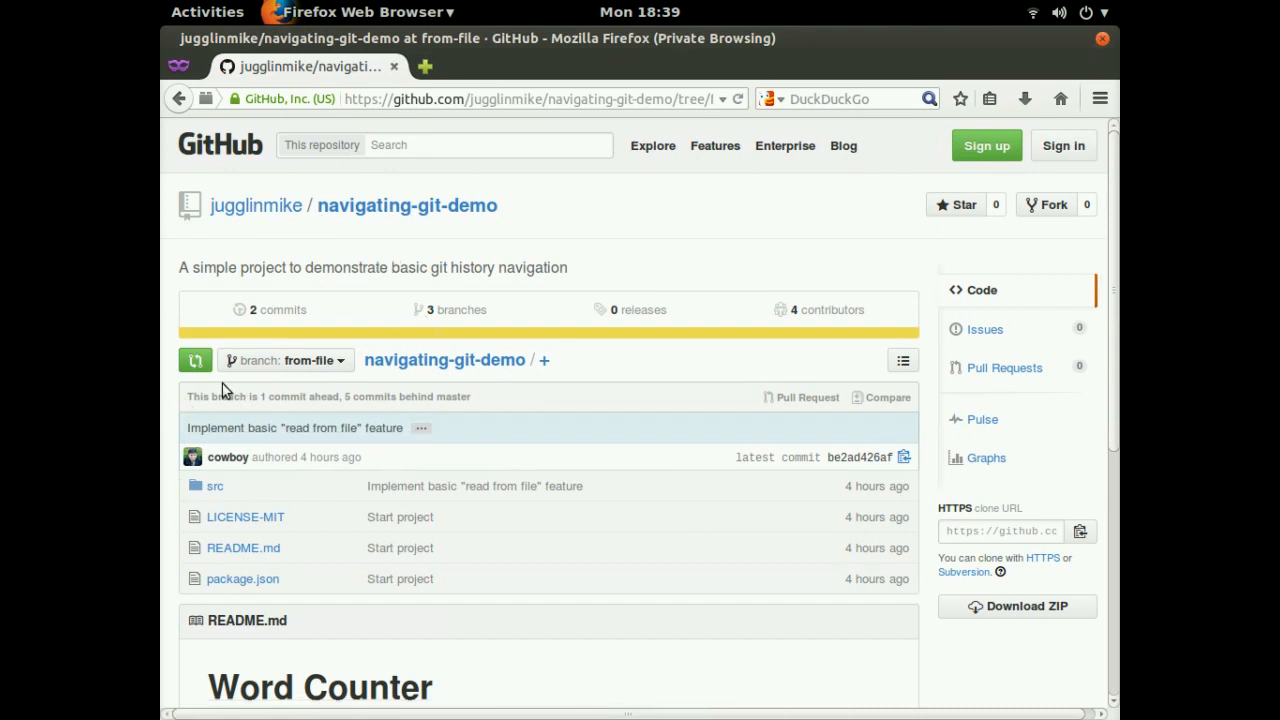
# View the from-file branch's two-commit history.
pyautogui.scroll(-3)
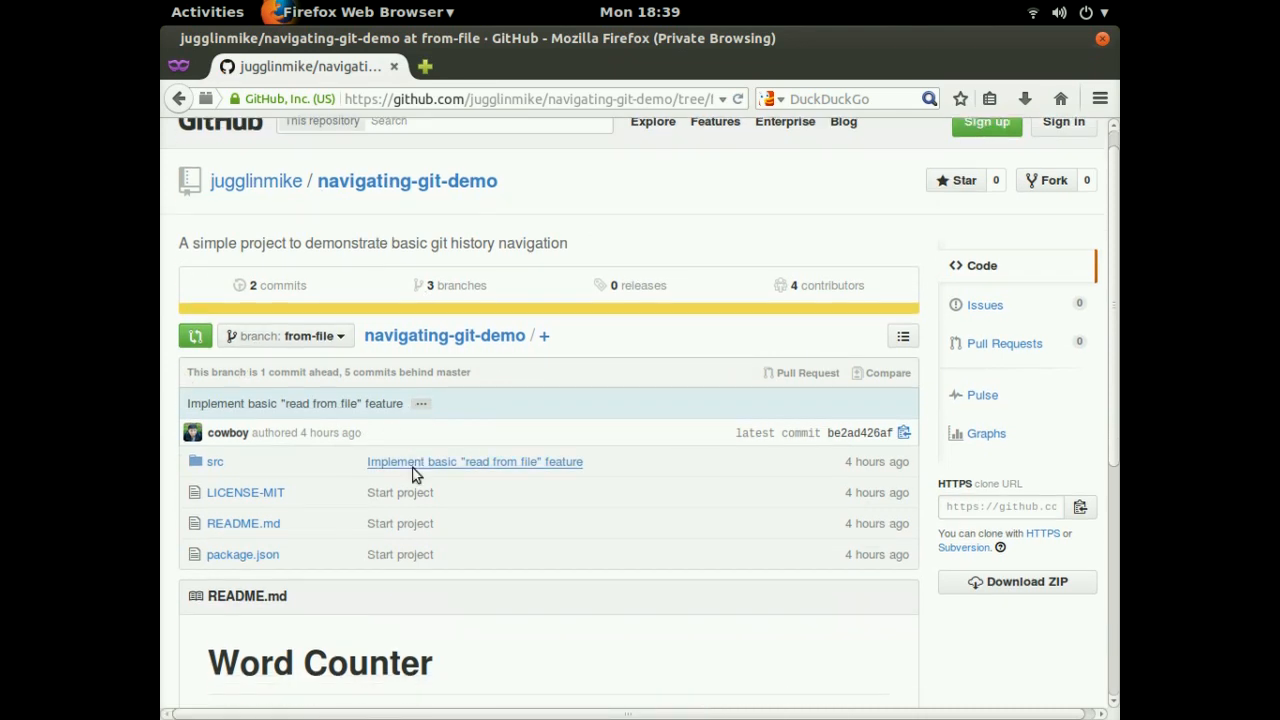
pyautogui.scroll(-3)
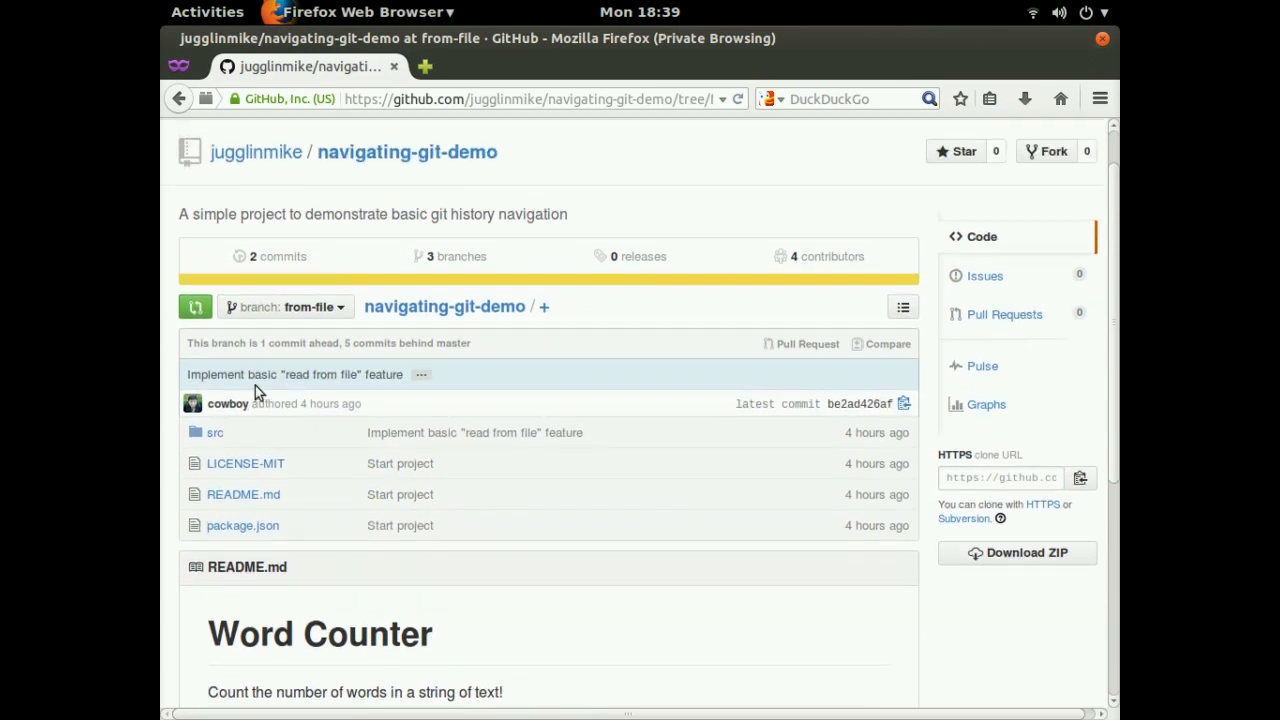
pyautogui.moveTo(336, 396)
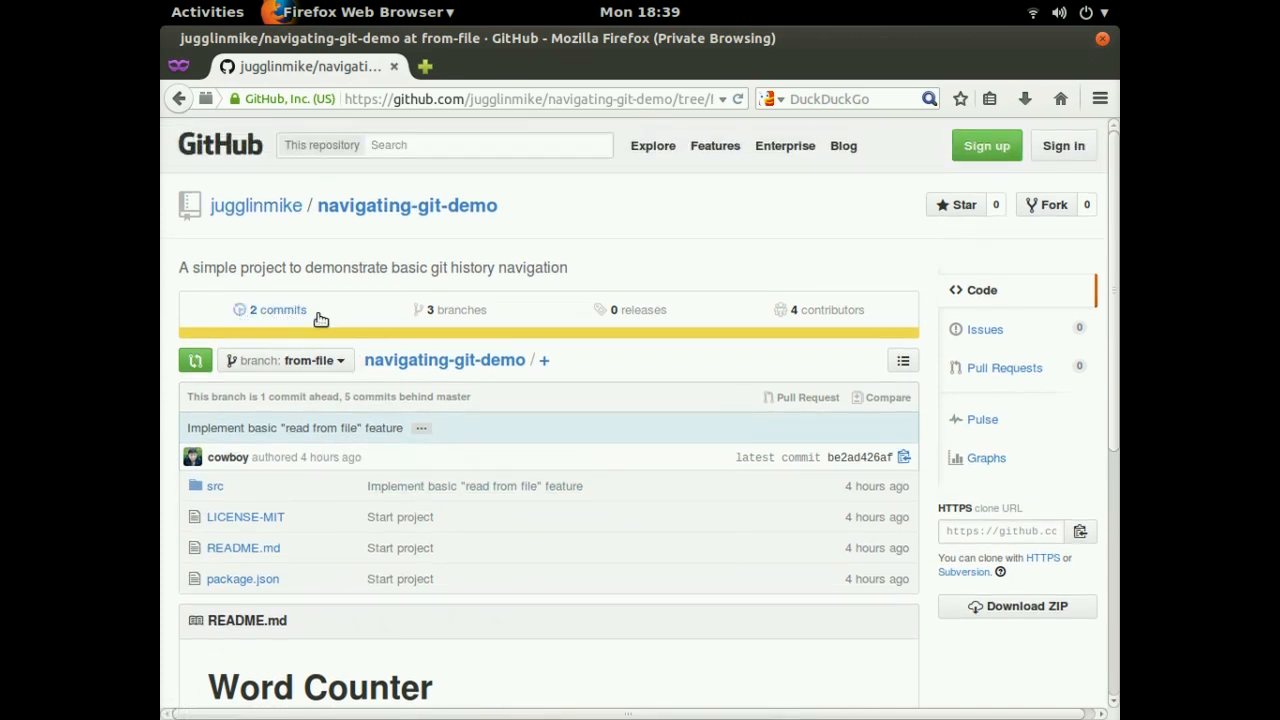
pyautogui.moveTo(290, 316)
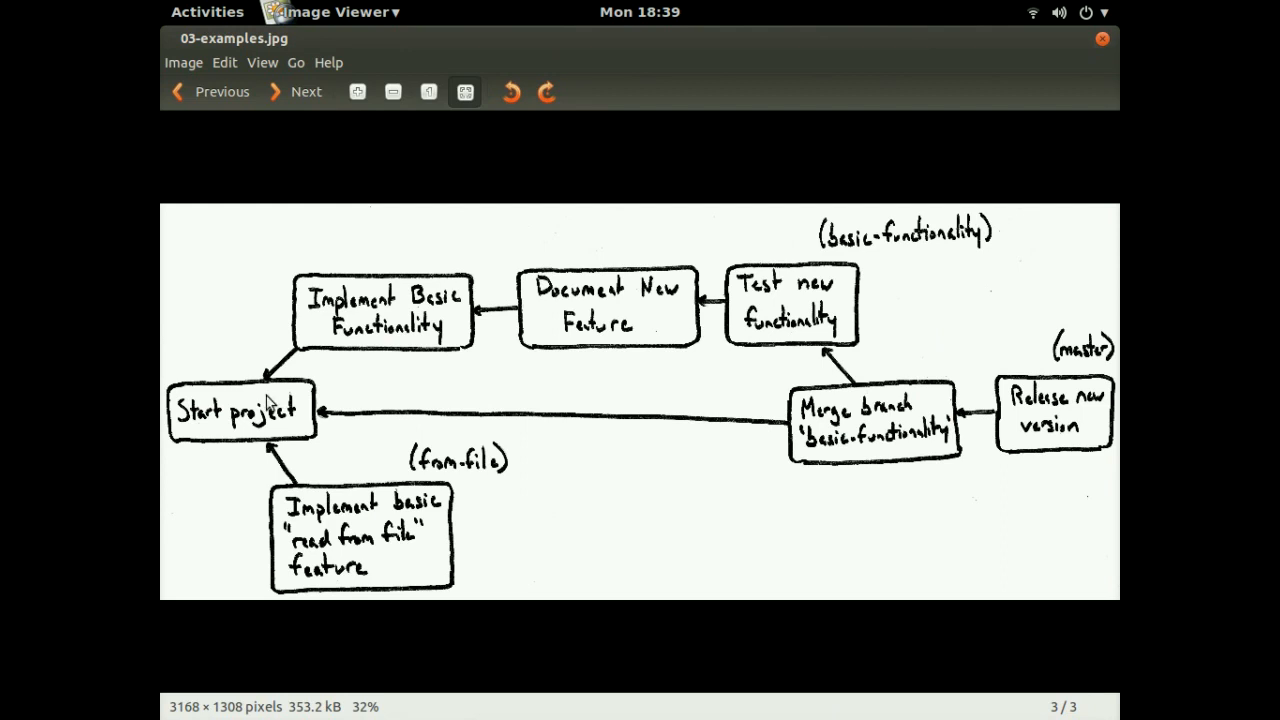
pyautogui.moveTo(232, 428)
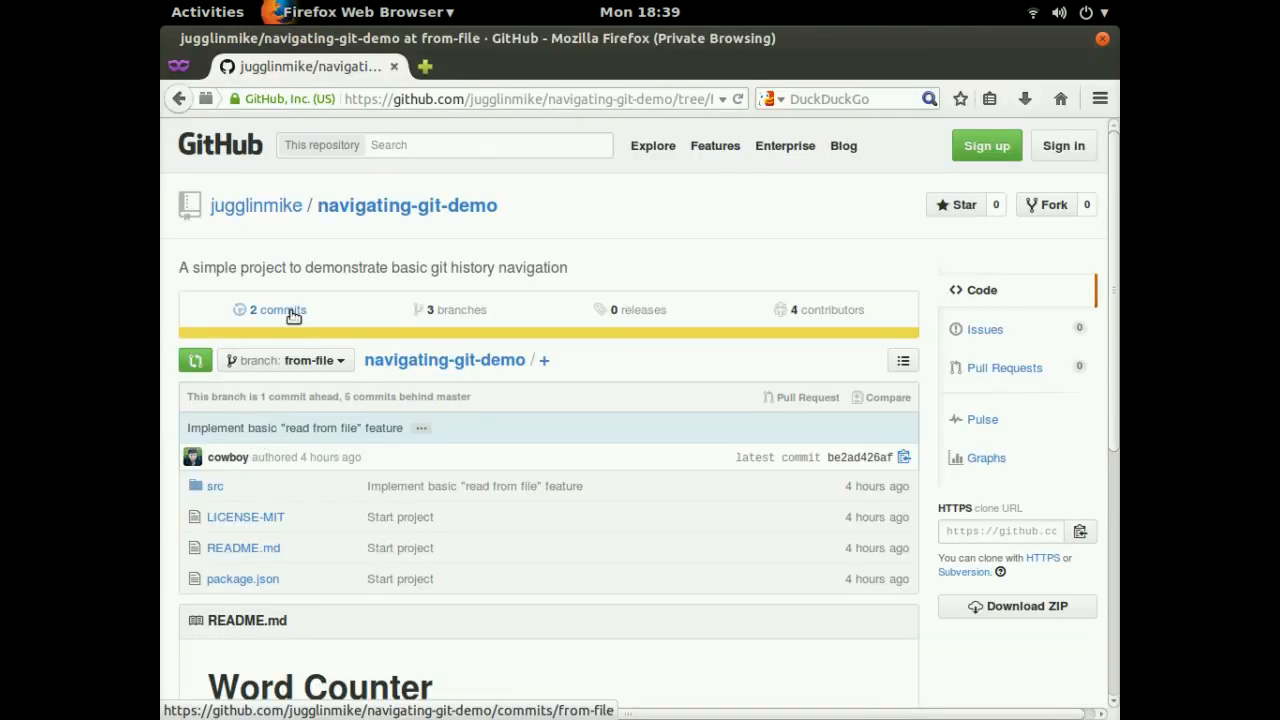
pyautogui.click(276, 308)
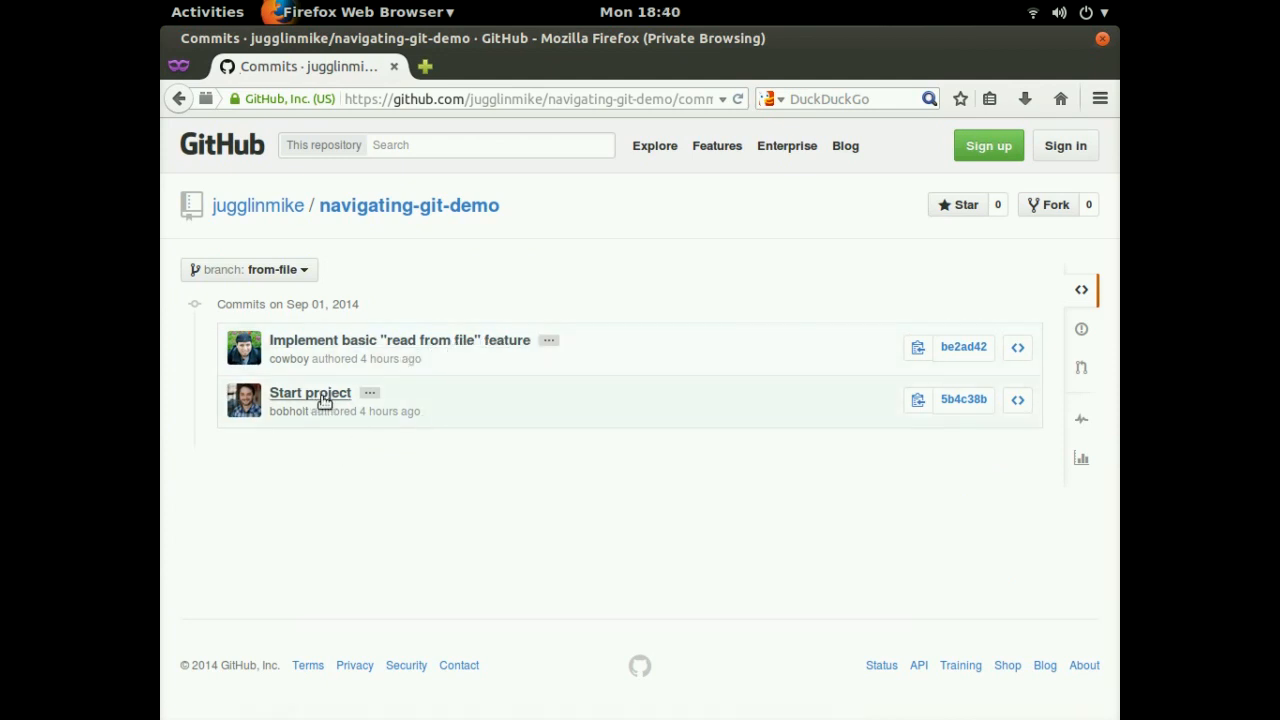
pyautogui.moveTo(350, 440)
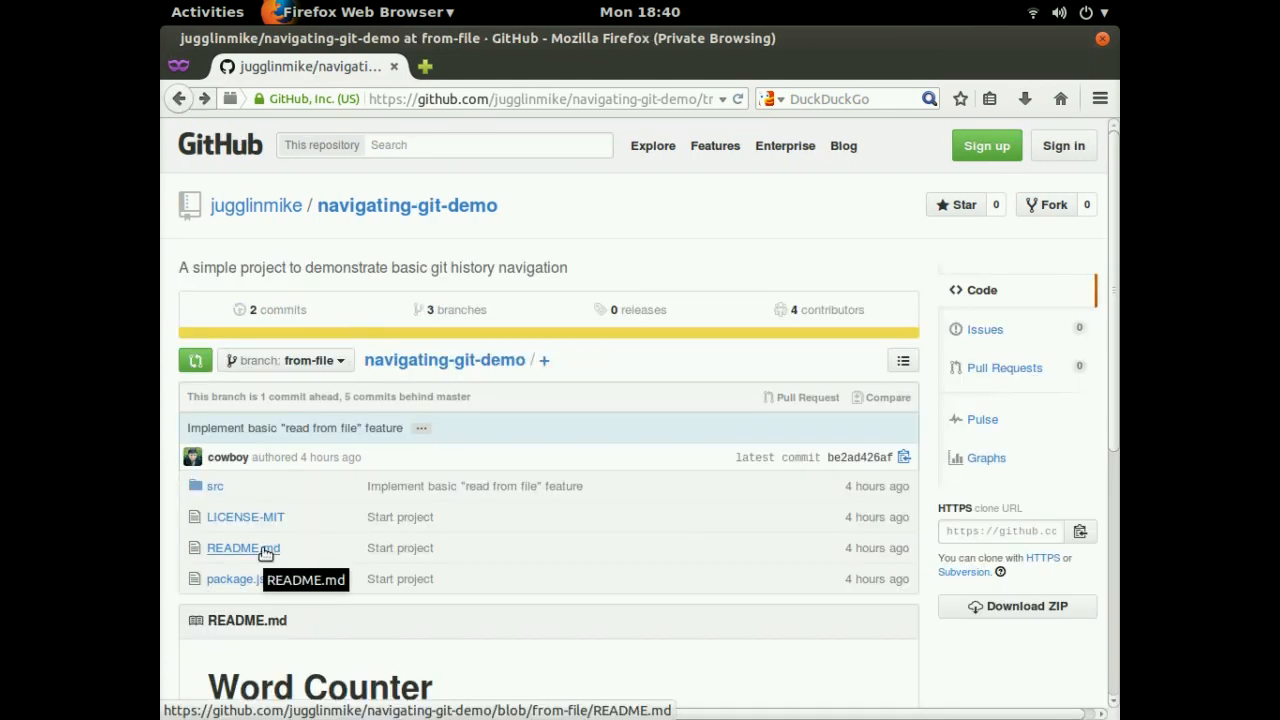
# View the from-file branch's README.md describing Word Counter with its License section.
pyautogui.click(240, 548)
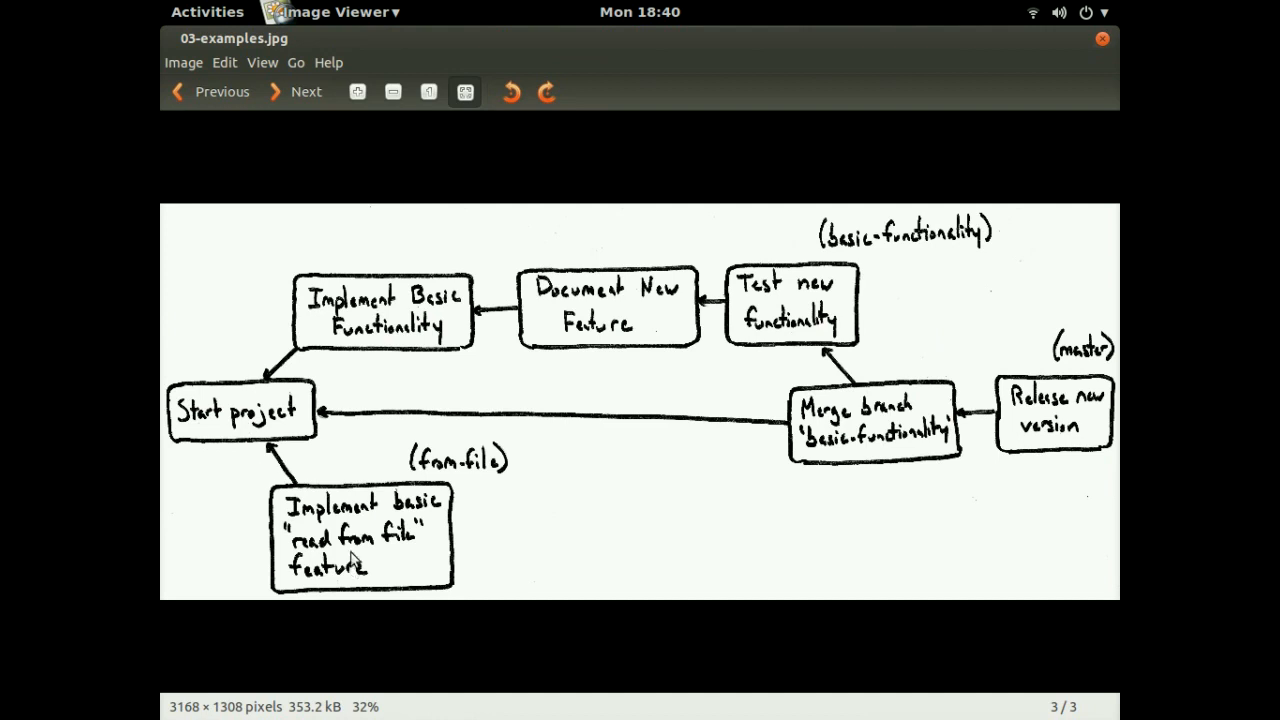
pyautogui.moveTo(580, 312)
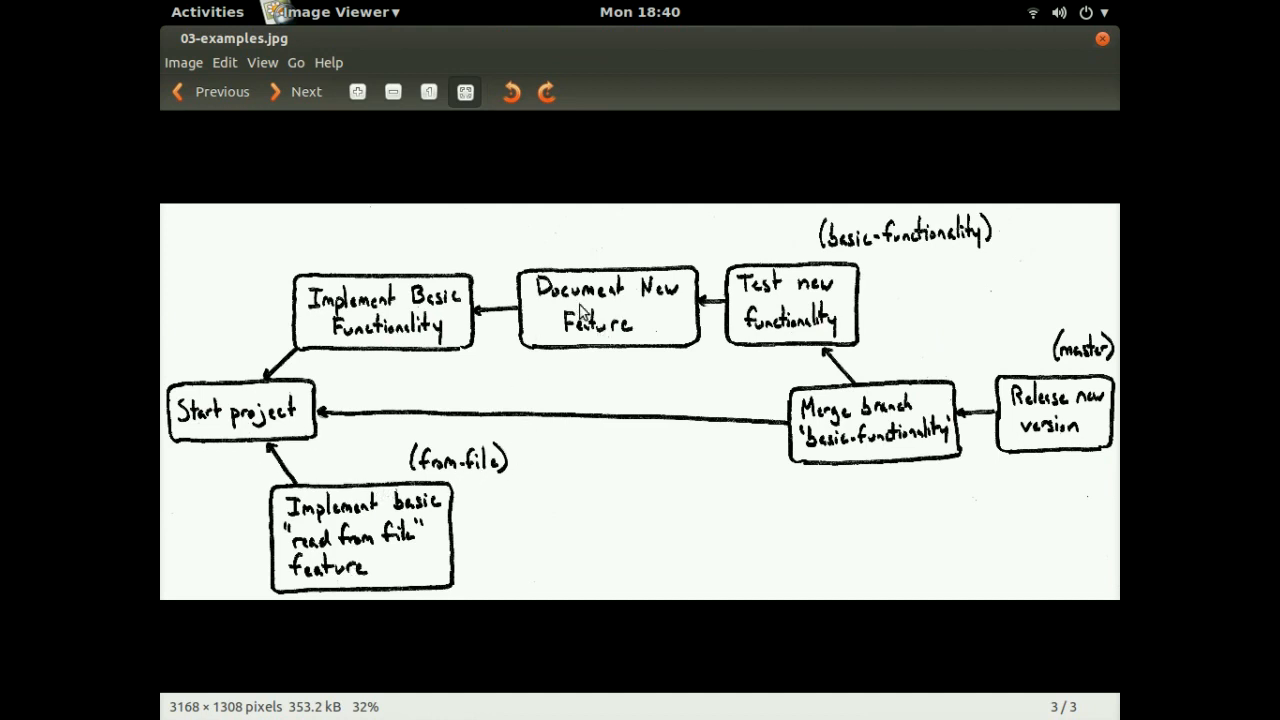
pyautogui.moveTo(578, 344)
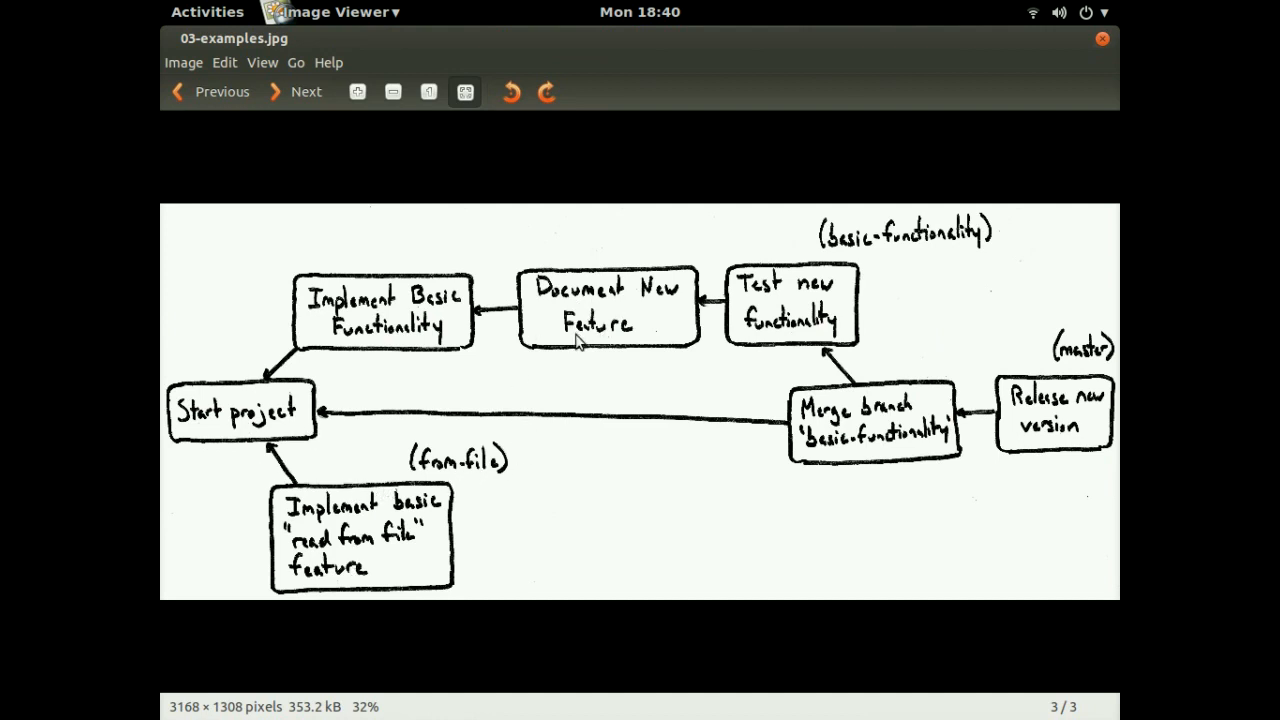
pyautogui.moveTo(604, 296)
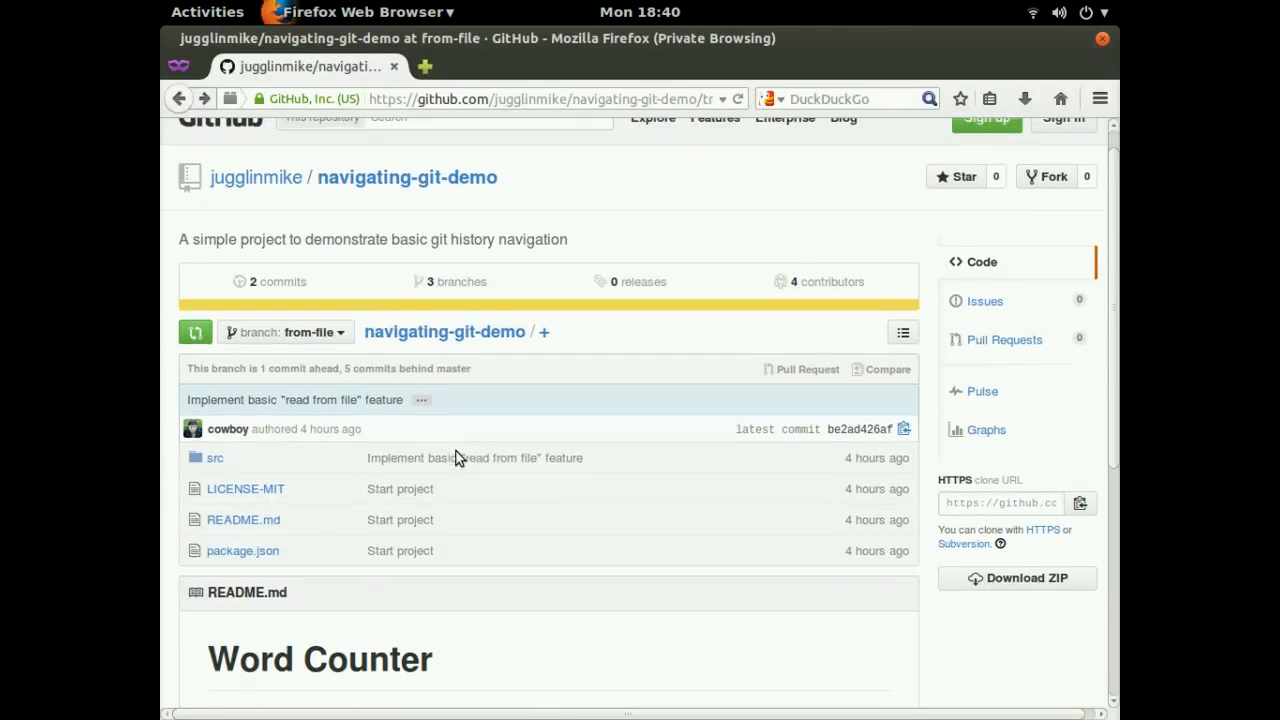
pyautogui.click(242, 520)
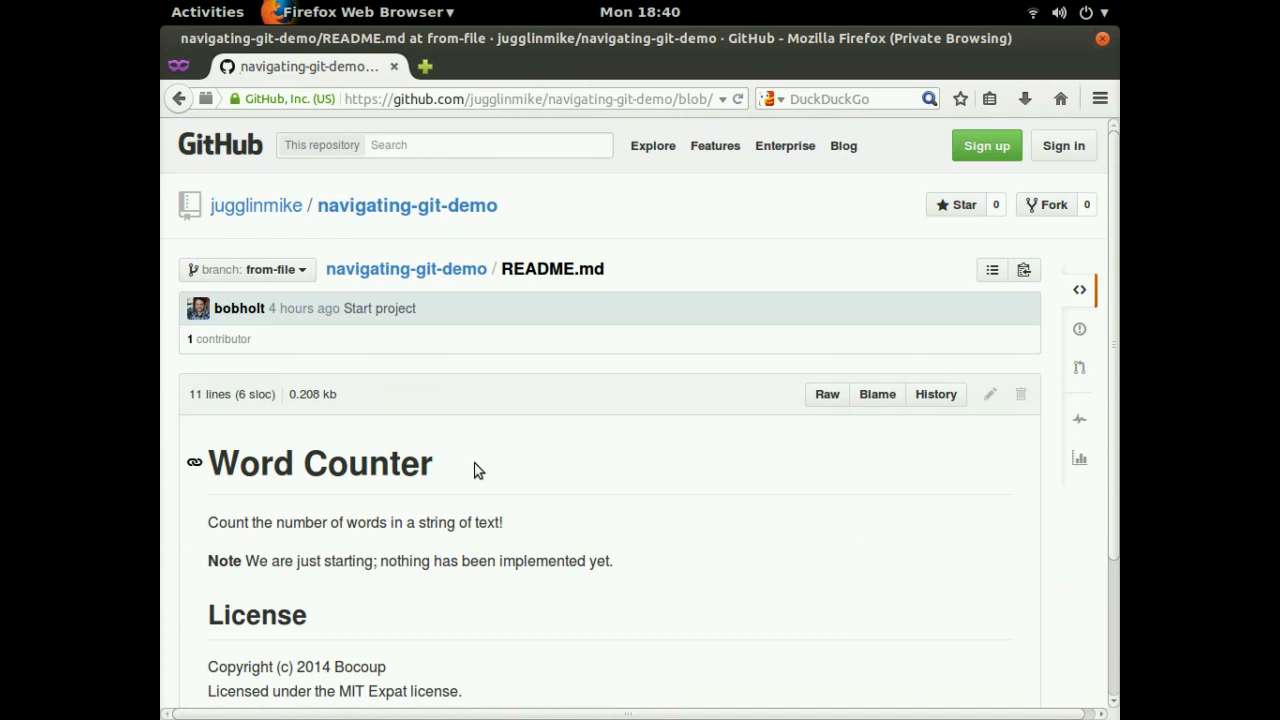
pyautogui.moveTo(410, 444)
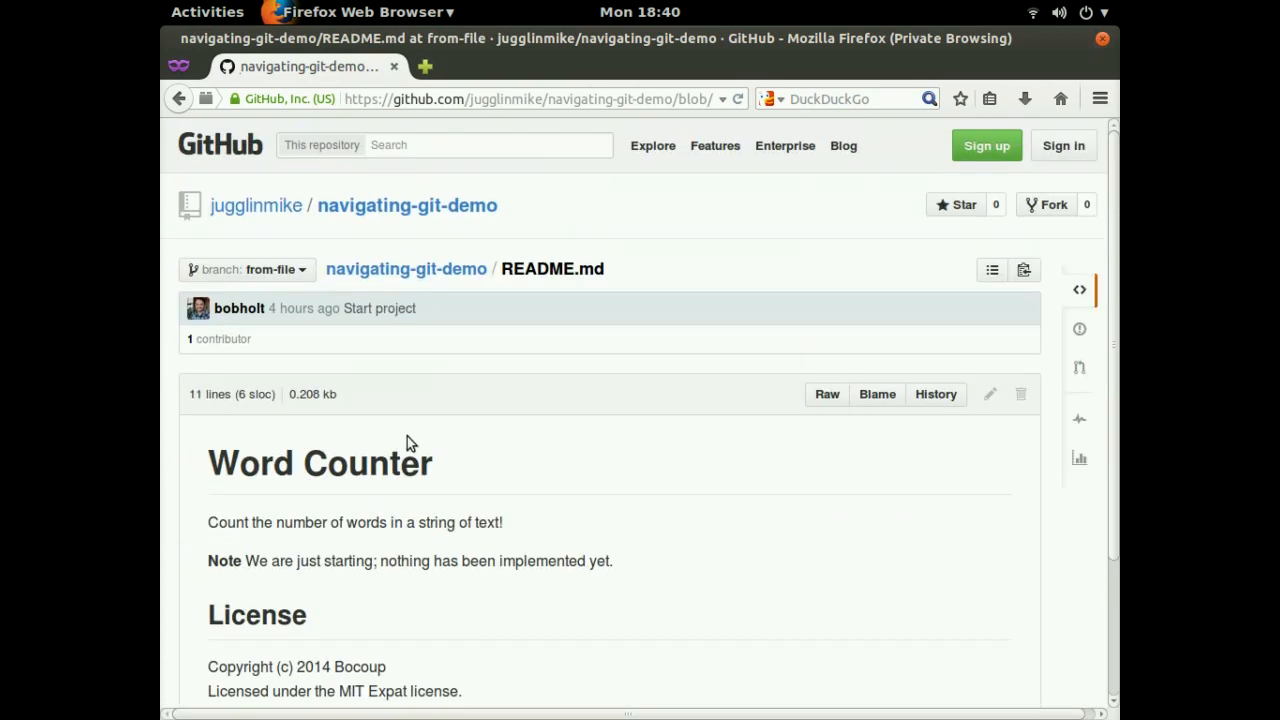
# From the repository page, view the branches overview listing master, basic-functionality and from-file.
pyautogui.click(404, 268)
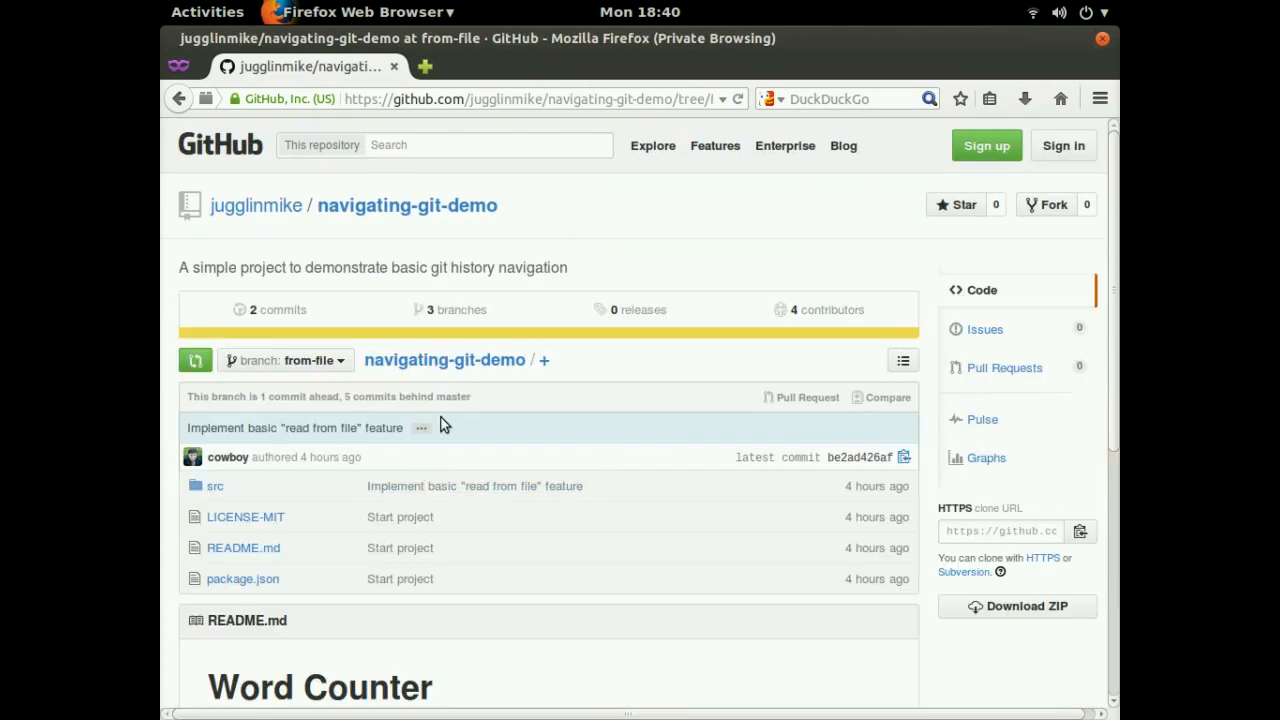
pyautogui.moveTo(416, 424)
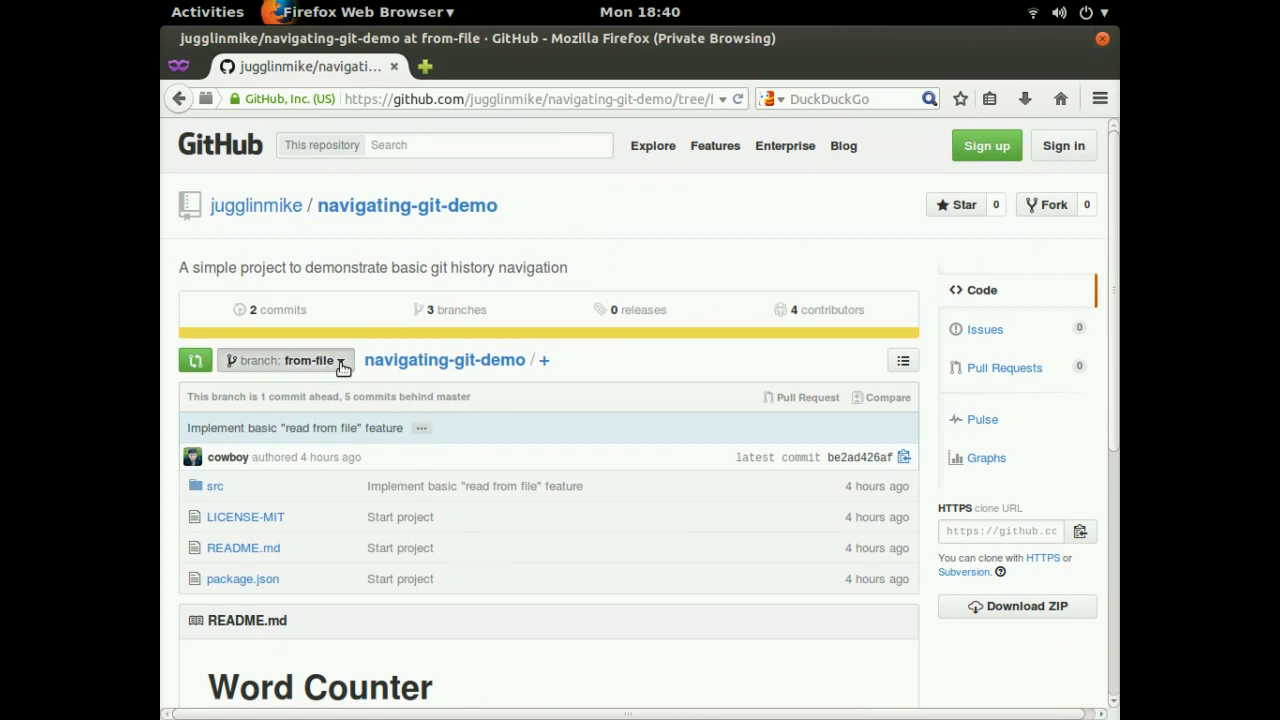
pyautogui.moveTo(348, 372)
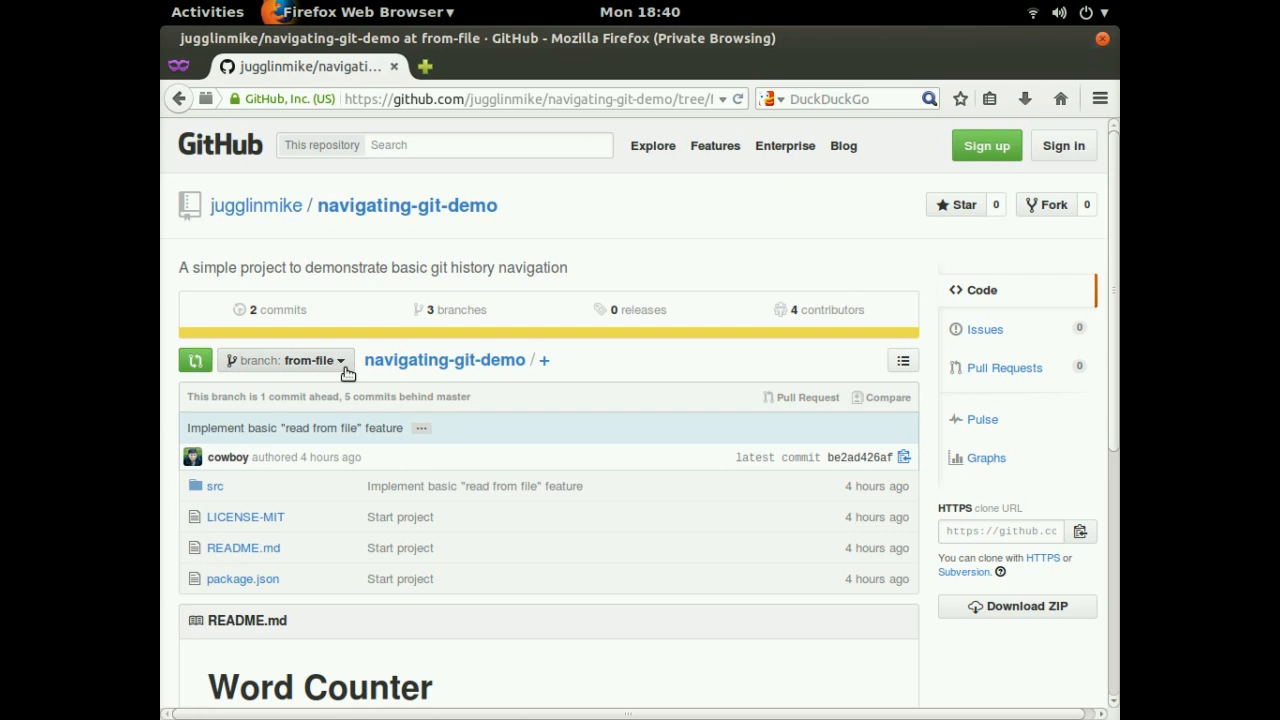
pyautogui.moveTo(378, 352)
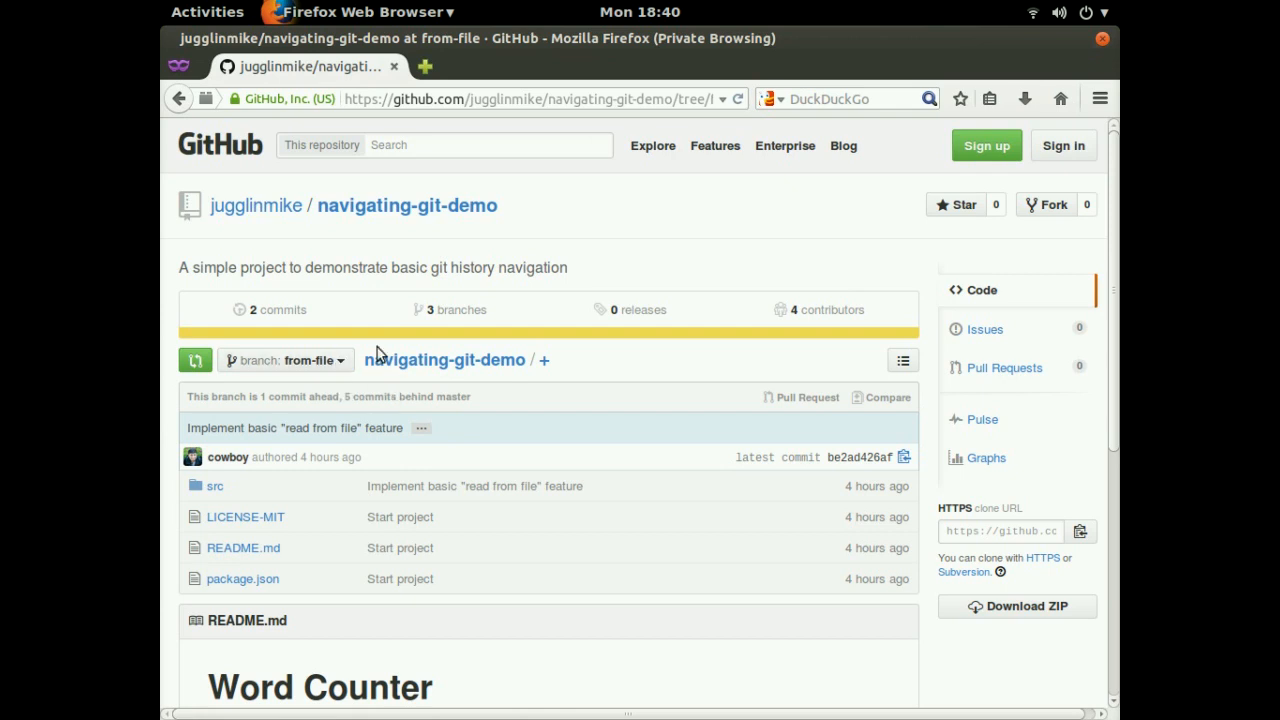
pyautogui.moveTo(460, 312)
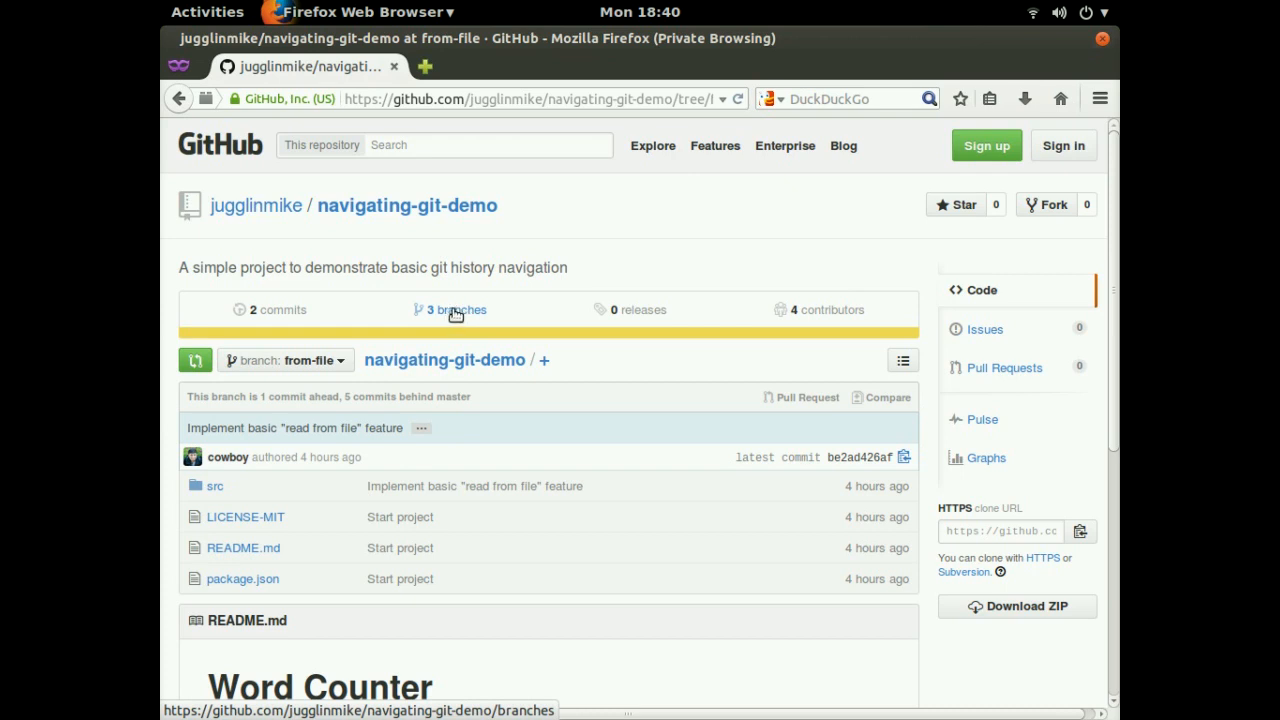
pyautogui.click(456, 308)
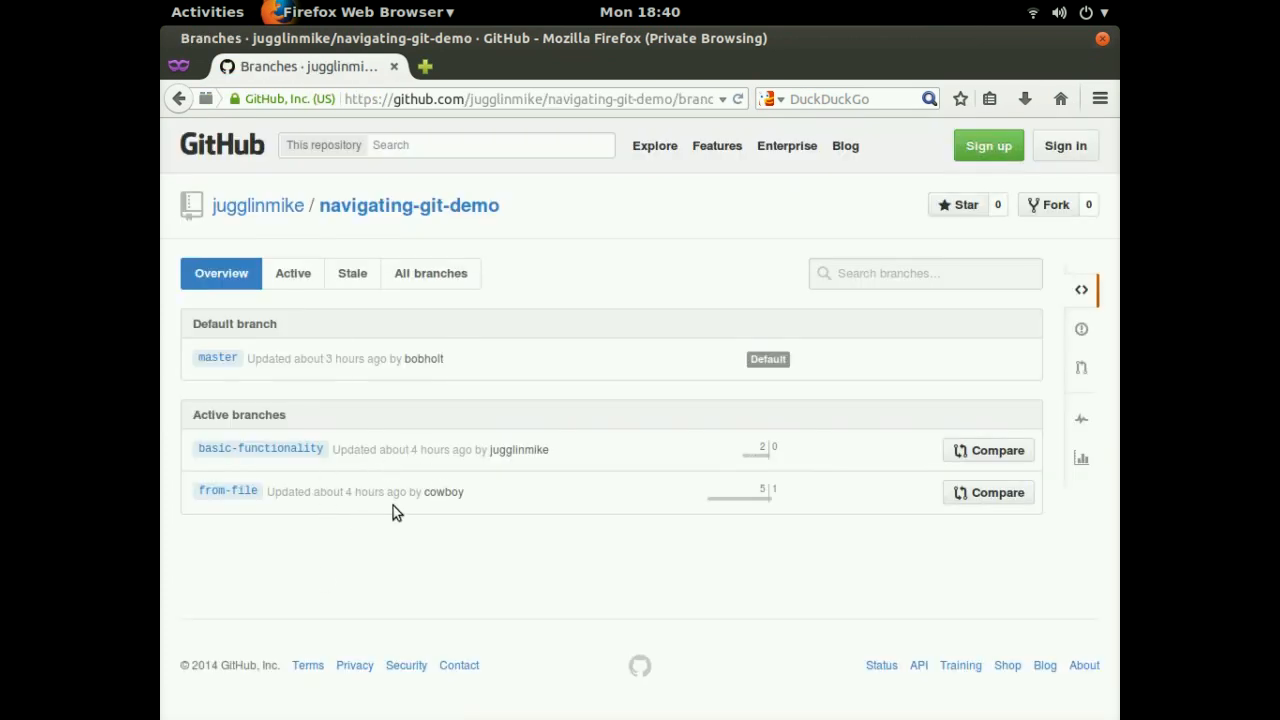
pyautogui.moveTo(380, 214)
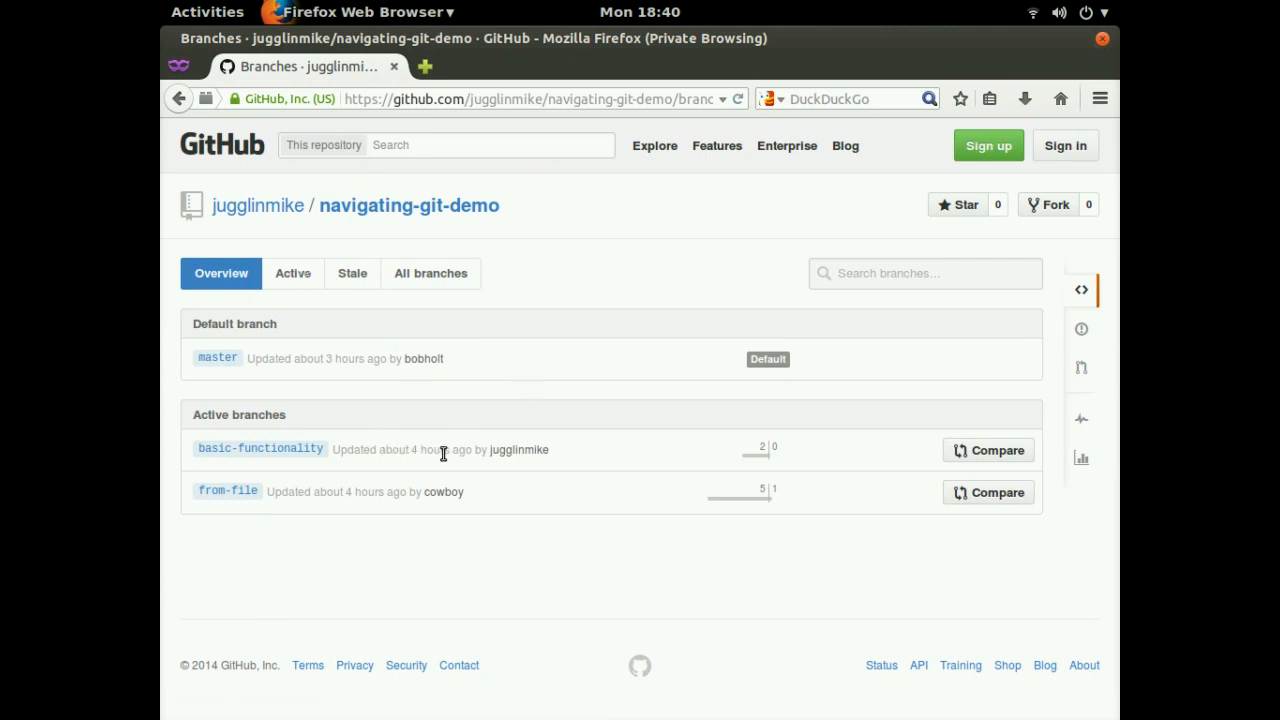
# View the basic-functionality branch's four-commit history, then return to the repository home on master.
pyautogui.click(260, 448)
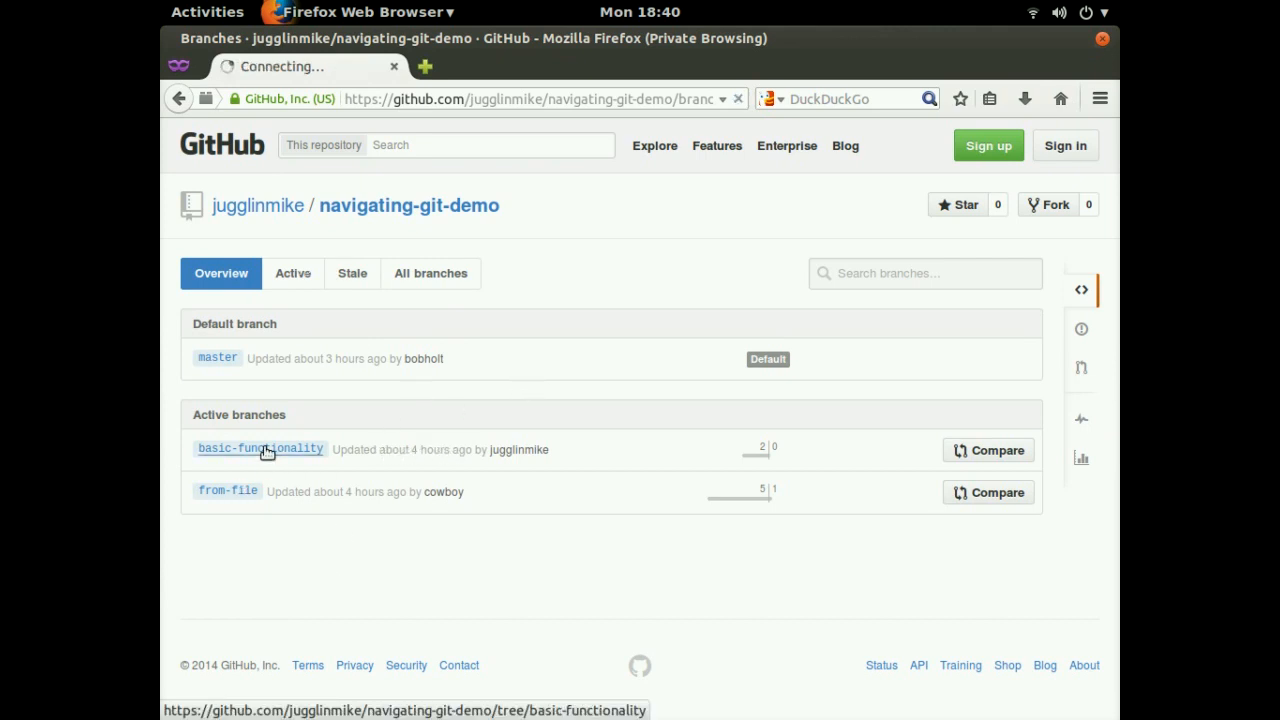
pyautogui.click(260, 448)
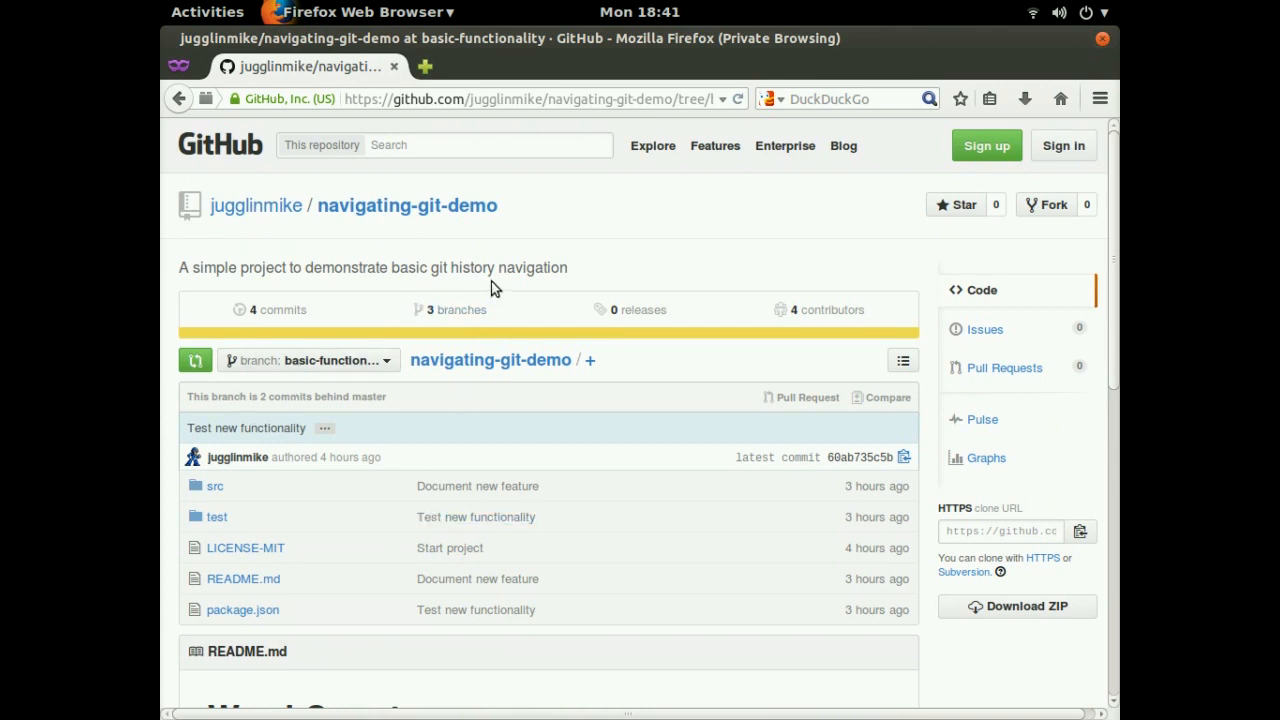
pyautogui.click(262, 308)
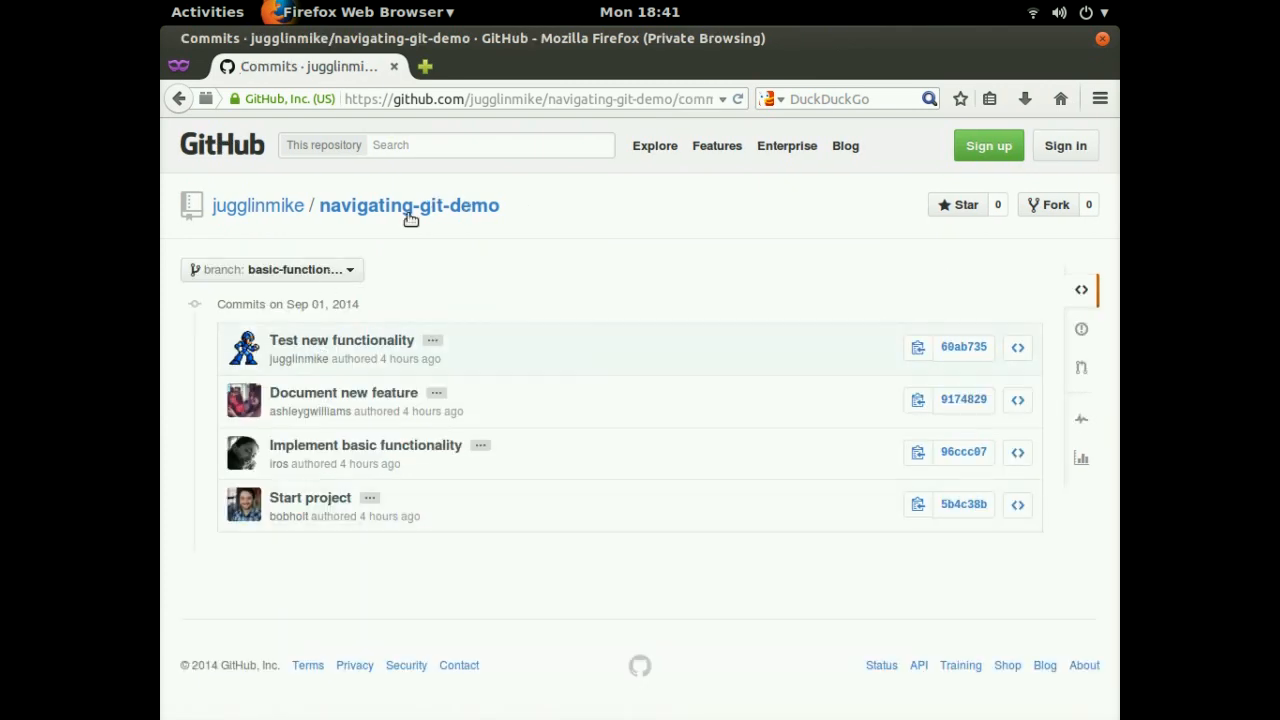
pyautogui.moveTo(444, 220)
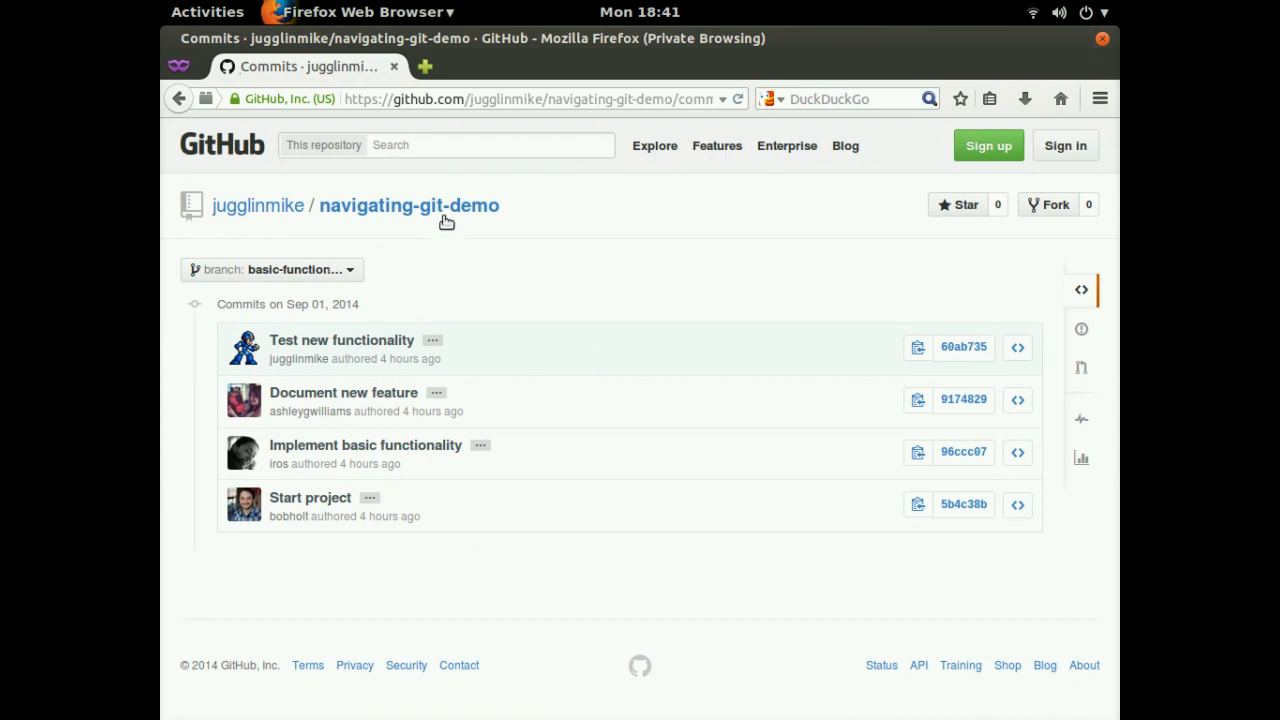
pyautogui.click(408, 204)
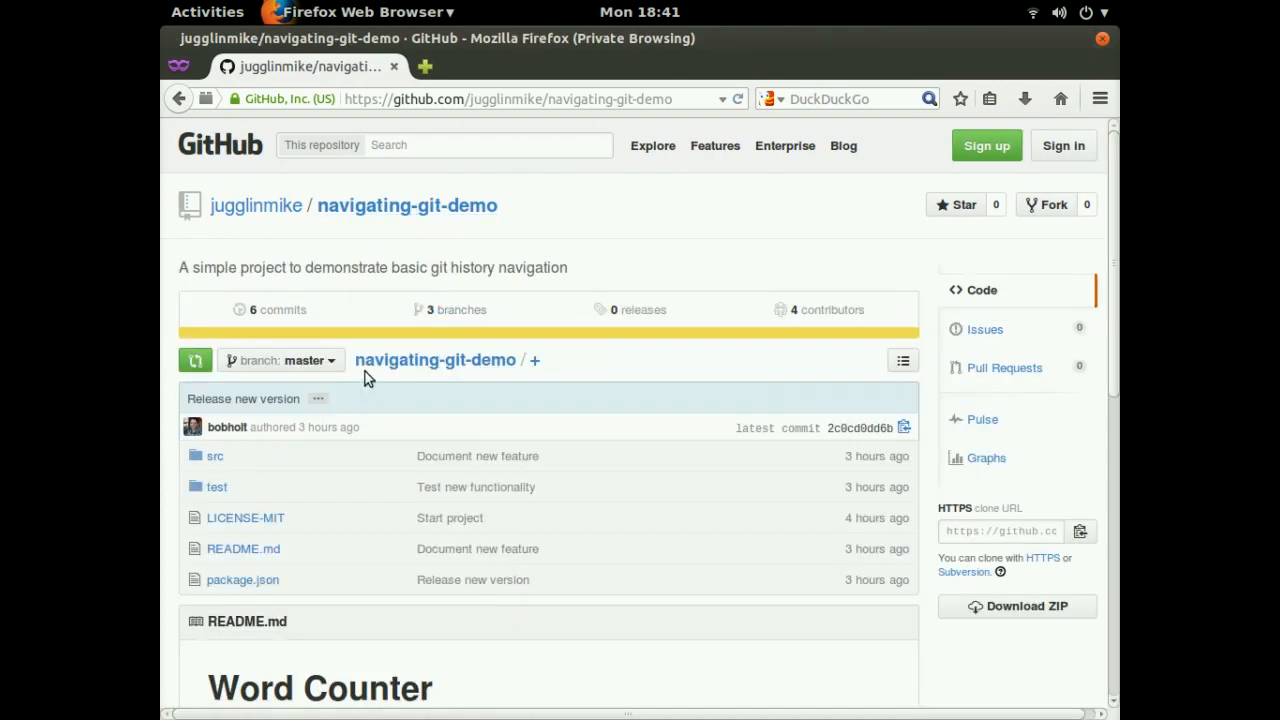
pyautogui.moveTo(636, 308)
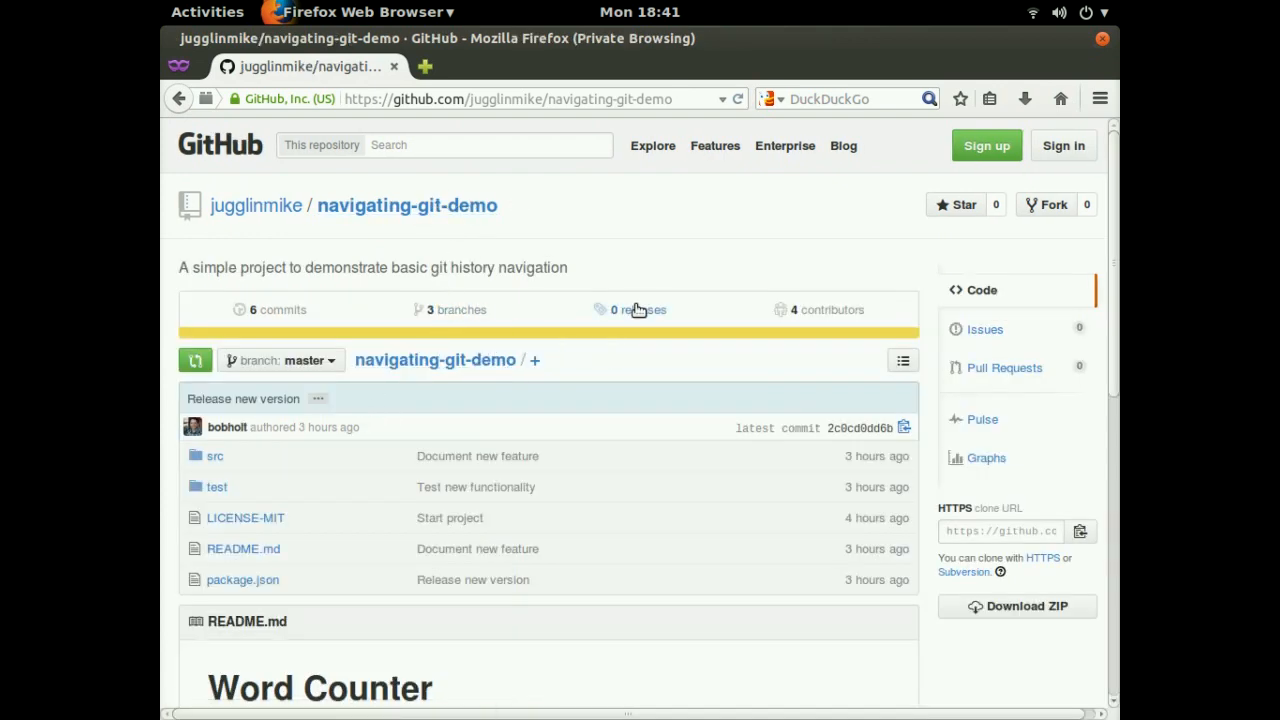
pyautogui.moveTo(670, 458)
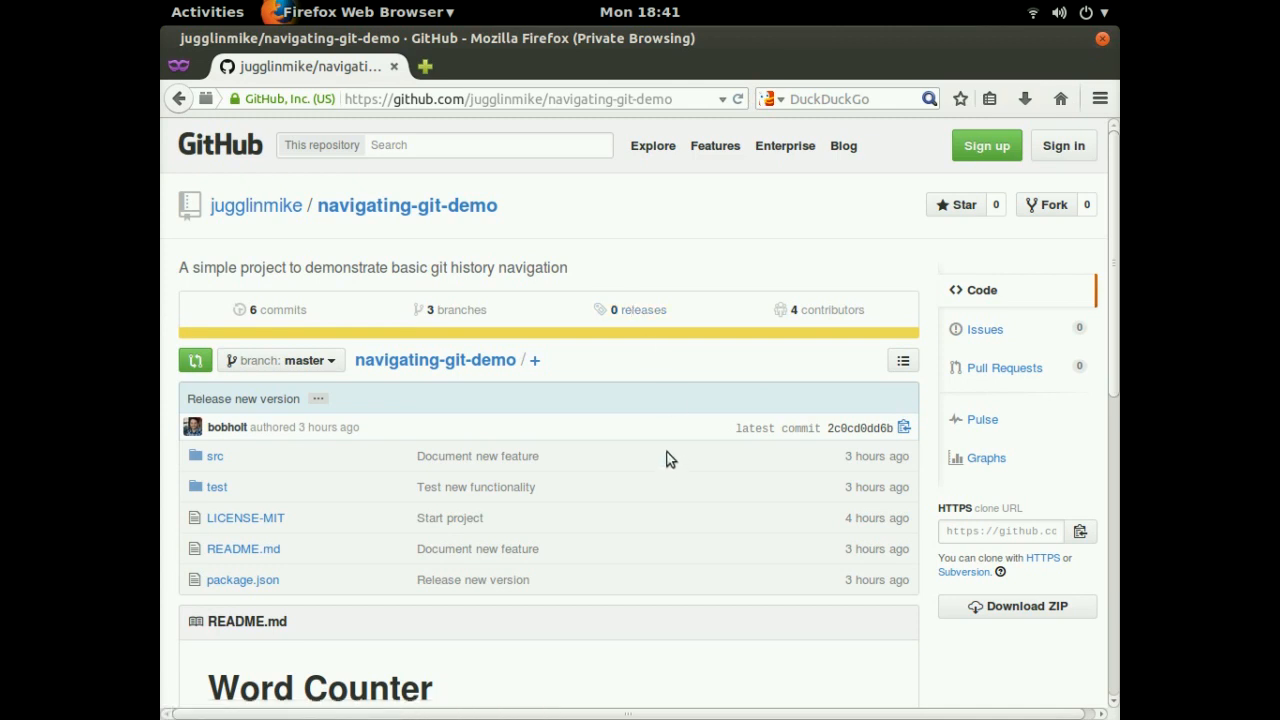